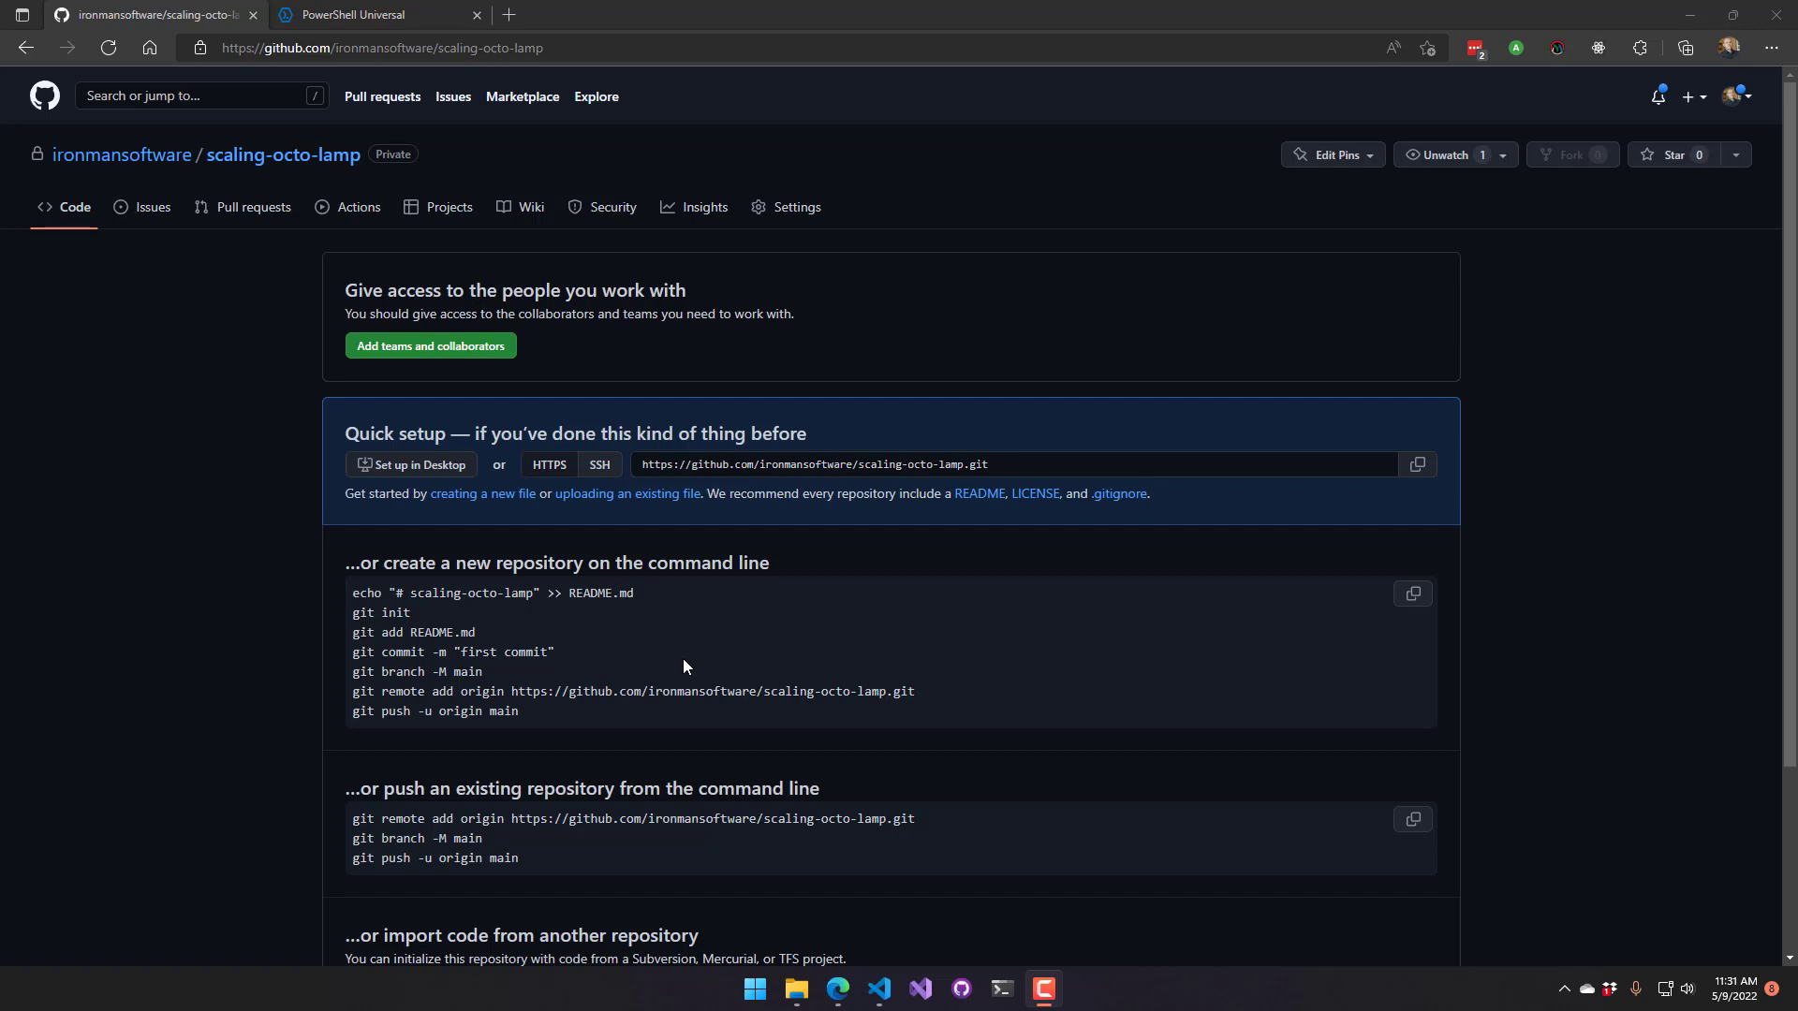
pyautogui.moveTo(1356, 522)
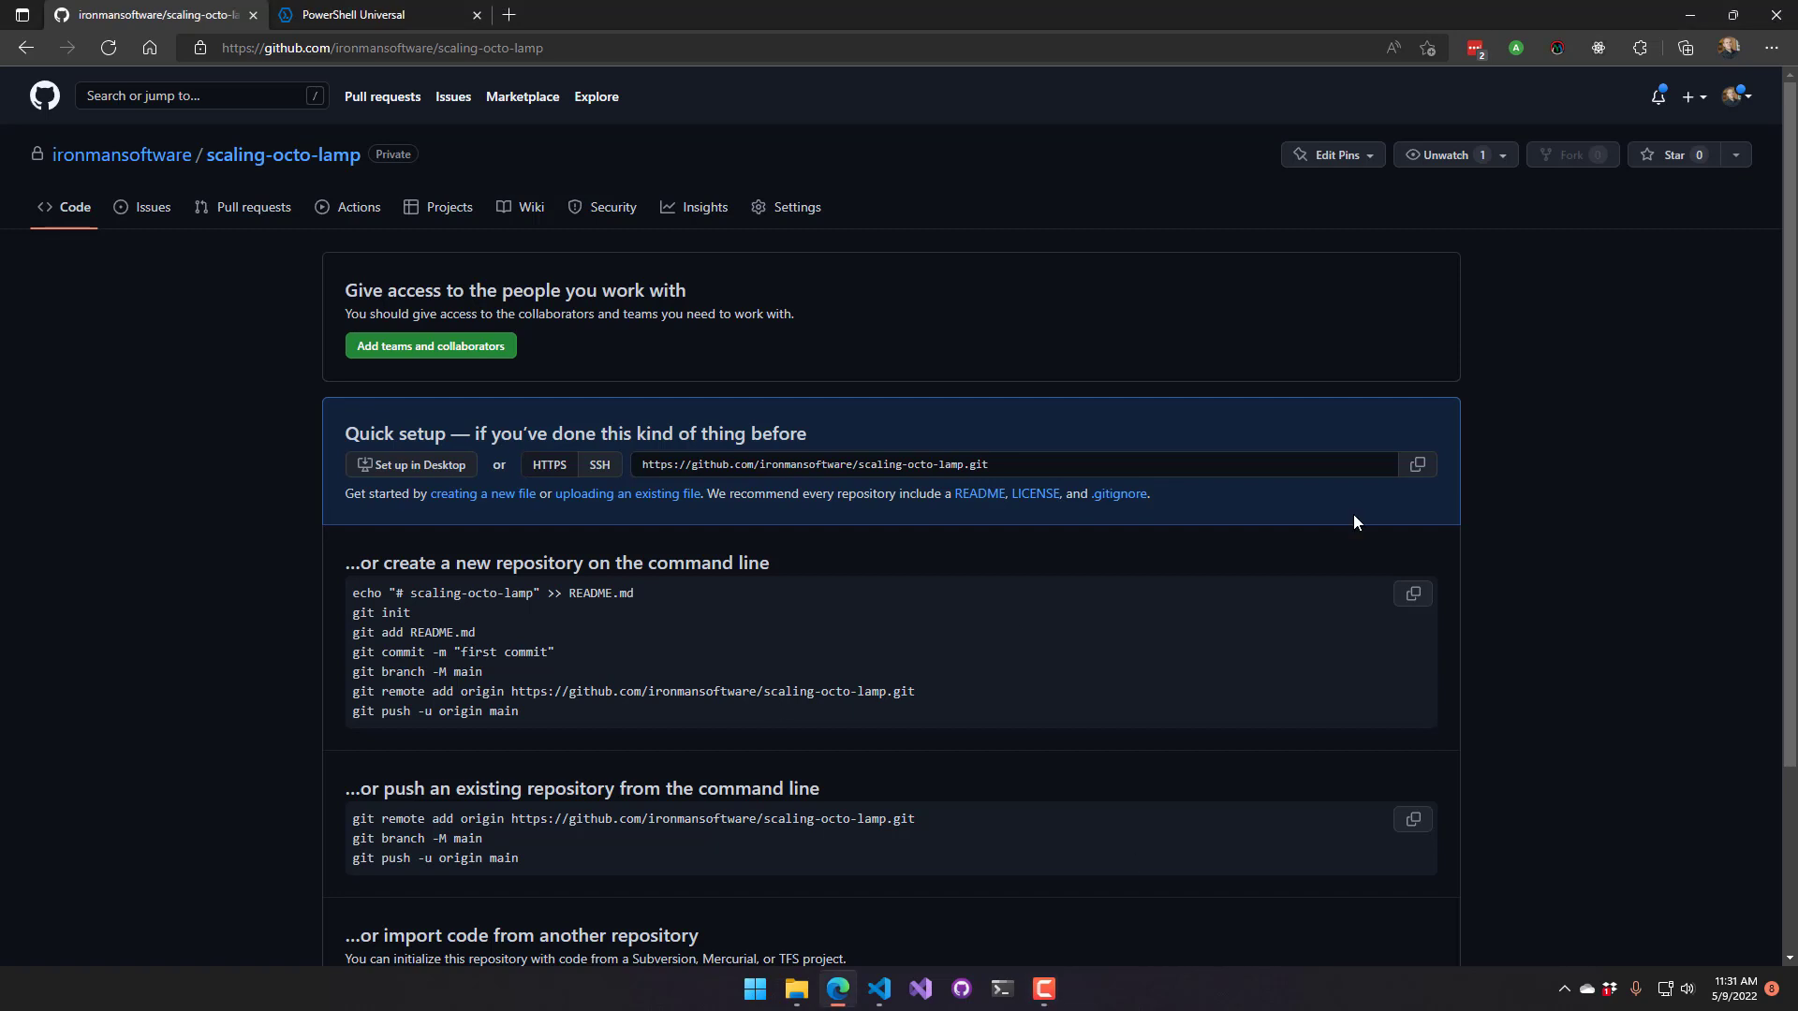
pyautogui.moveTo(1051, 651)
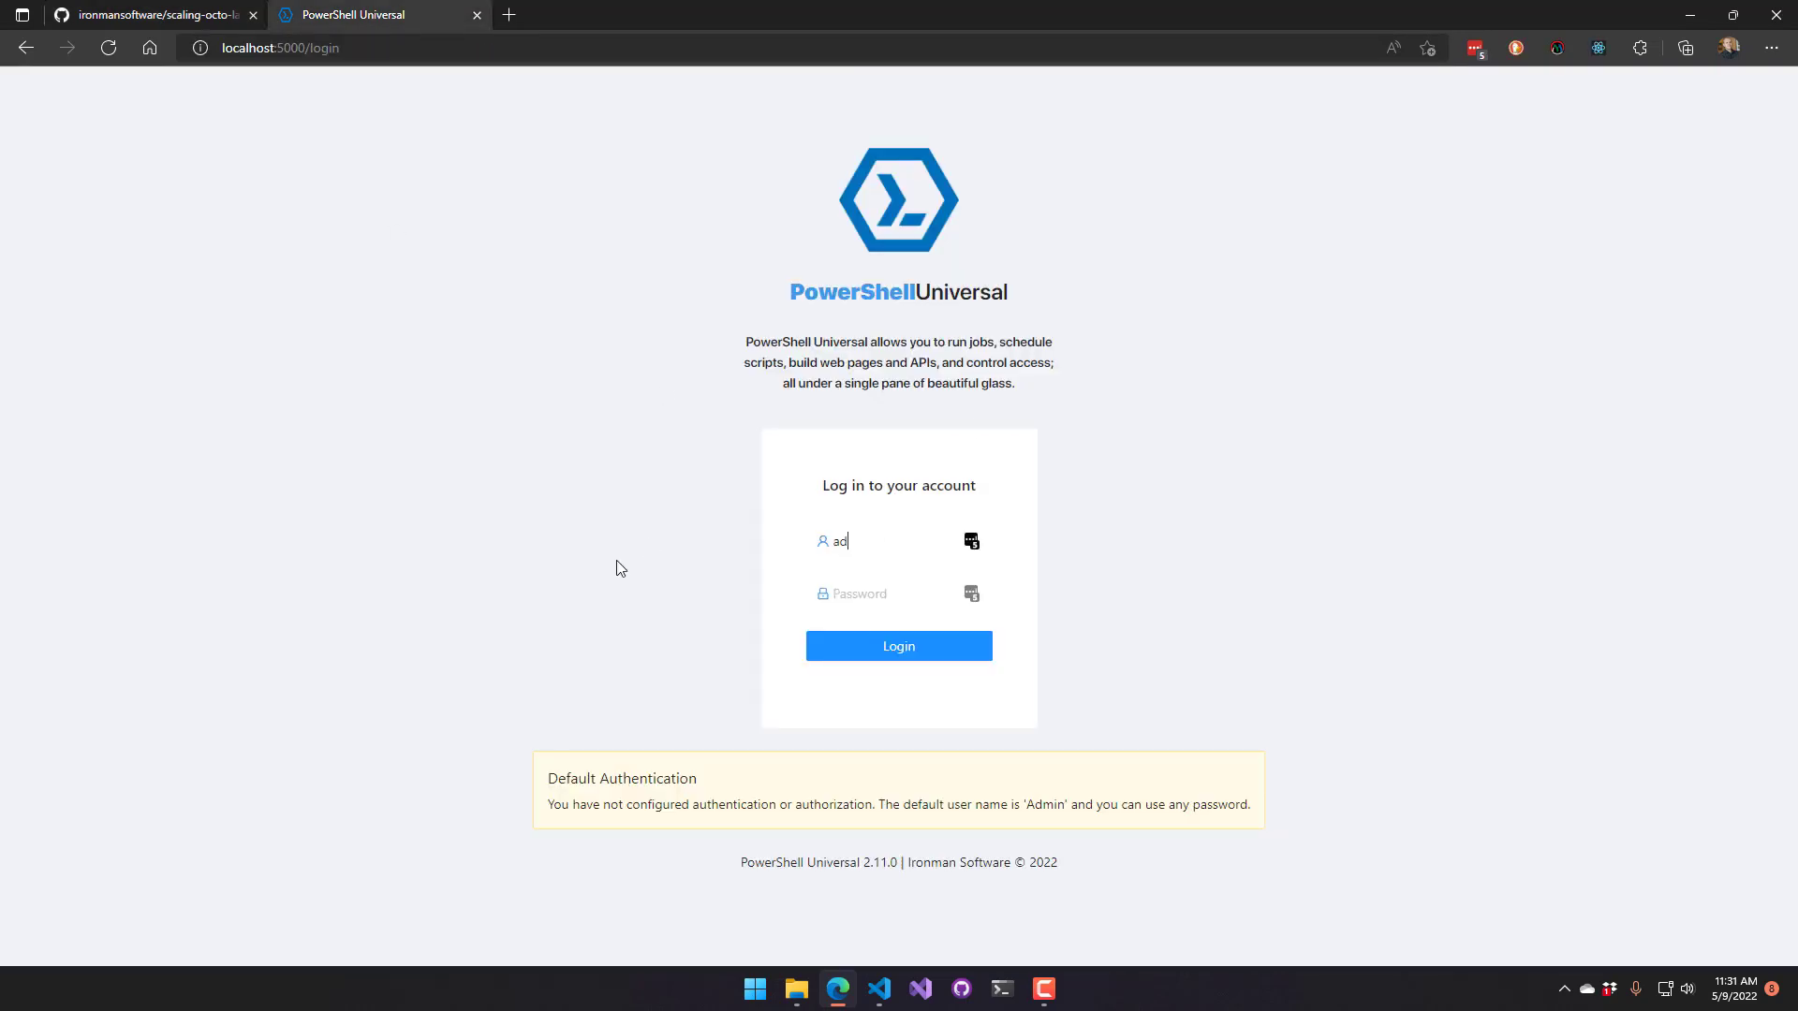
# Log in, view MyScript.ps1 under Automation > Scripts, and return to the GitHub repository page
pyautogui.click(897, 645)
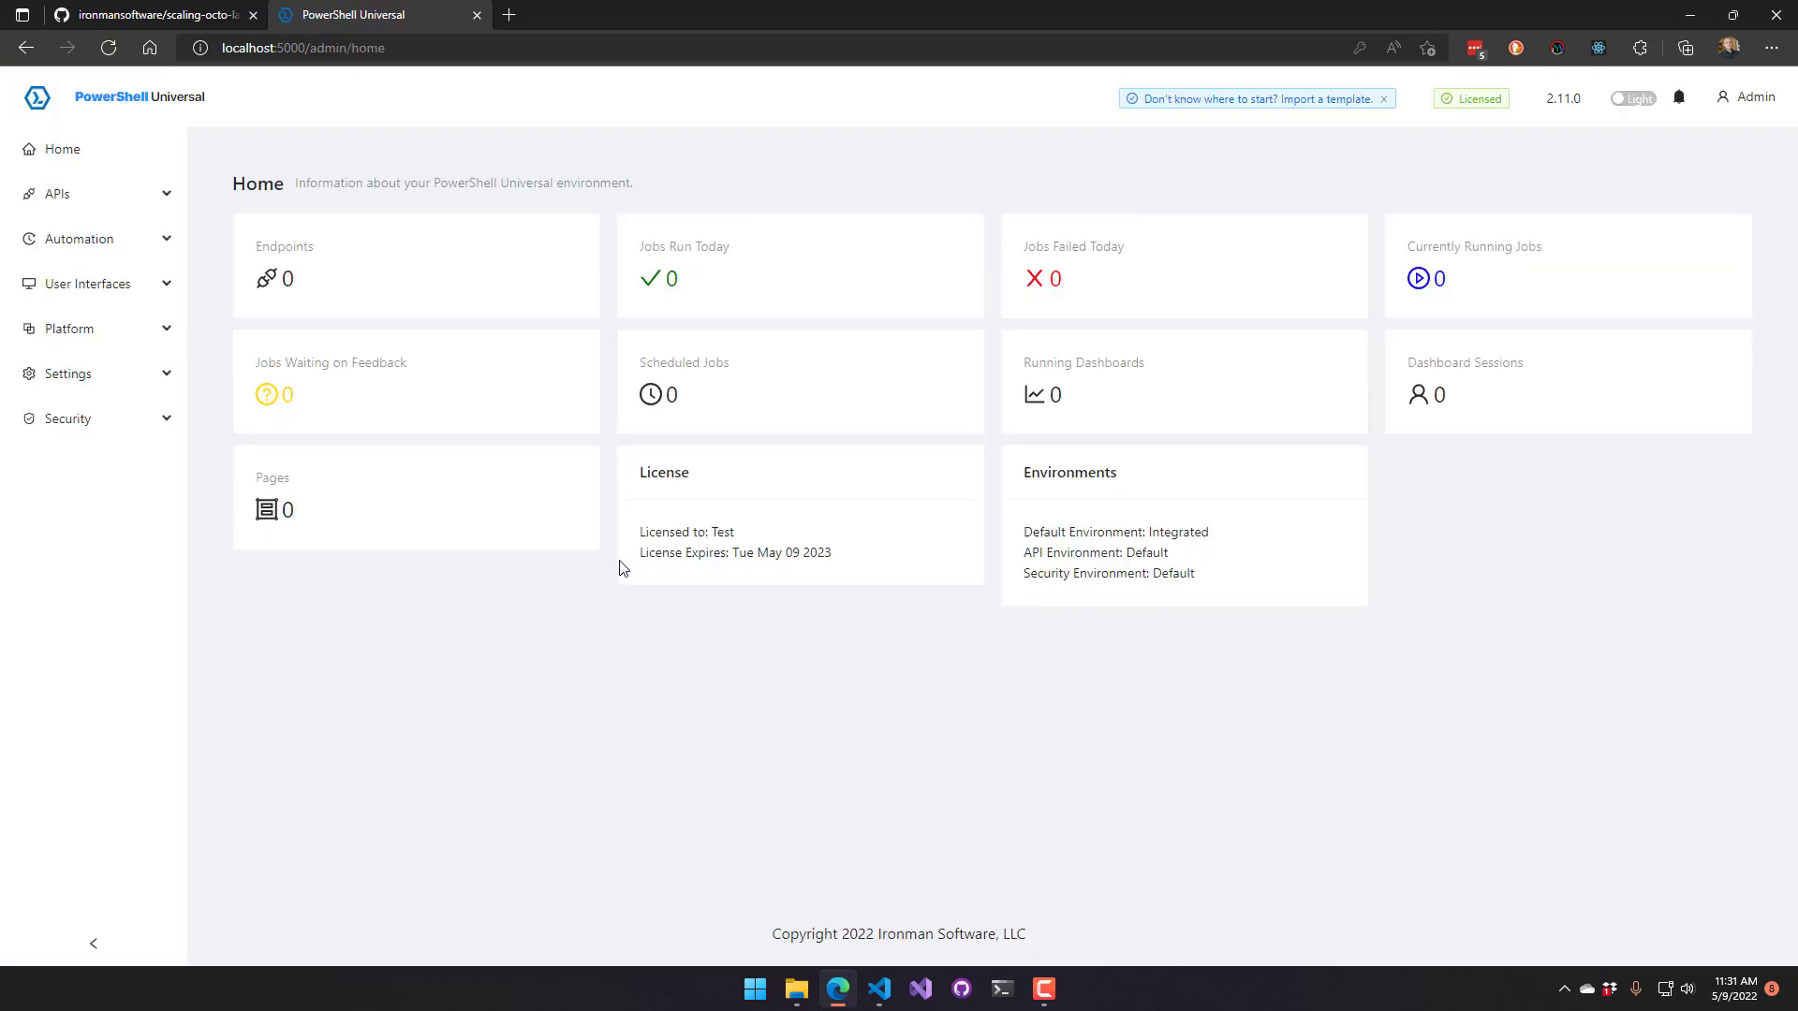
pyautogui.moveTo(176, 277)
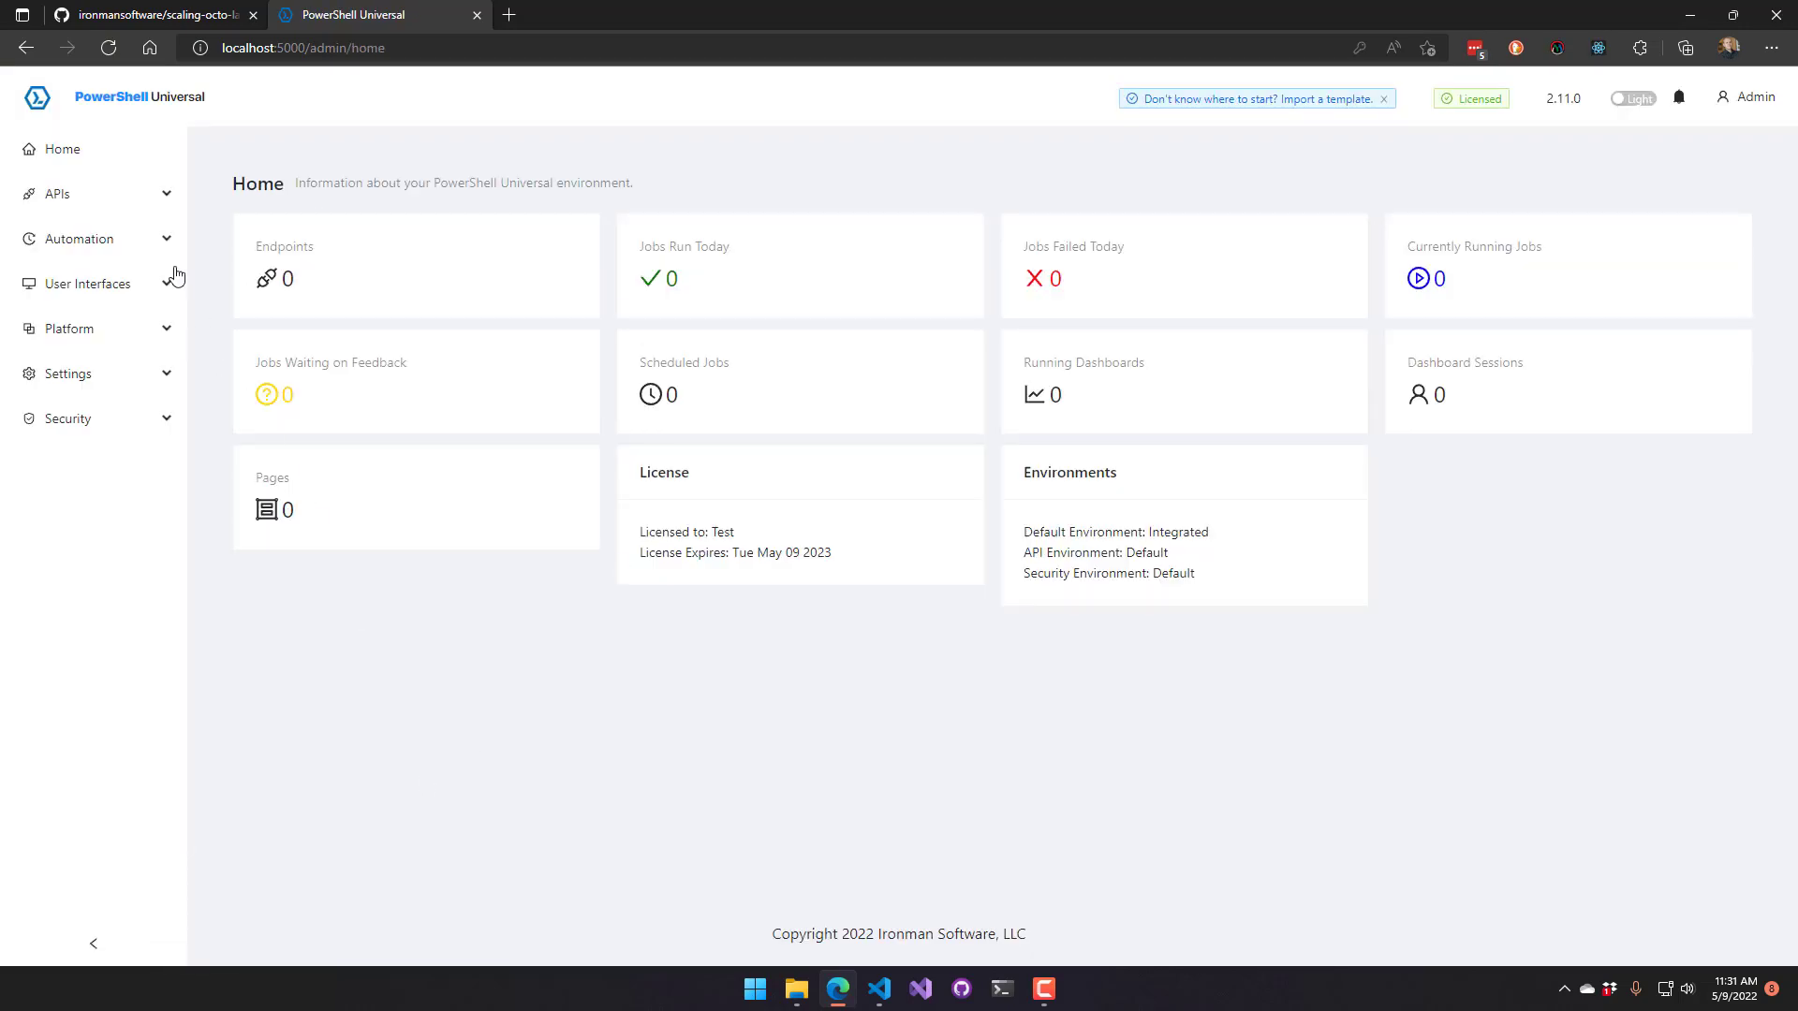
pyautogui.click(81, 237)
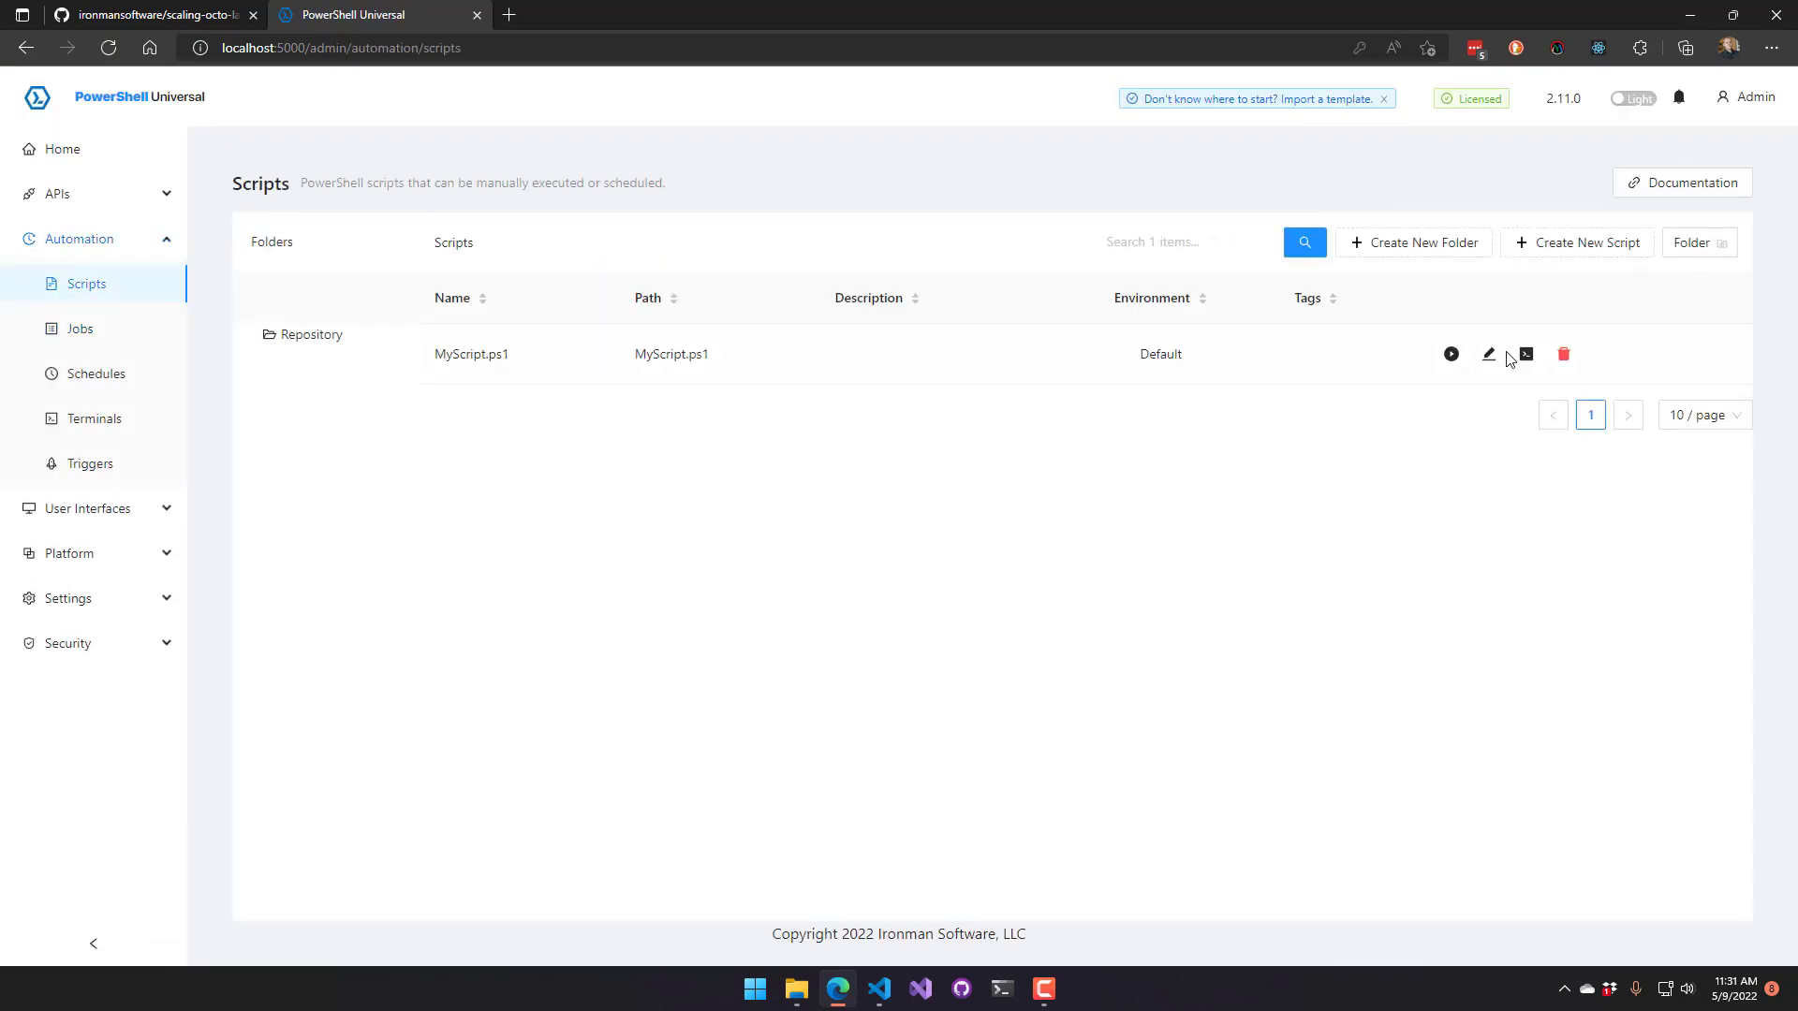
pyautogui.click(1487, 354)
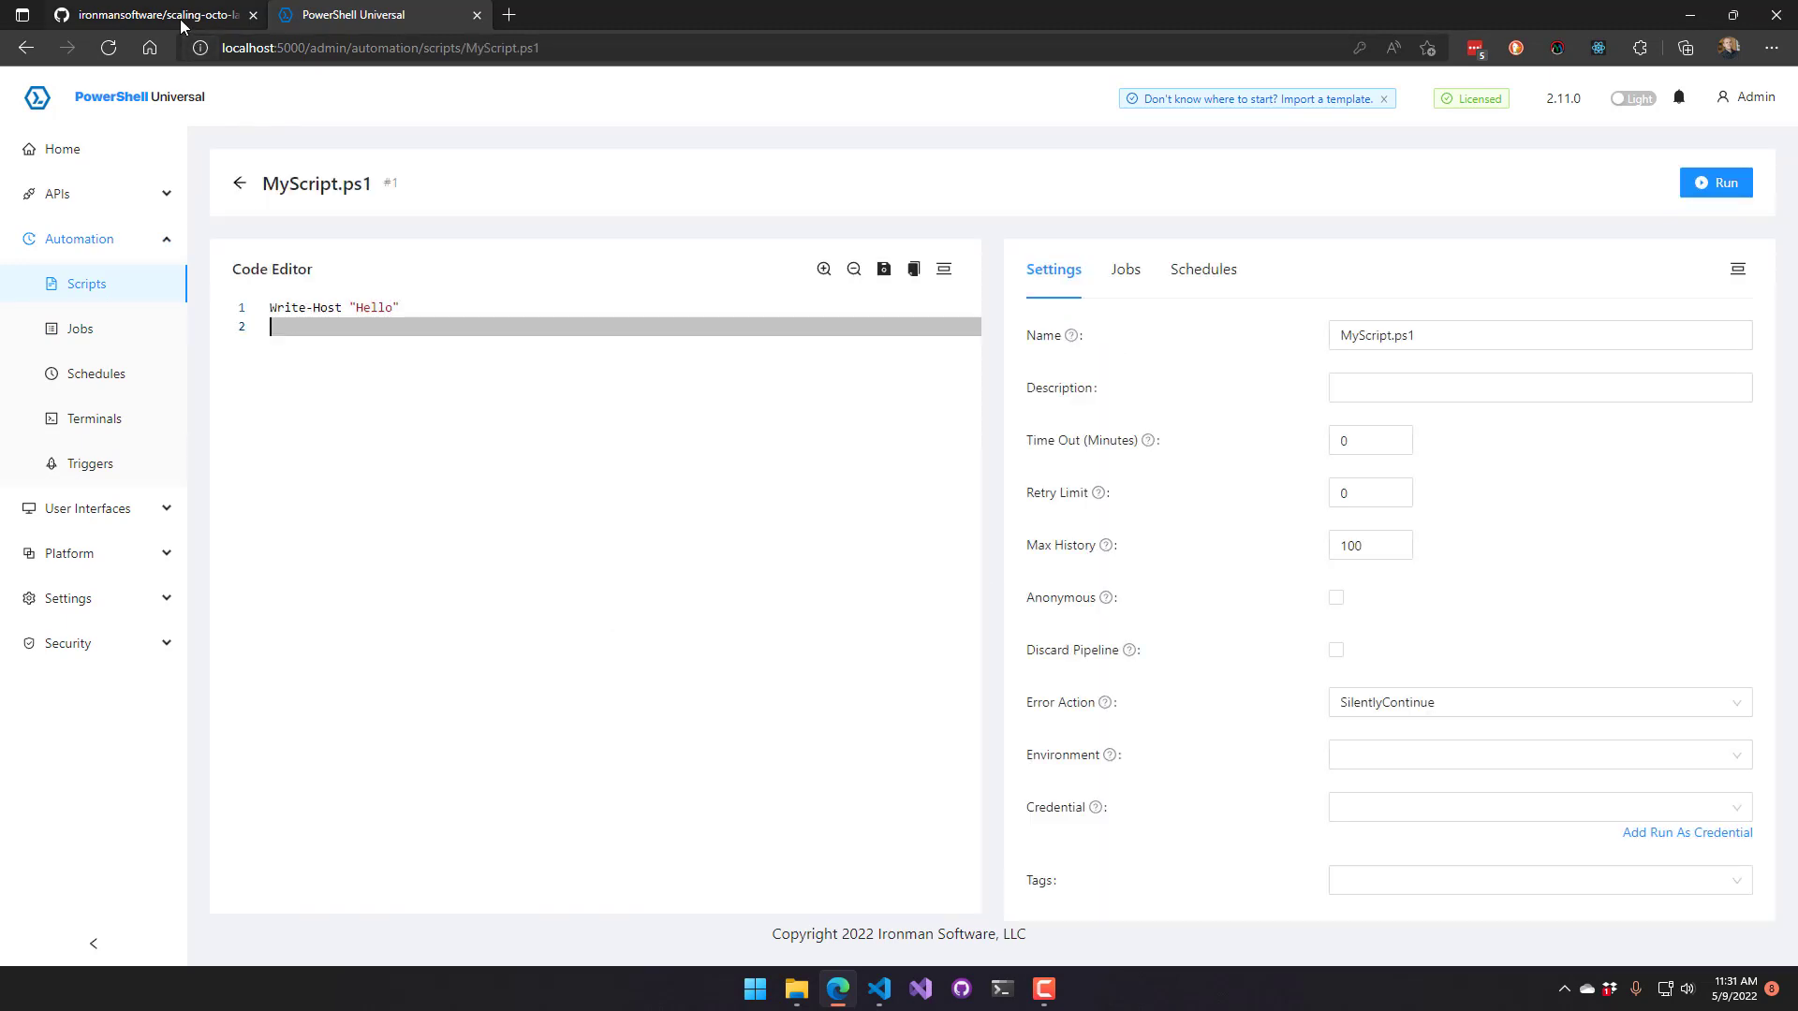
pyautogui.click(152, 15)
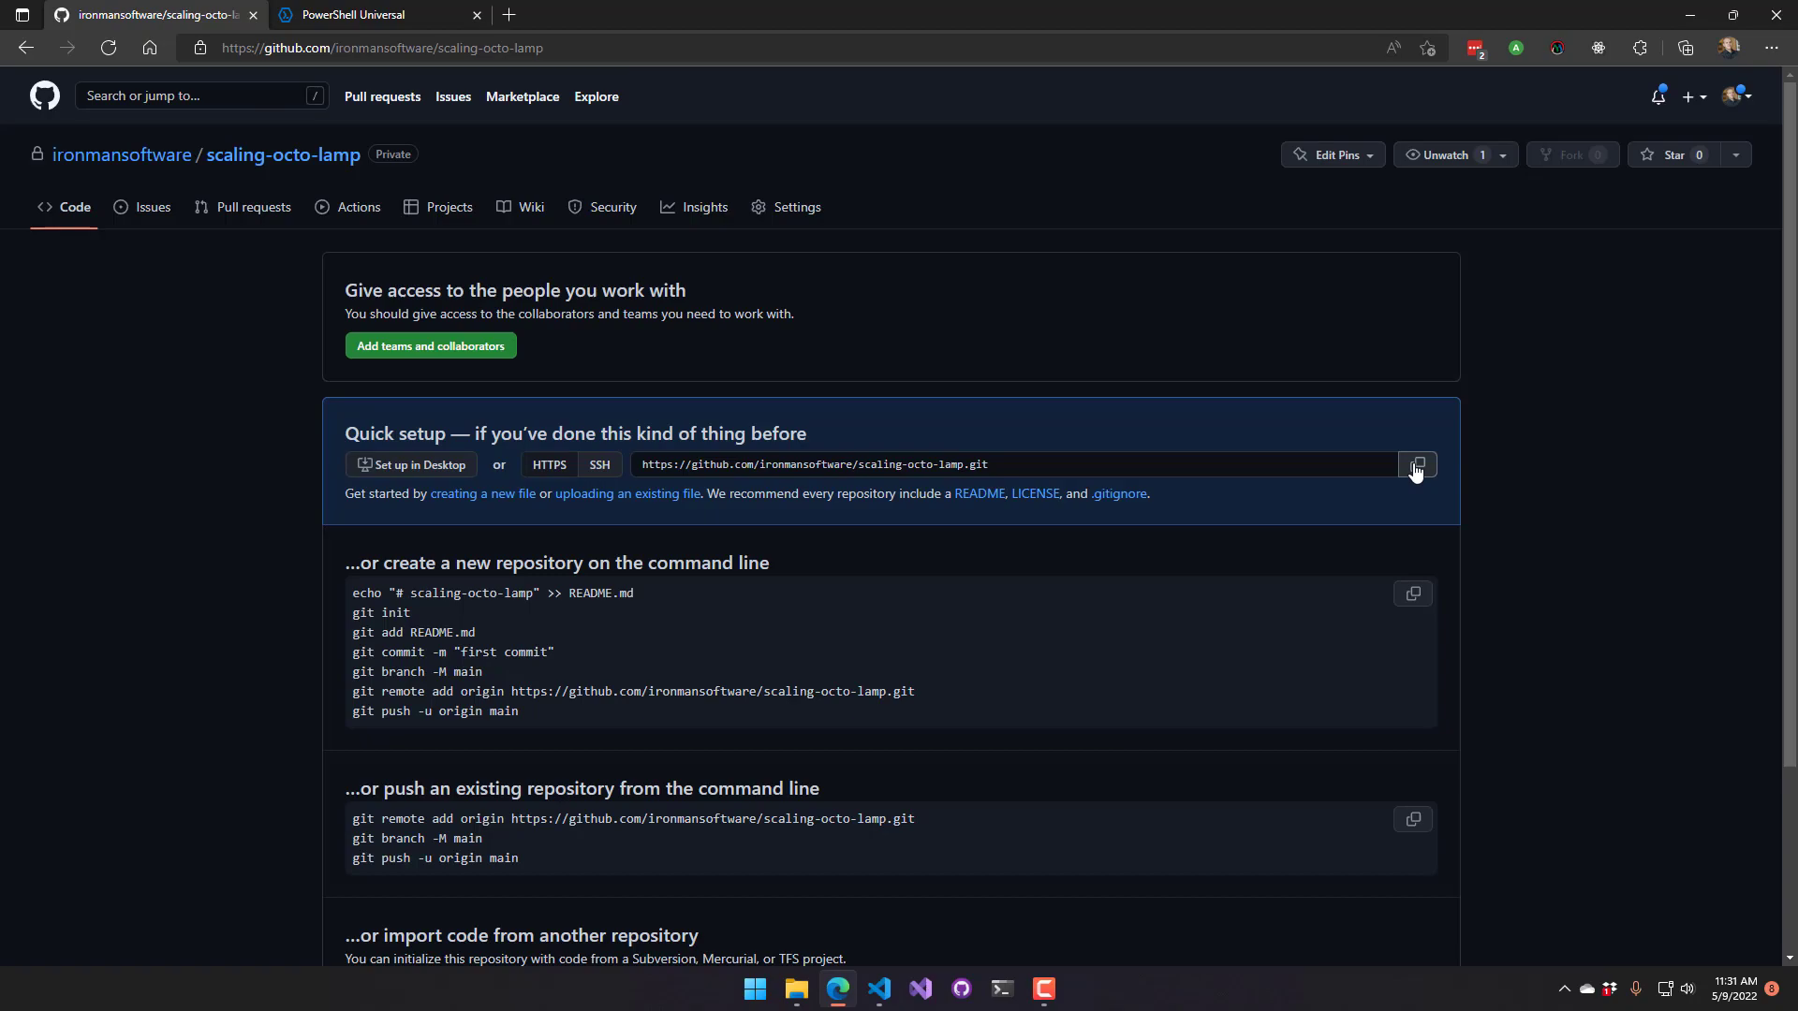
# Paste the scaling-octo-lamp repository URL into the empty GitRemote value in appsettings.json
pyautogui.click(879, 988)
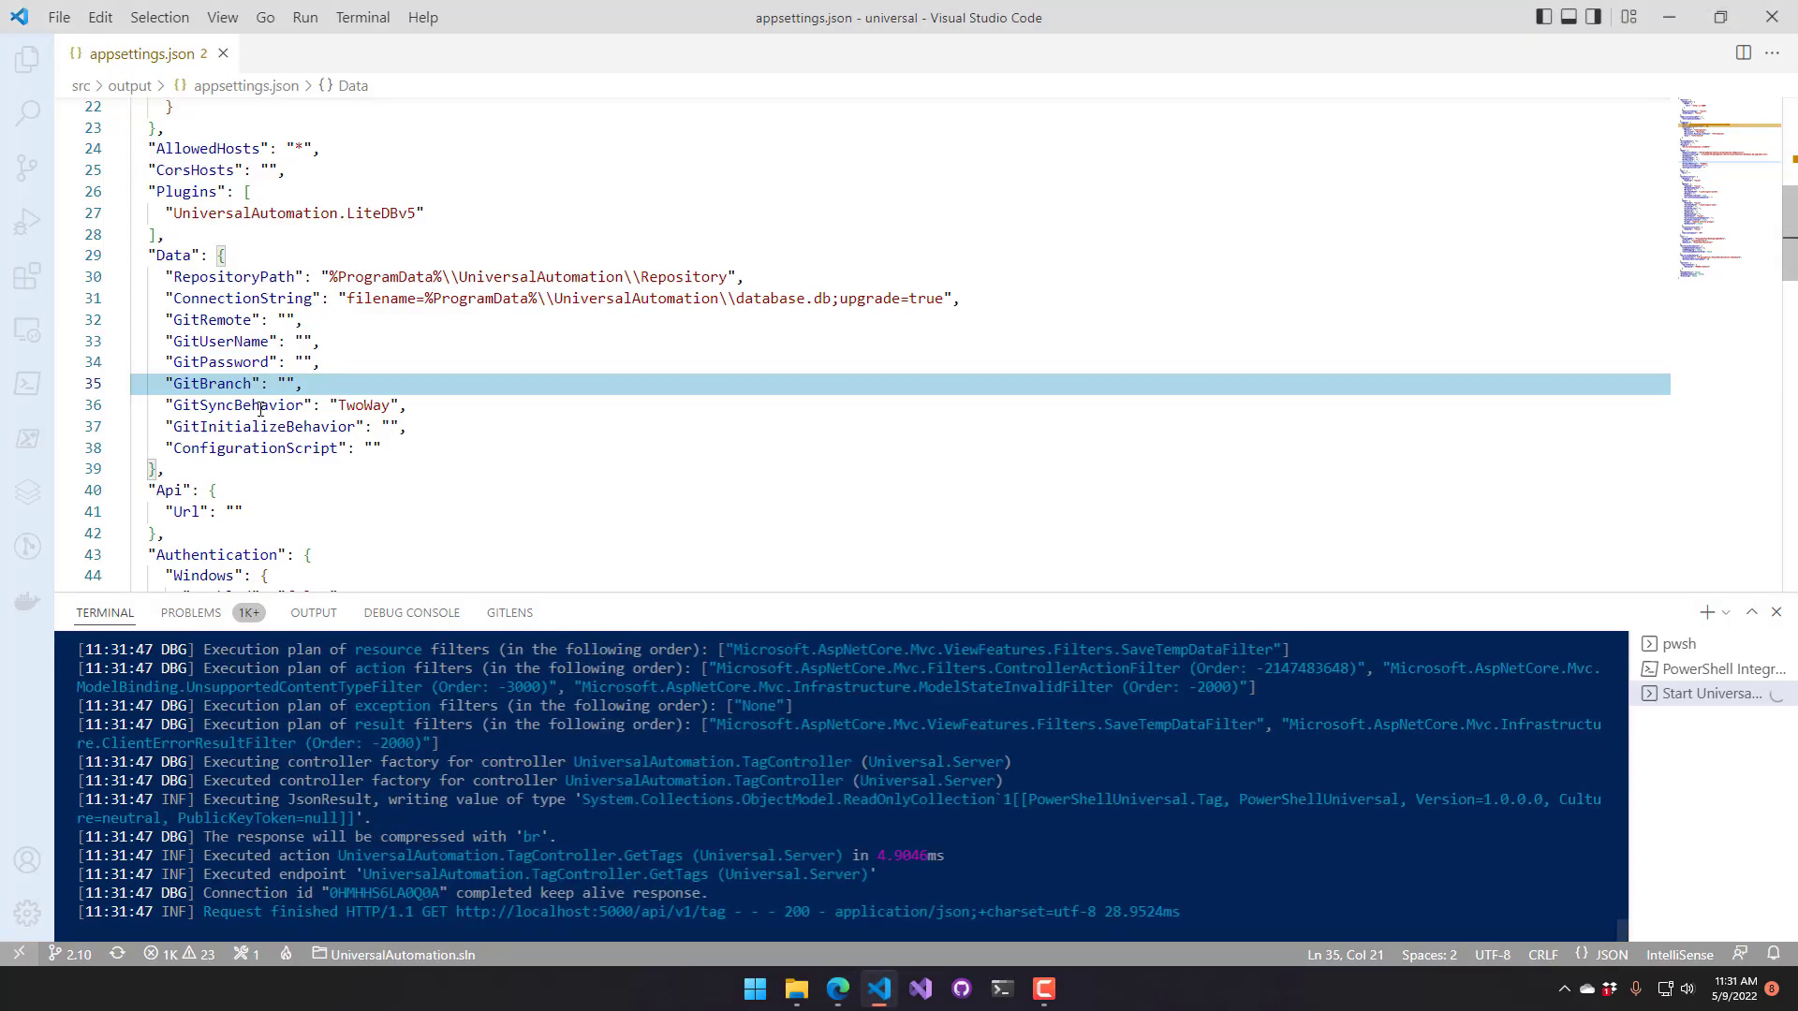
pyautogui.moveTo(135, 54)
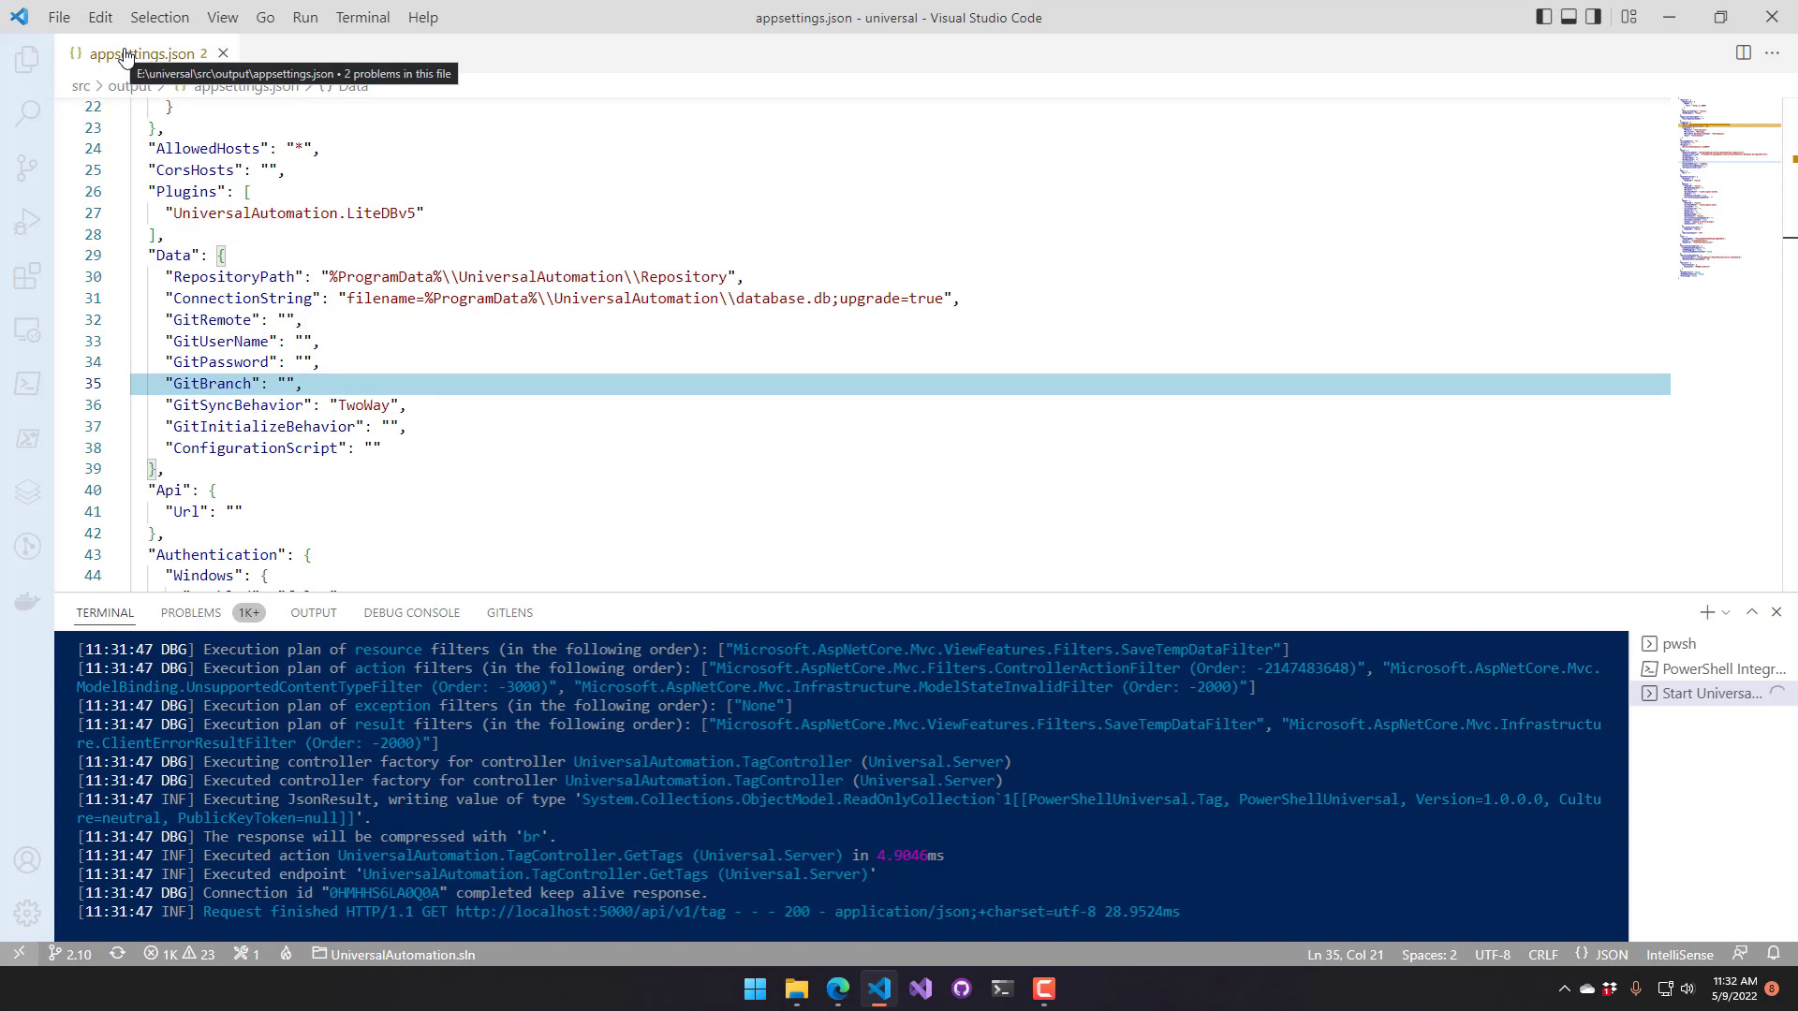
pyautogui.moveTo(498, 253)
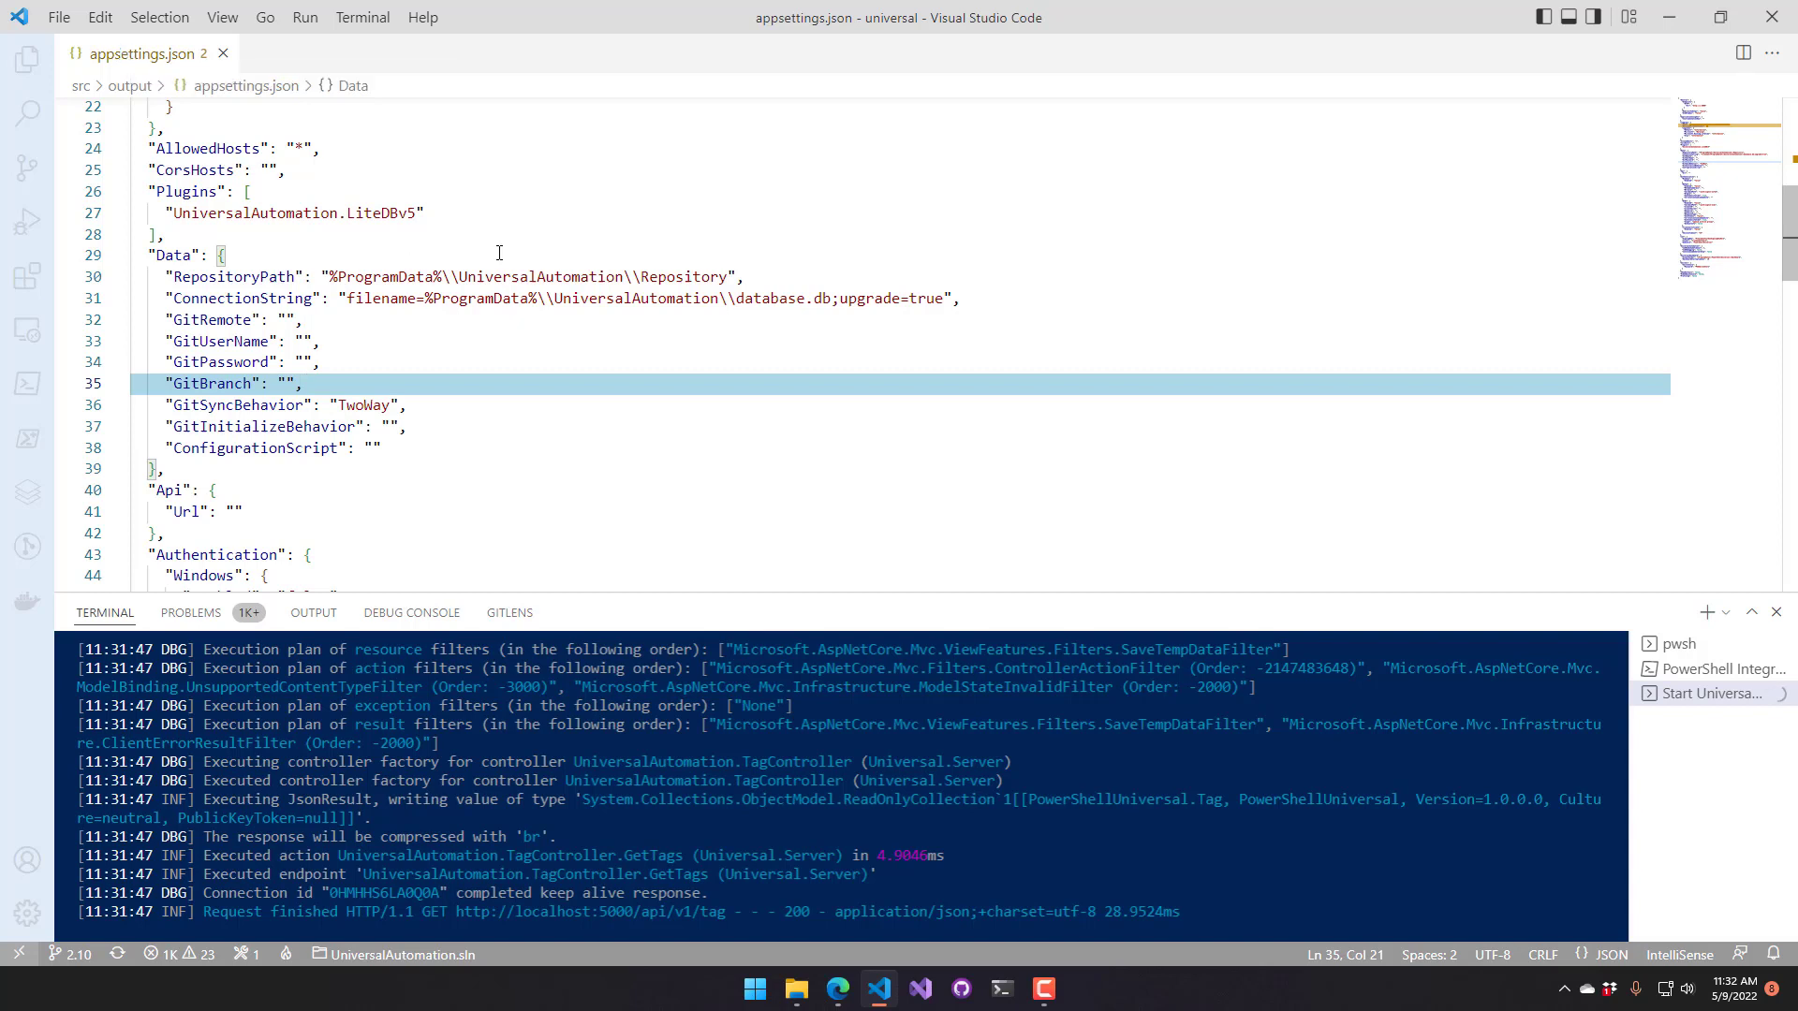
pyautogui.click(172, 255)
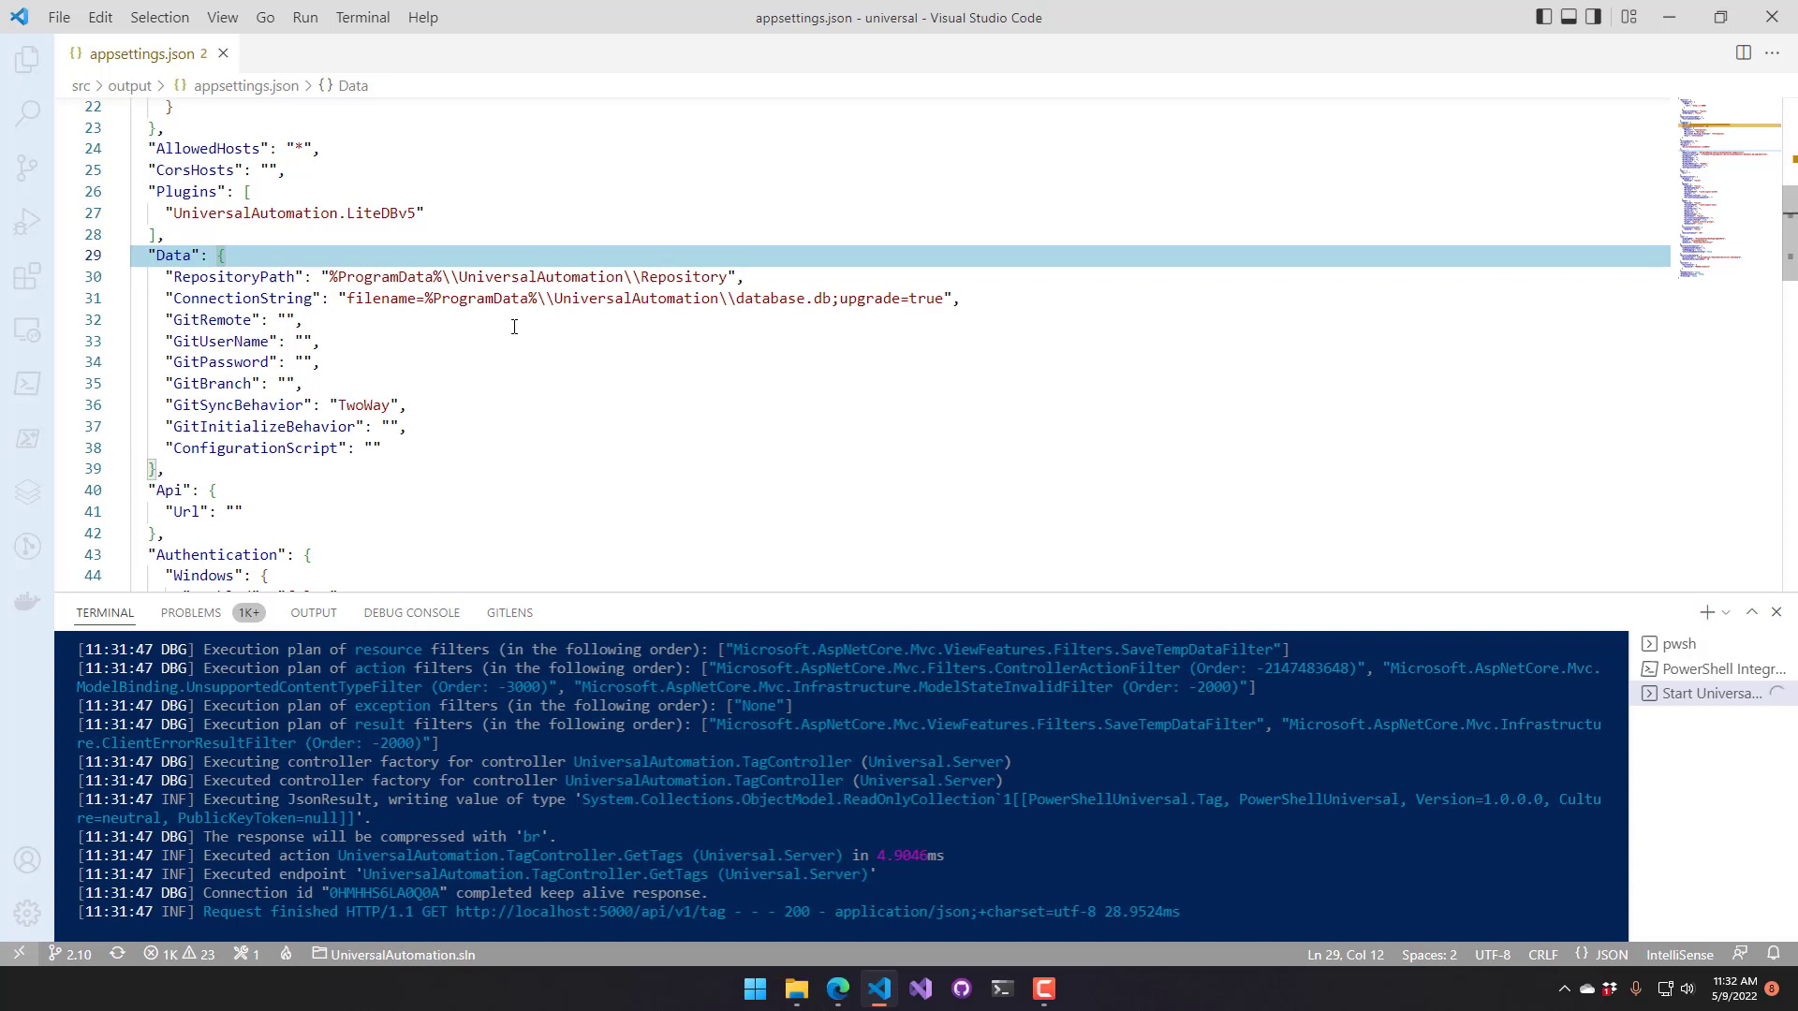
pyautogui.click(304, 318)
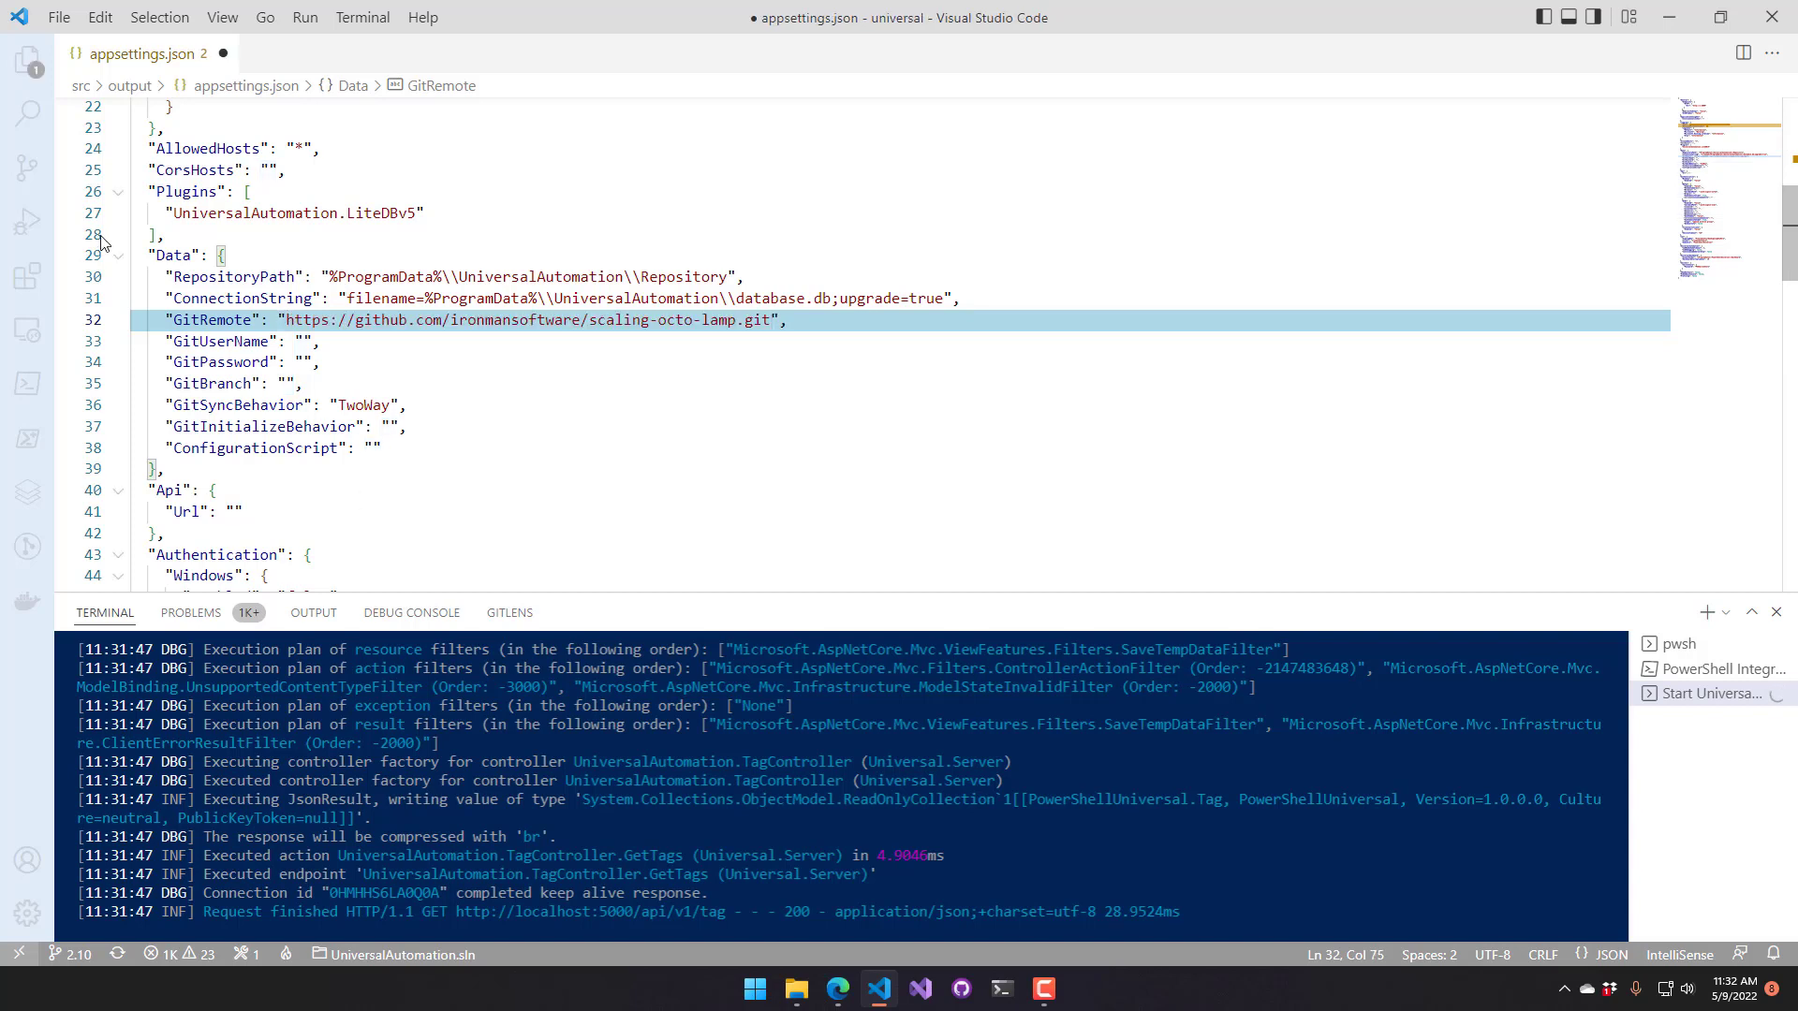
# Save appsettings.json and set GitUserName to 'adamdriscoll'
pyautogui.doubleClick(211, 320)
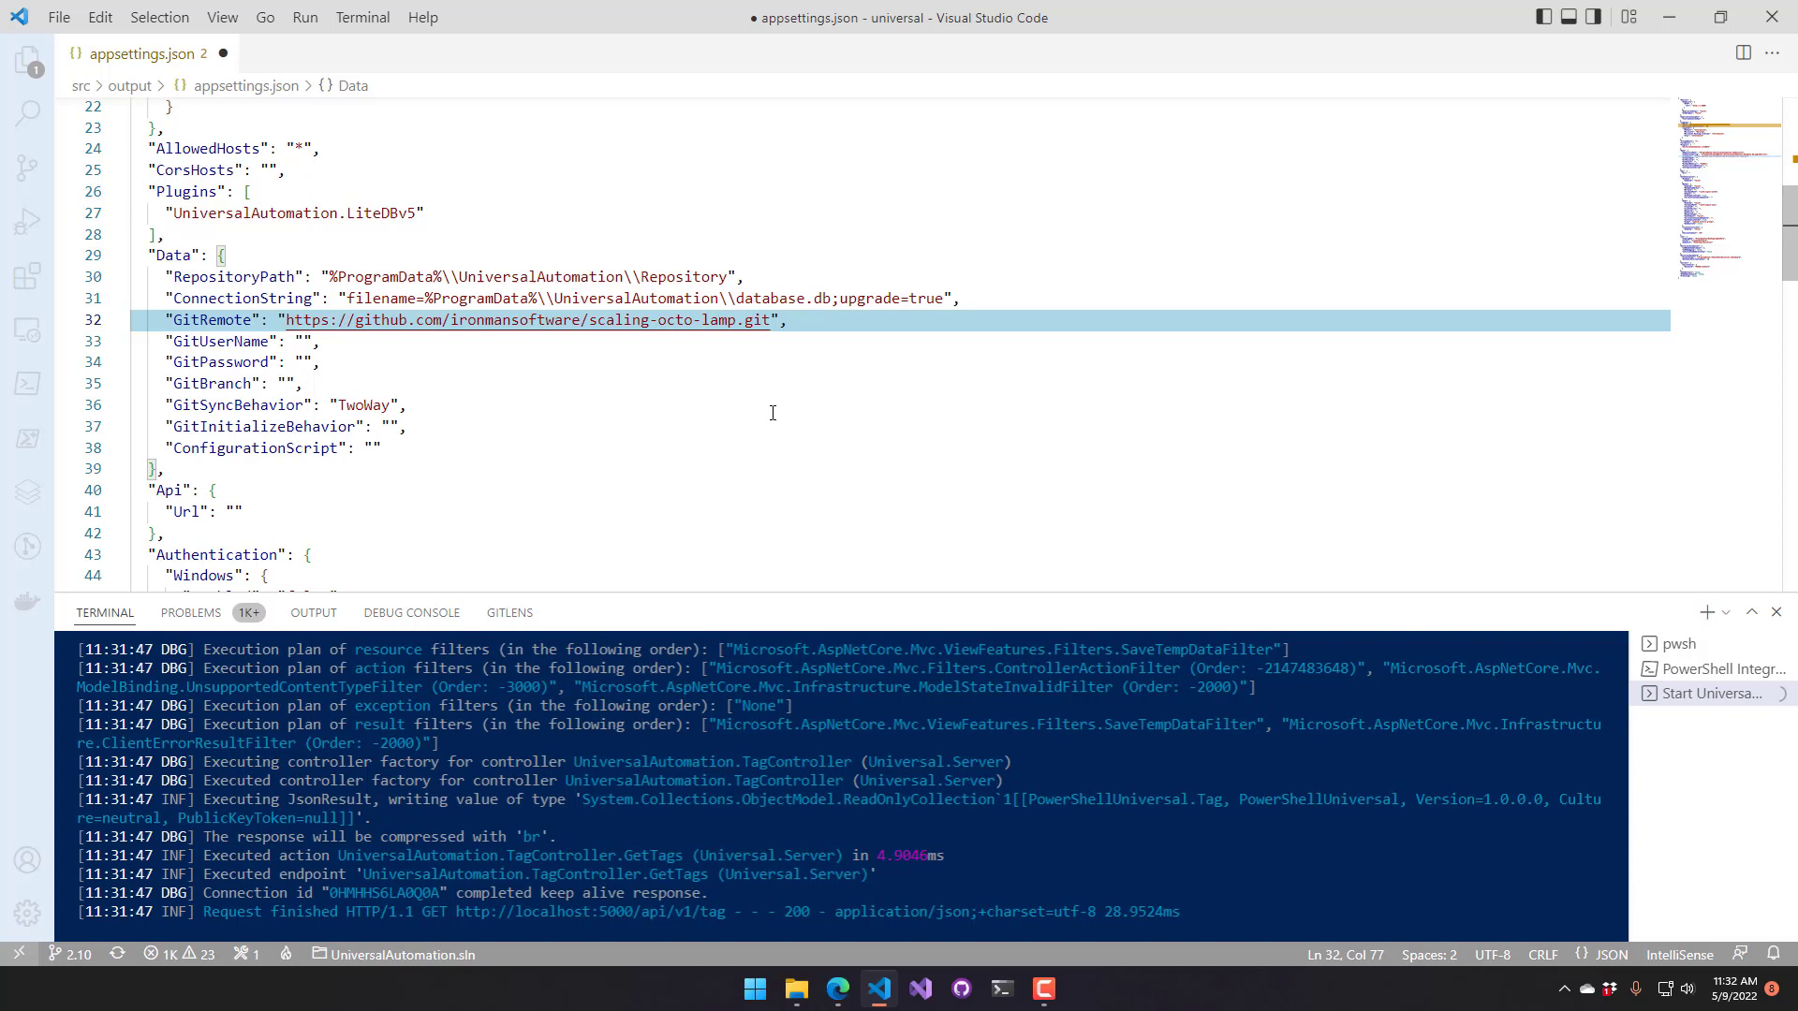
pyautogui.press('ctrl+s')
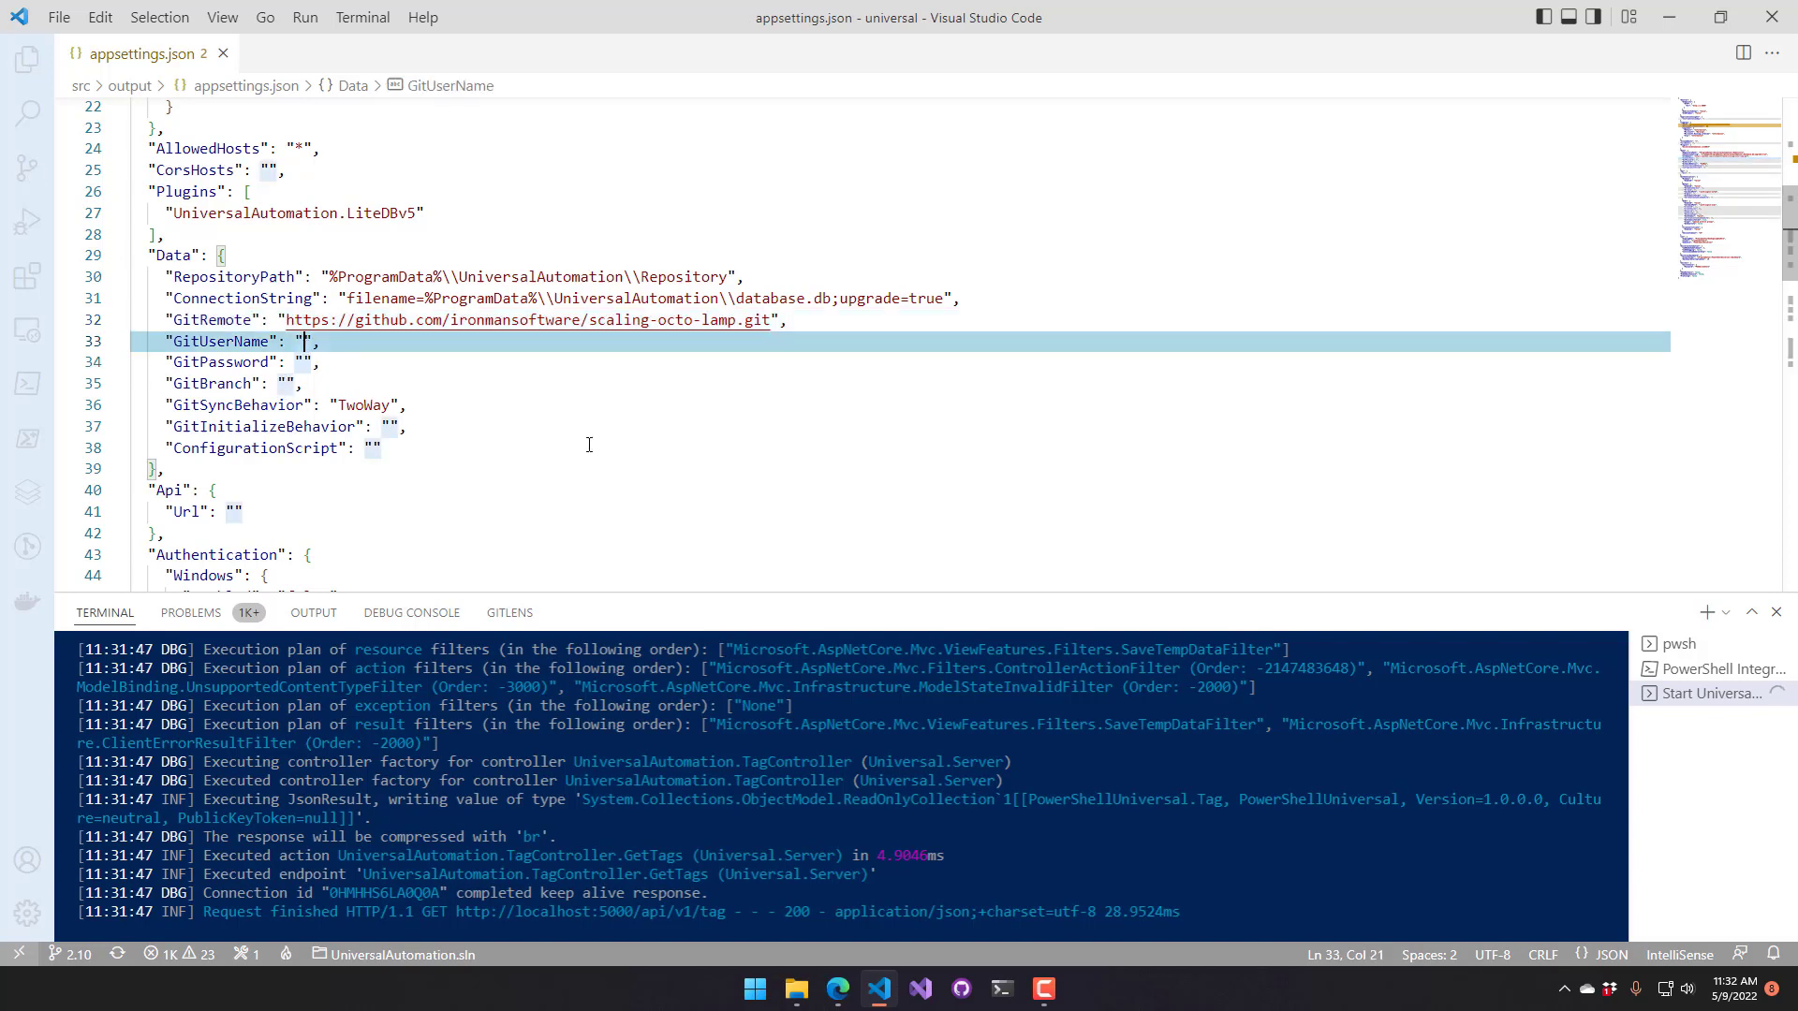
pyautogui.write('adam')
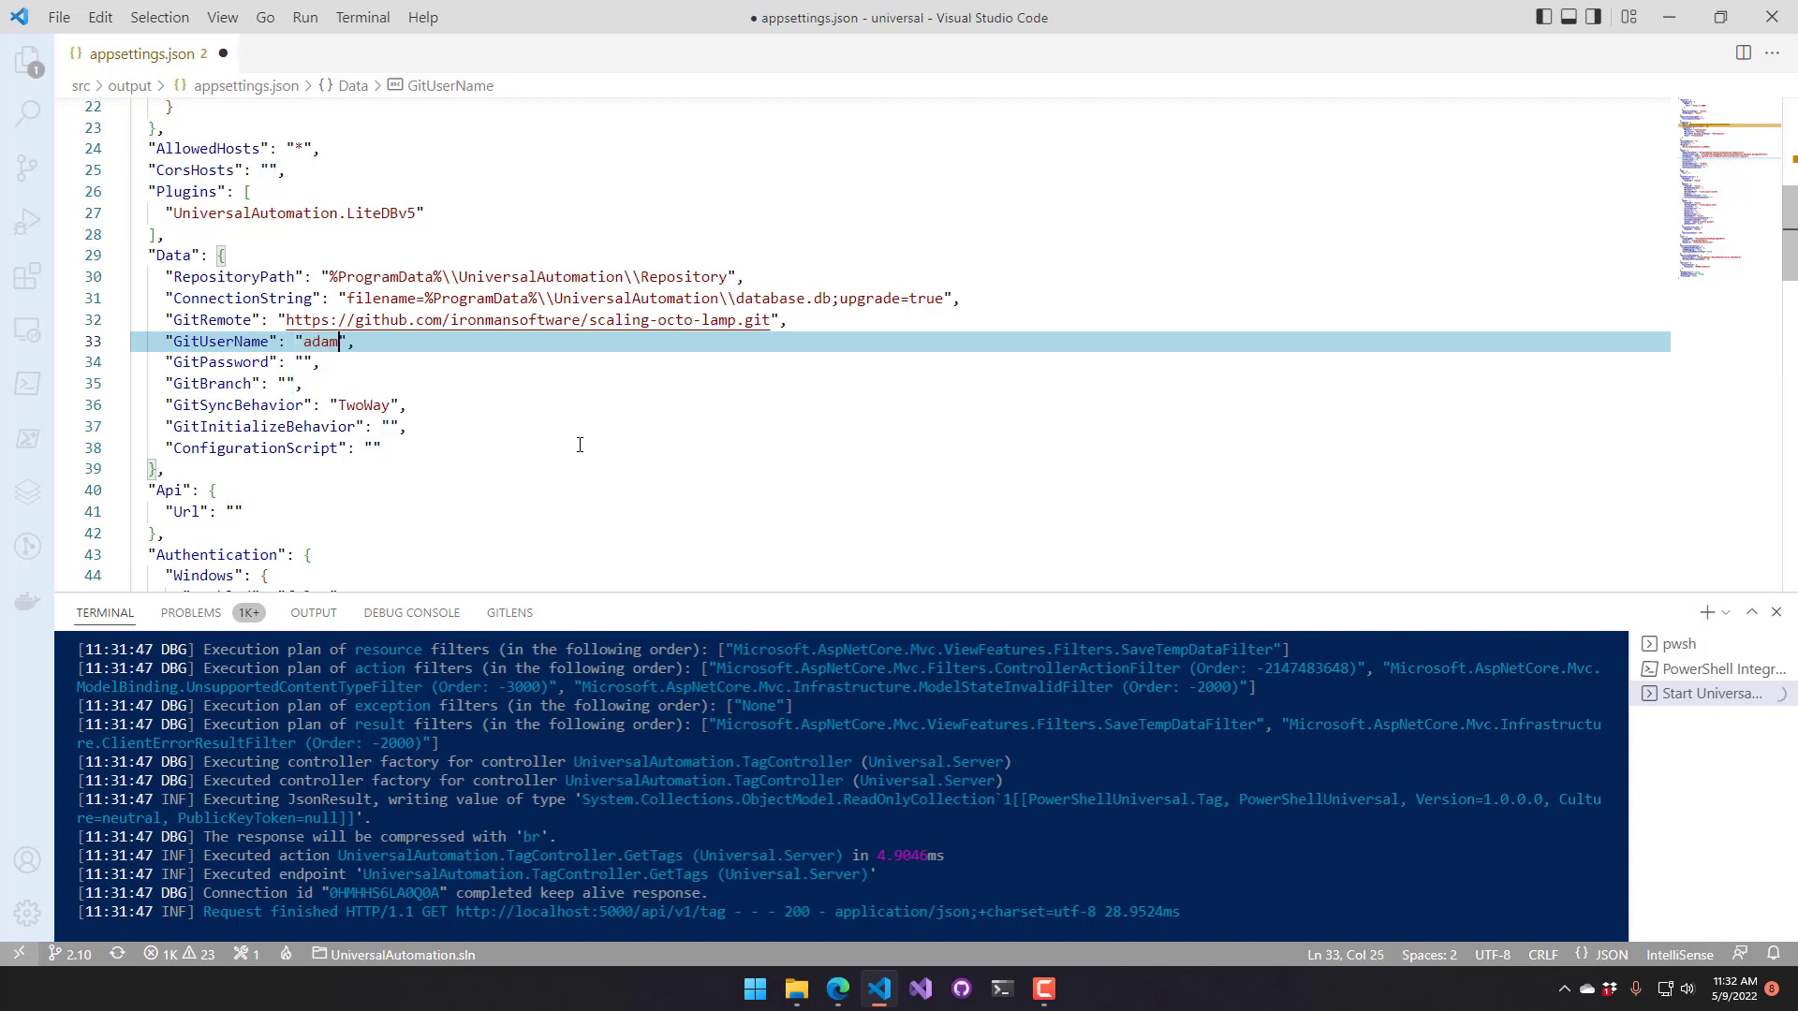
pyautogui.write('driscoll')
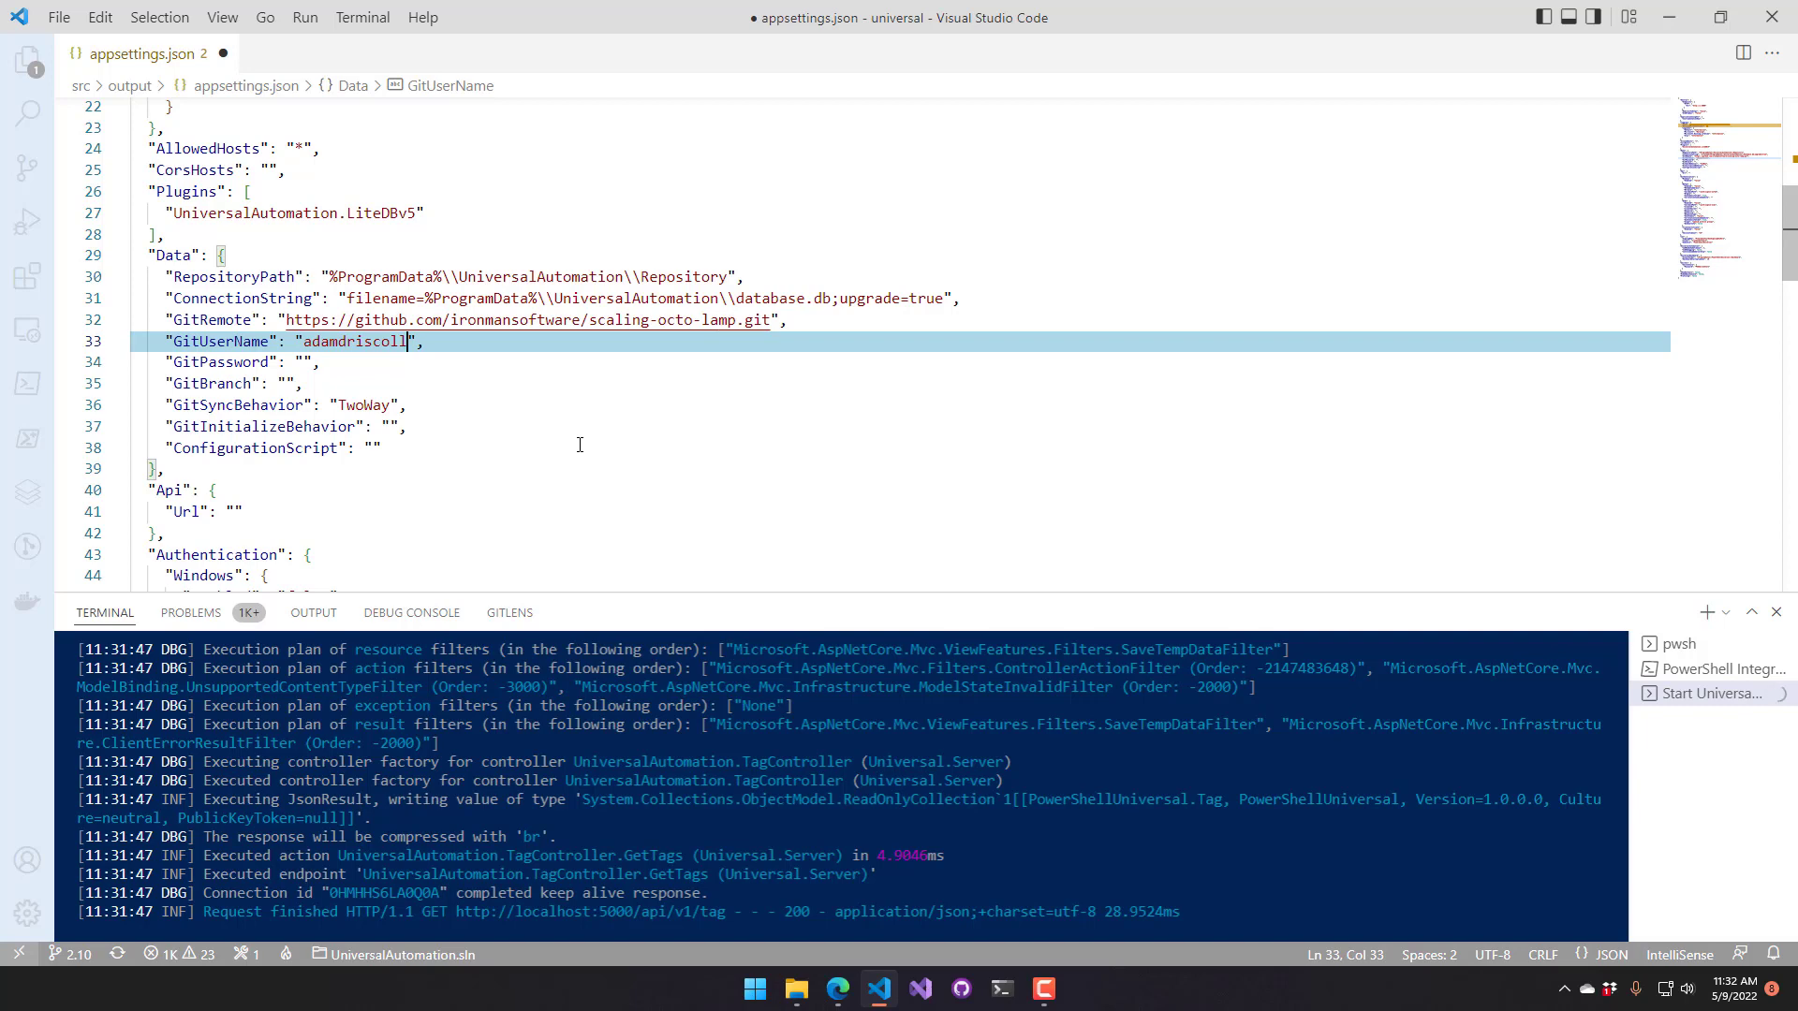
pyautogui.press('ctrl+s')
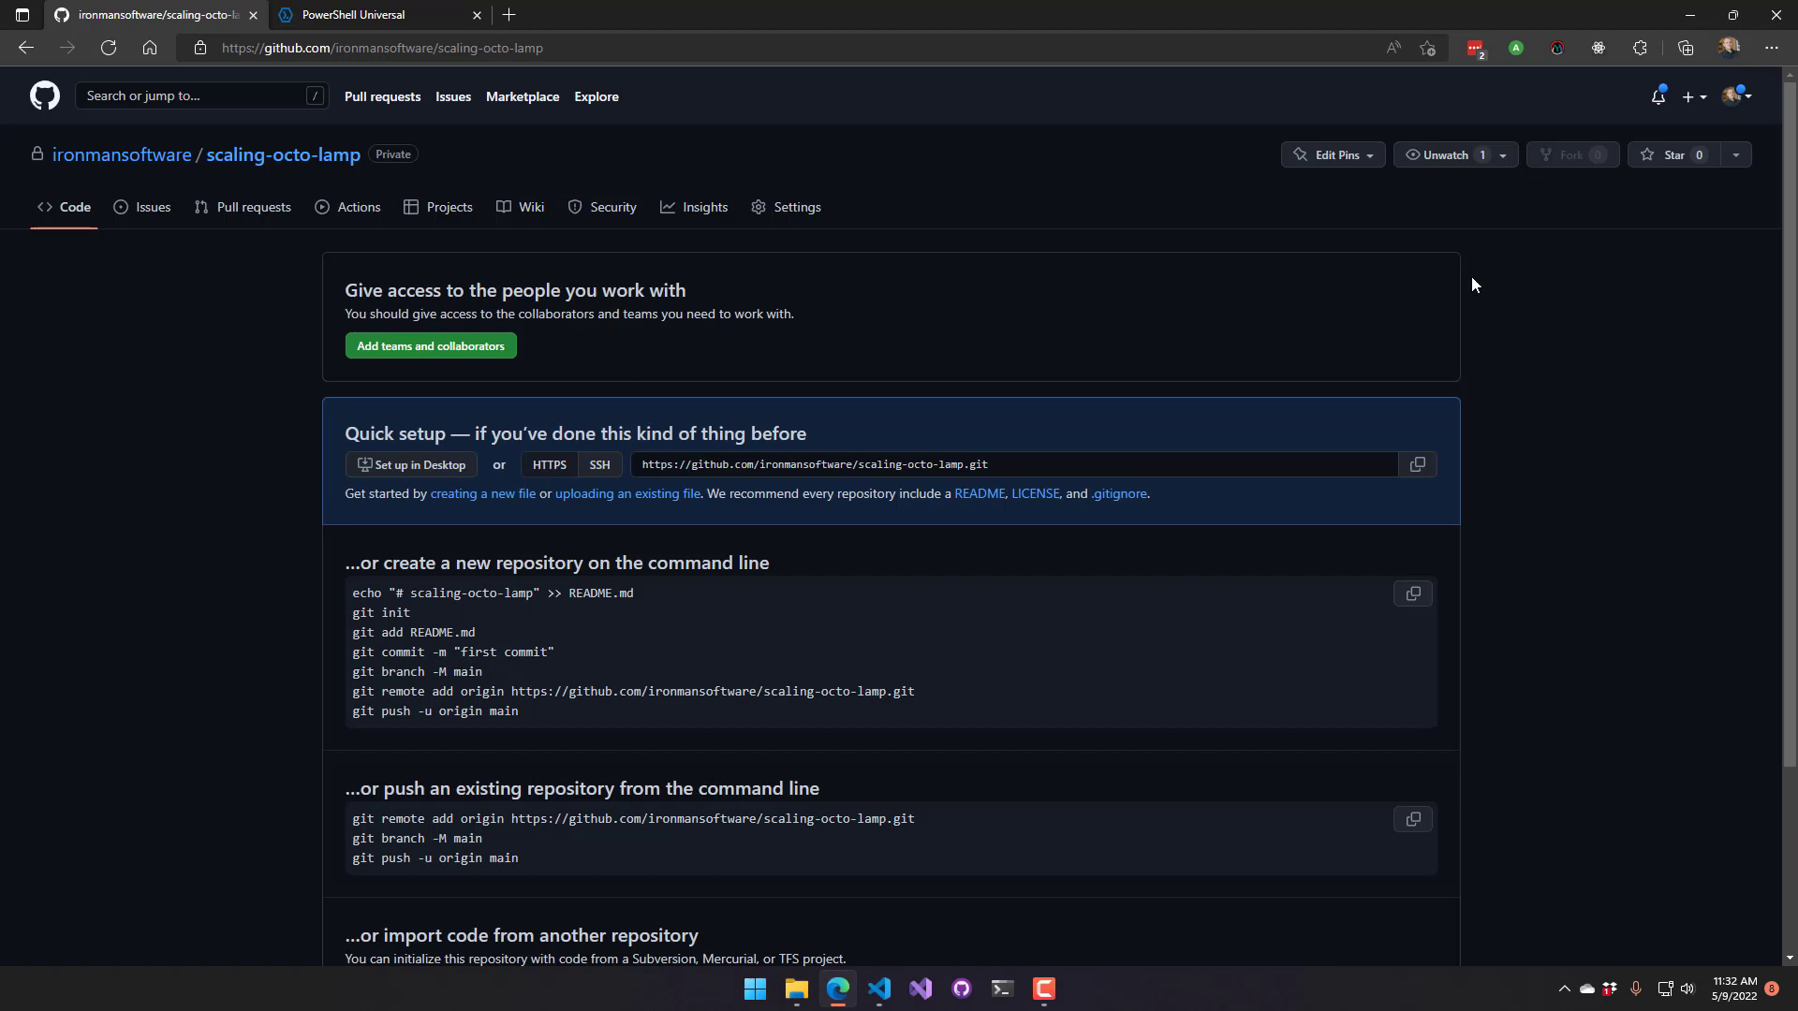
# Reach the Personal access tokens list via account Settings > Developer settings
pyautogui.click(1738, 95)
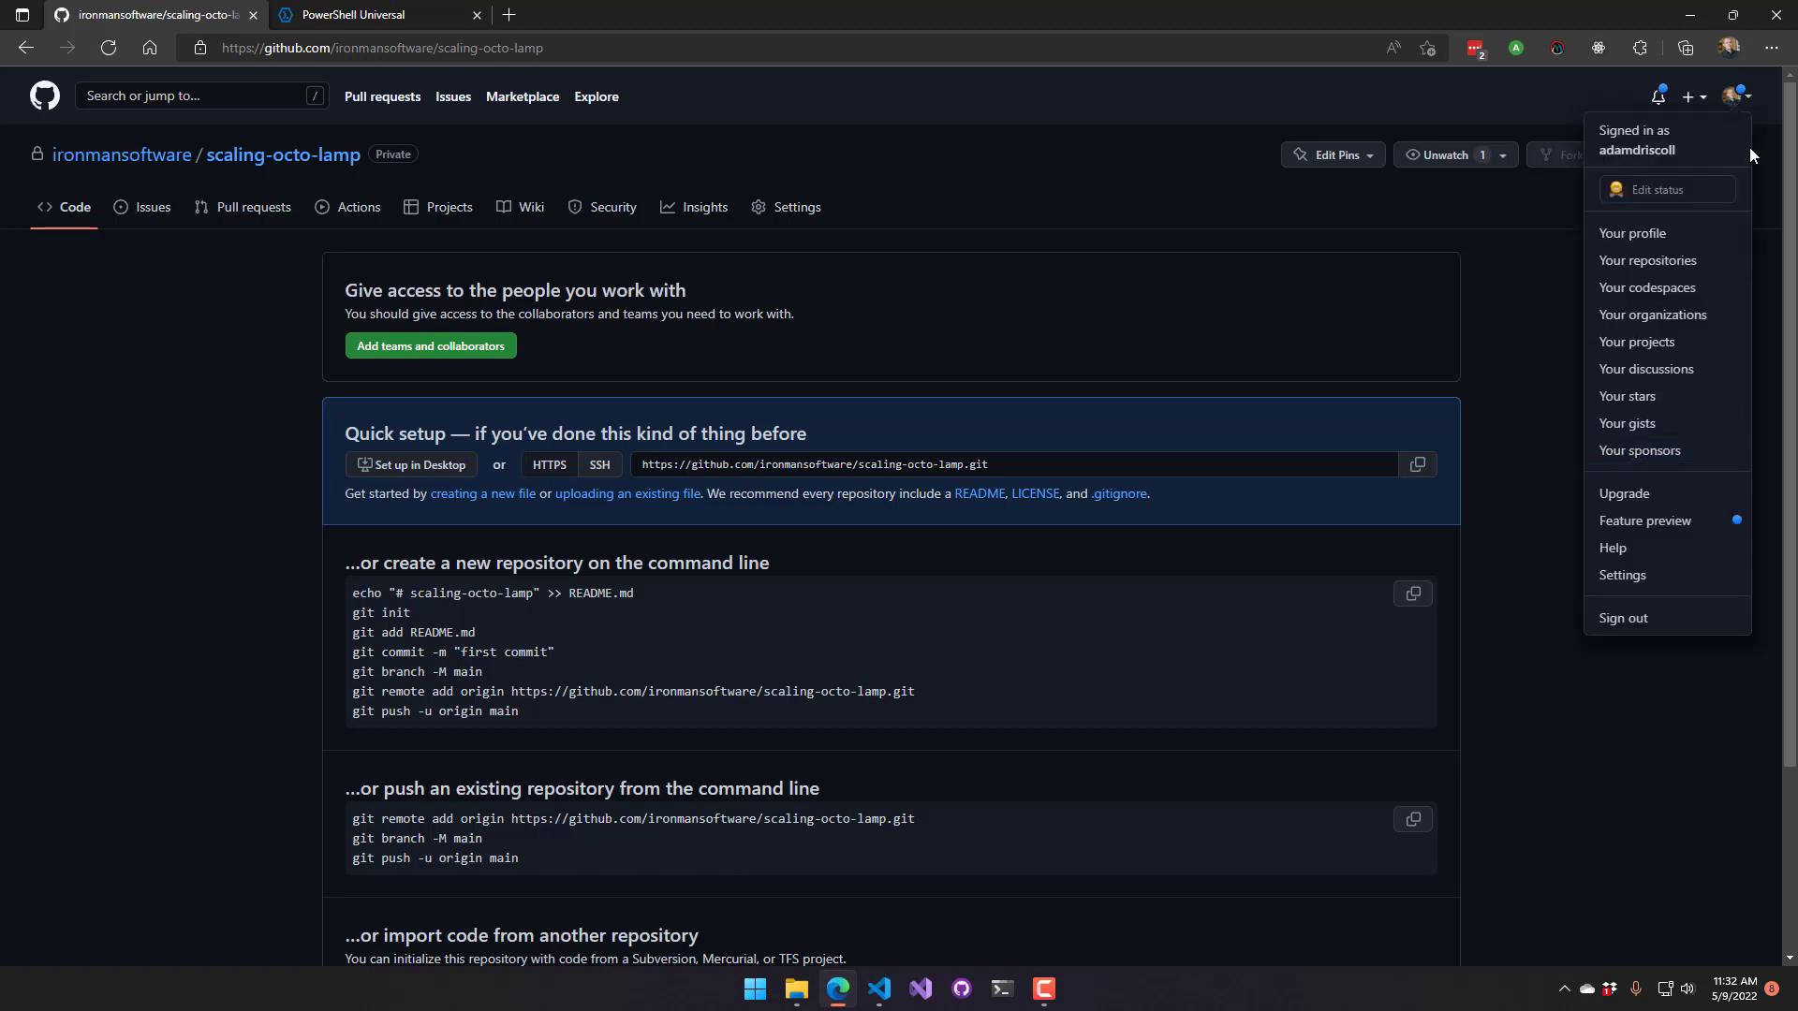
pyautogui.click(1622, 575)
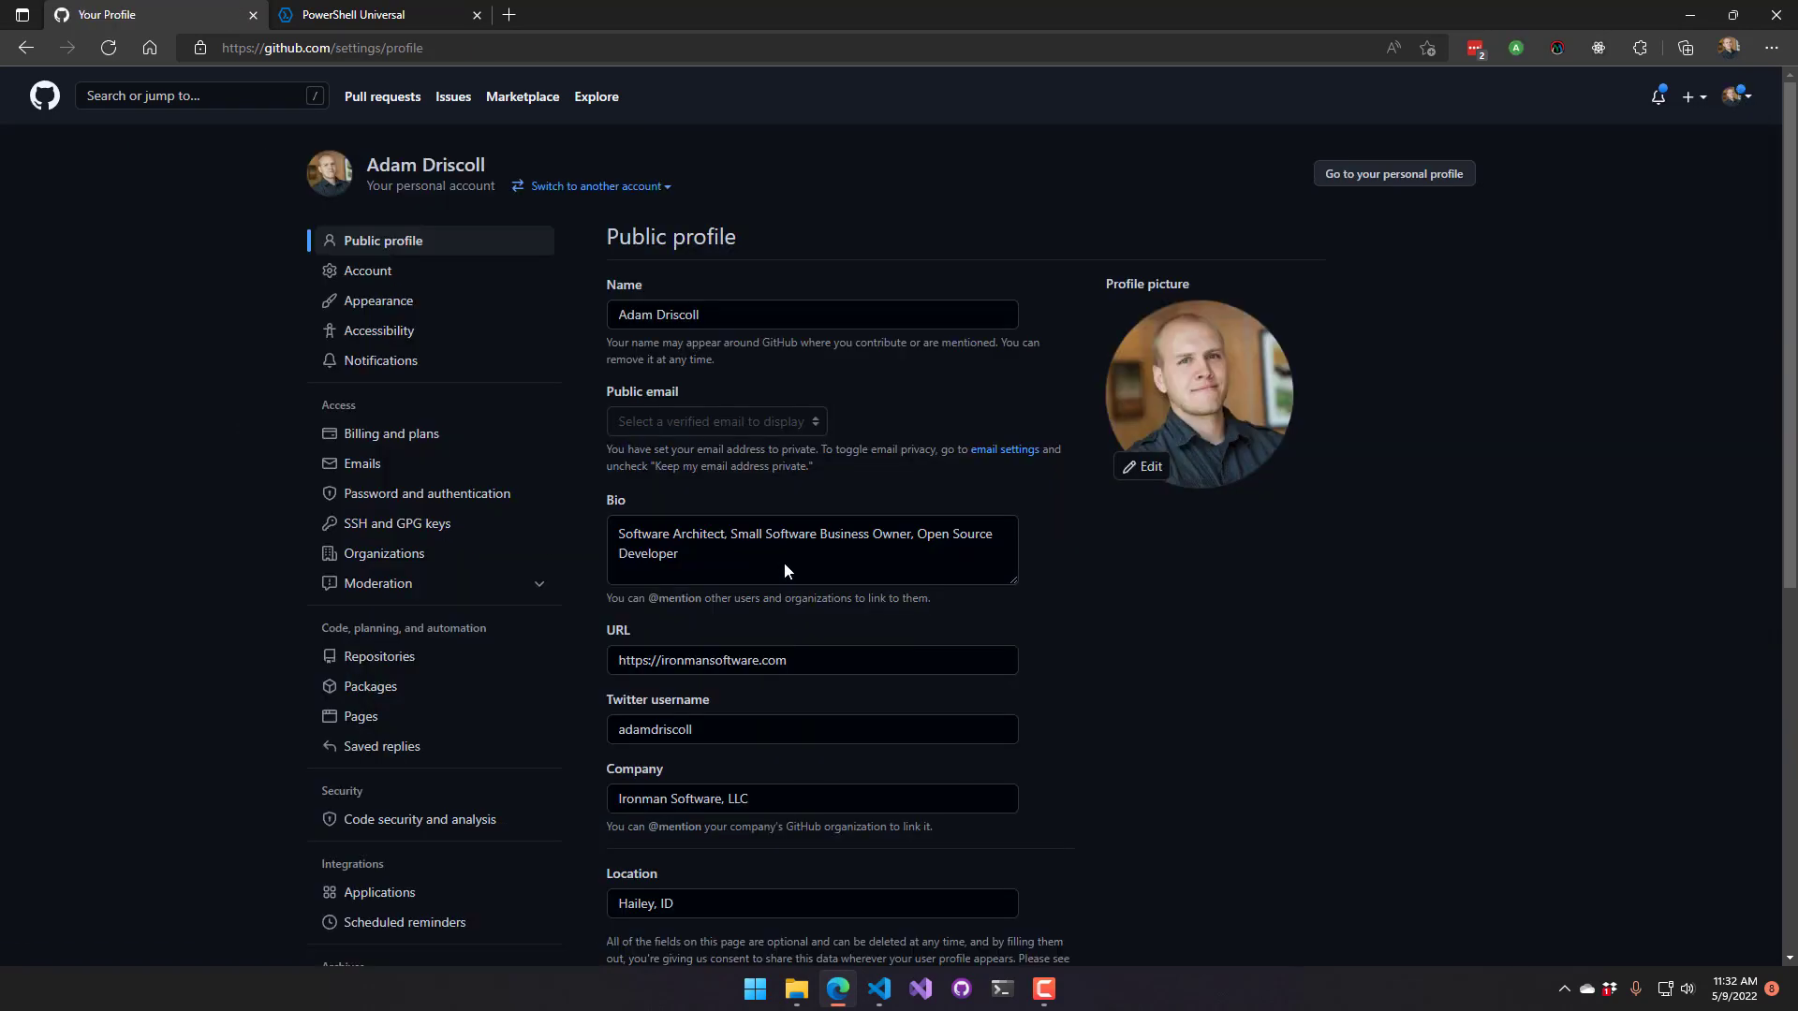
pyautogui.scroll(-3)
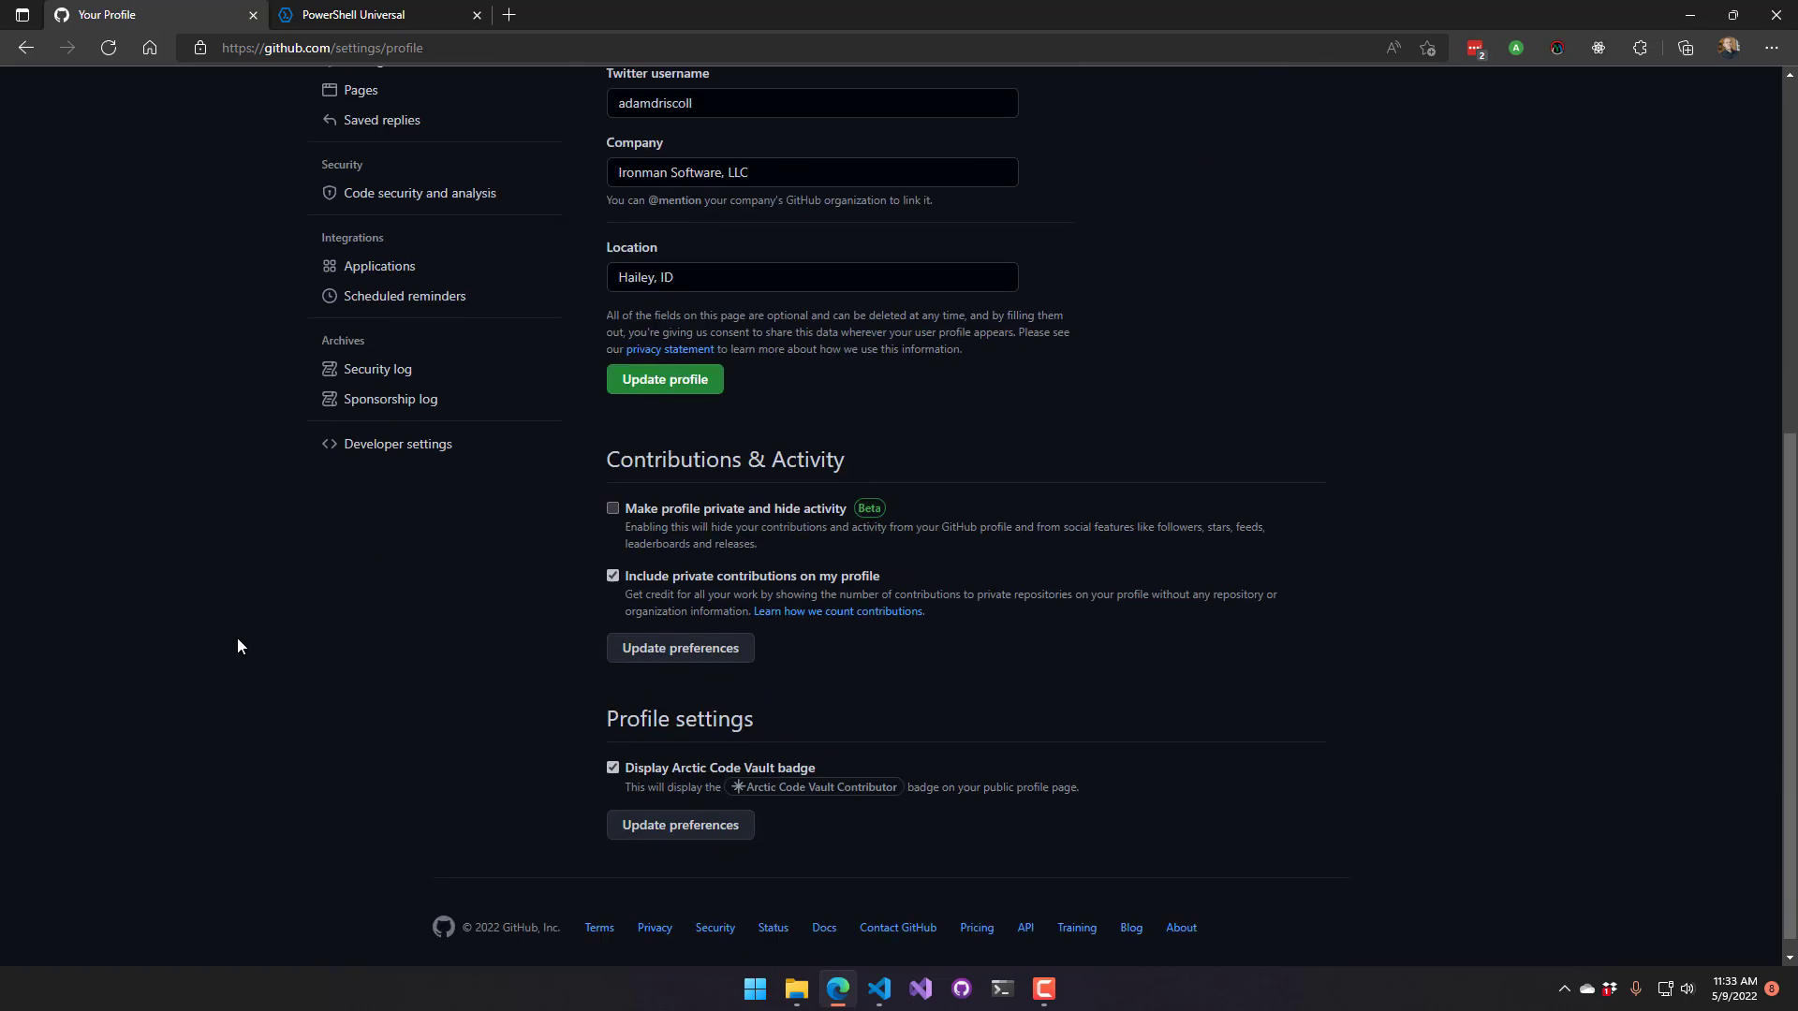
pyautogui.click(397, 443)
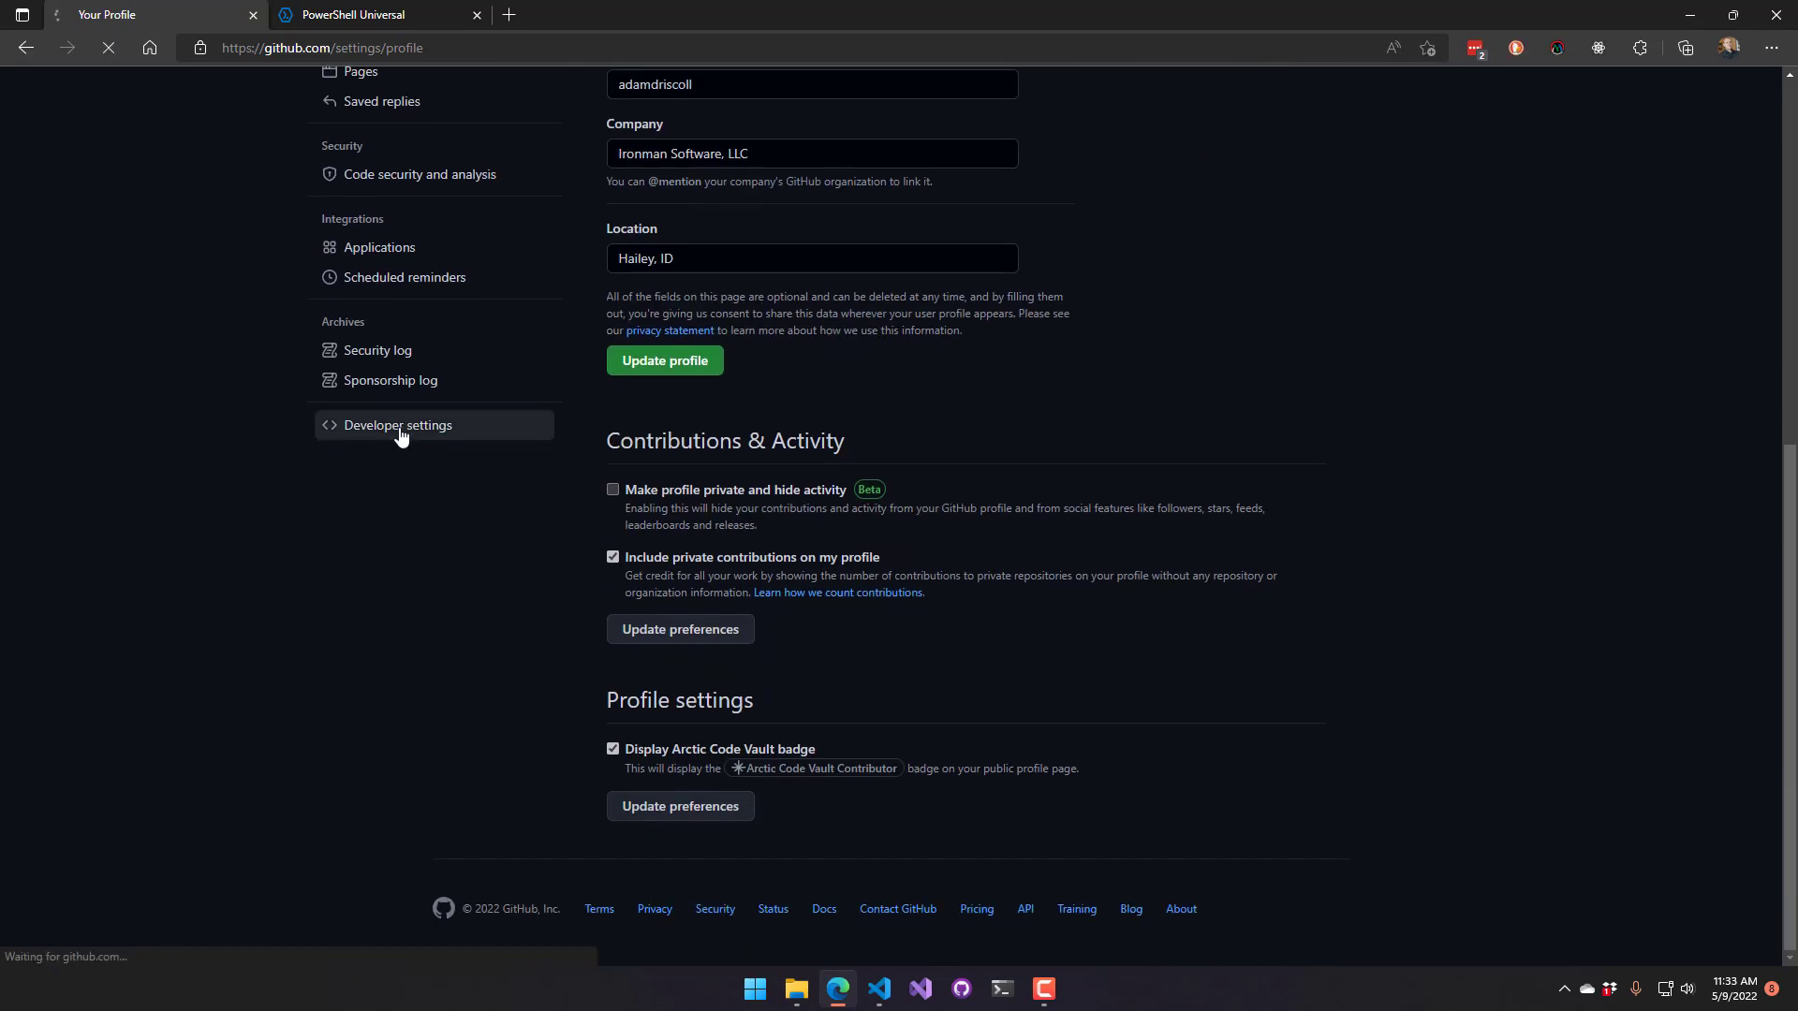
pyautogui.click(397, 425)
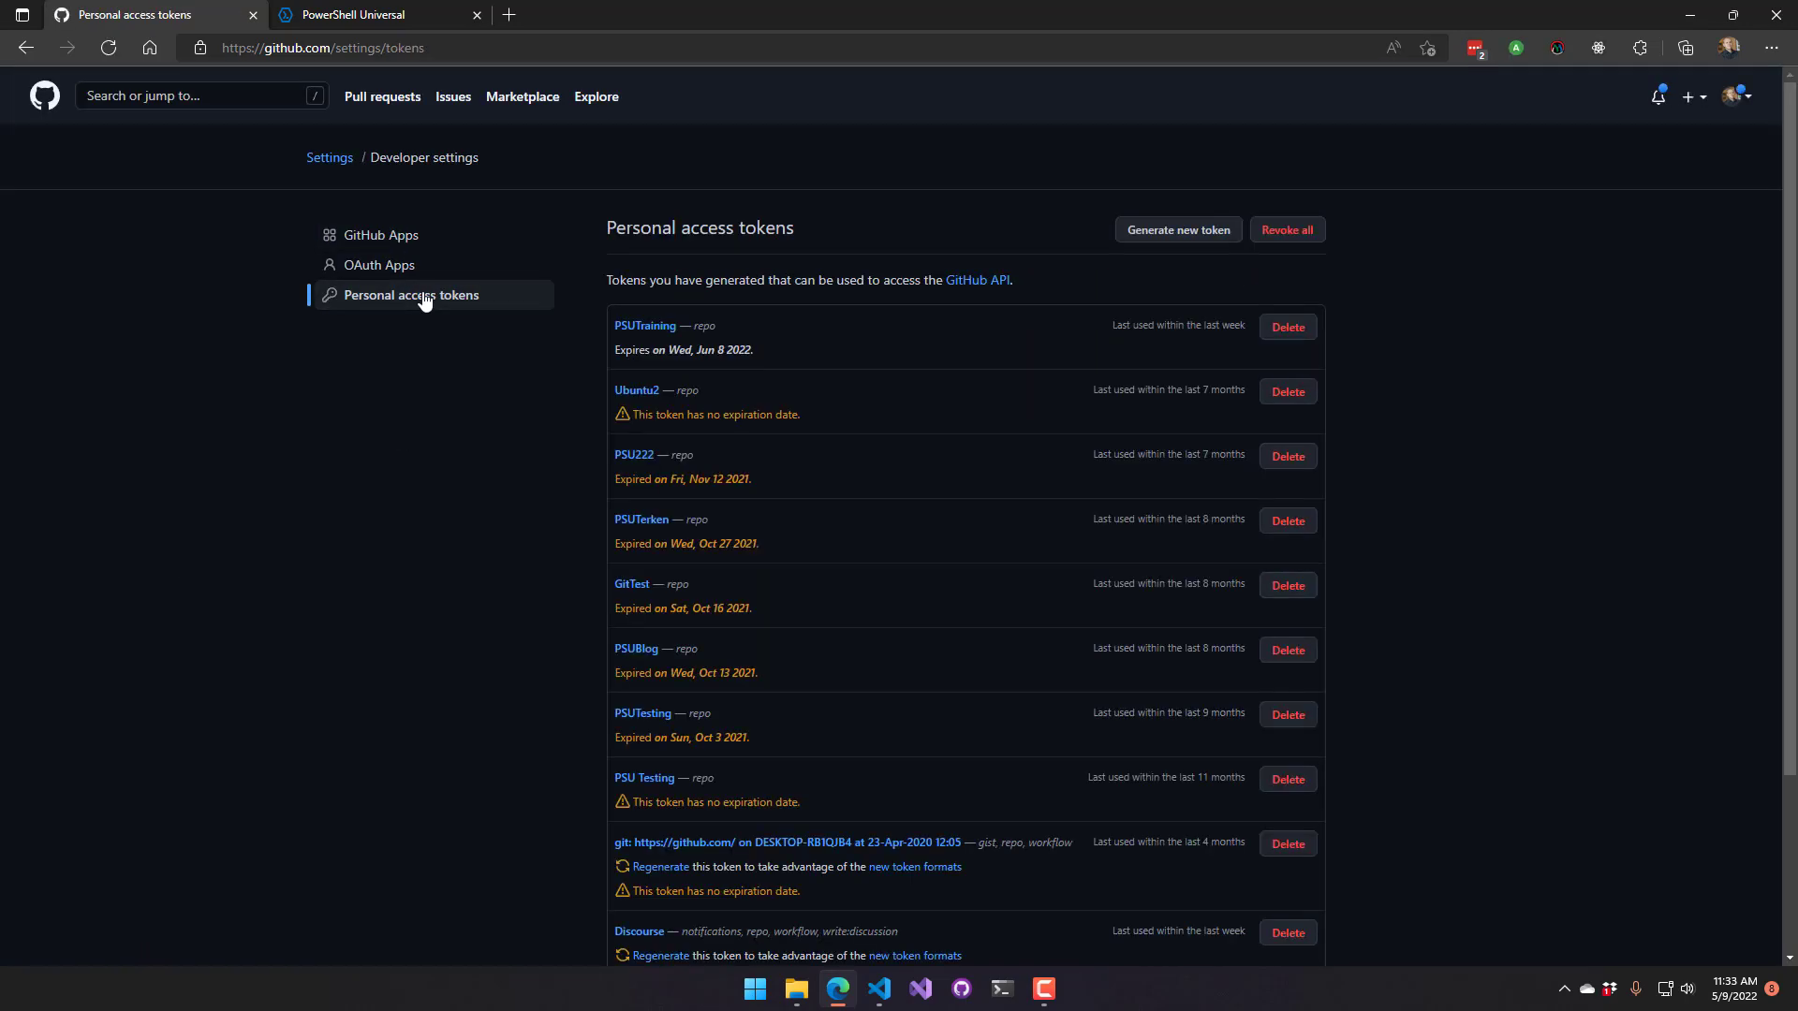
pyautogui.moveTo(1178, 228)
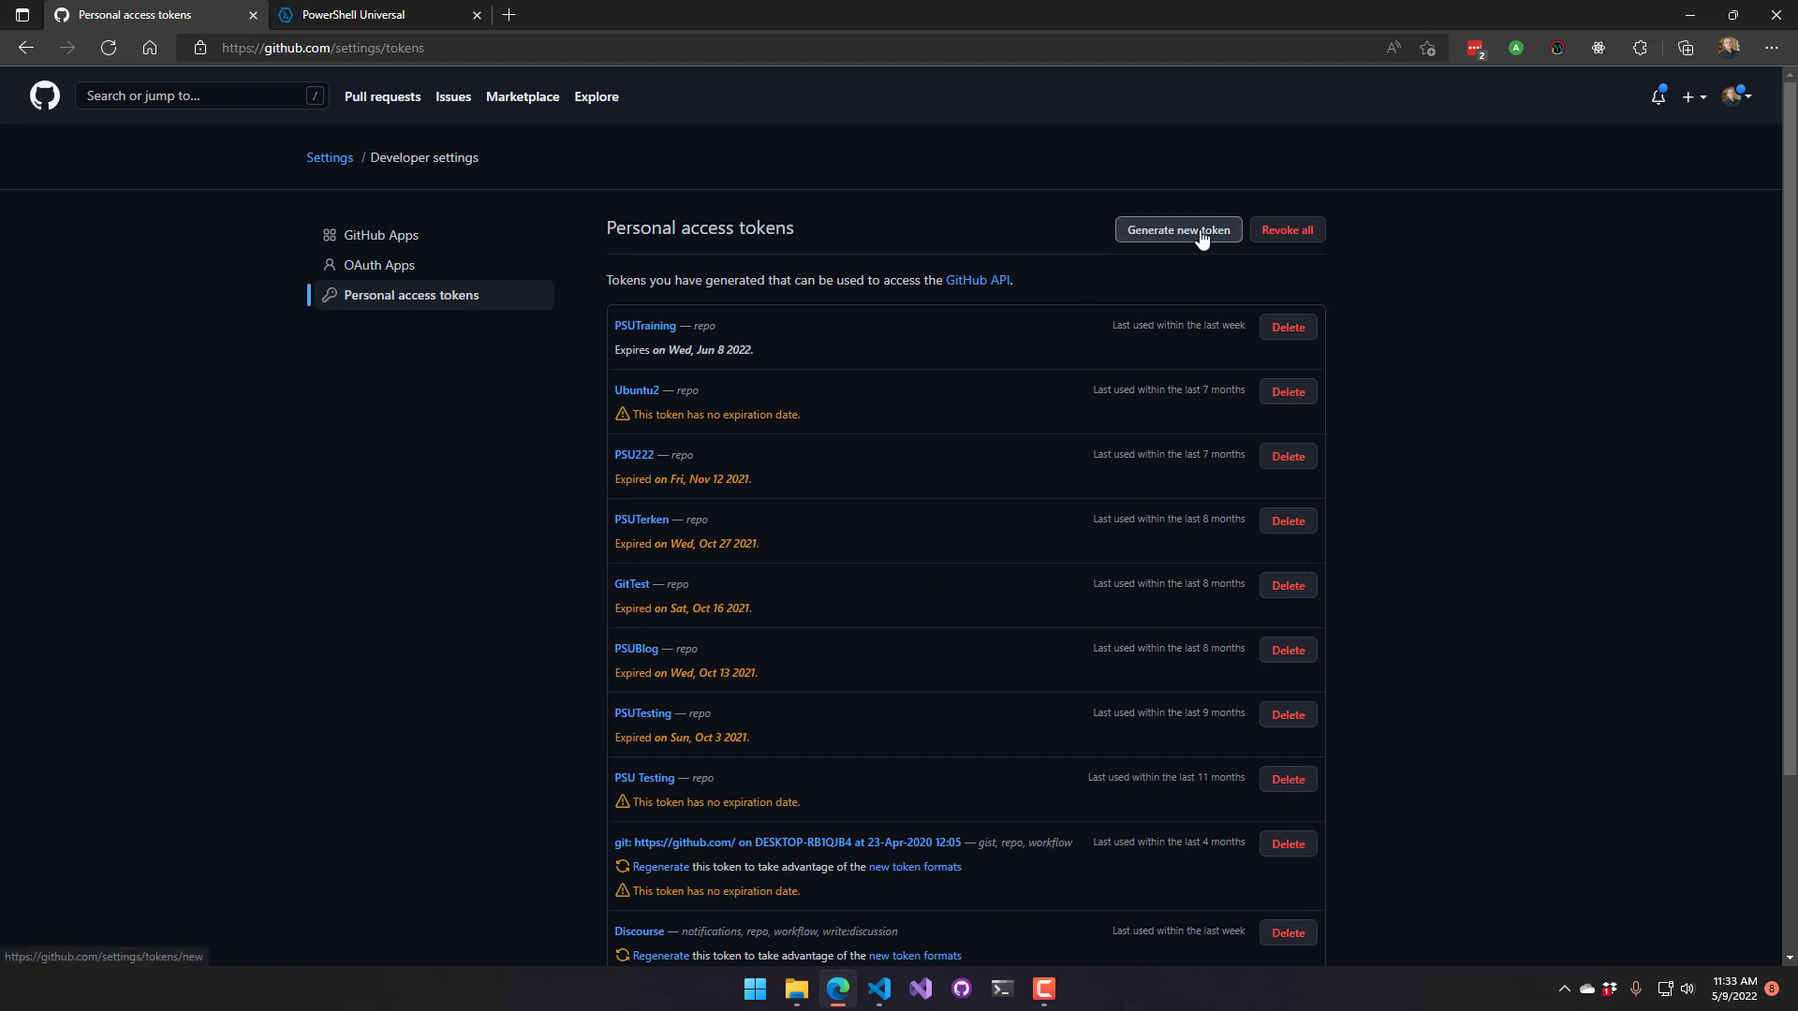
# Generate a new personal access token named 'PSUTraining' with full repo scope
pyautogui.click(1176, 228)
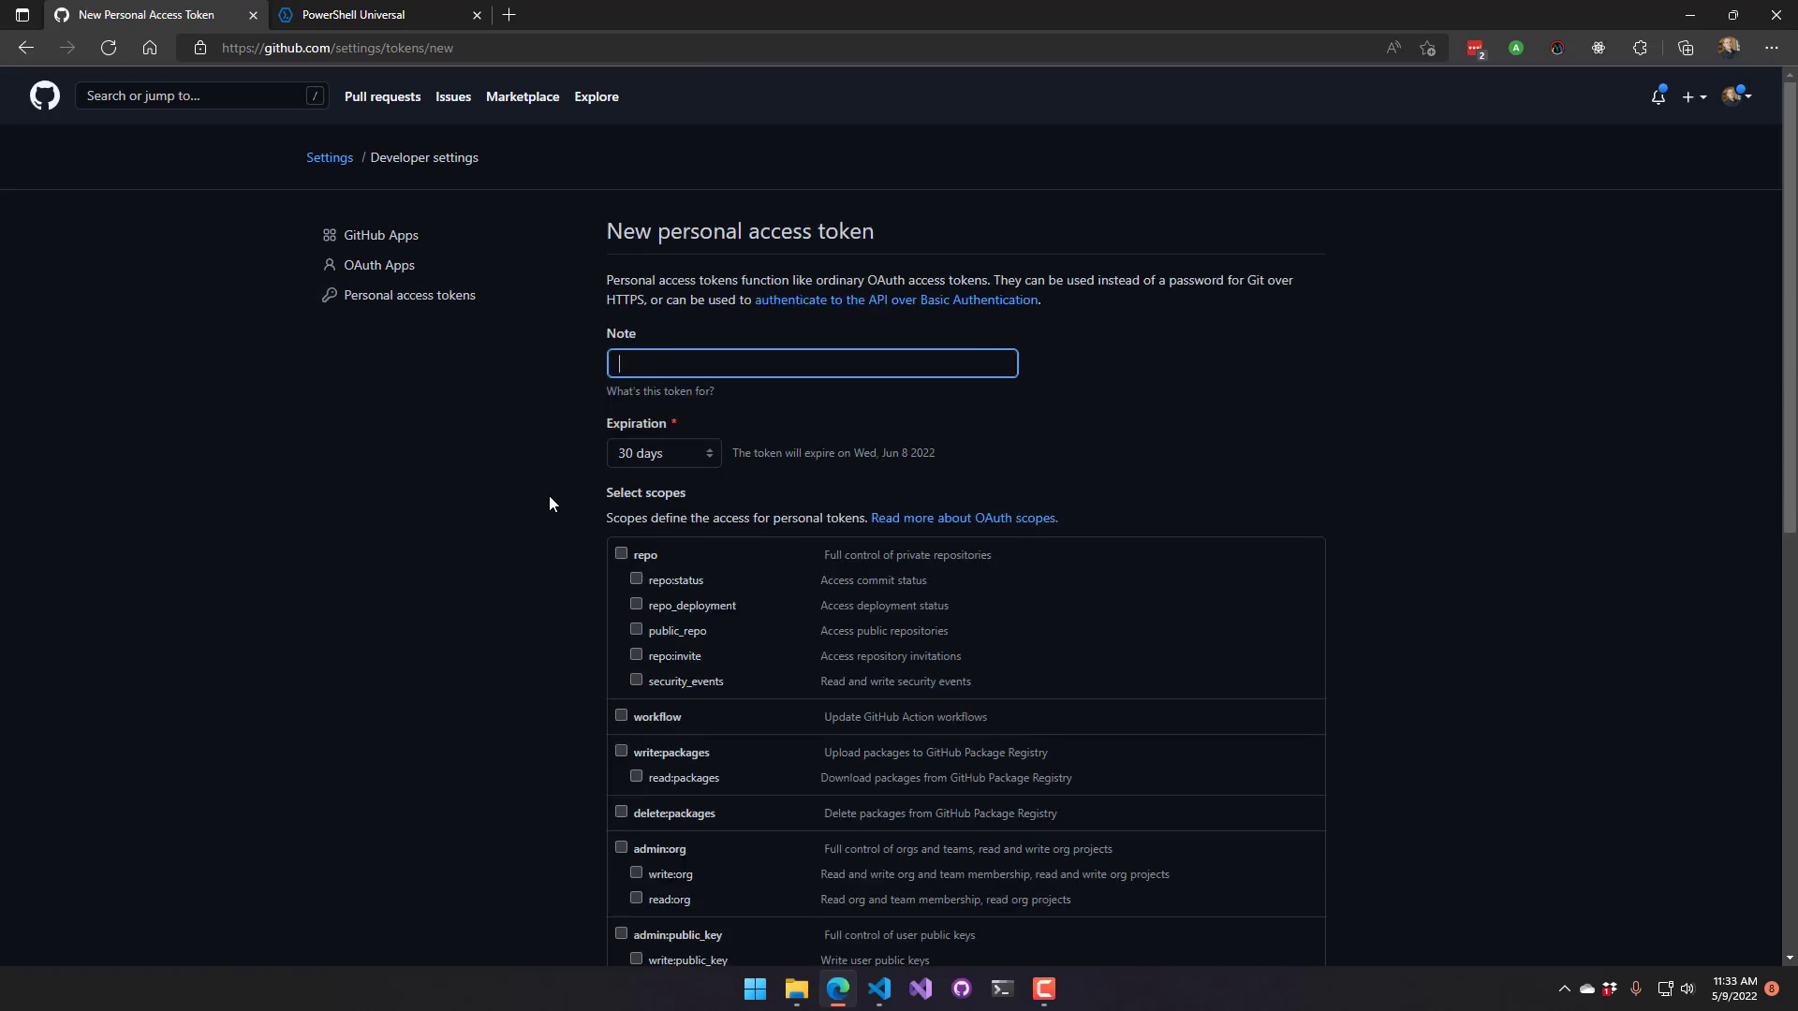
pyautogui.write('PSUTrain')
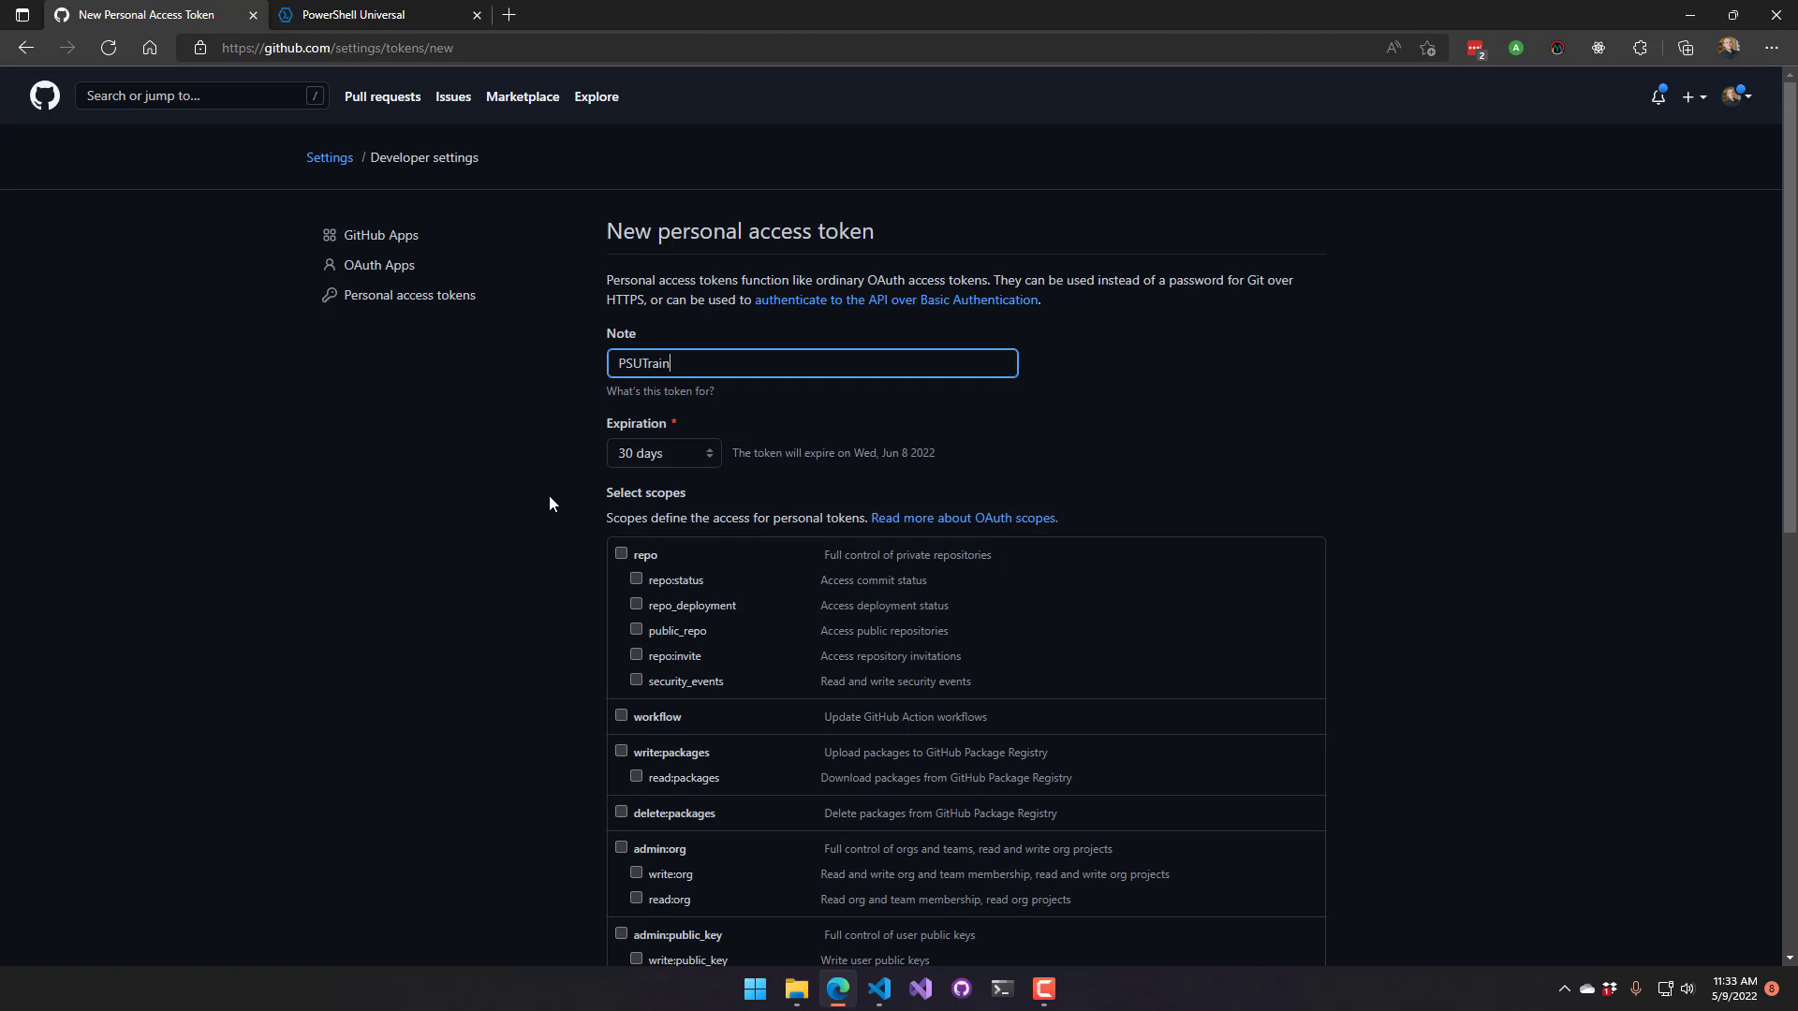
pyautogui.write('ing')
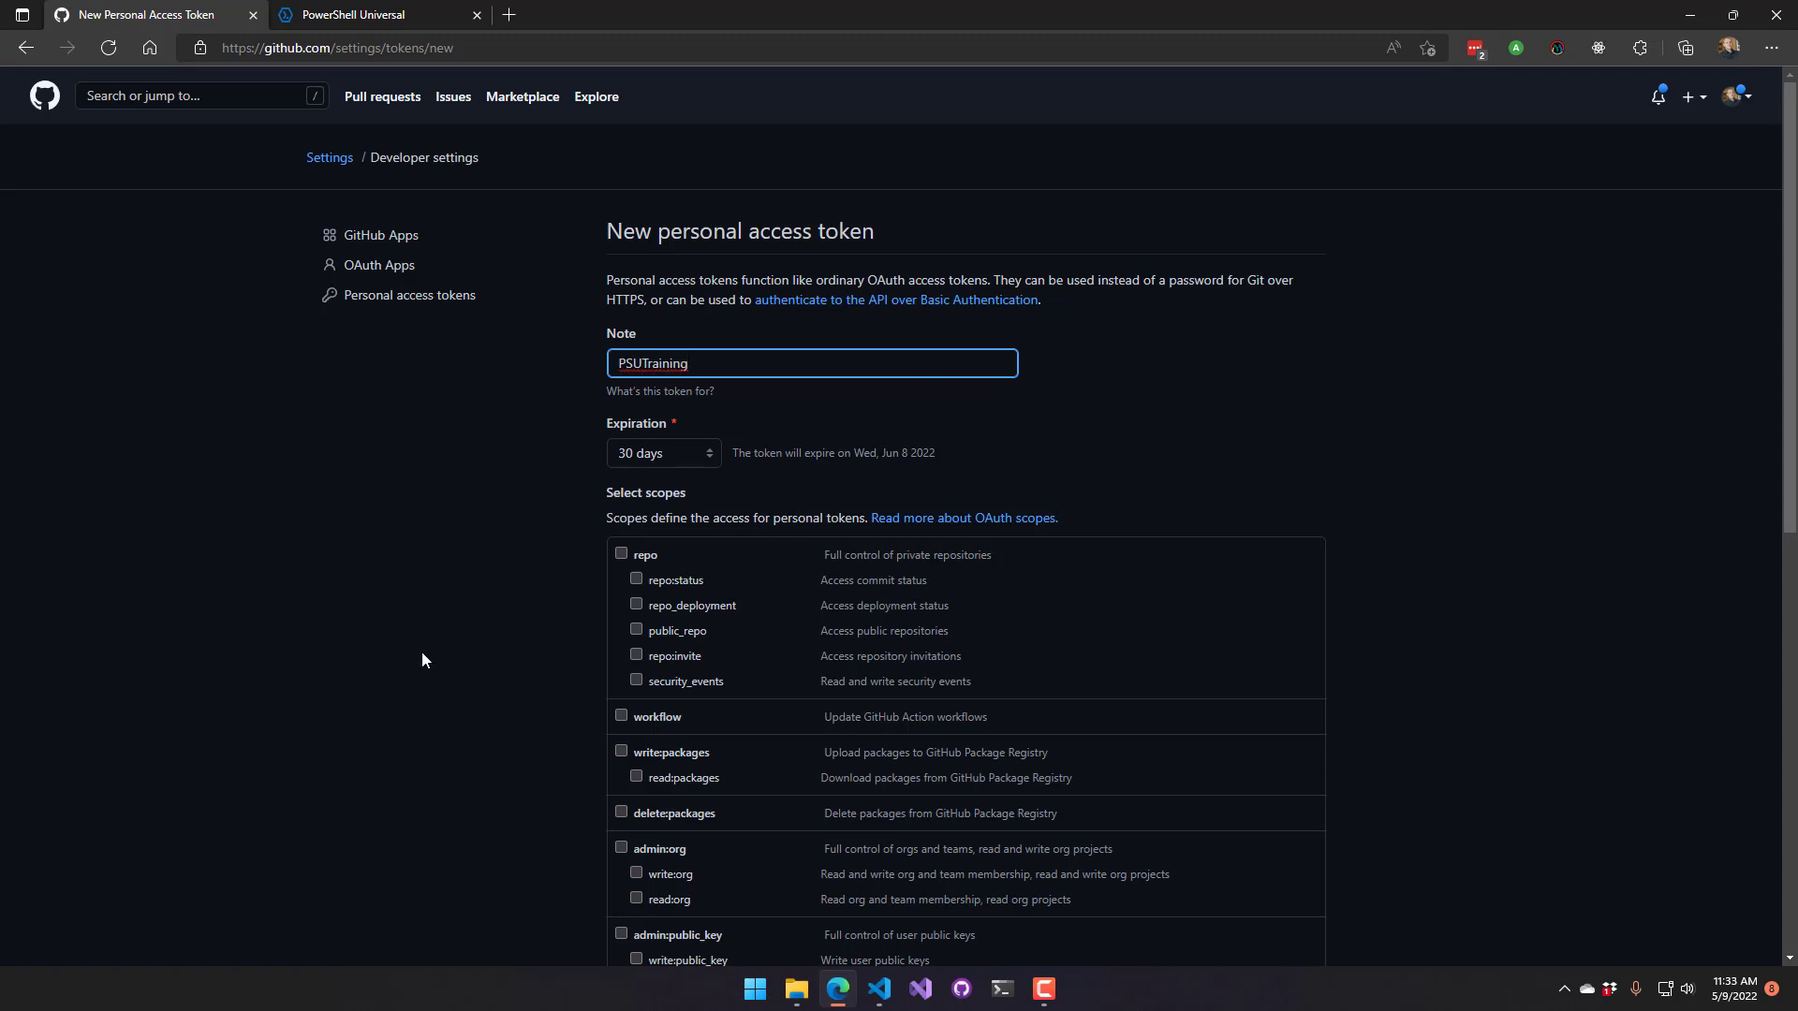
pyautogui.click(622, 554)
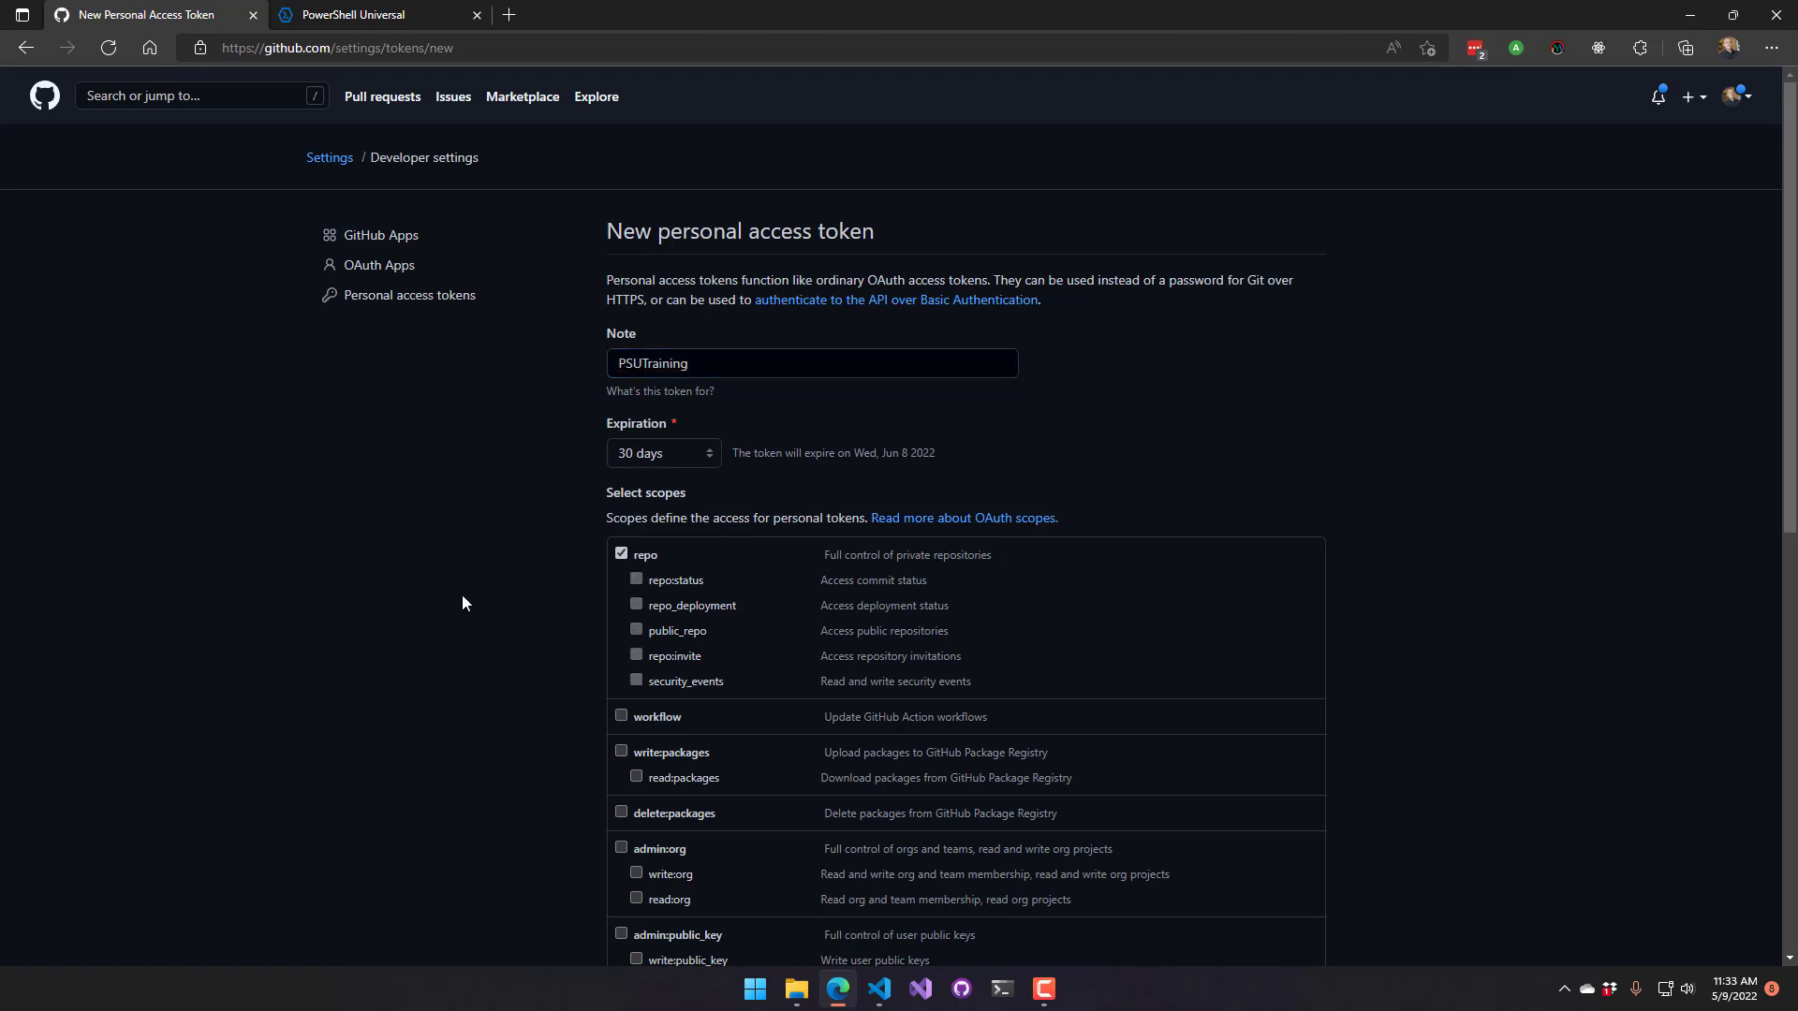
pyautogui.scroll(-3)
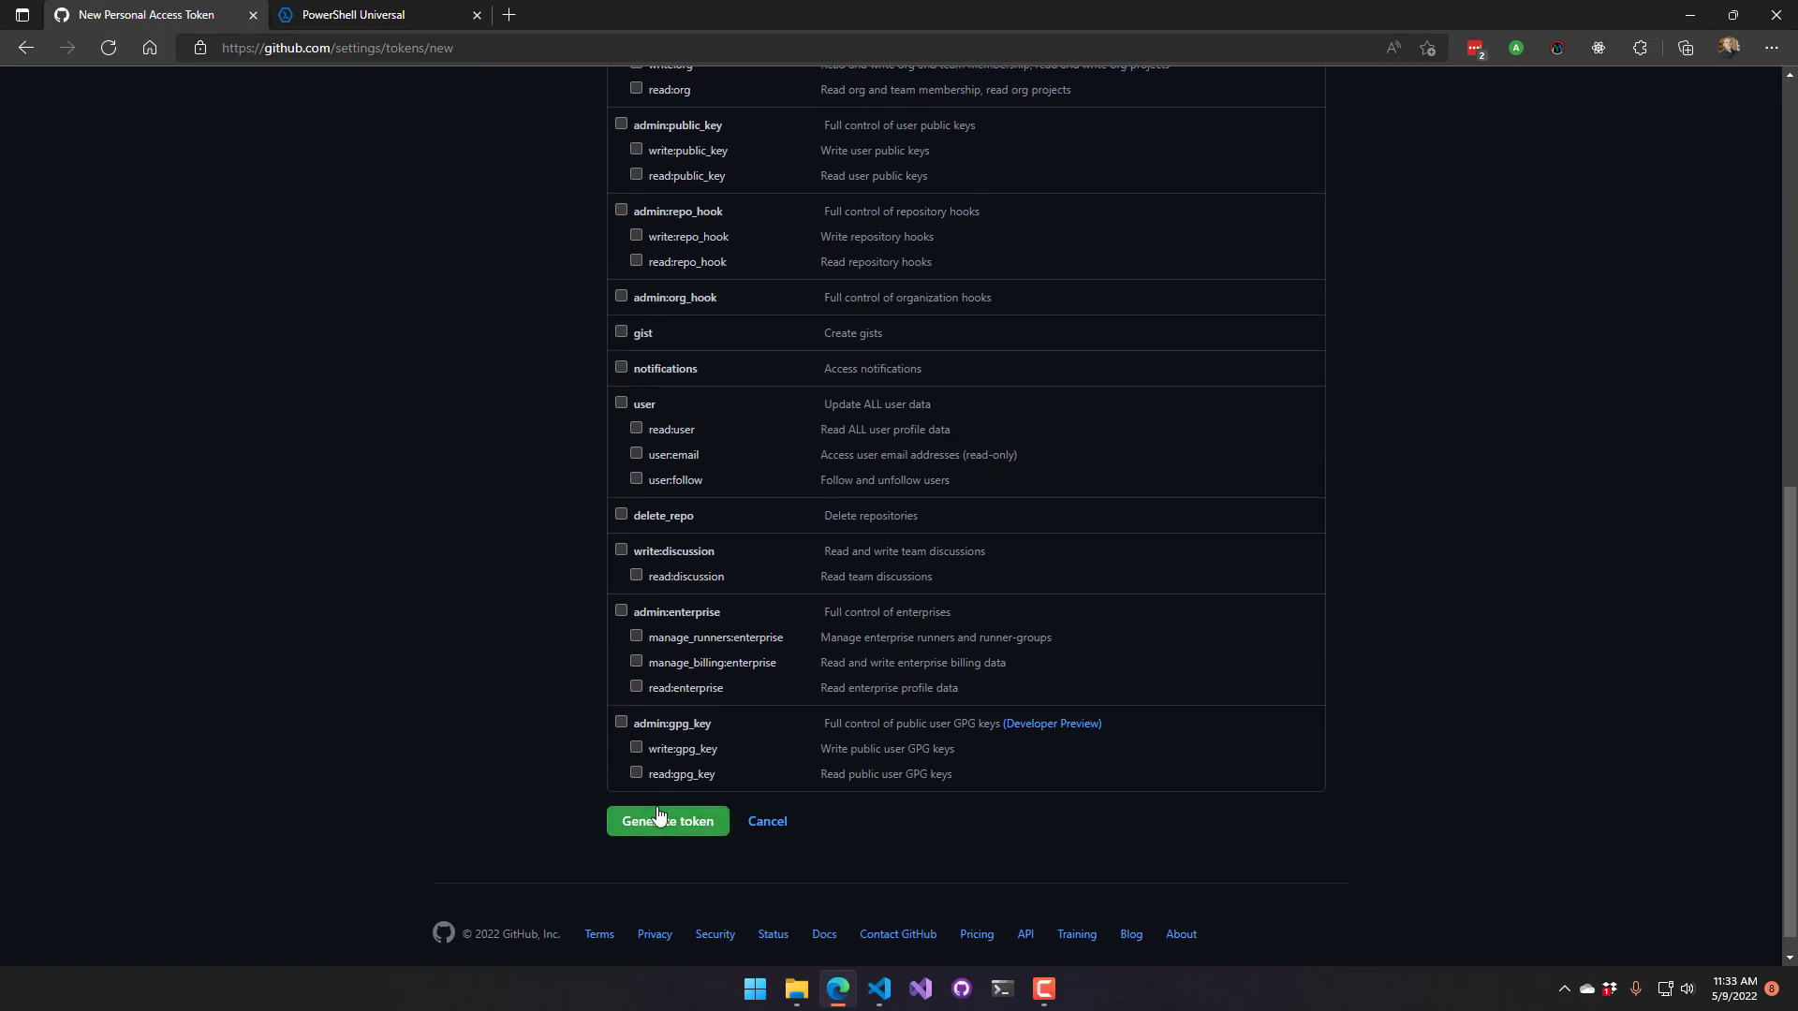
pyautogui.click(666, 820)
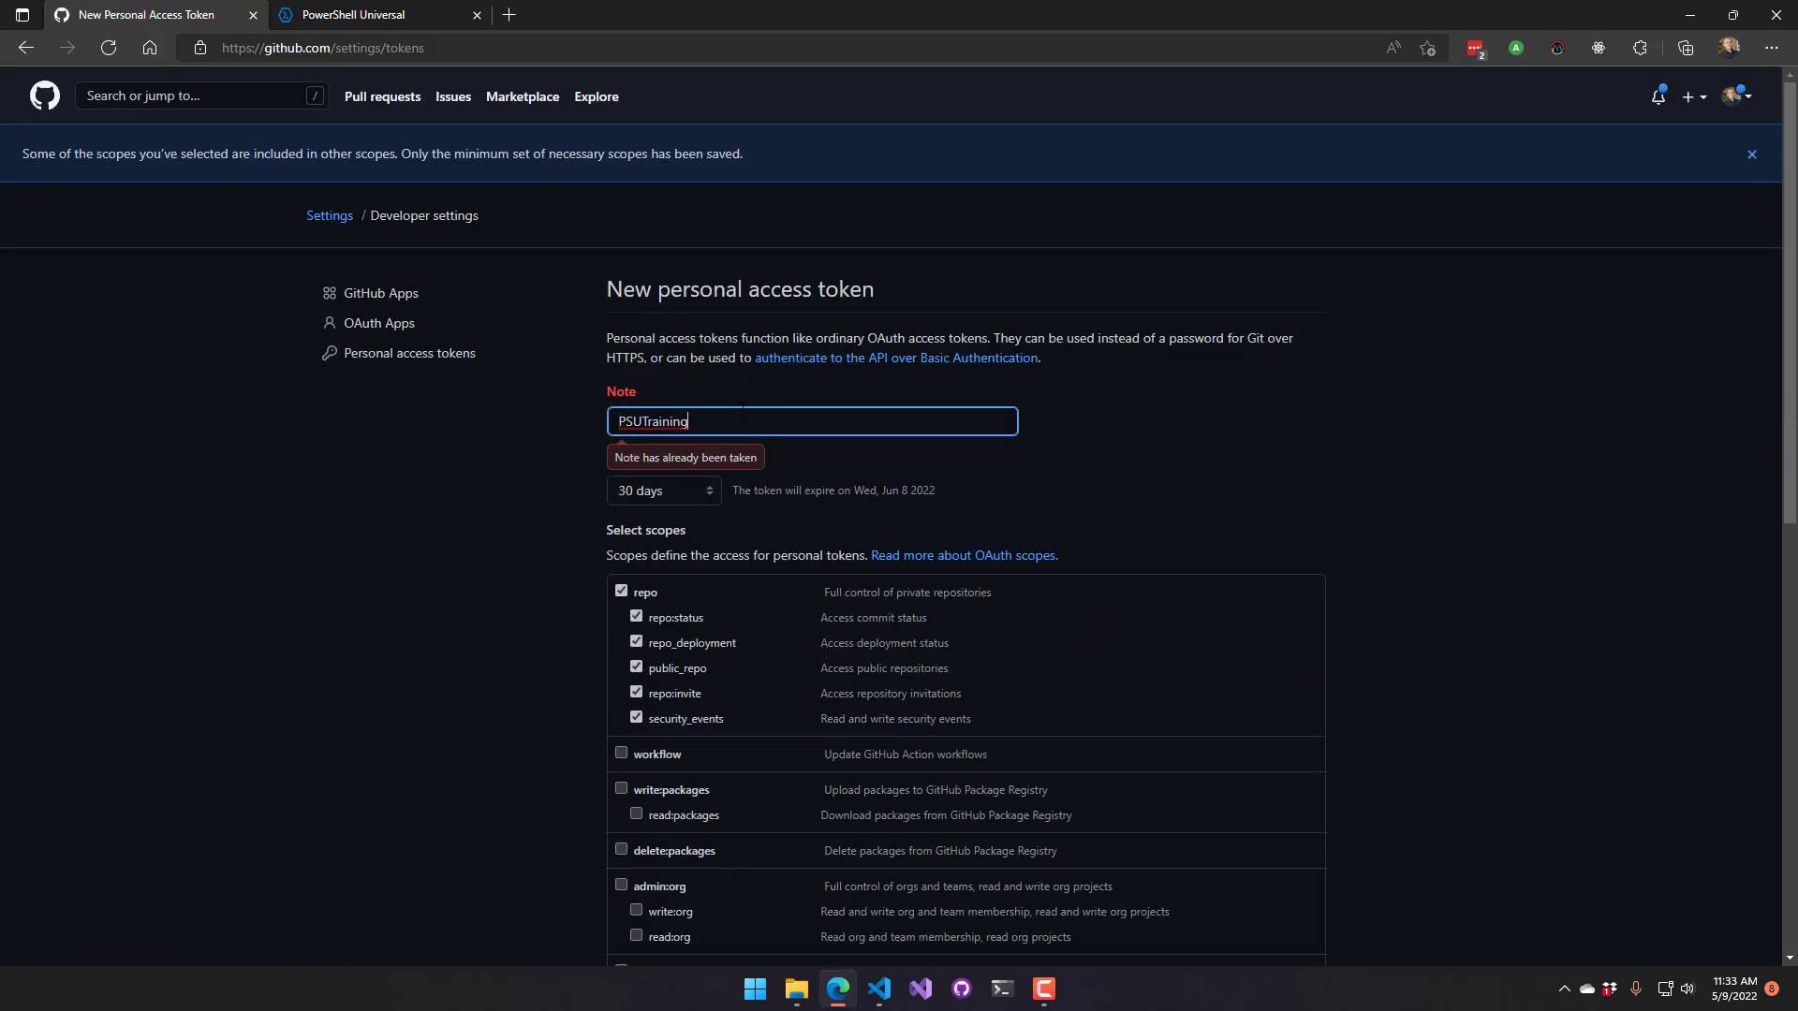
pyautogui.scroll(-3)
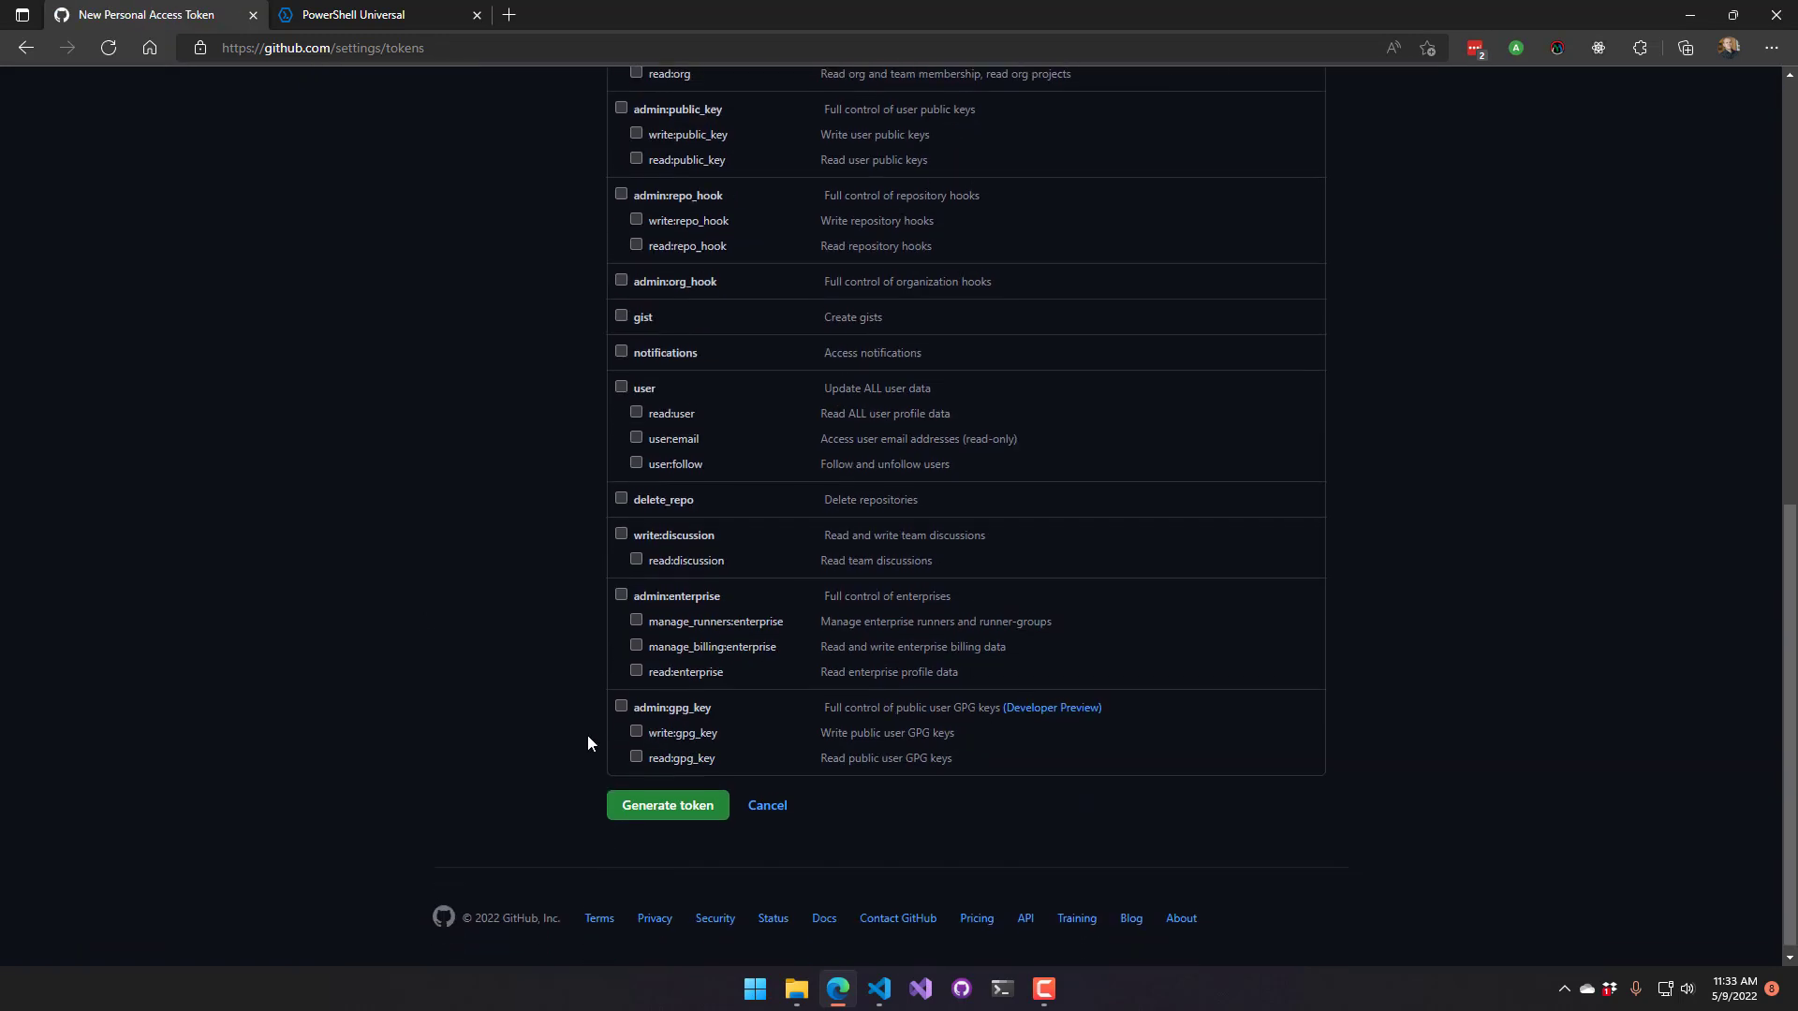
pyautogui.click(667, 809)
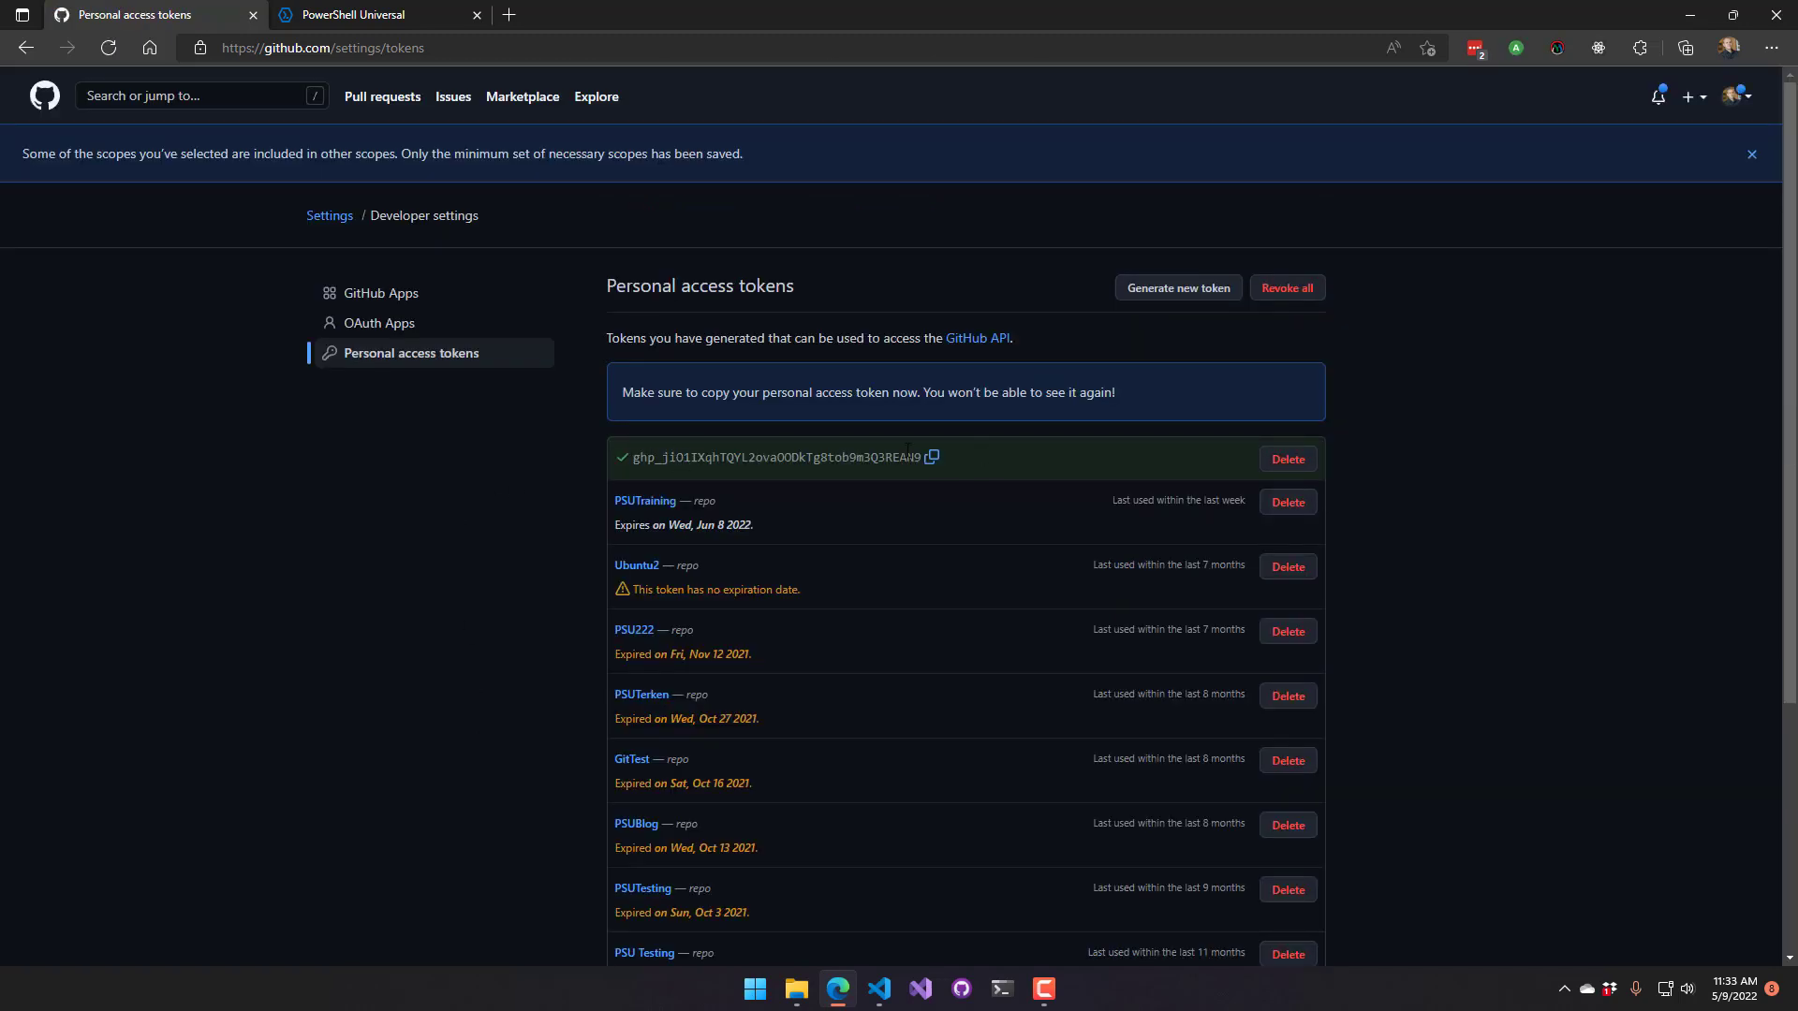
# Copy the new token value and return to the code editor
pyautogui.click(930, 456)
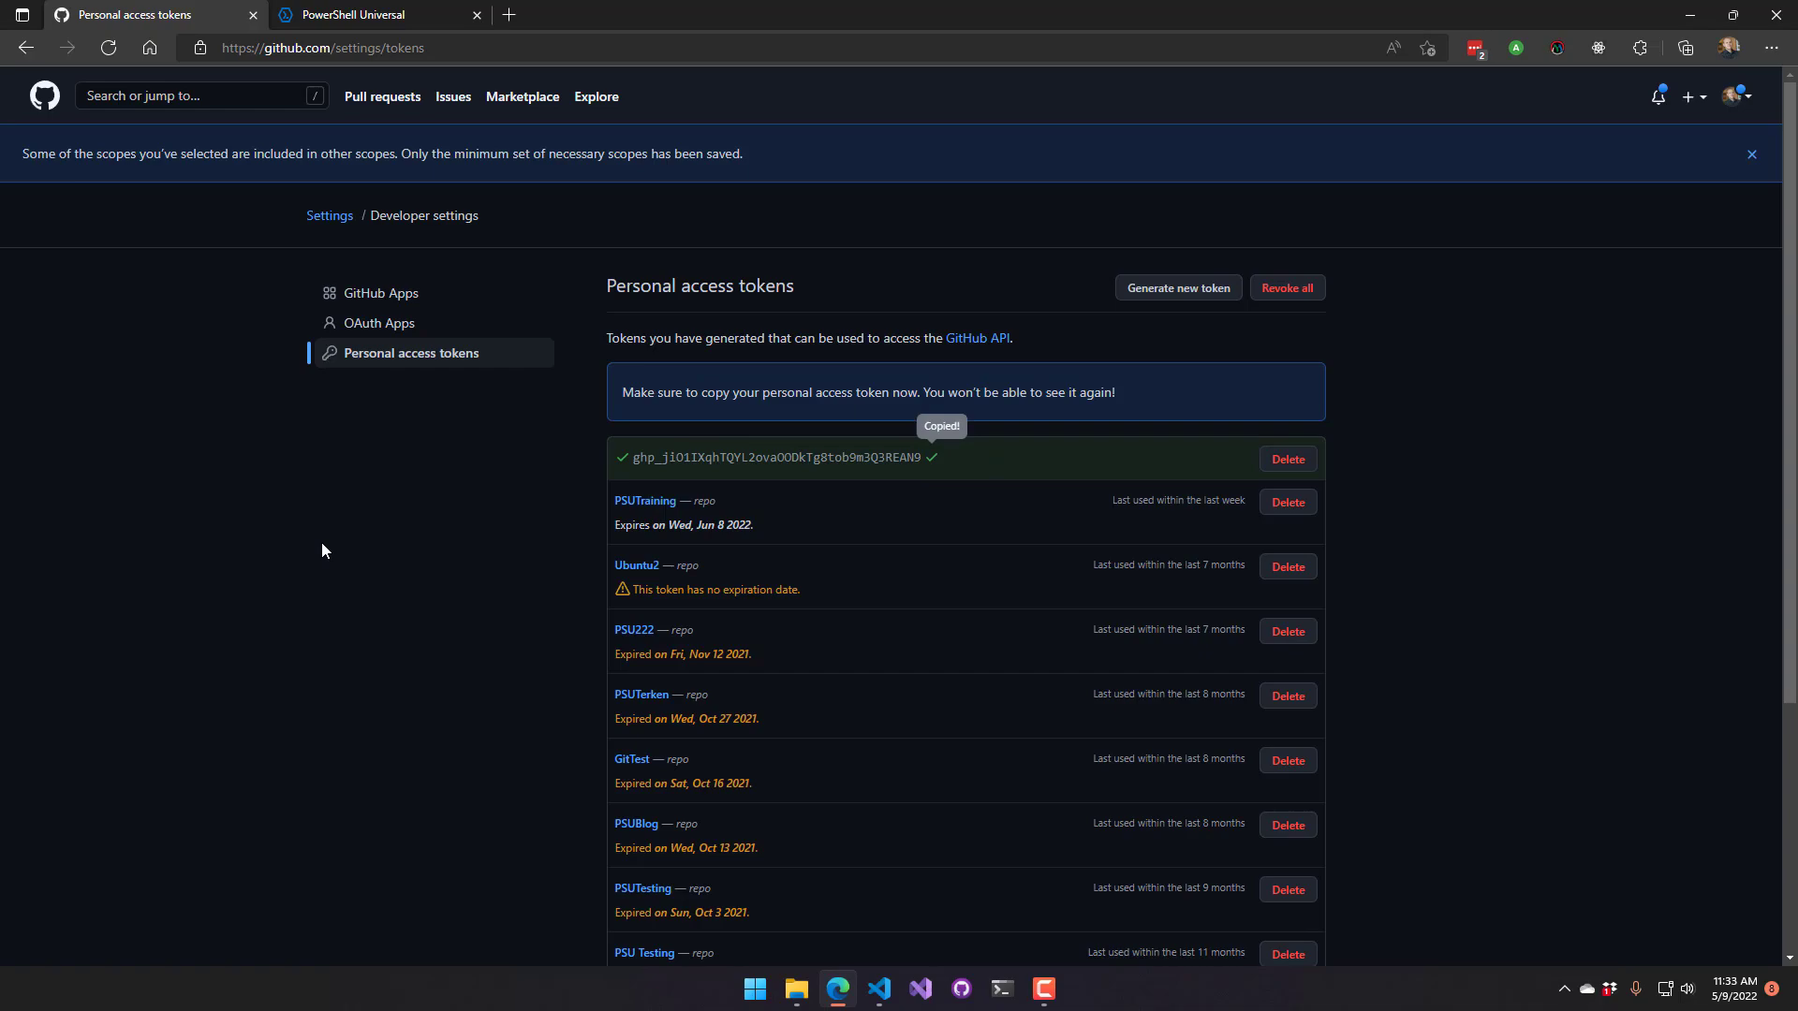
pyautogui.click(879, 989)
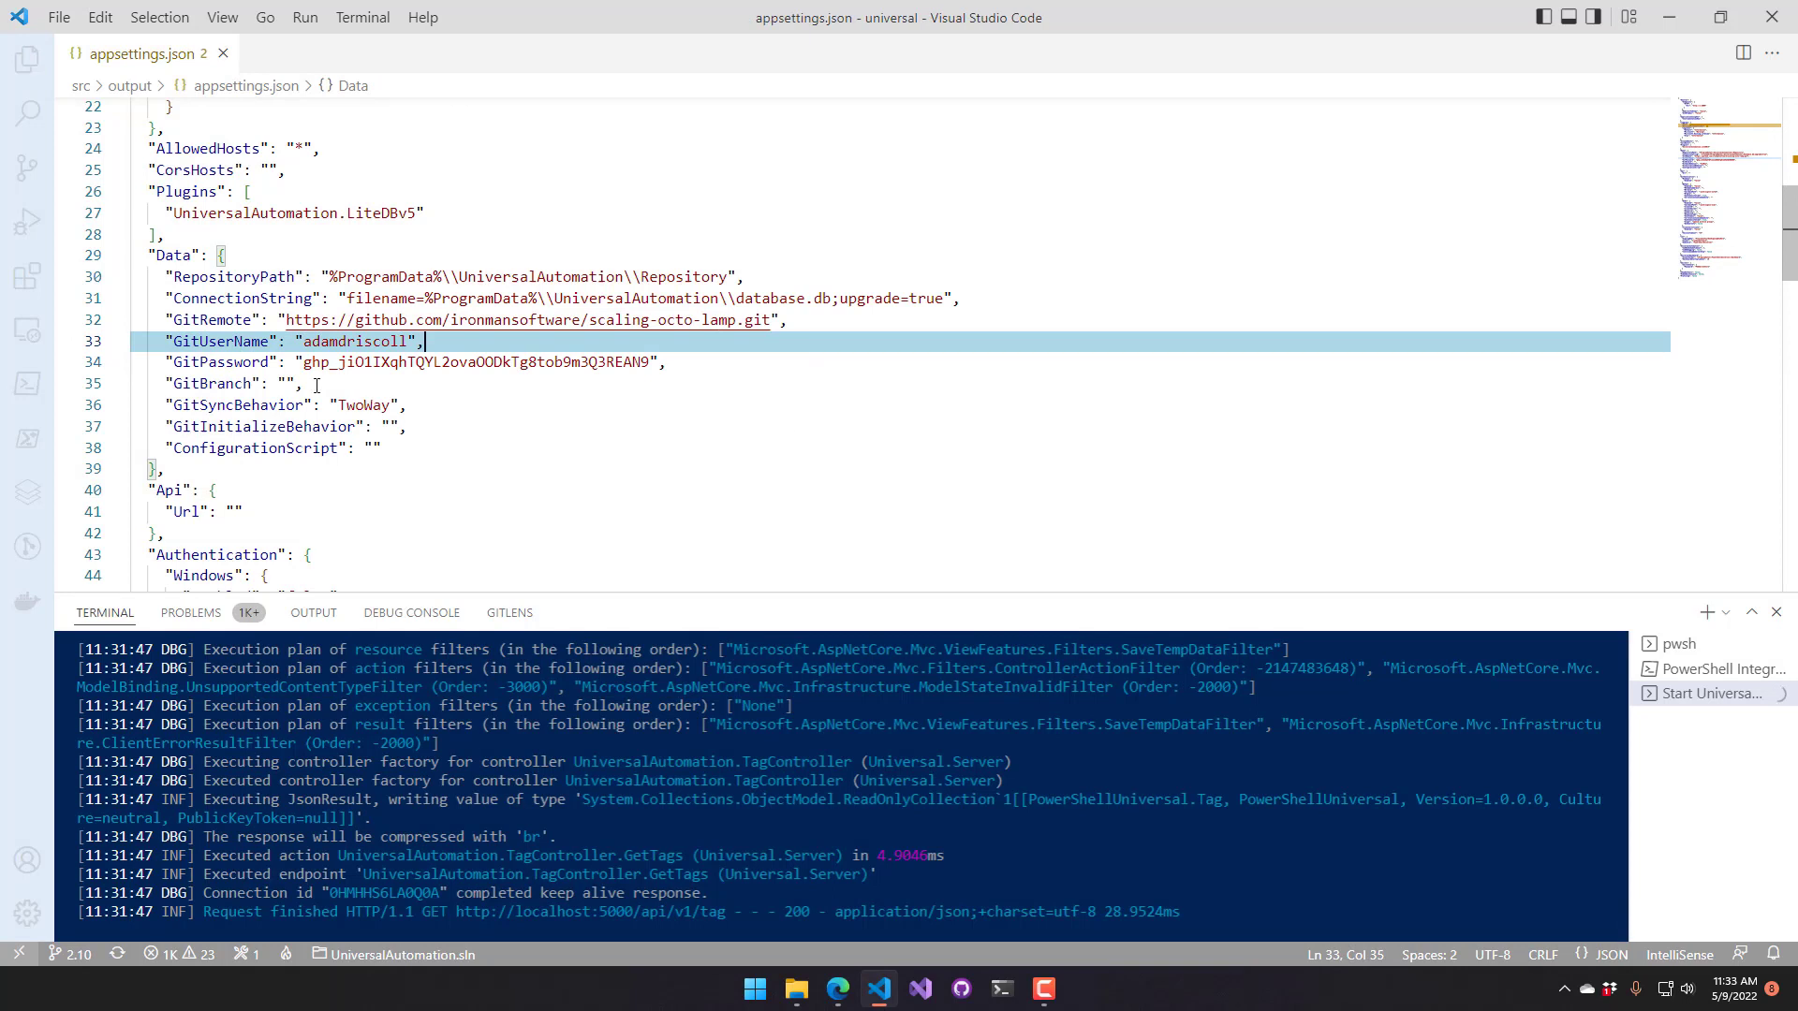
# Set GitBranch to 'main' and GitInitializeBehavior to 'init' in appsettings.json and save
pyautogui.click(285, 382)
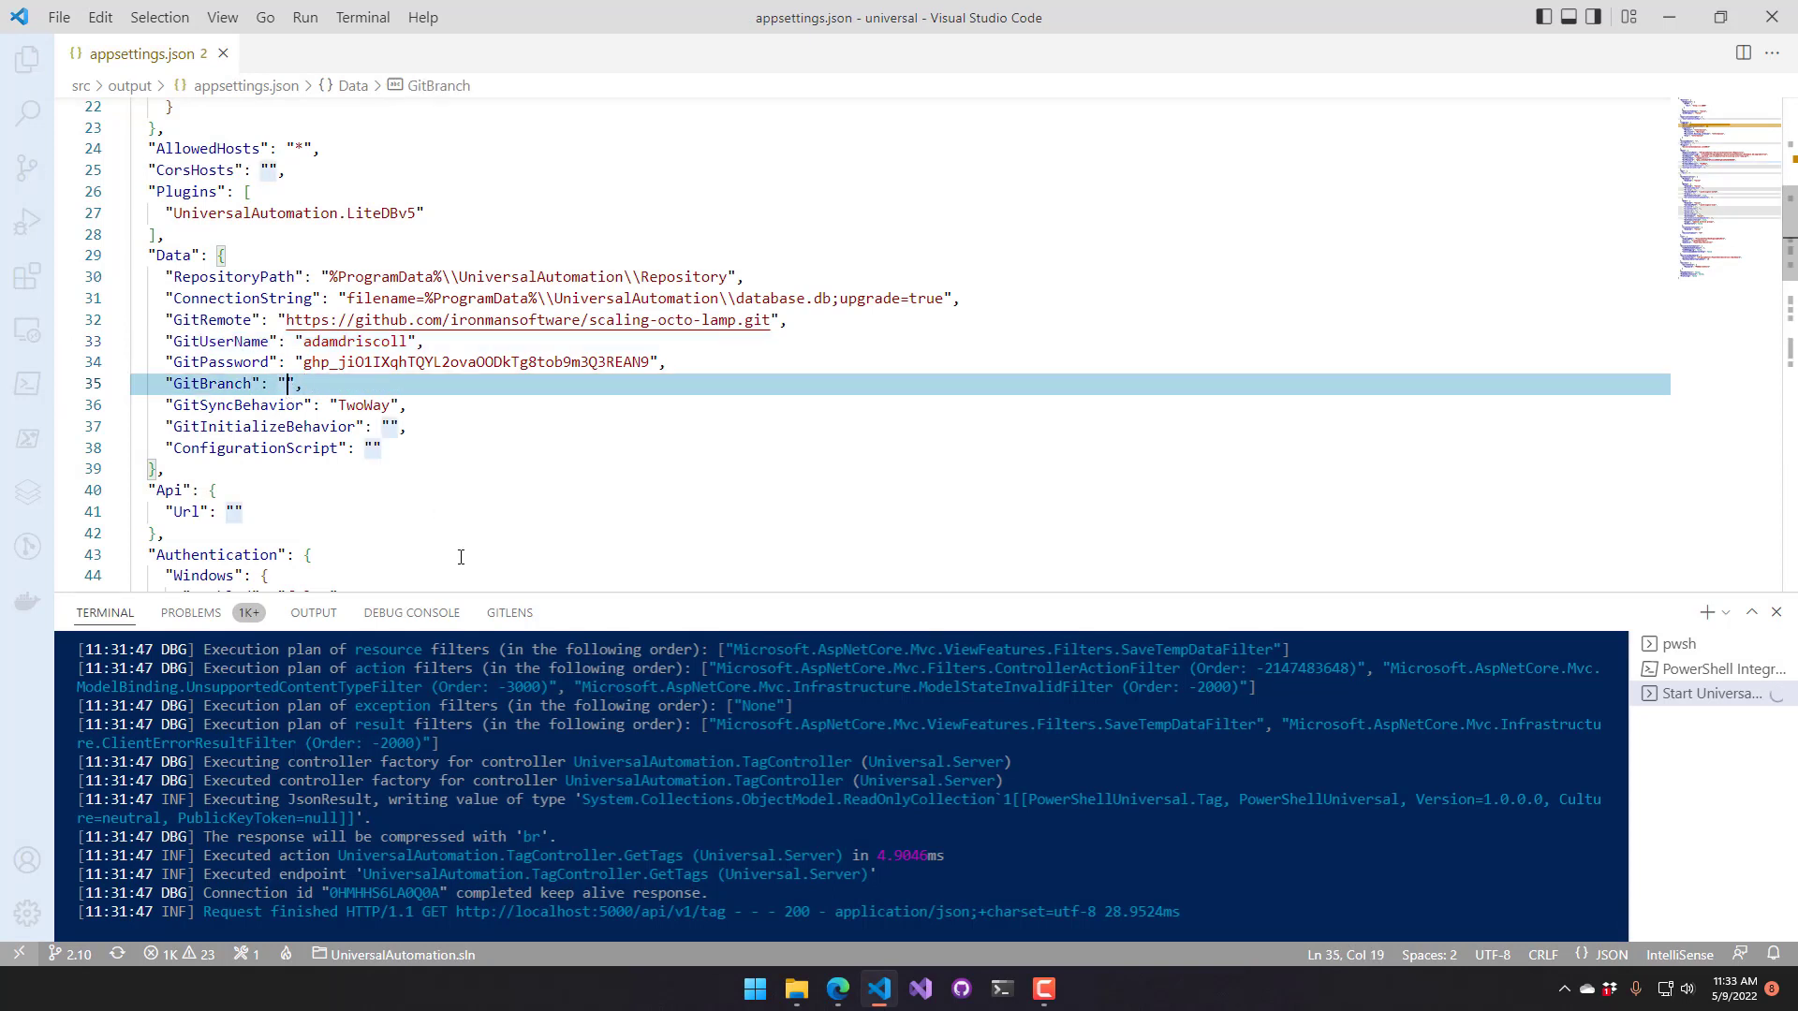
pyautogui.write('main')
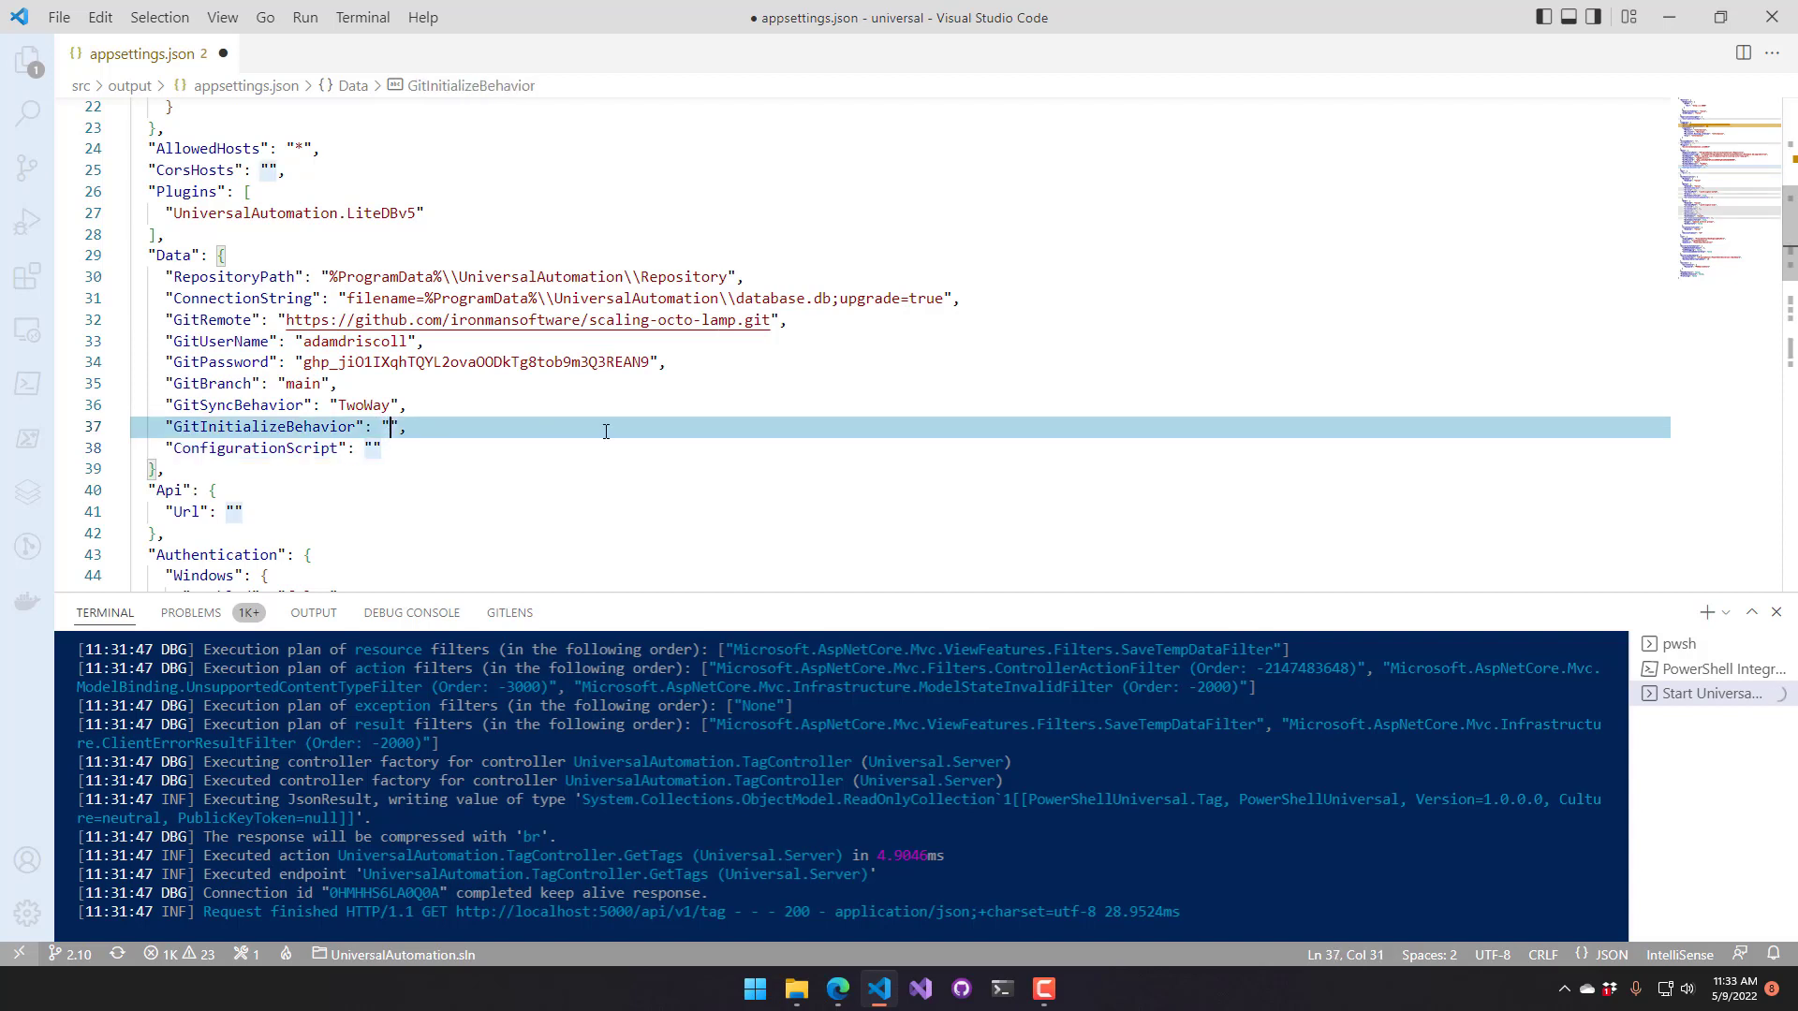
pyautogui.moveTo(622, 431)
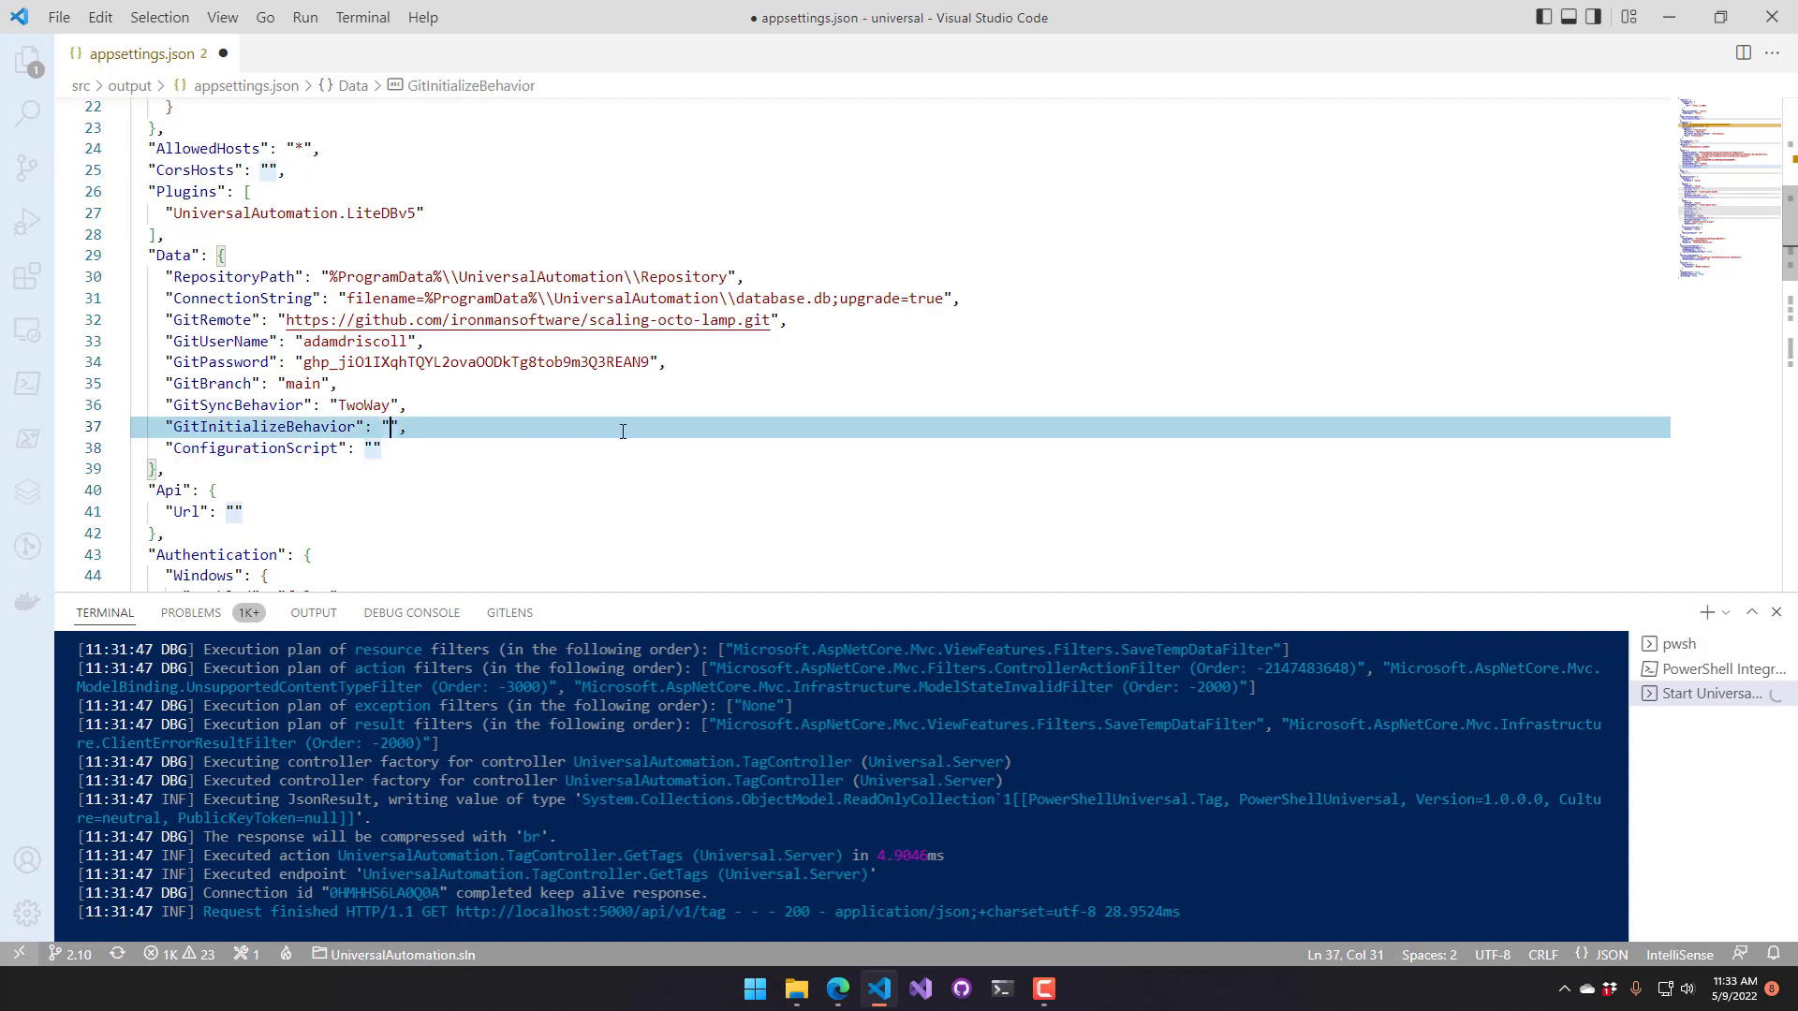
pyautogui.write('init')
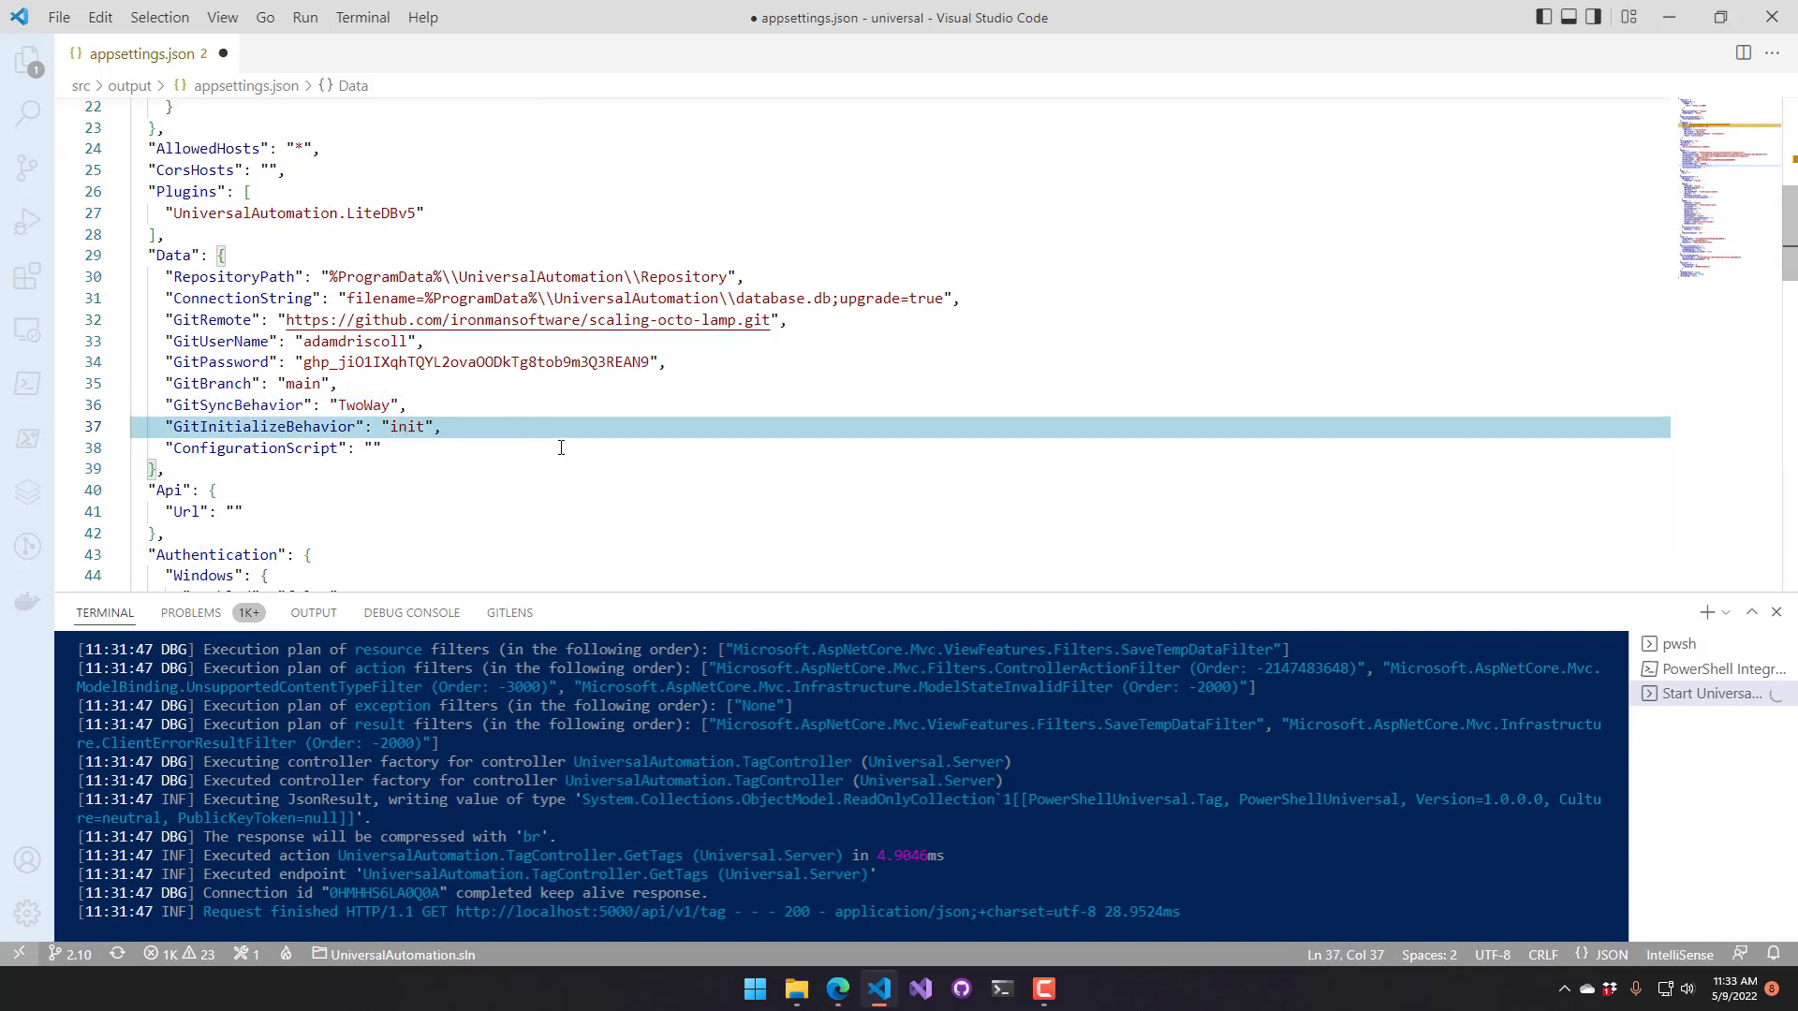
pyautogui.press('ctrl+s')
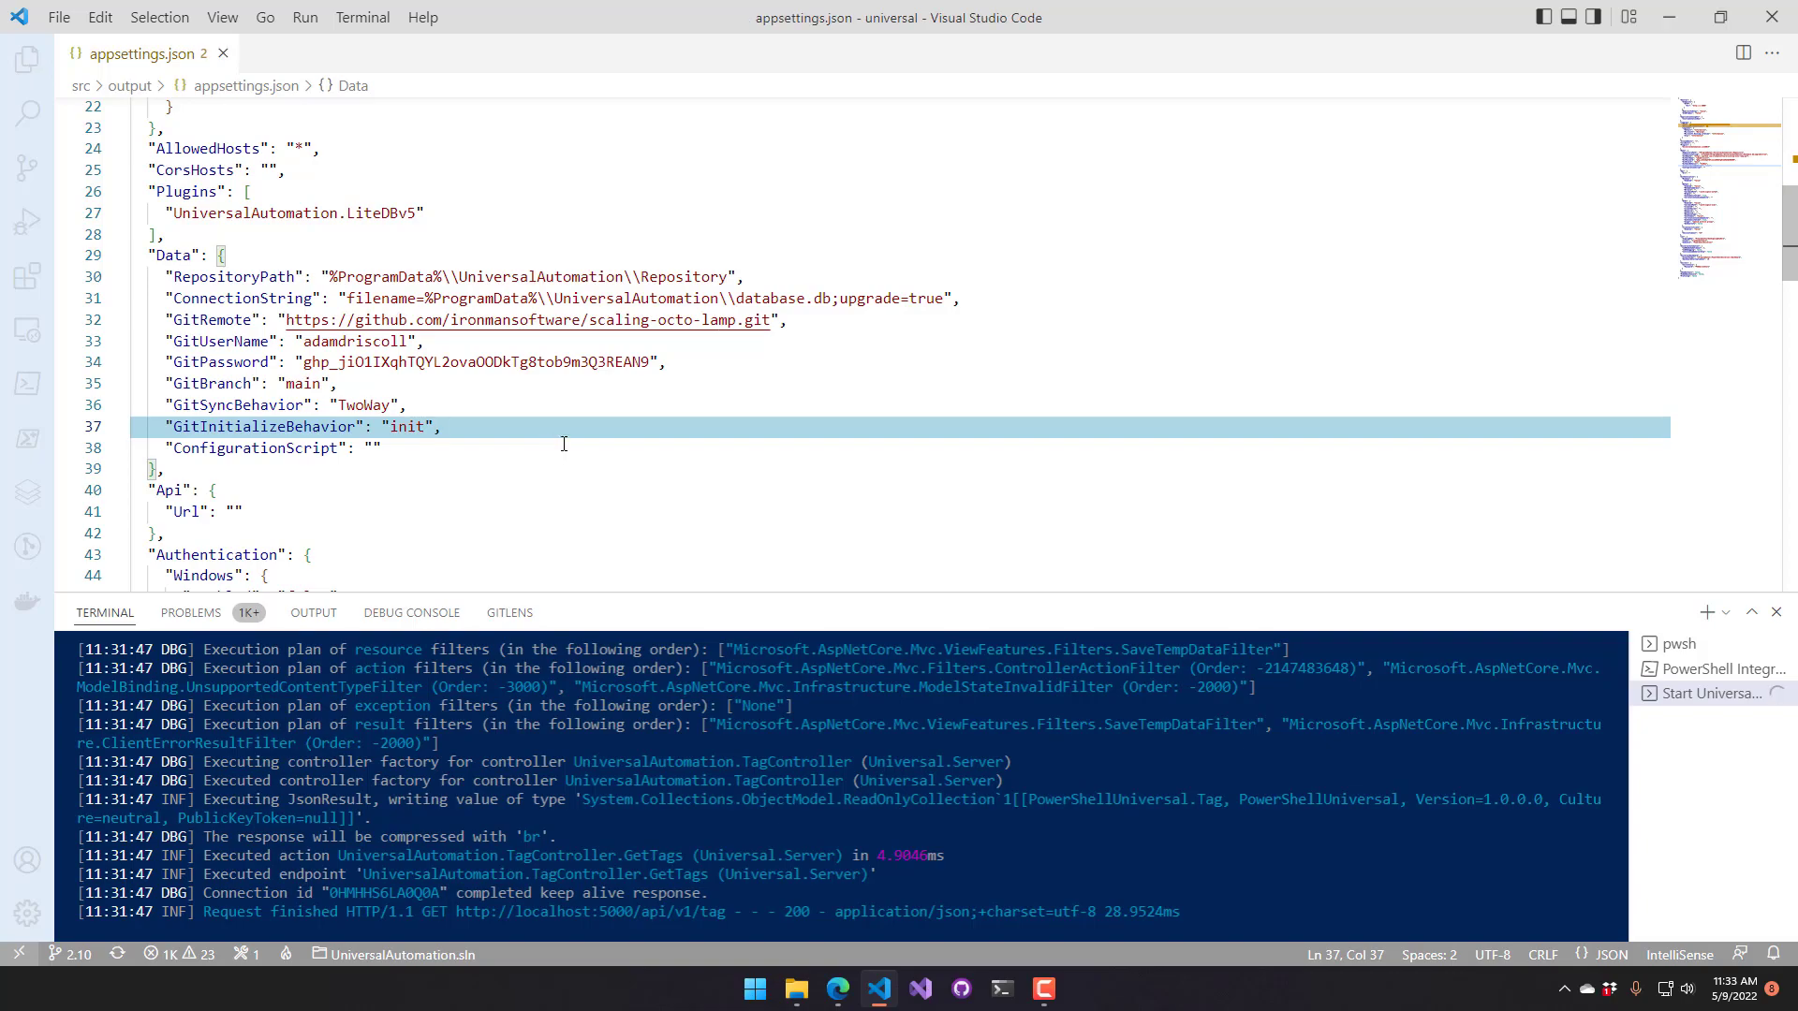
pyautogui.click(795, 989)
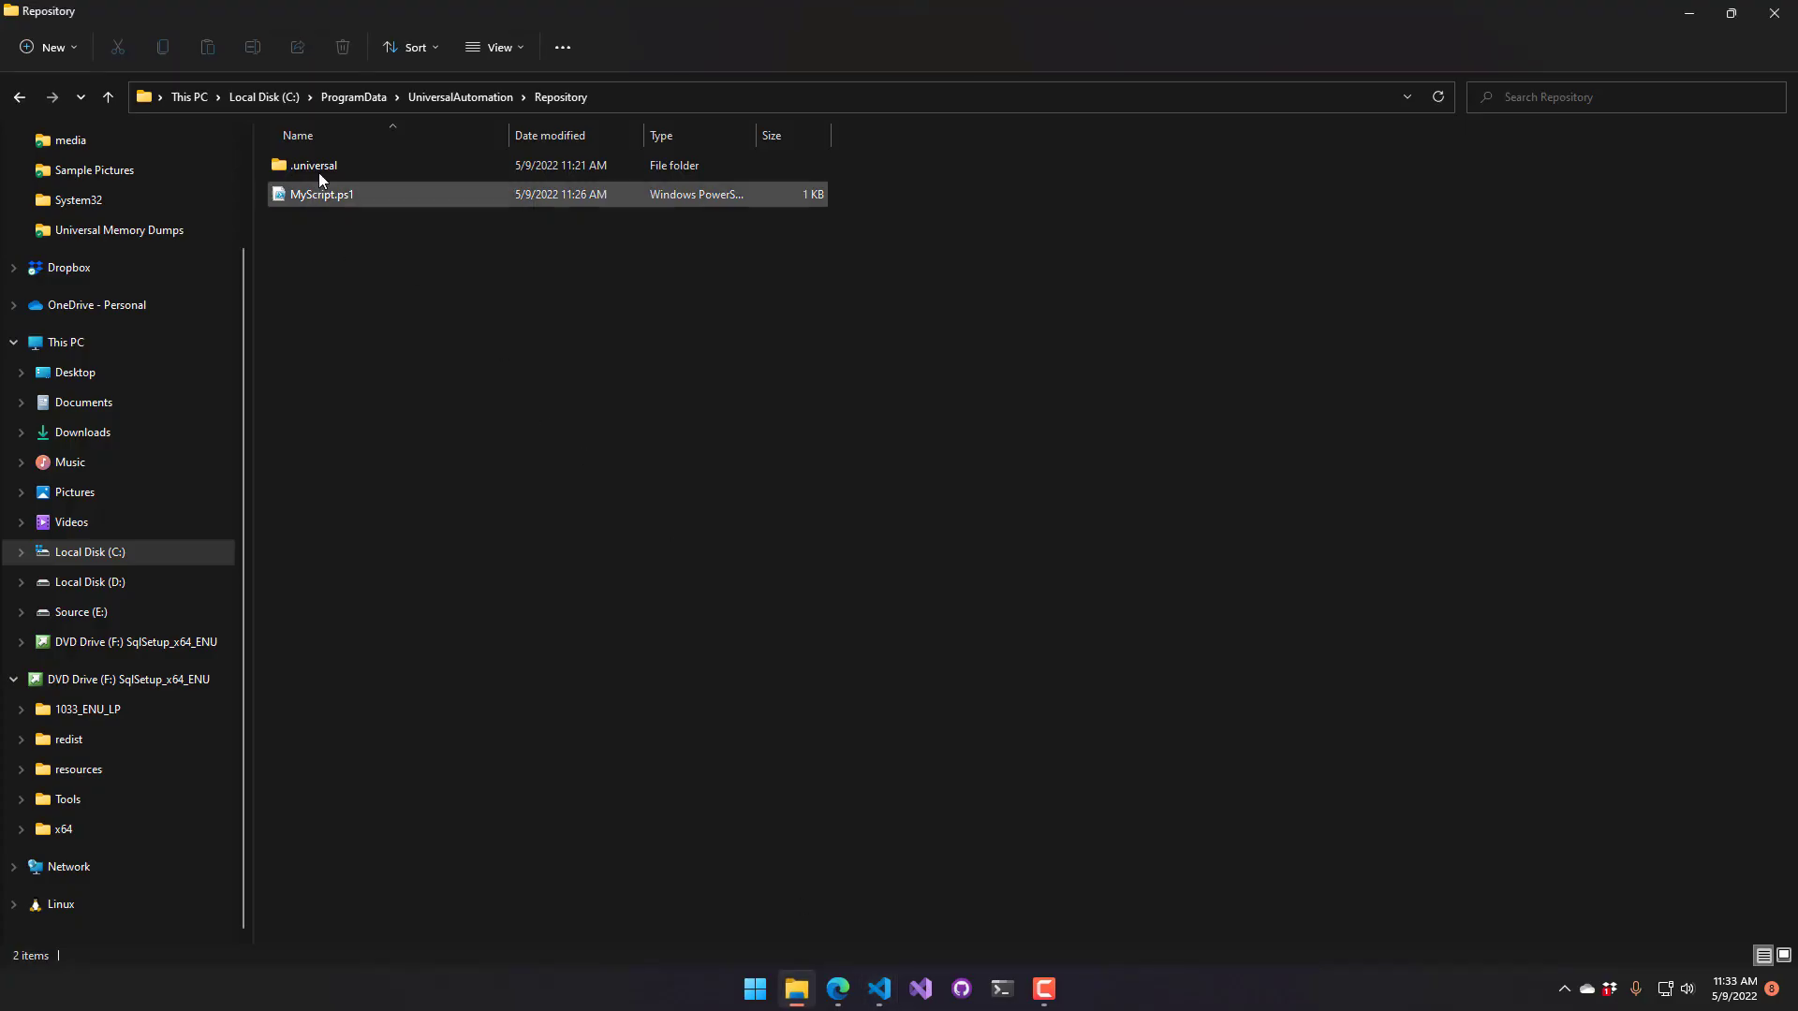
# Check the Repository folder holding .universal and MyScript.ps1, then return to the editor
pyautogui.click(313, 165)
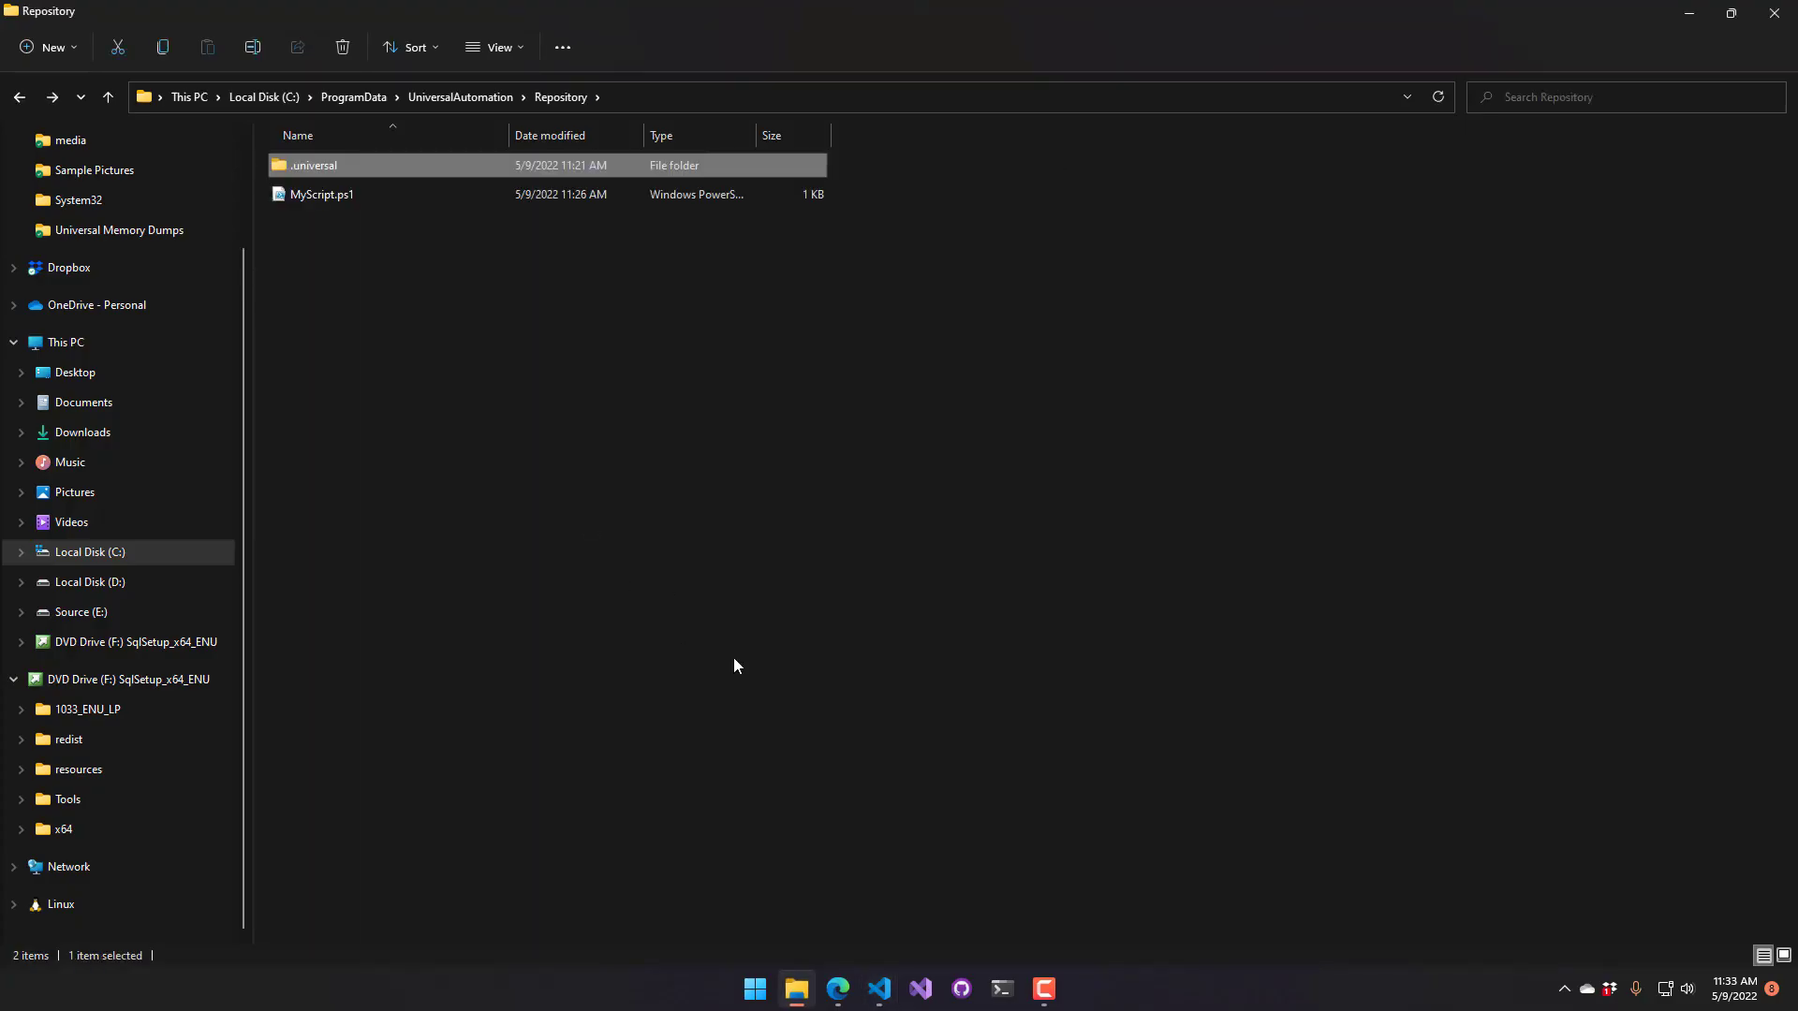
pyautogui.click(878, 989)
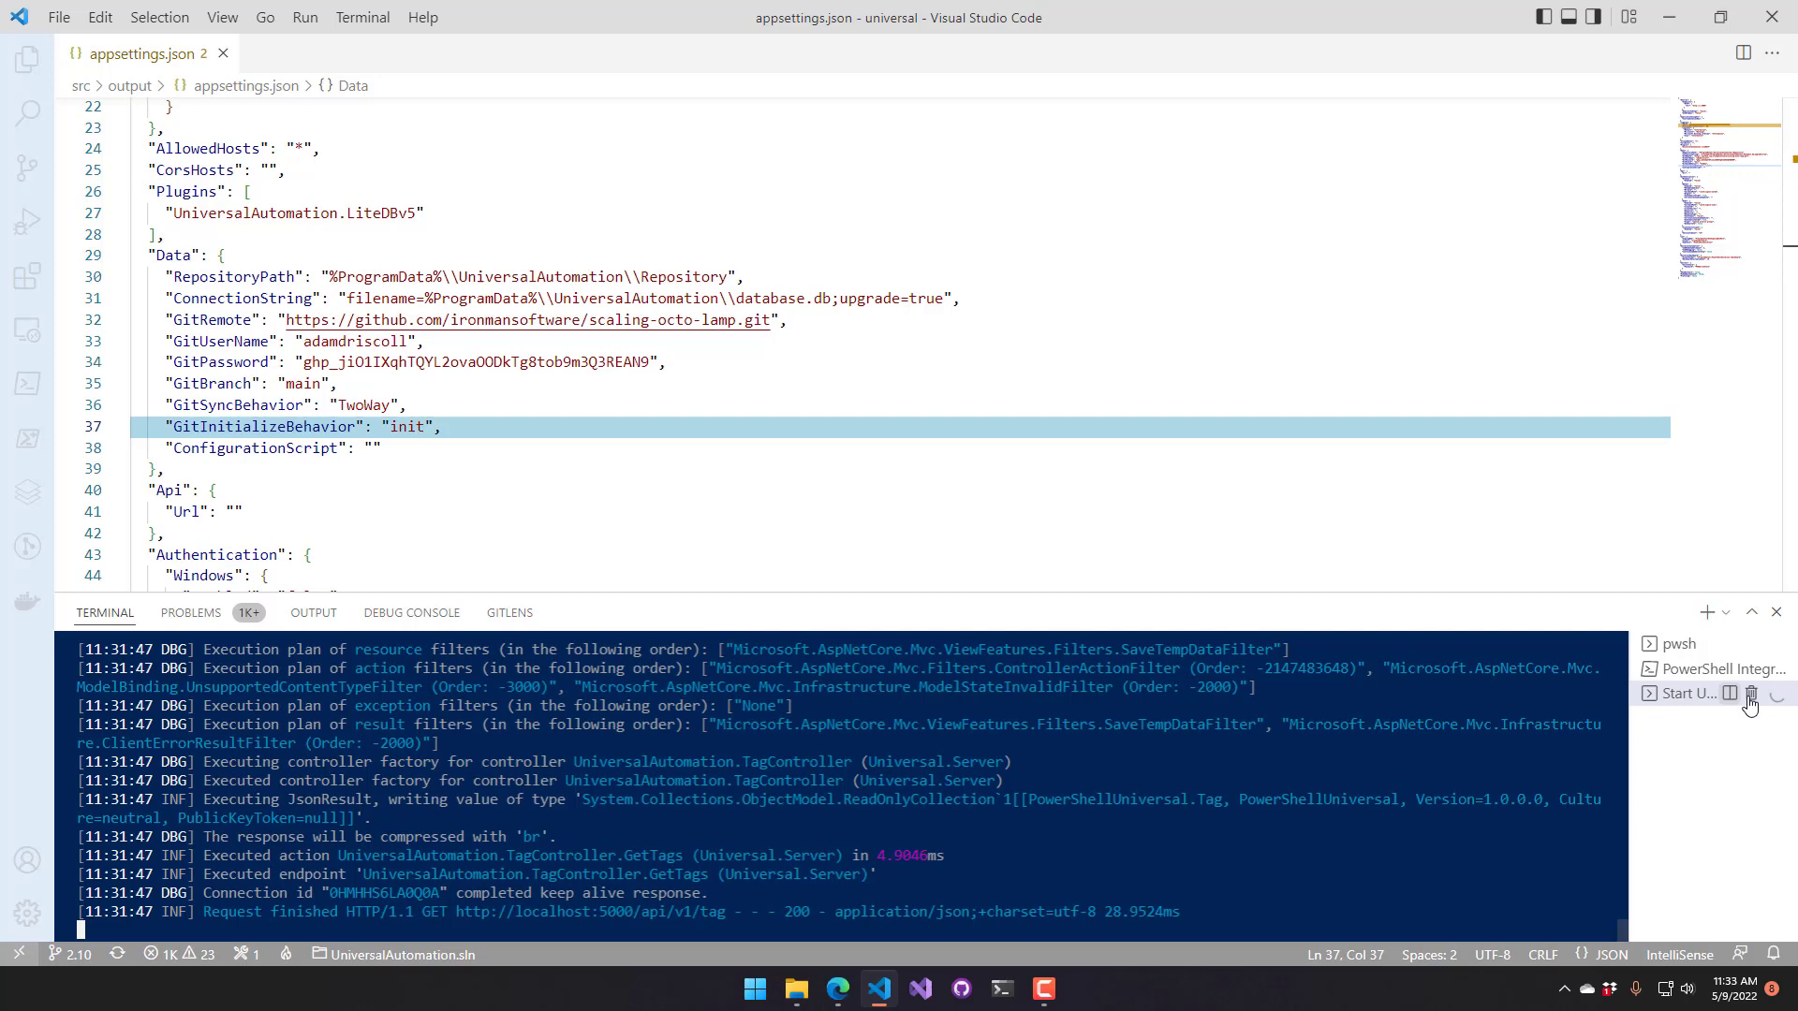
# Restart the Universal server via the Start Universal task so it reloads its configuration
pyautogui.click(1751, 693)
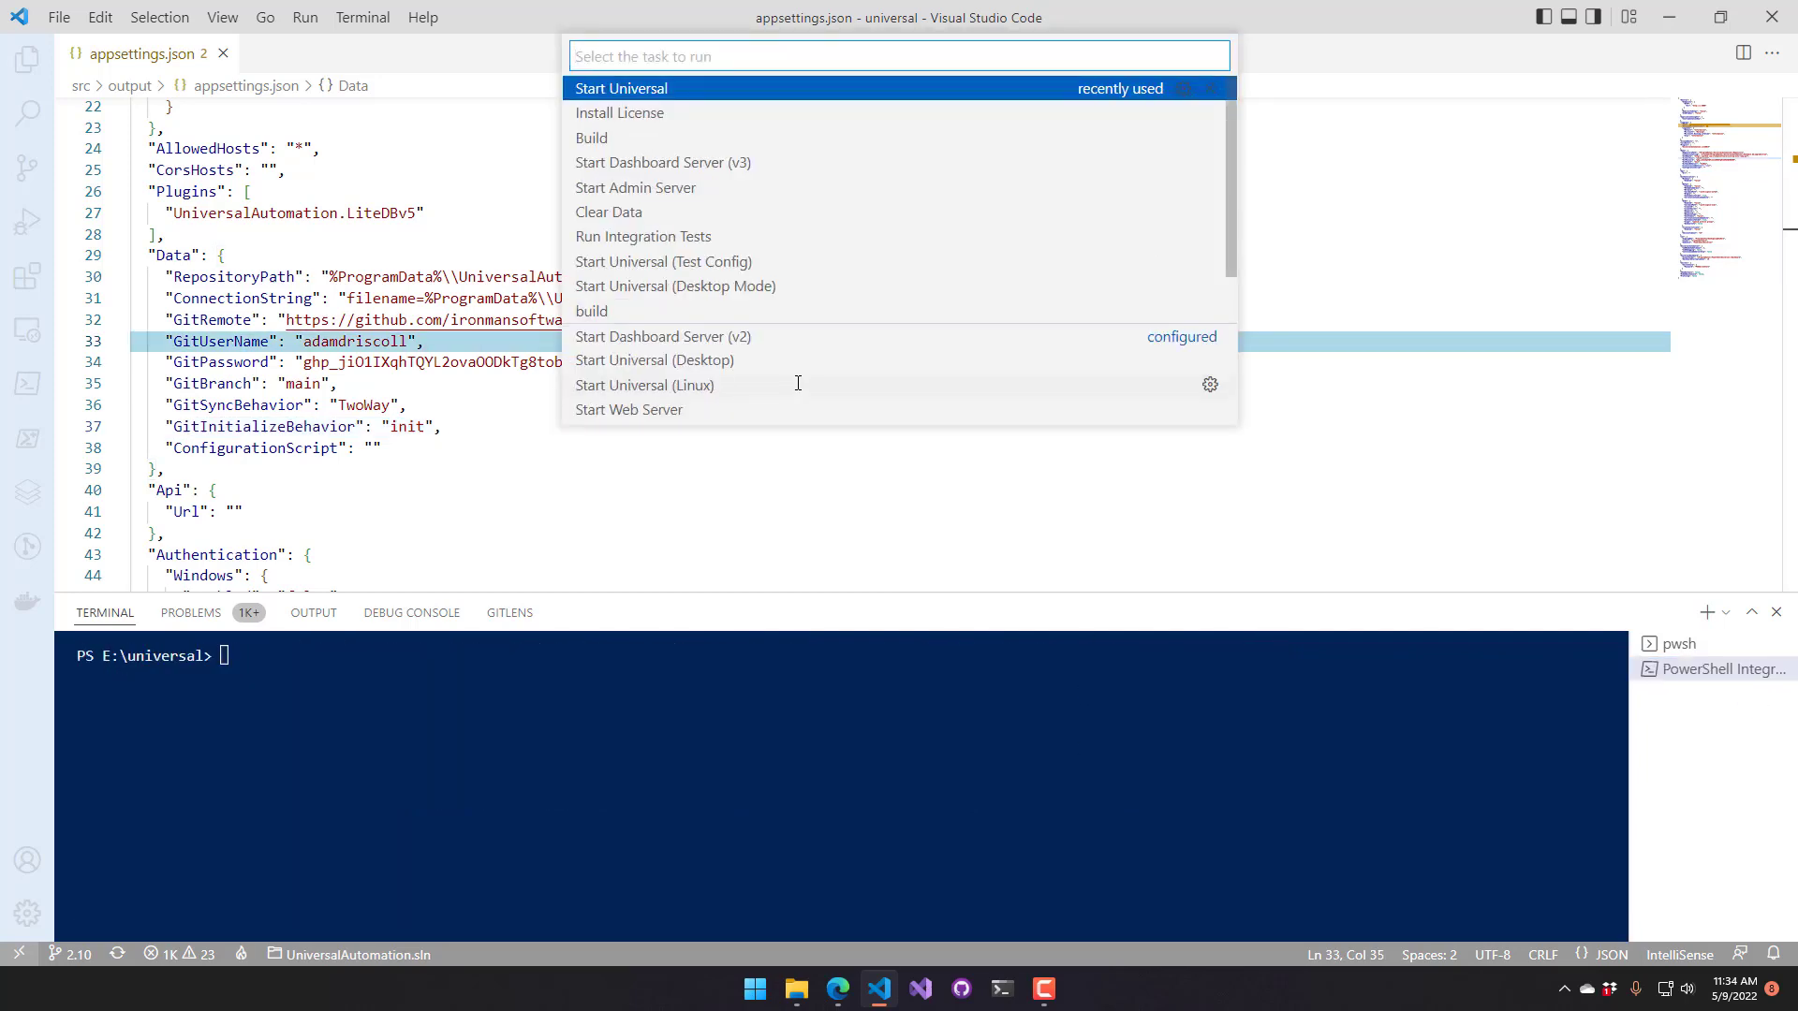
pyautogui.click(620, 88)
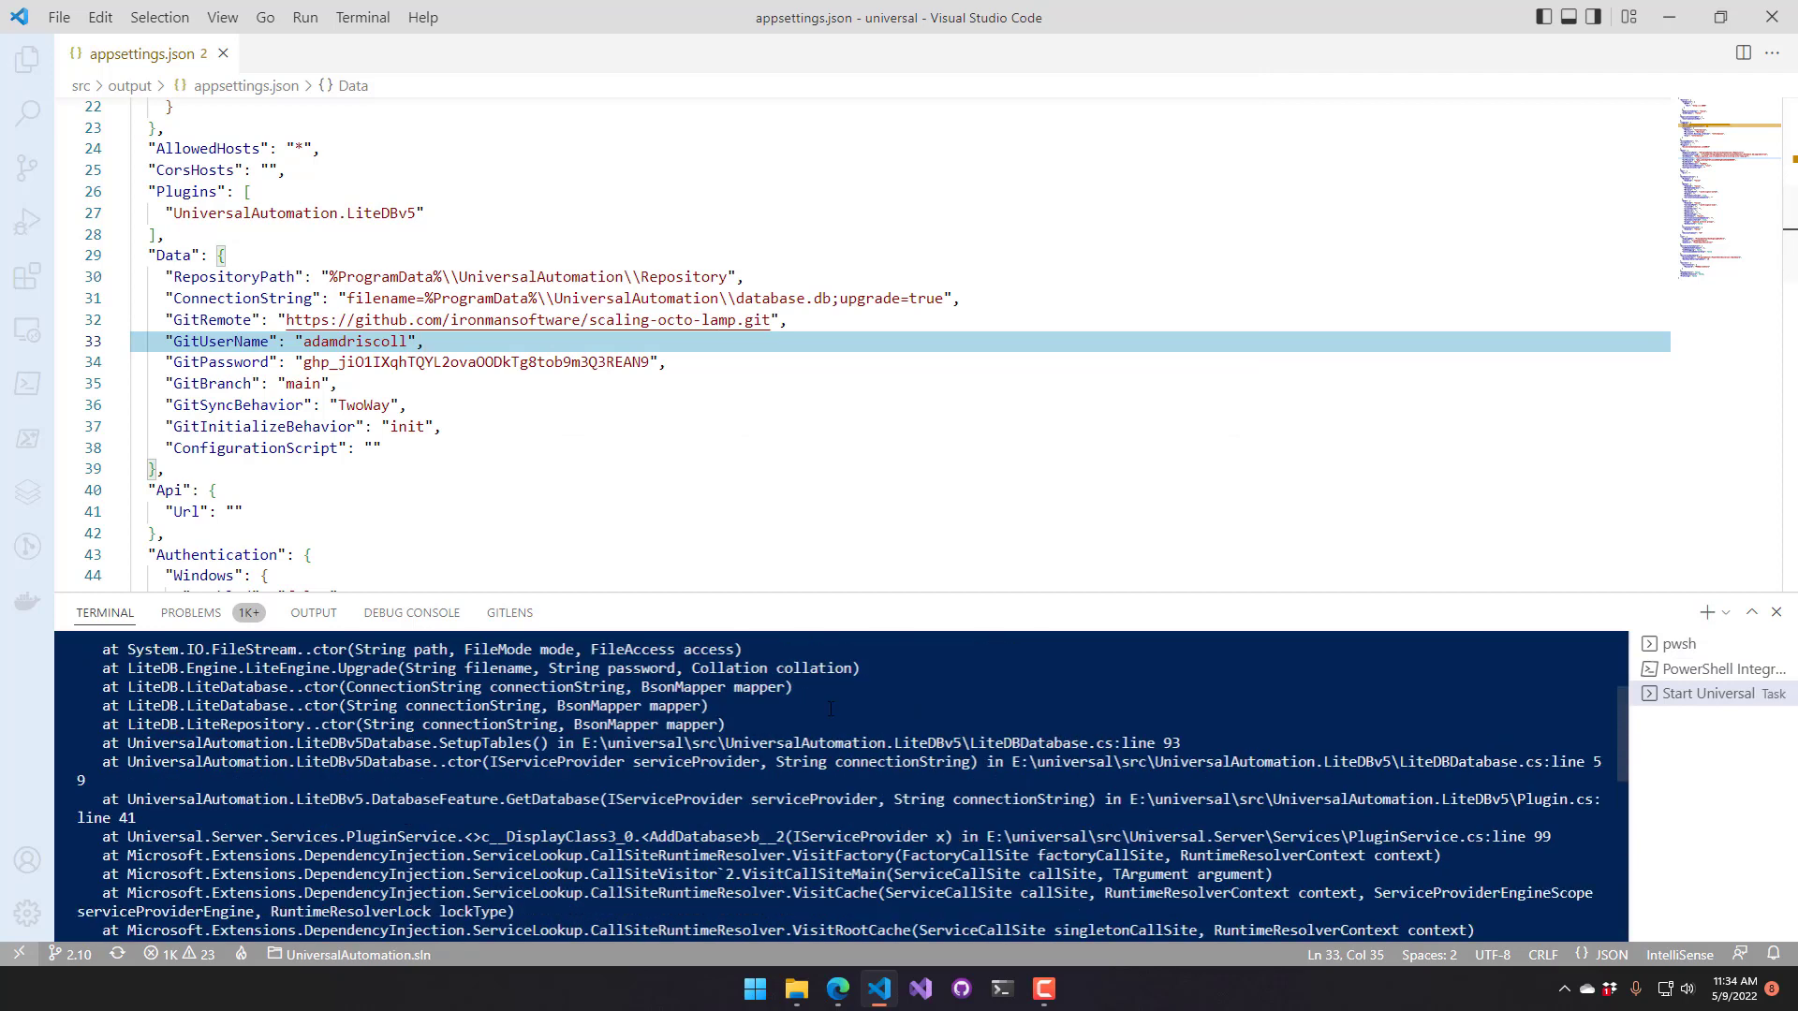
pyautogui.click(947, 447)
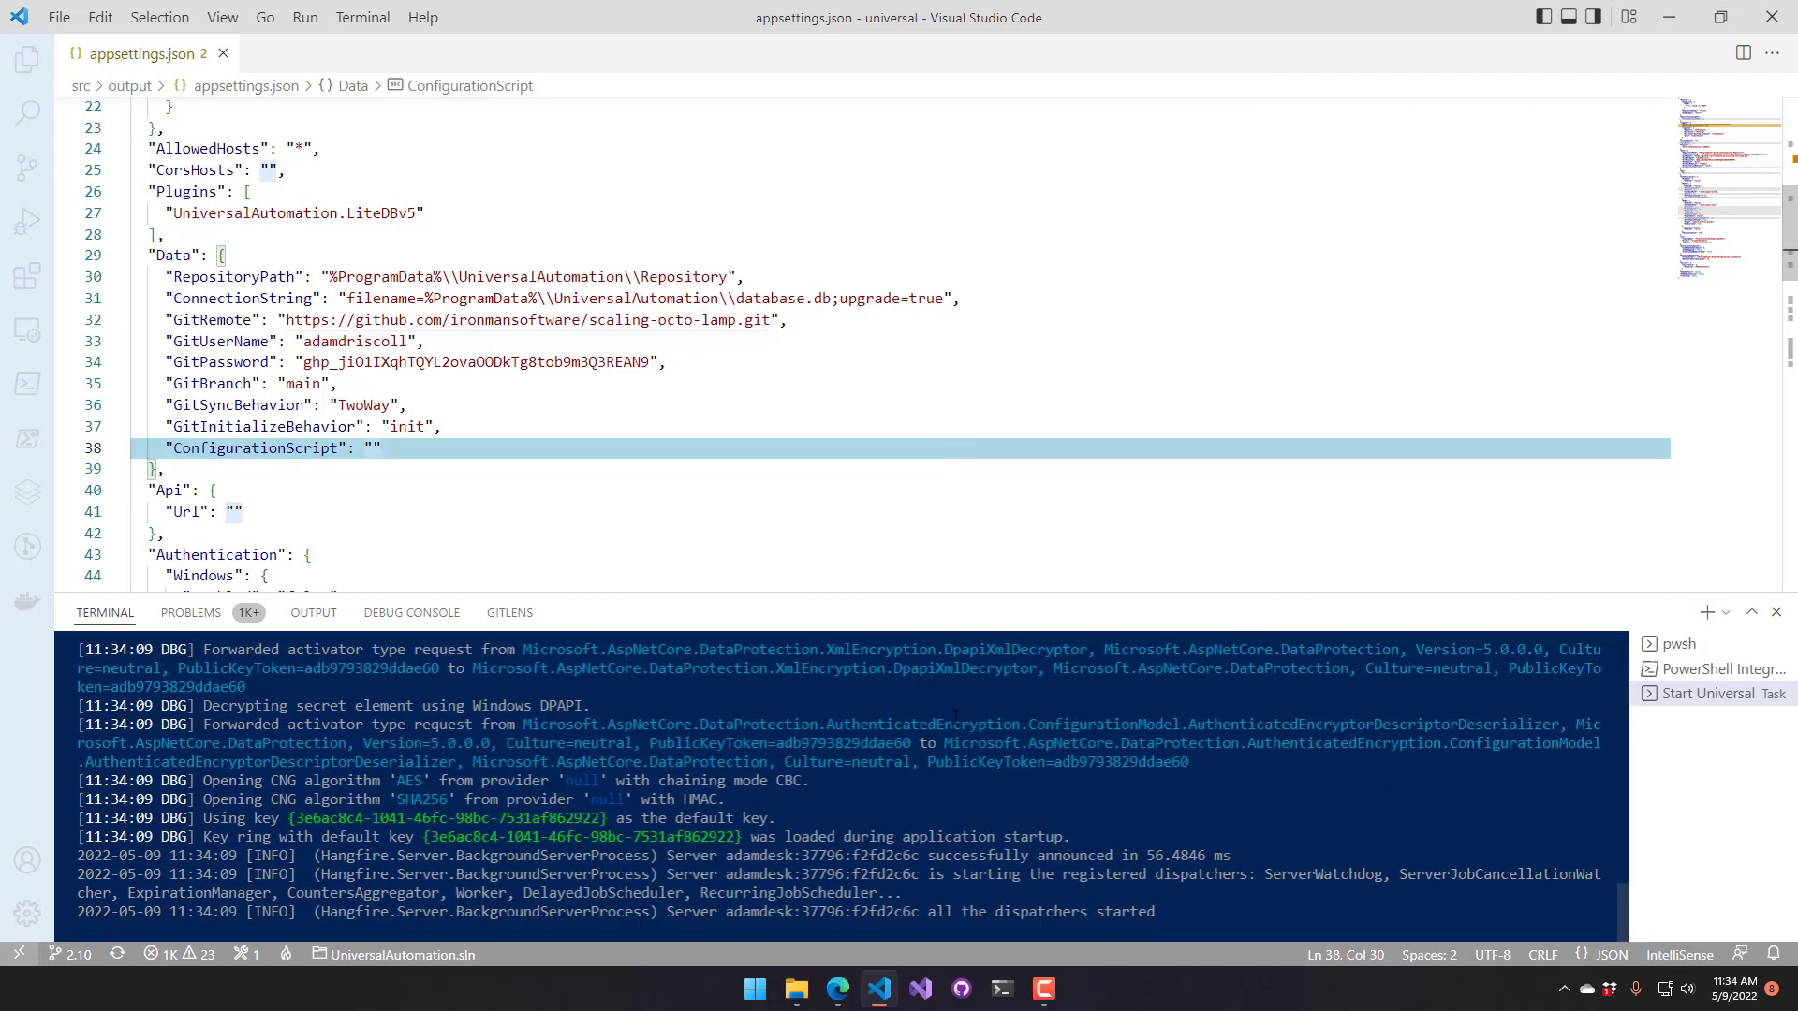
pyautogui.moveTo(835, 987)
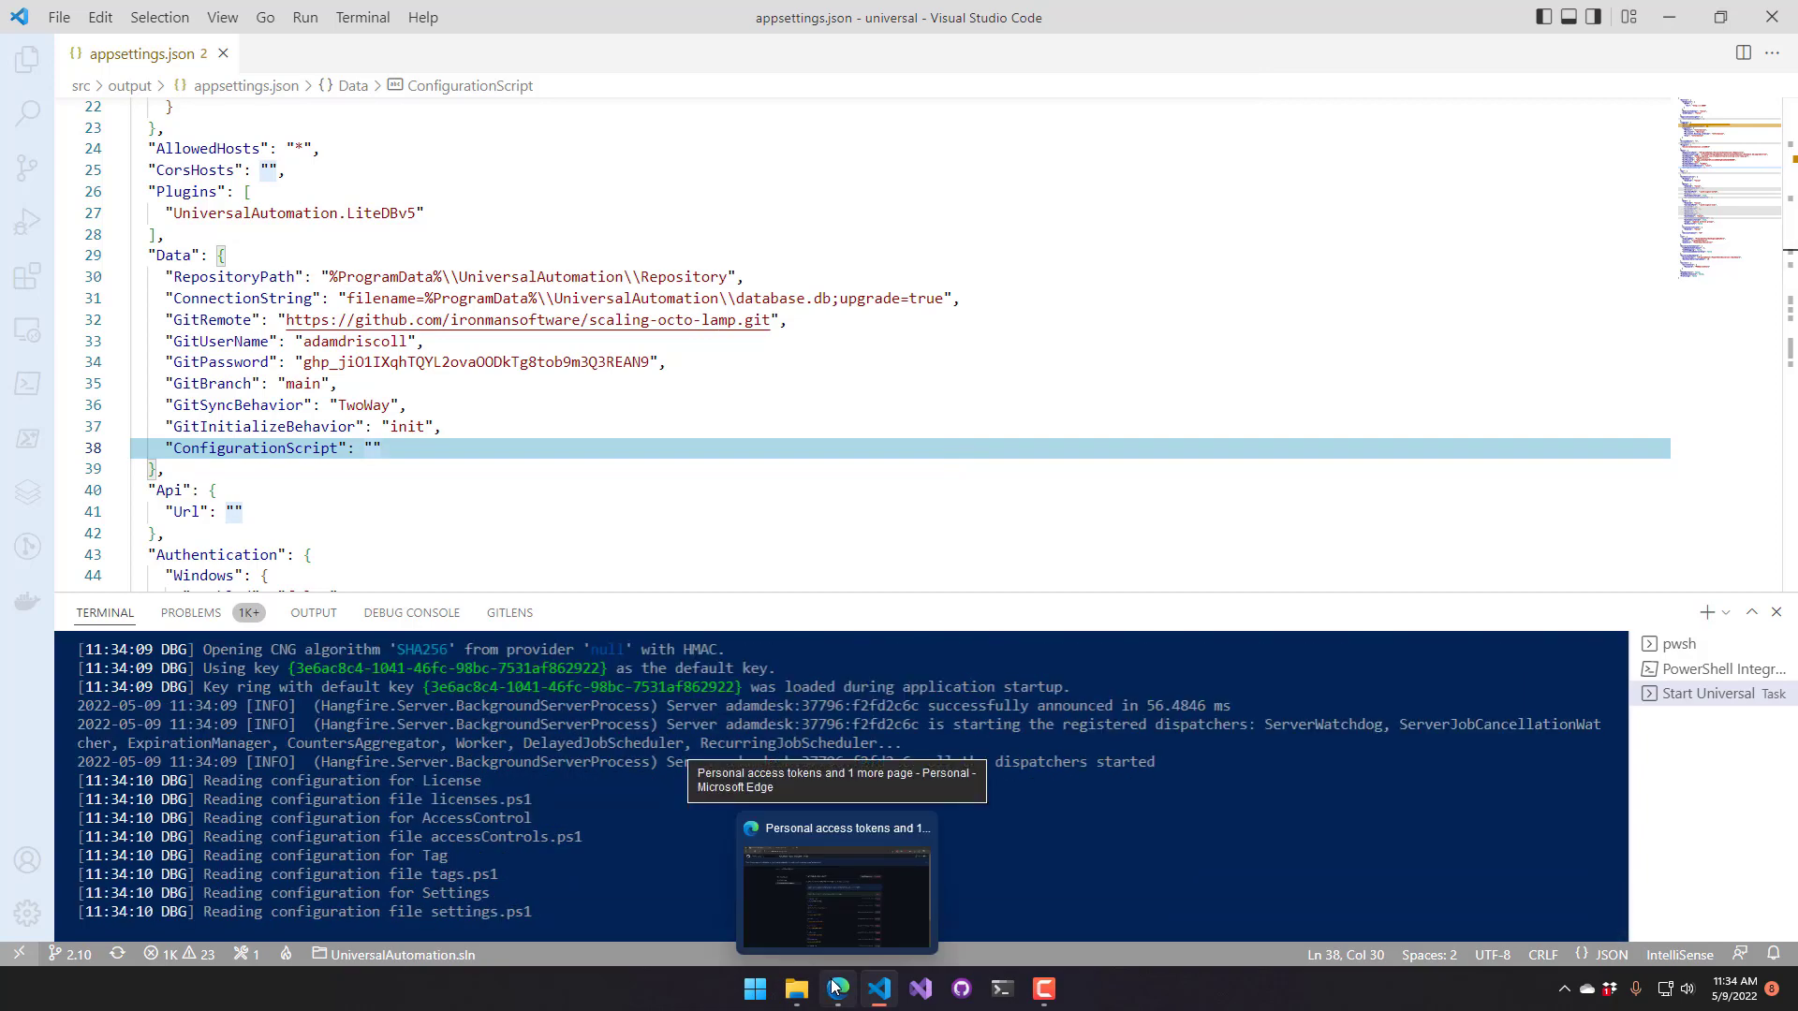
pyautogui.click(837, 882)
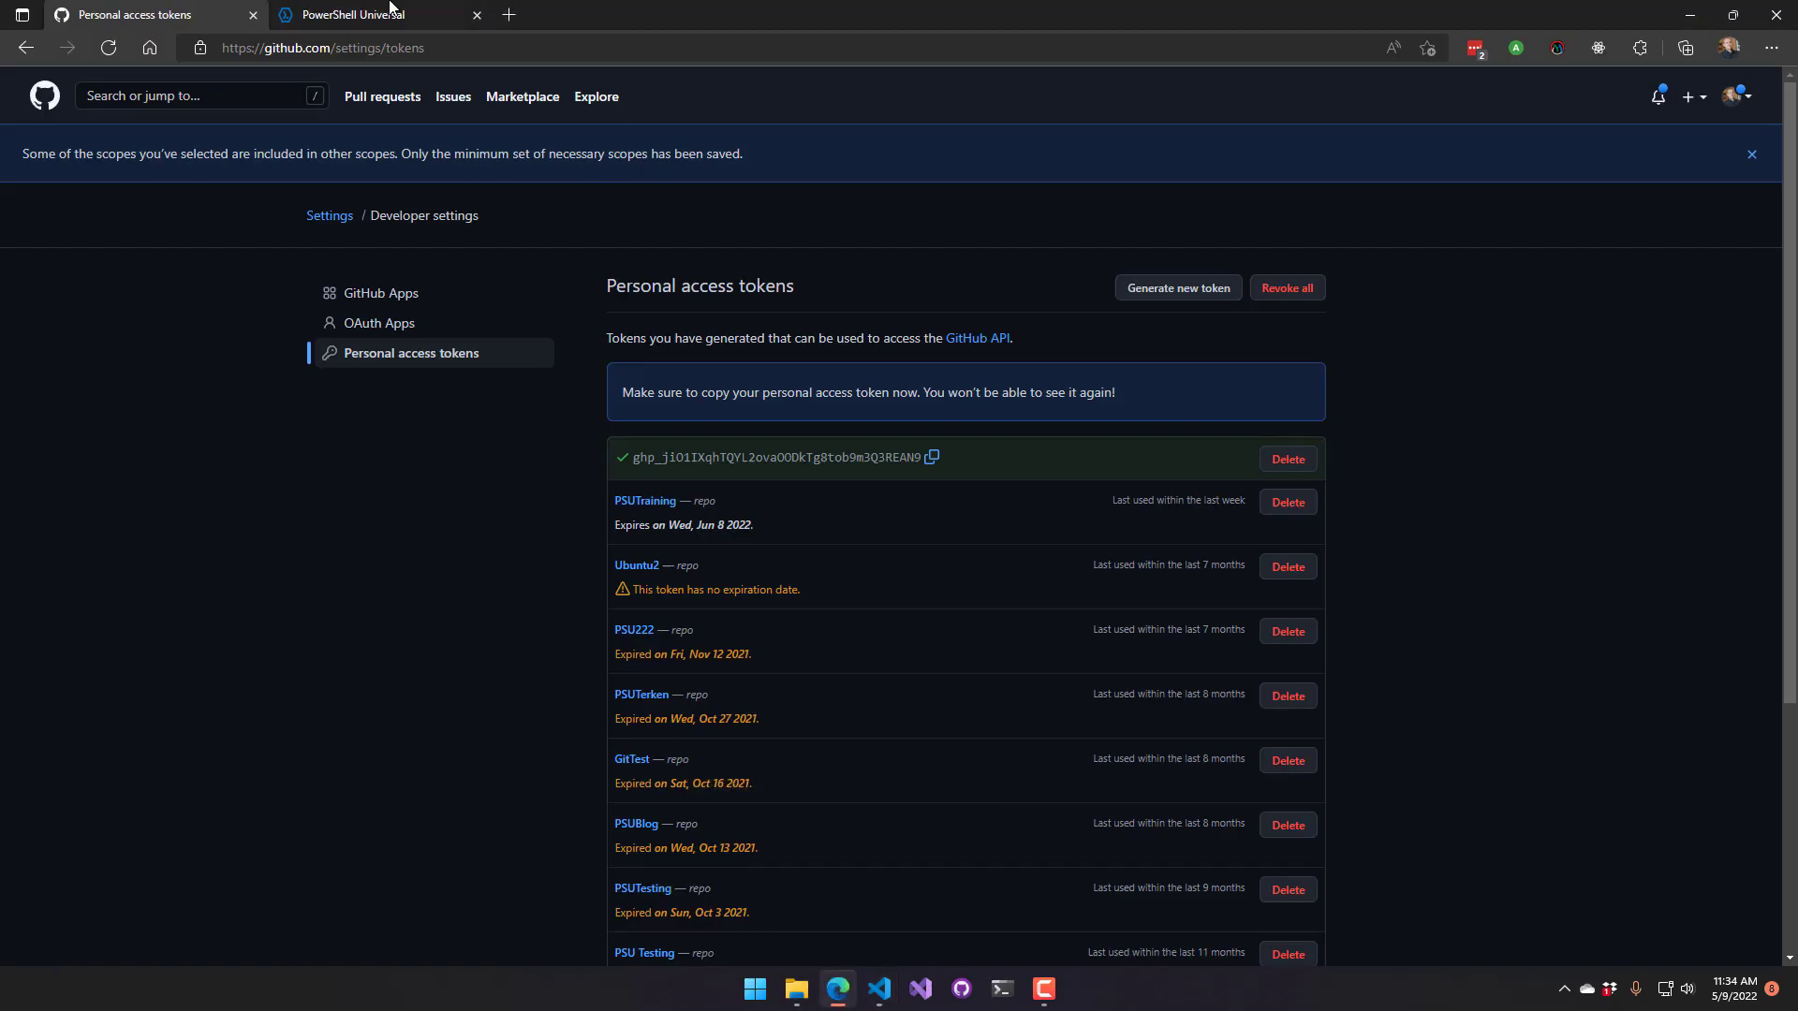
# Review the successful two-way Git sync to main in Settings > Git and select its commit id
pyautogui.click(356, 13)
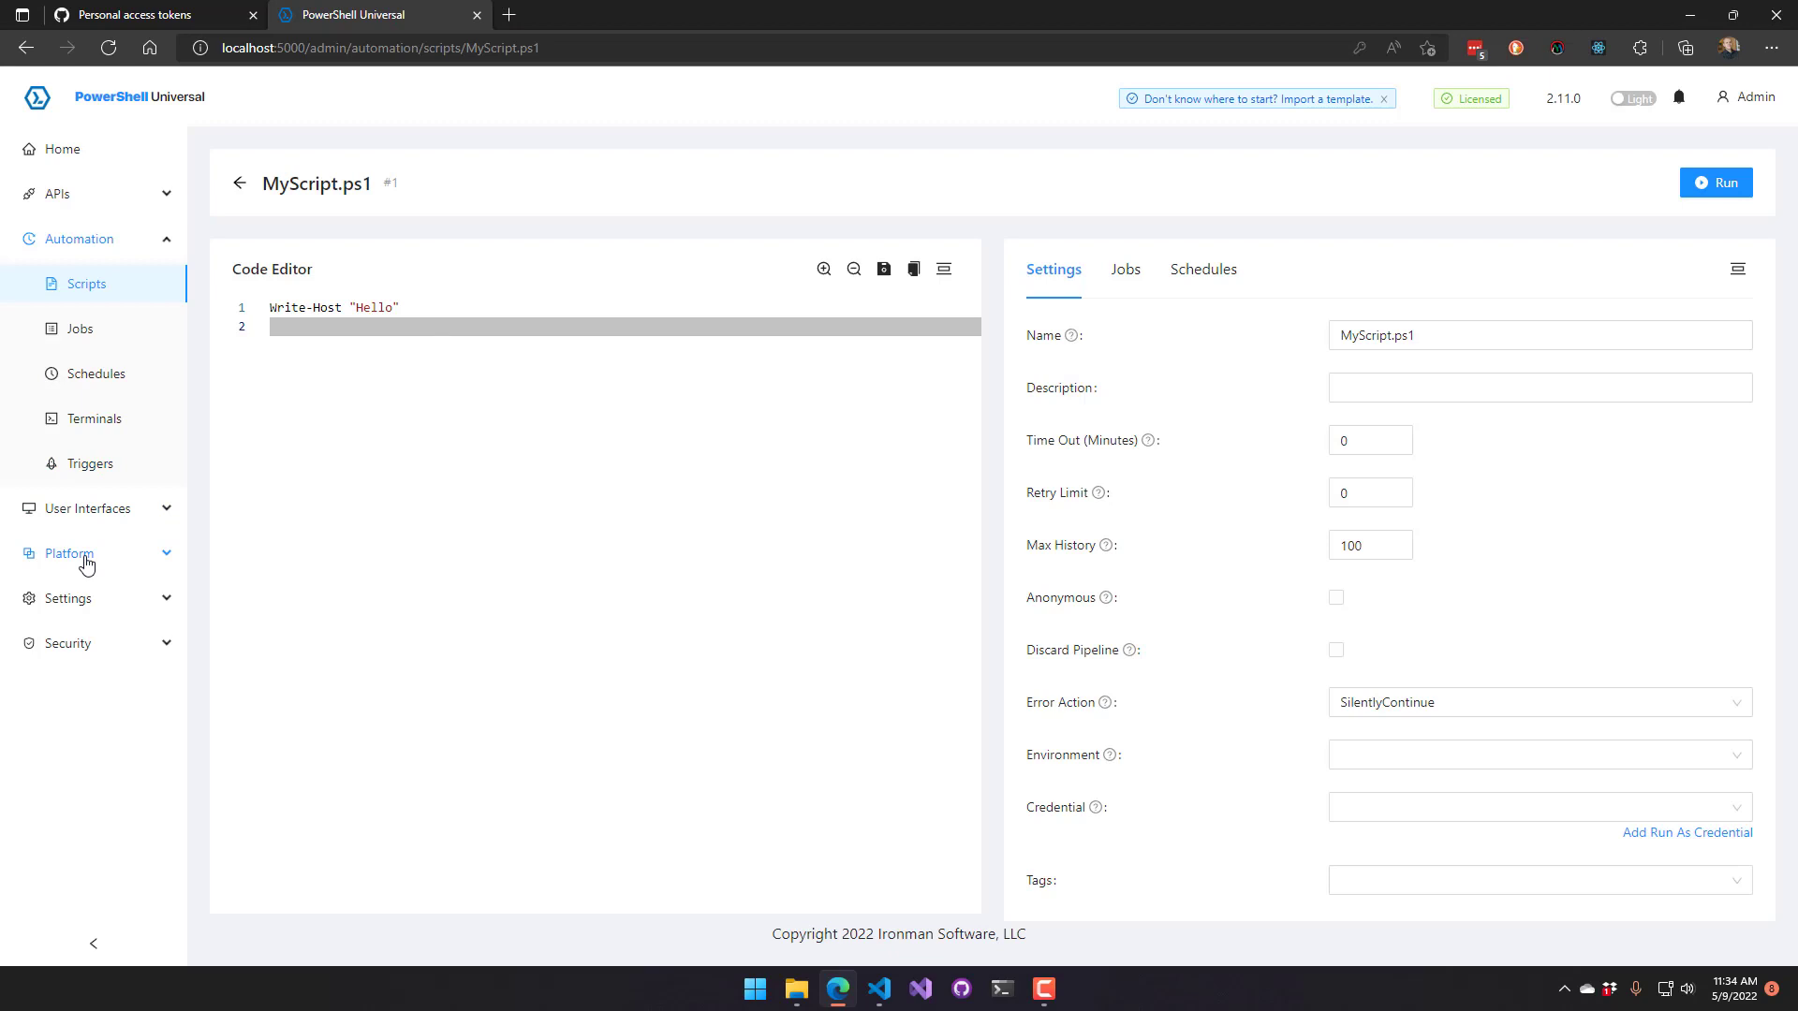
pyautogui.click(77, 238)
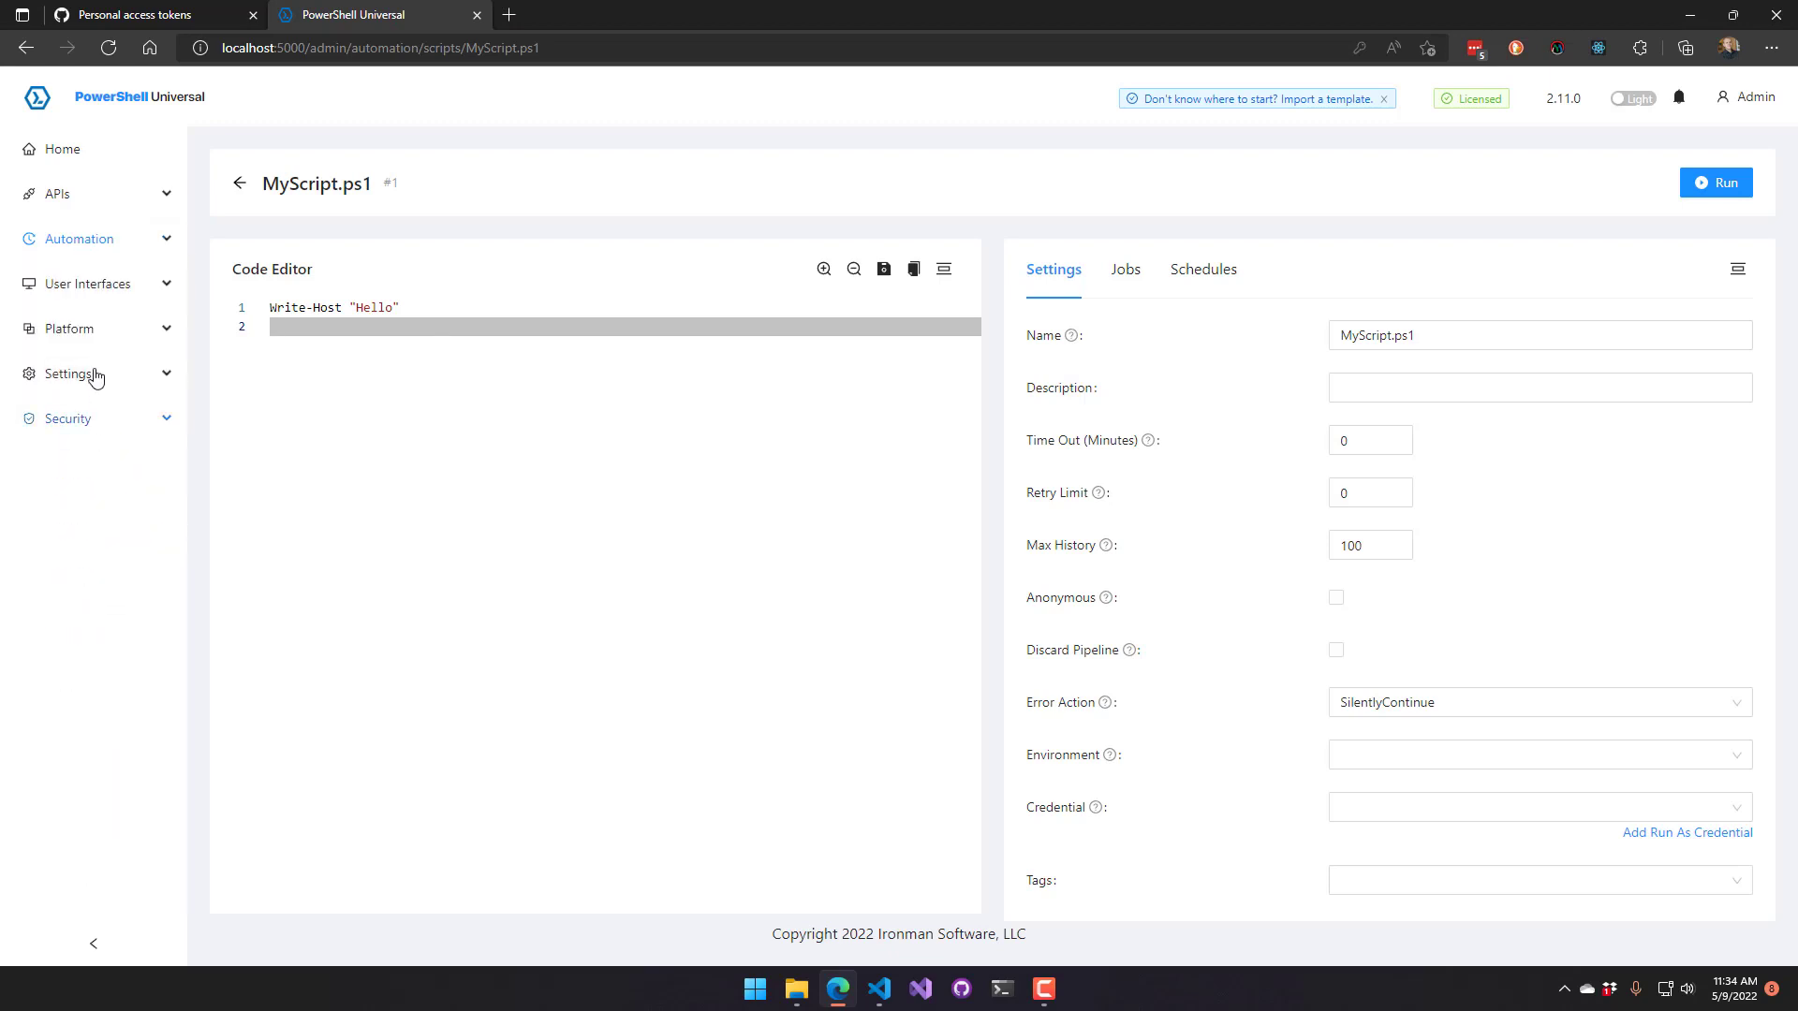
pyautogui.click(68, 372)
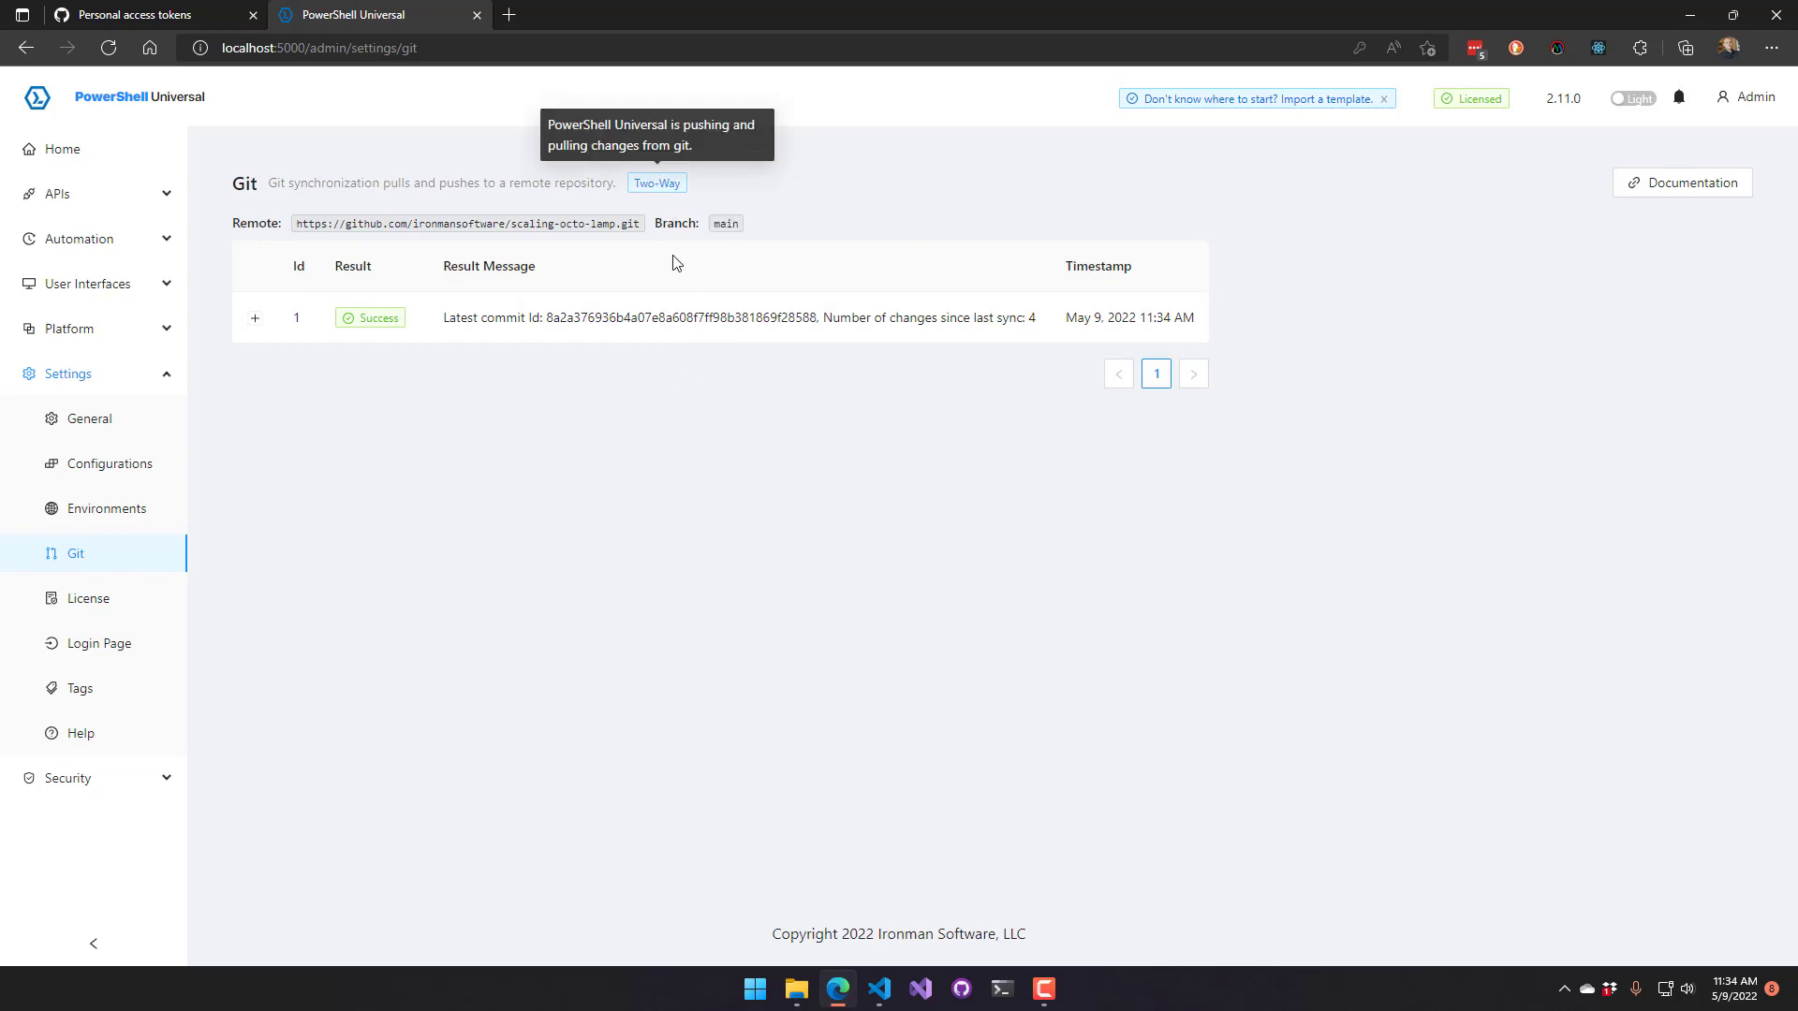
pyautogui.moveTo(1204, 337)
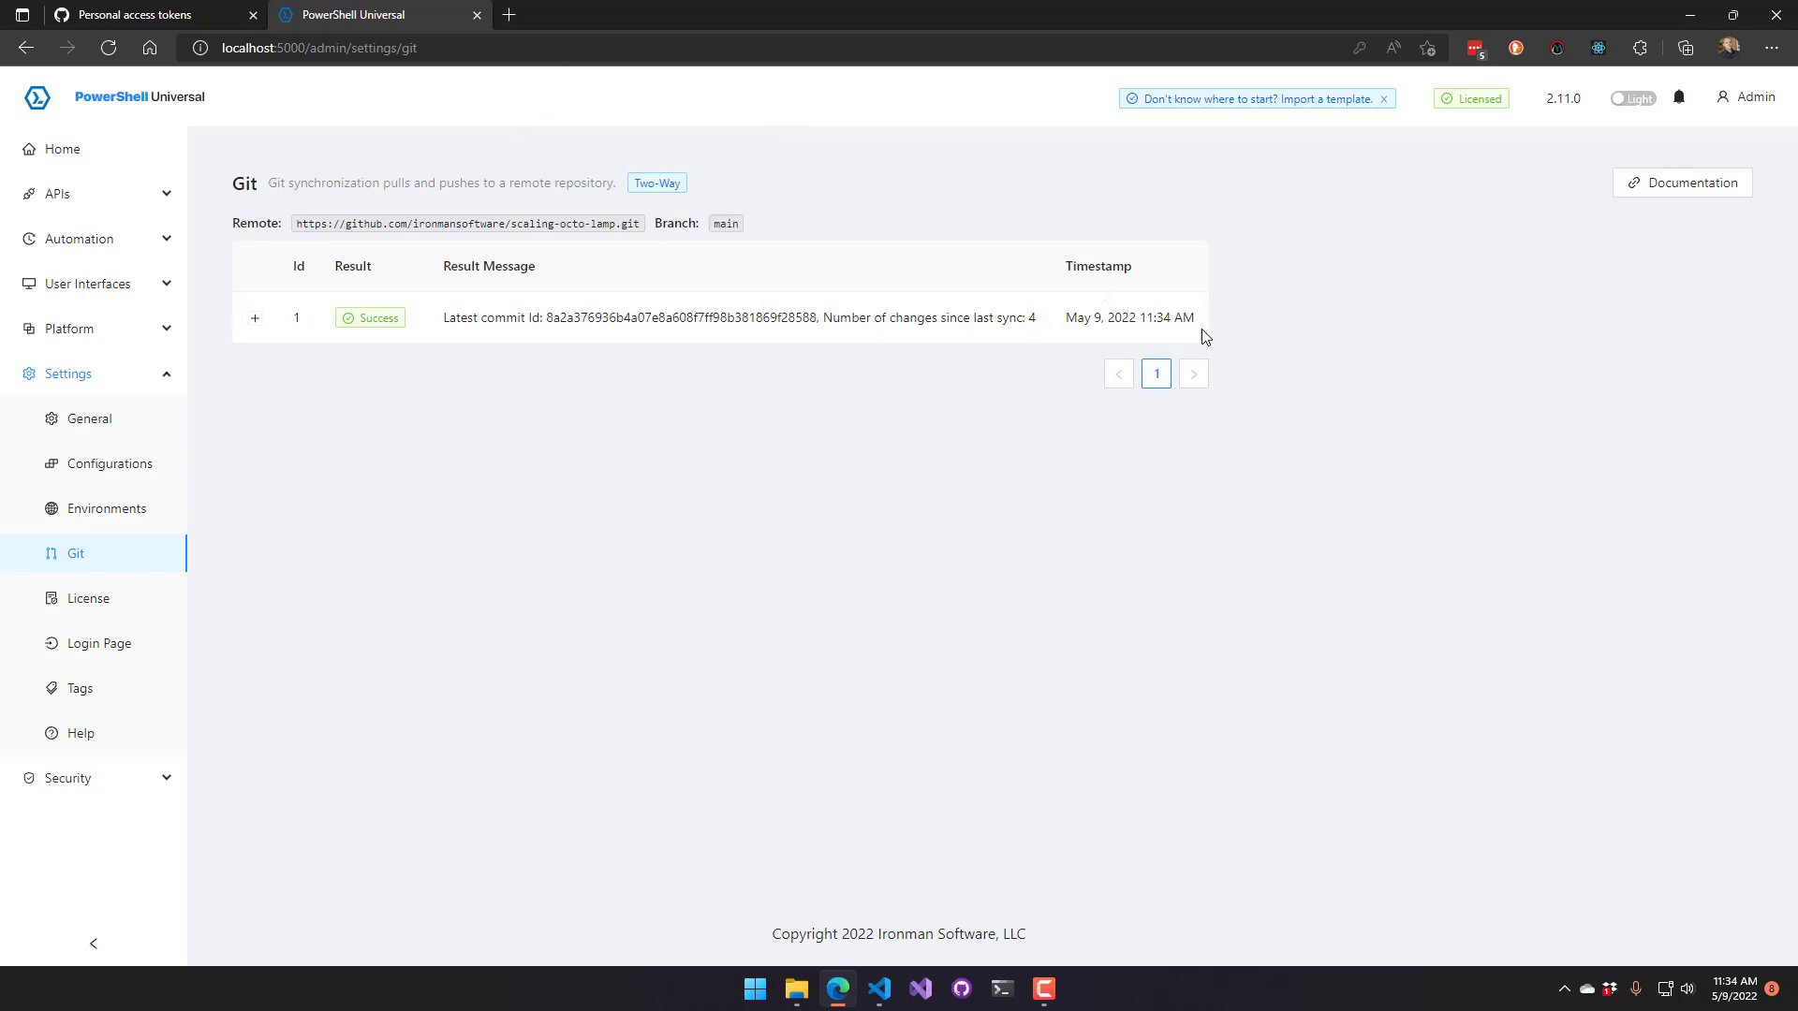
pyautogui.moveTo(578, 520)
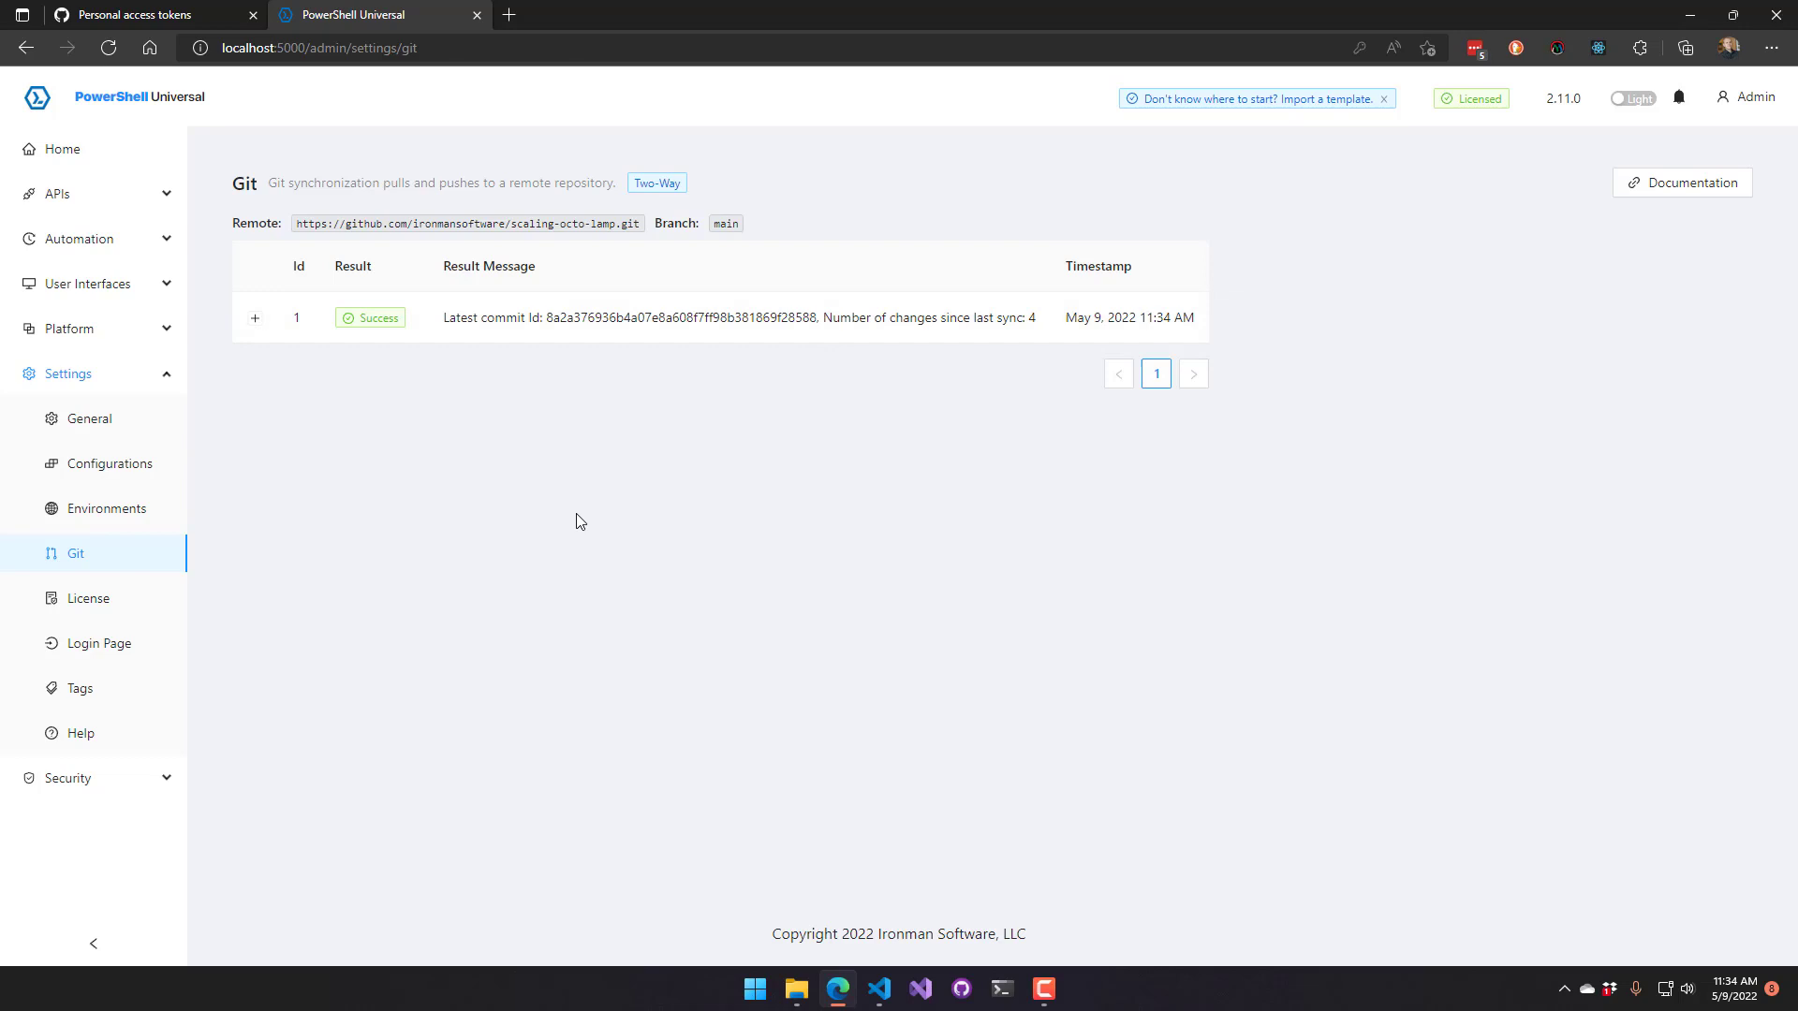
pyautogui.click(254, 319)
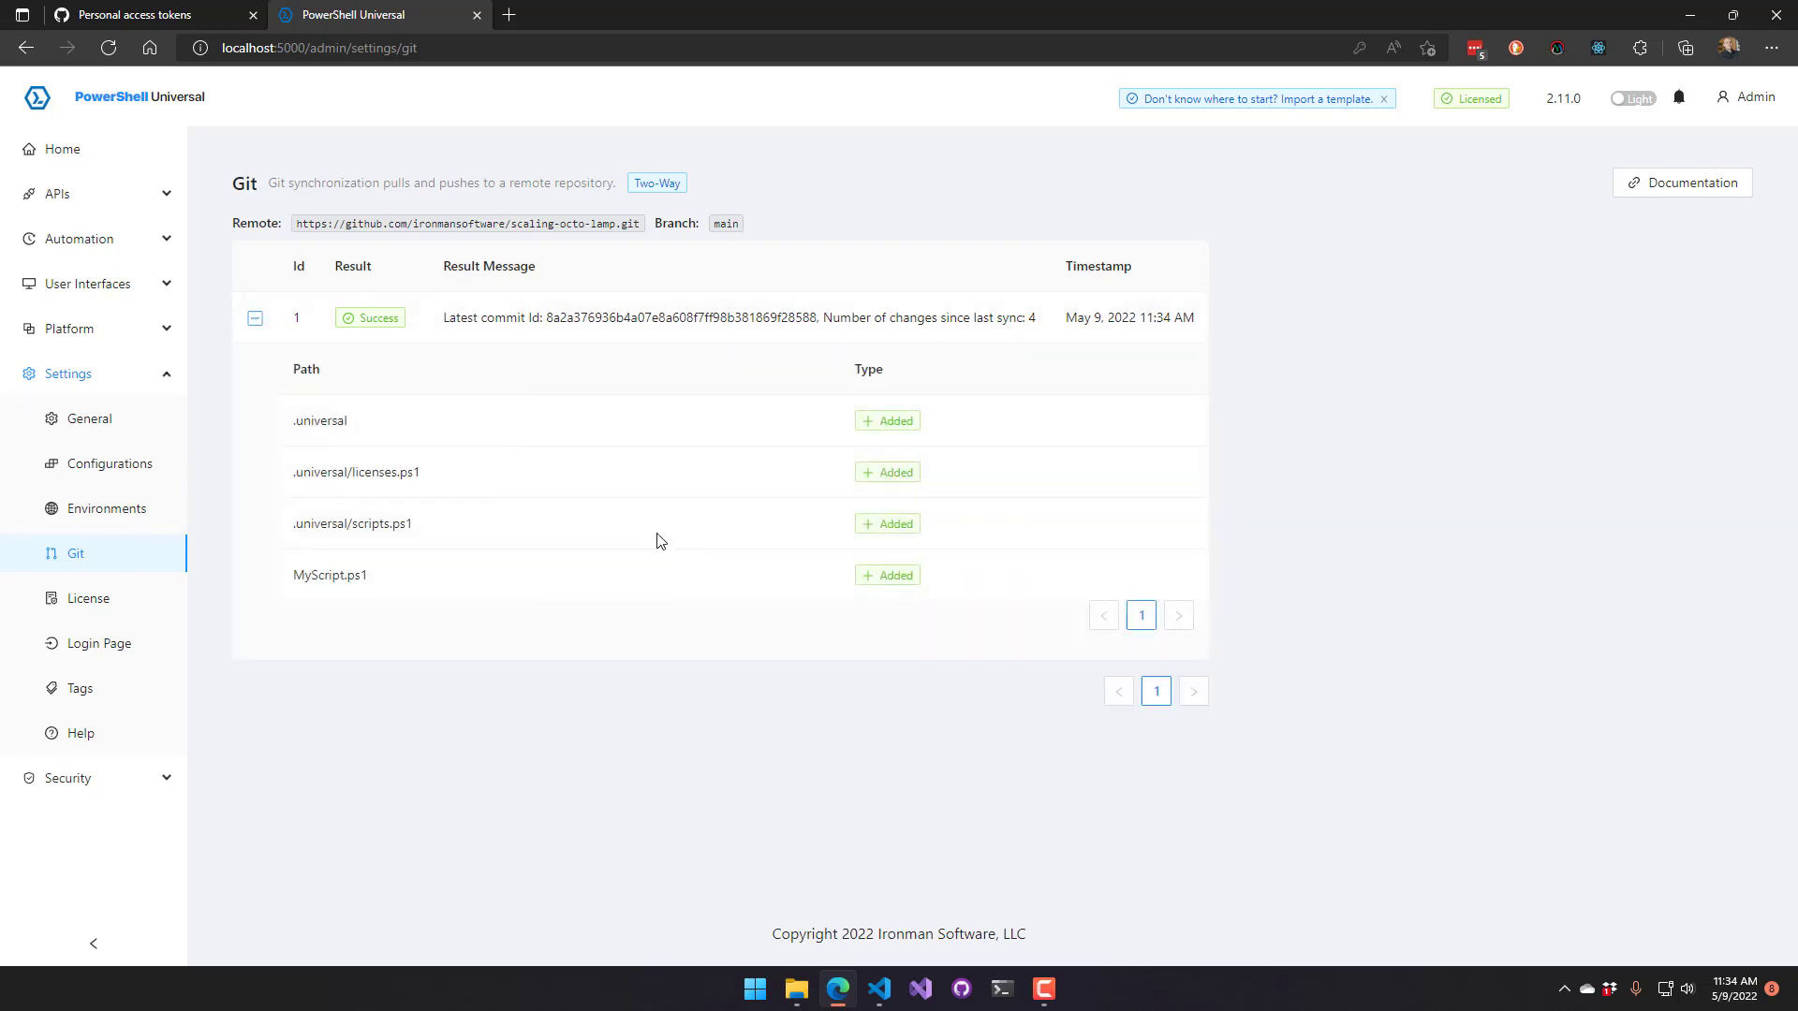
pyautogui.click(254, 318)
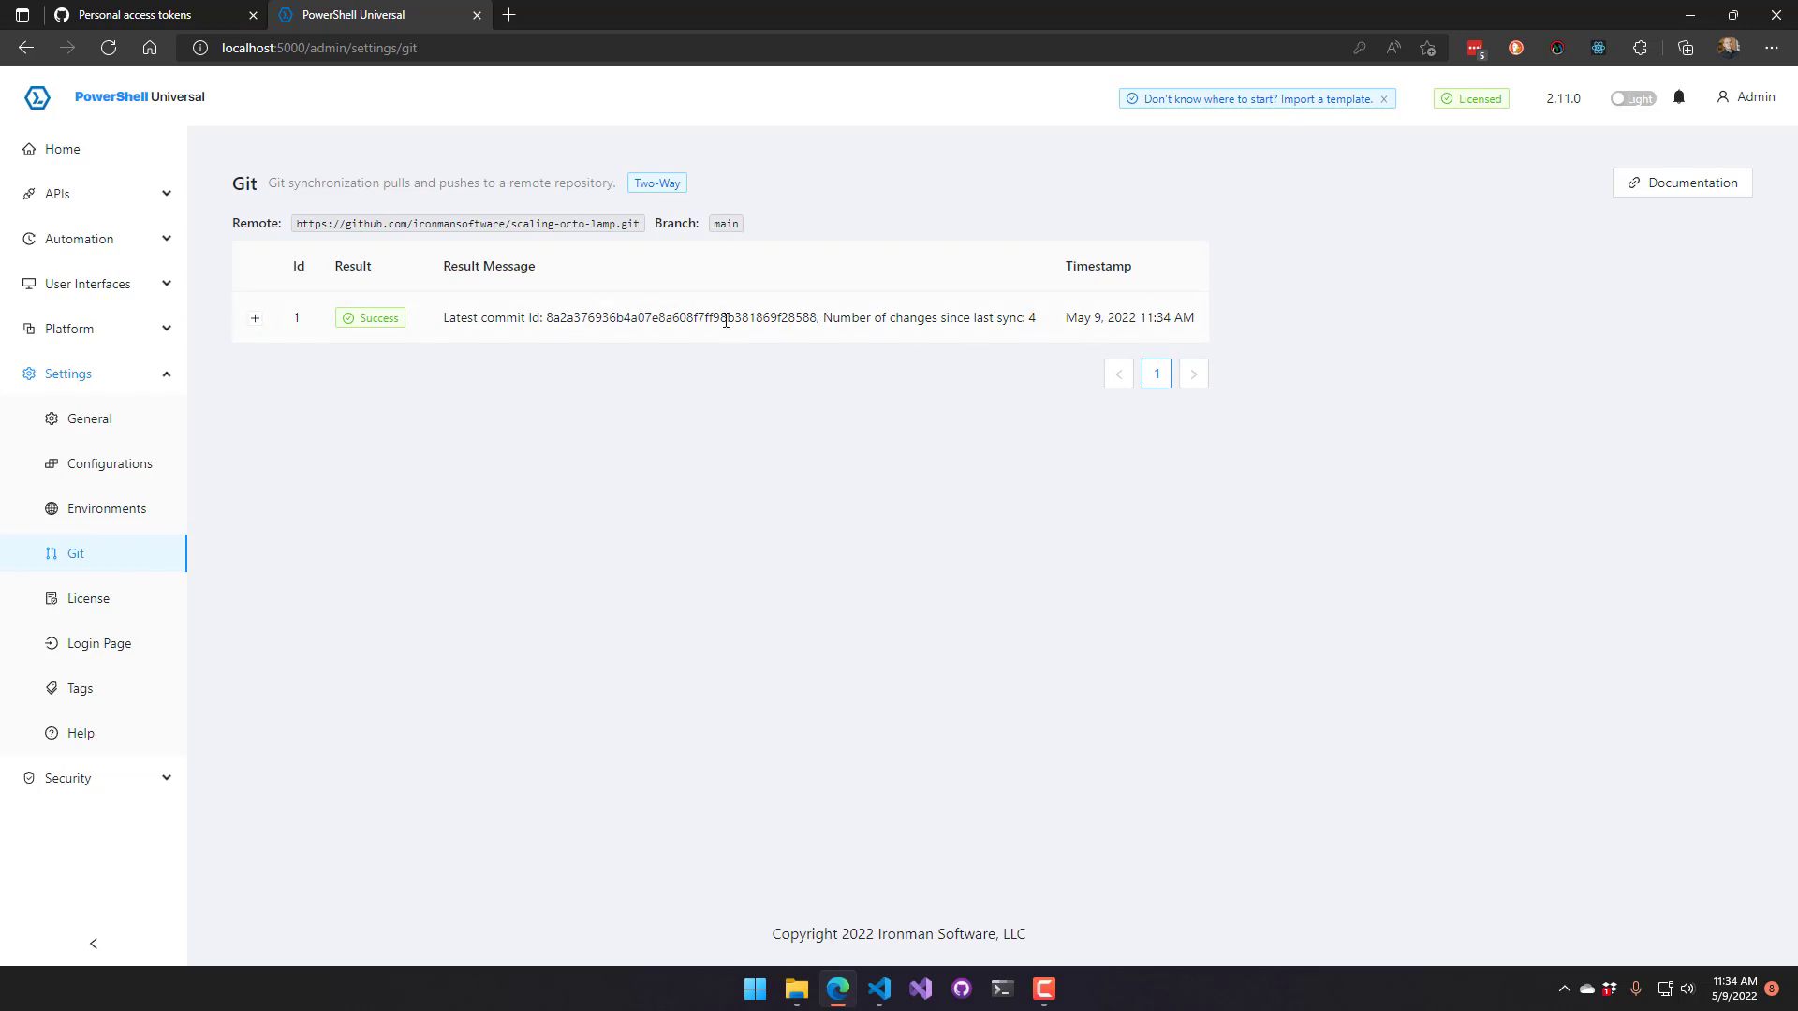
pyautogui.doubleClick(680, 318)
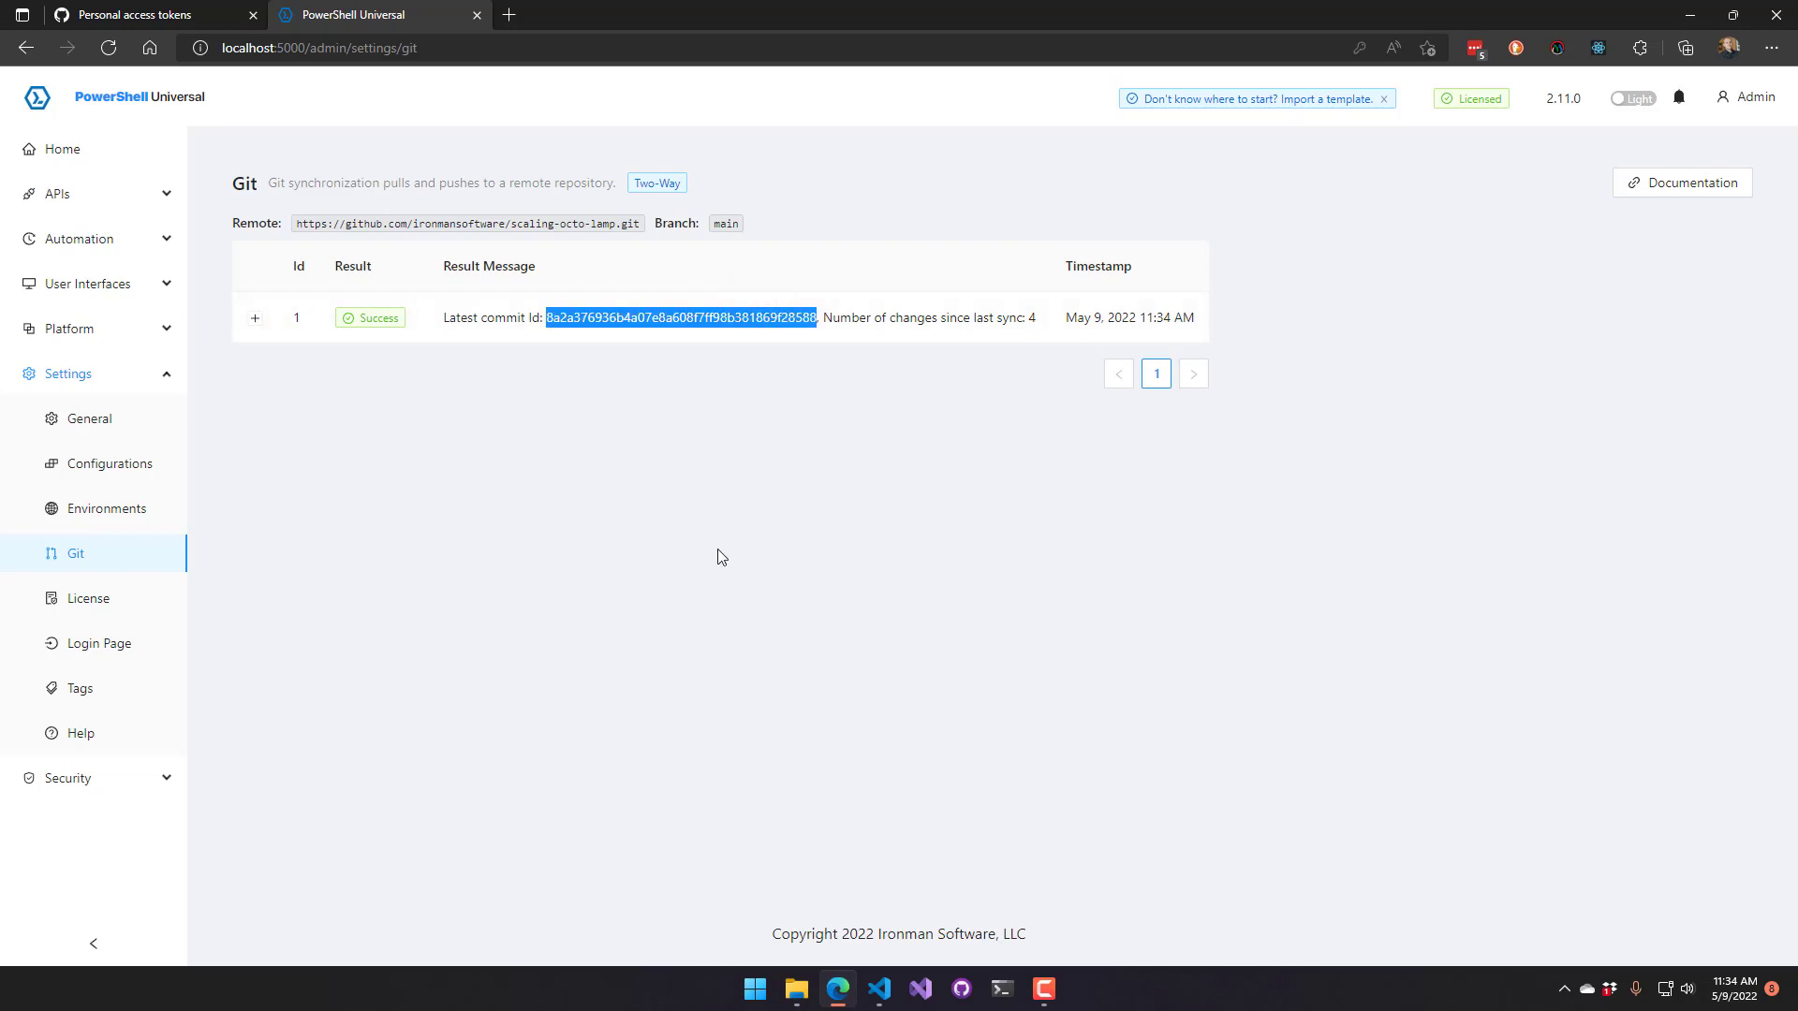
pyautogui.click(136, 15)
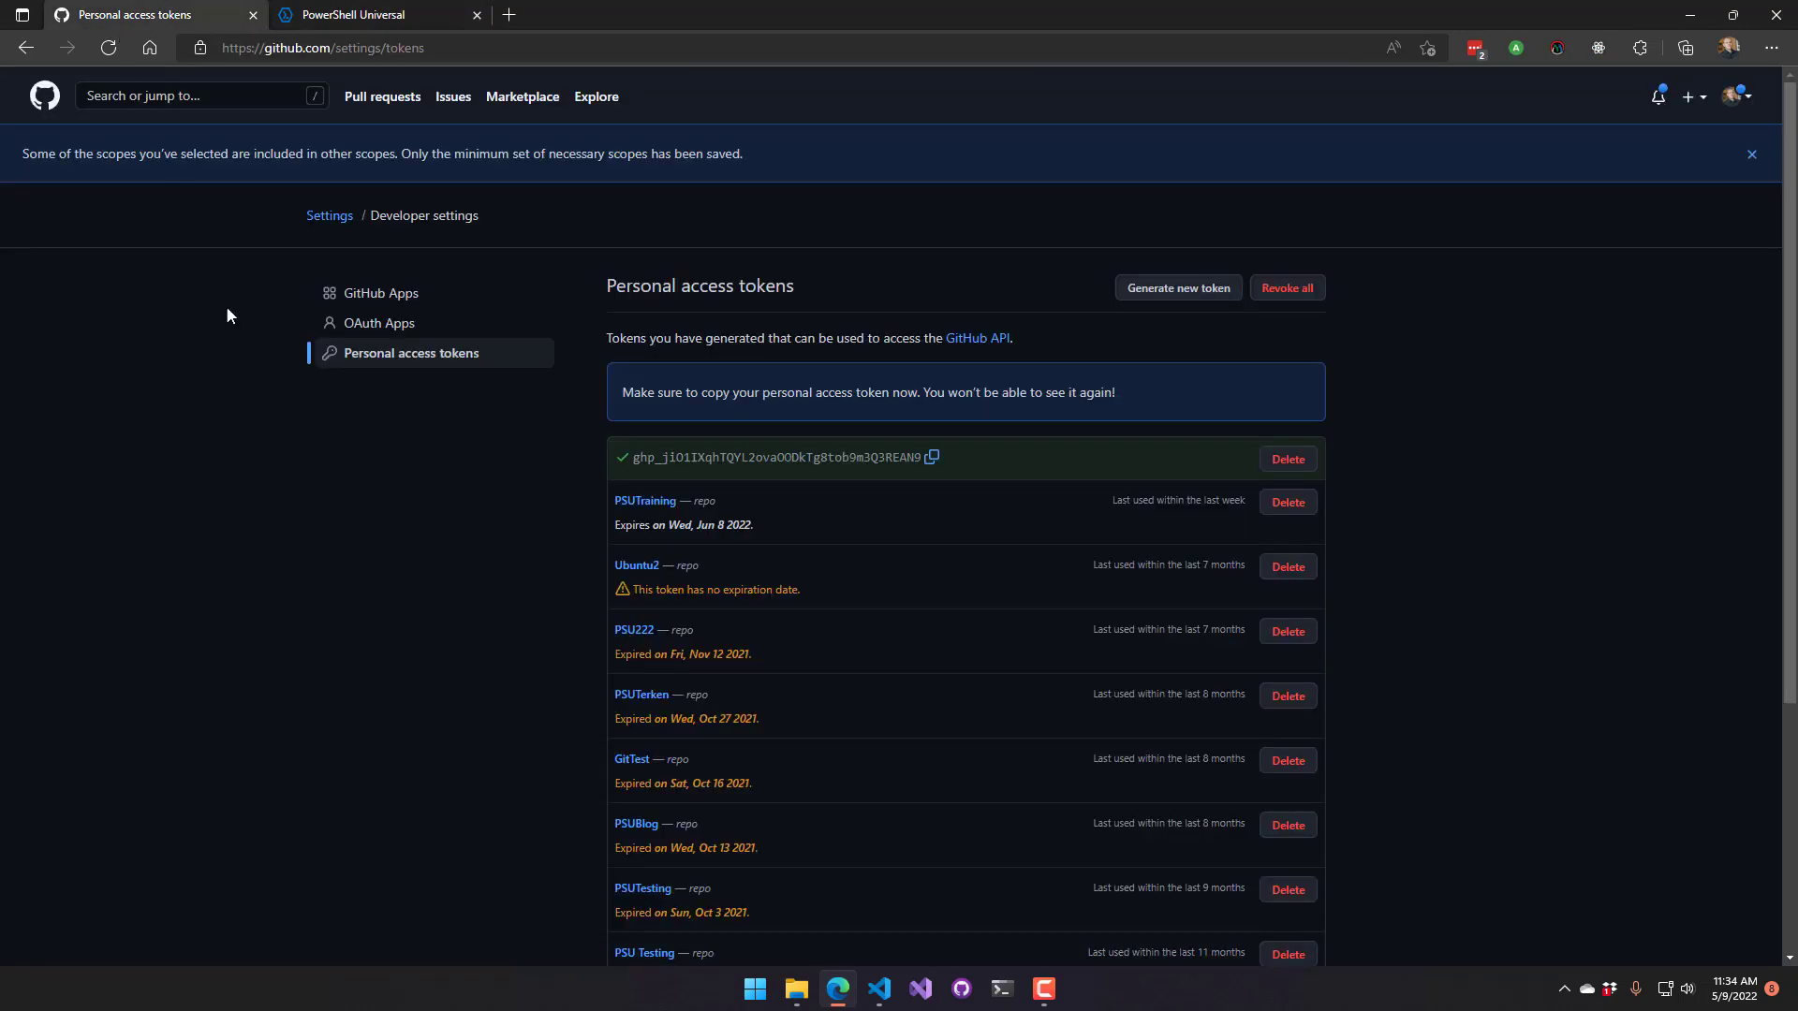
# View the initial commit in scaling-octo-lamp and select MyScript.ps1
pyautogui.click(1177, 288)
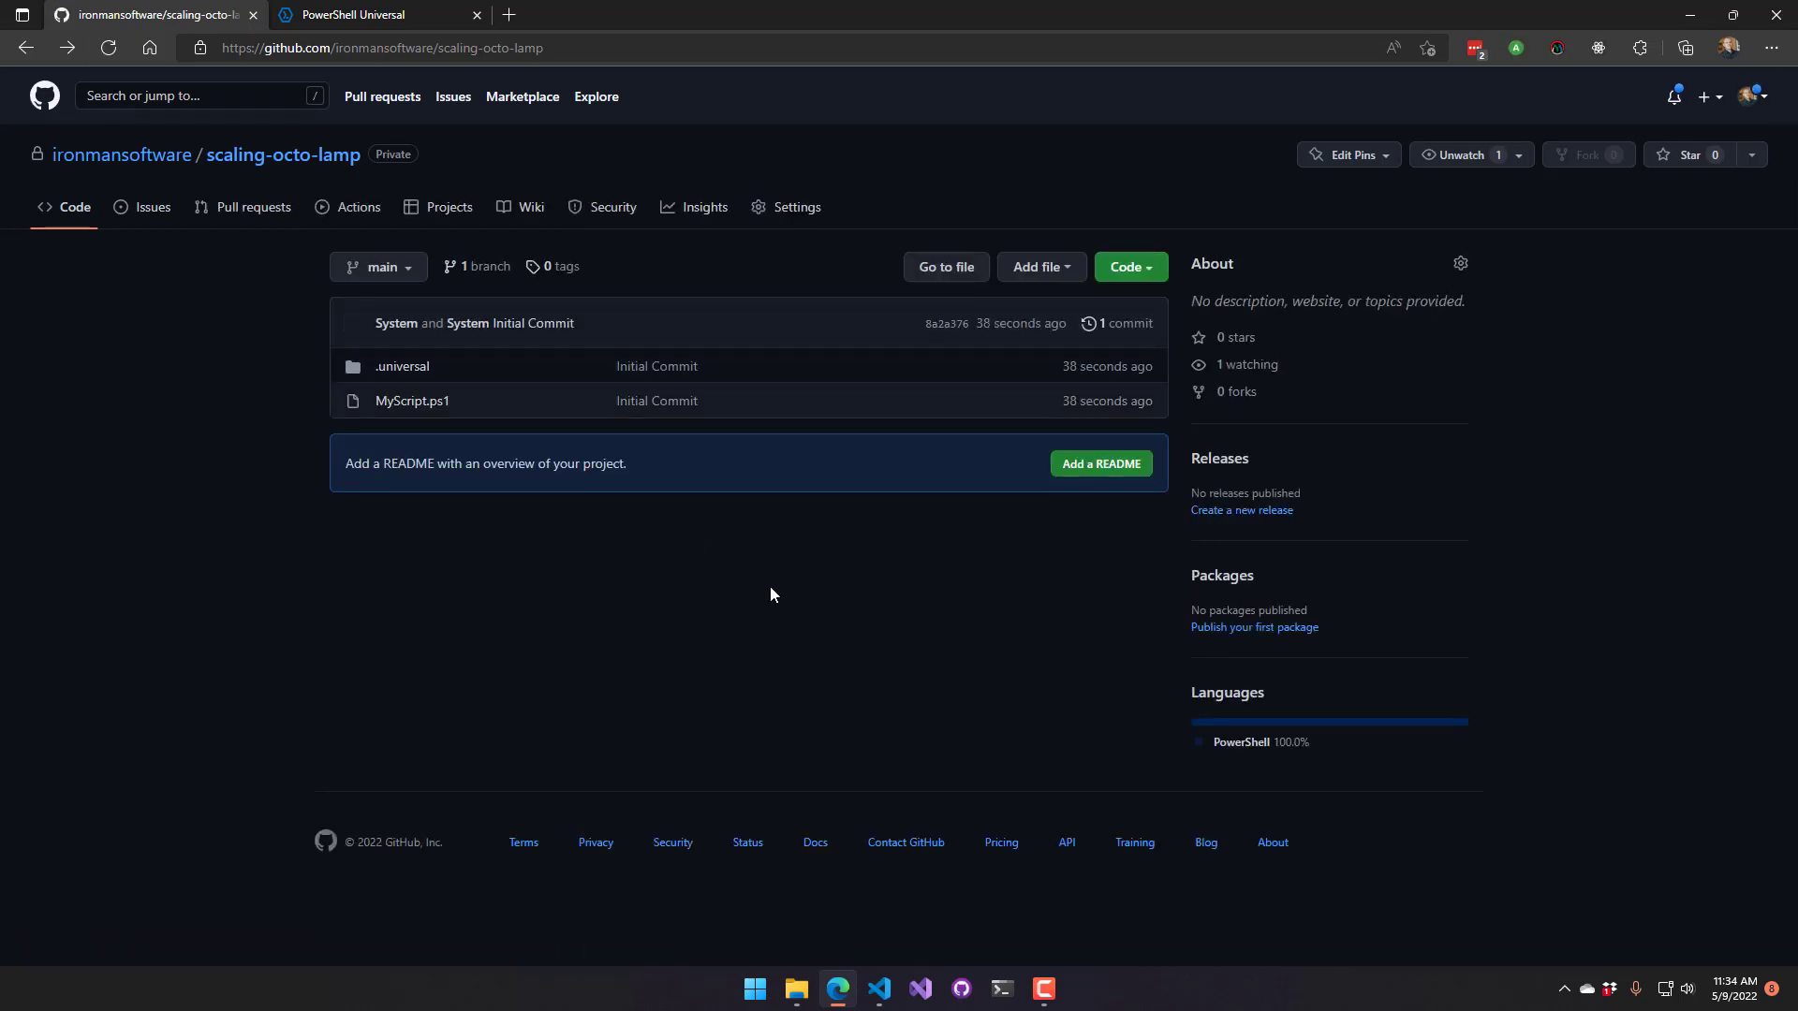
pyautogui.moveTo(314, 692)
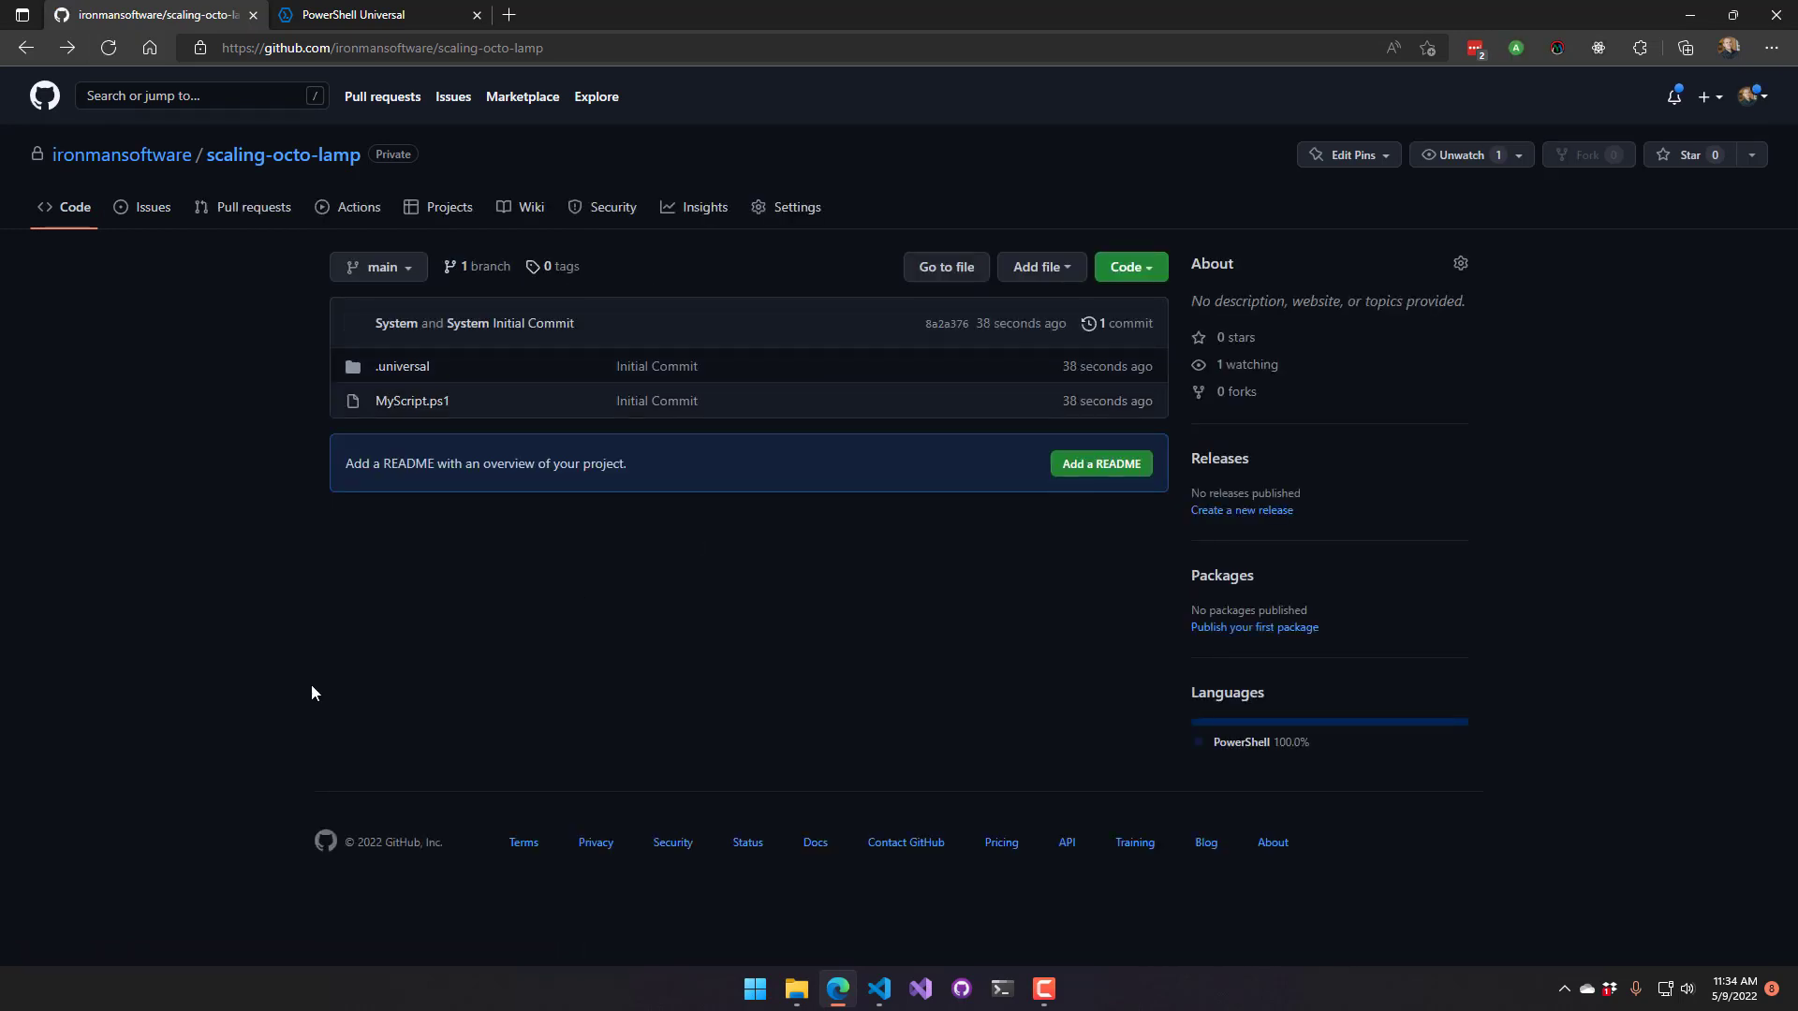
pyautogui.moveTo(279, 562)
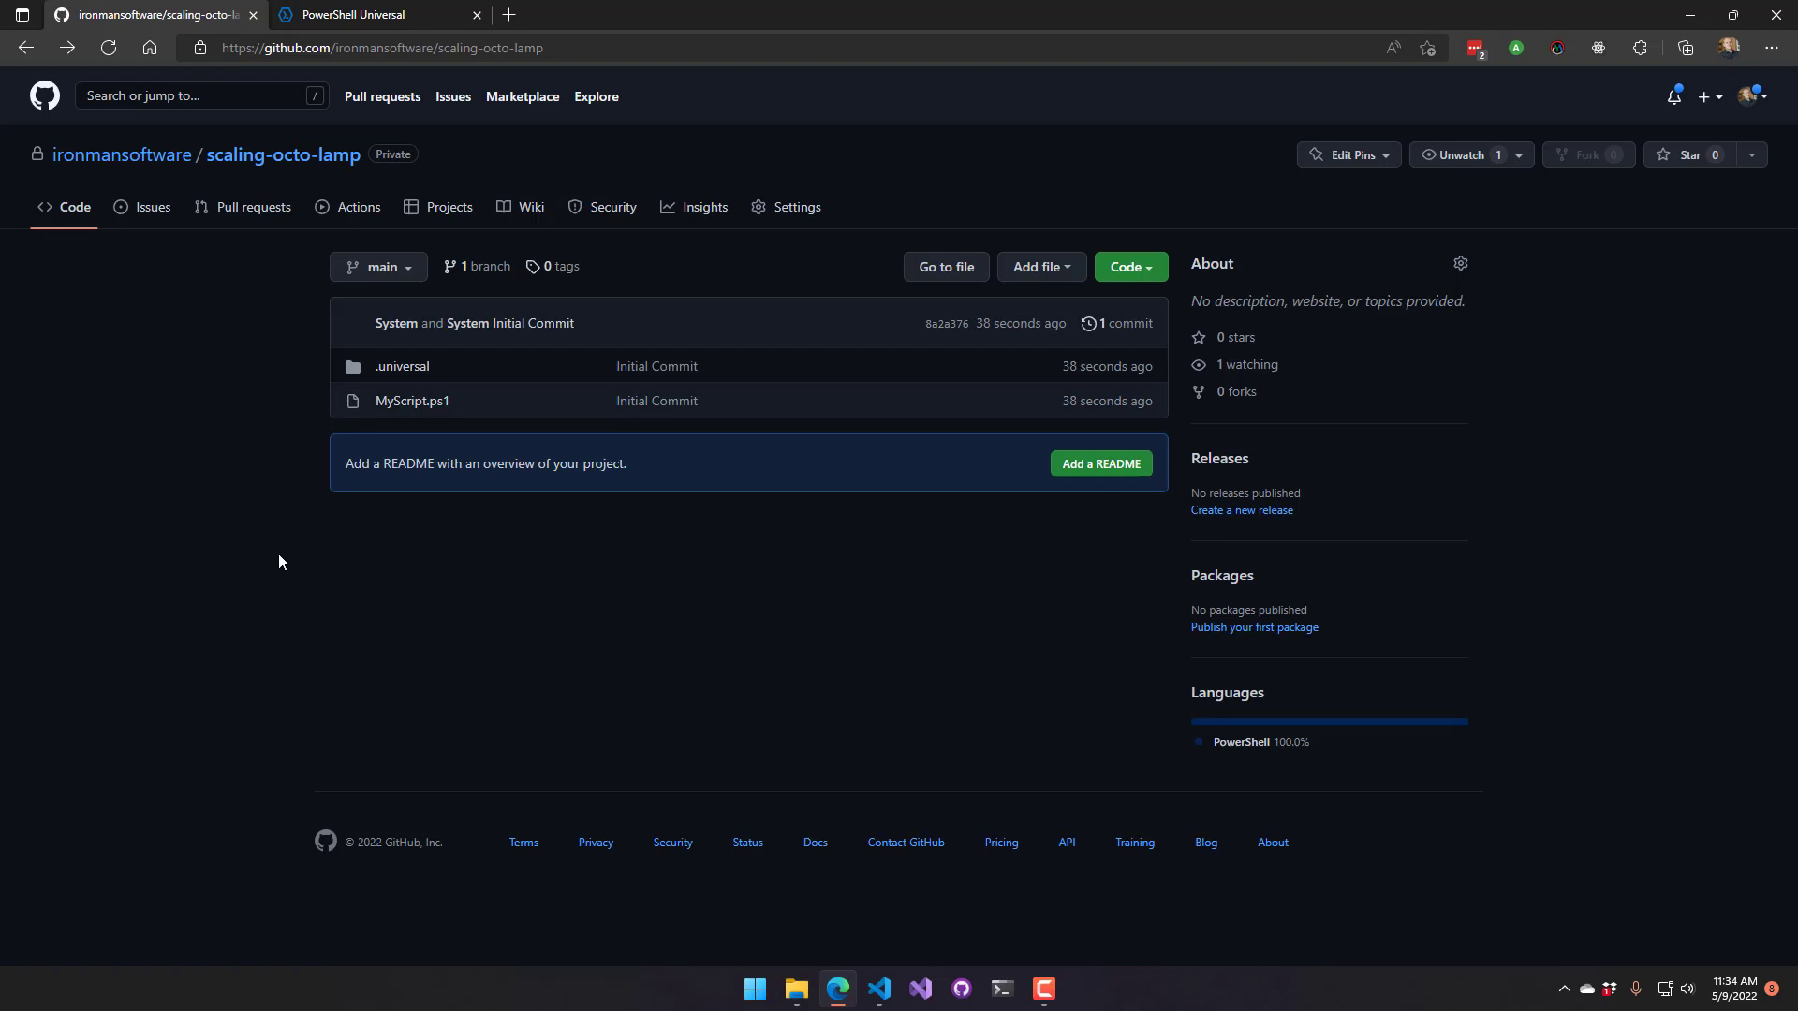
pyautogui.click(412, 401)
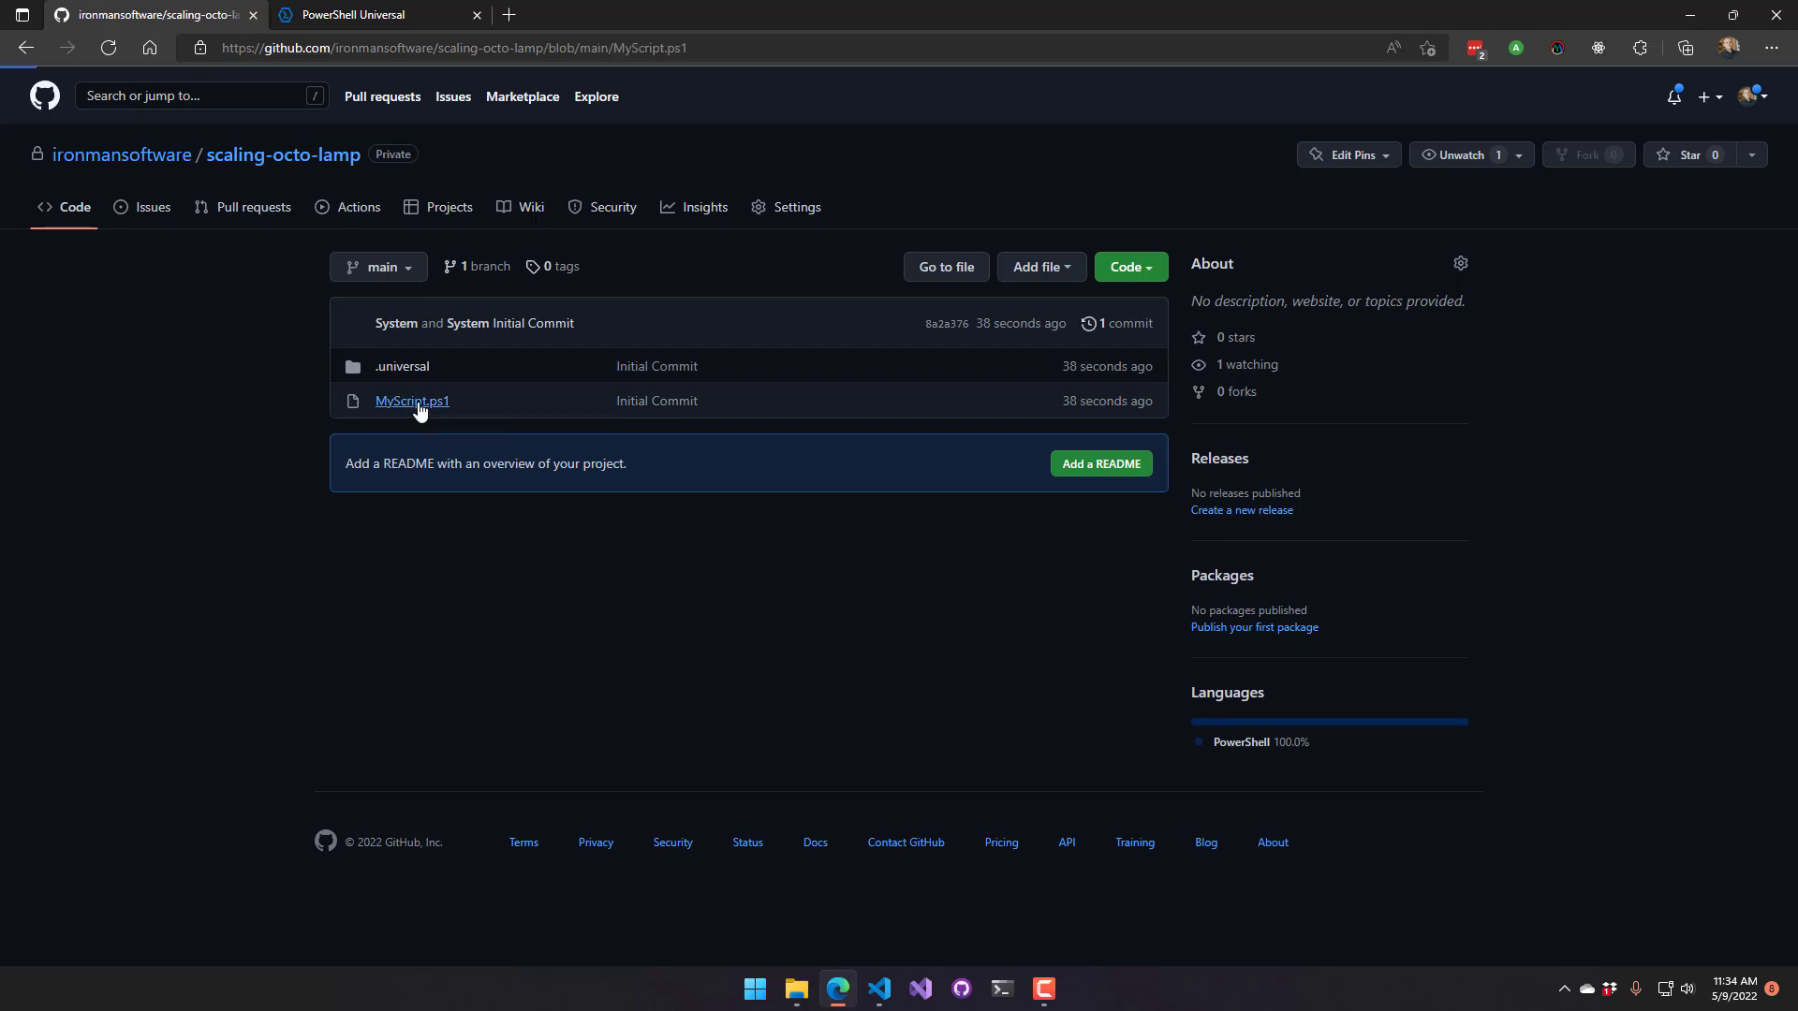
# Edit MyScript.ps1 on GitHub to Write-Host 'Hello, World!' and commit it to main
pyautogui.click(412, 400)
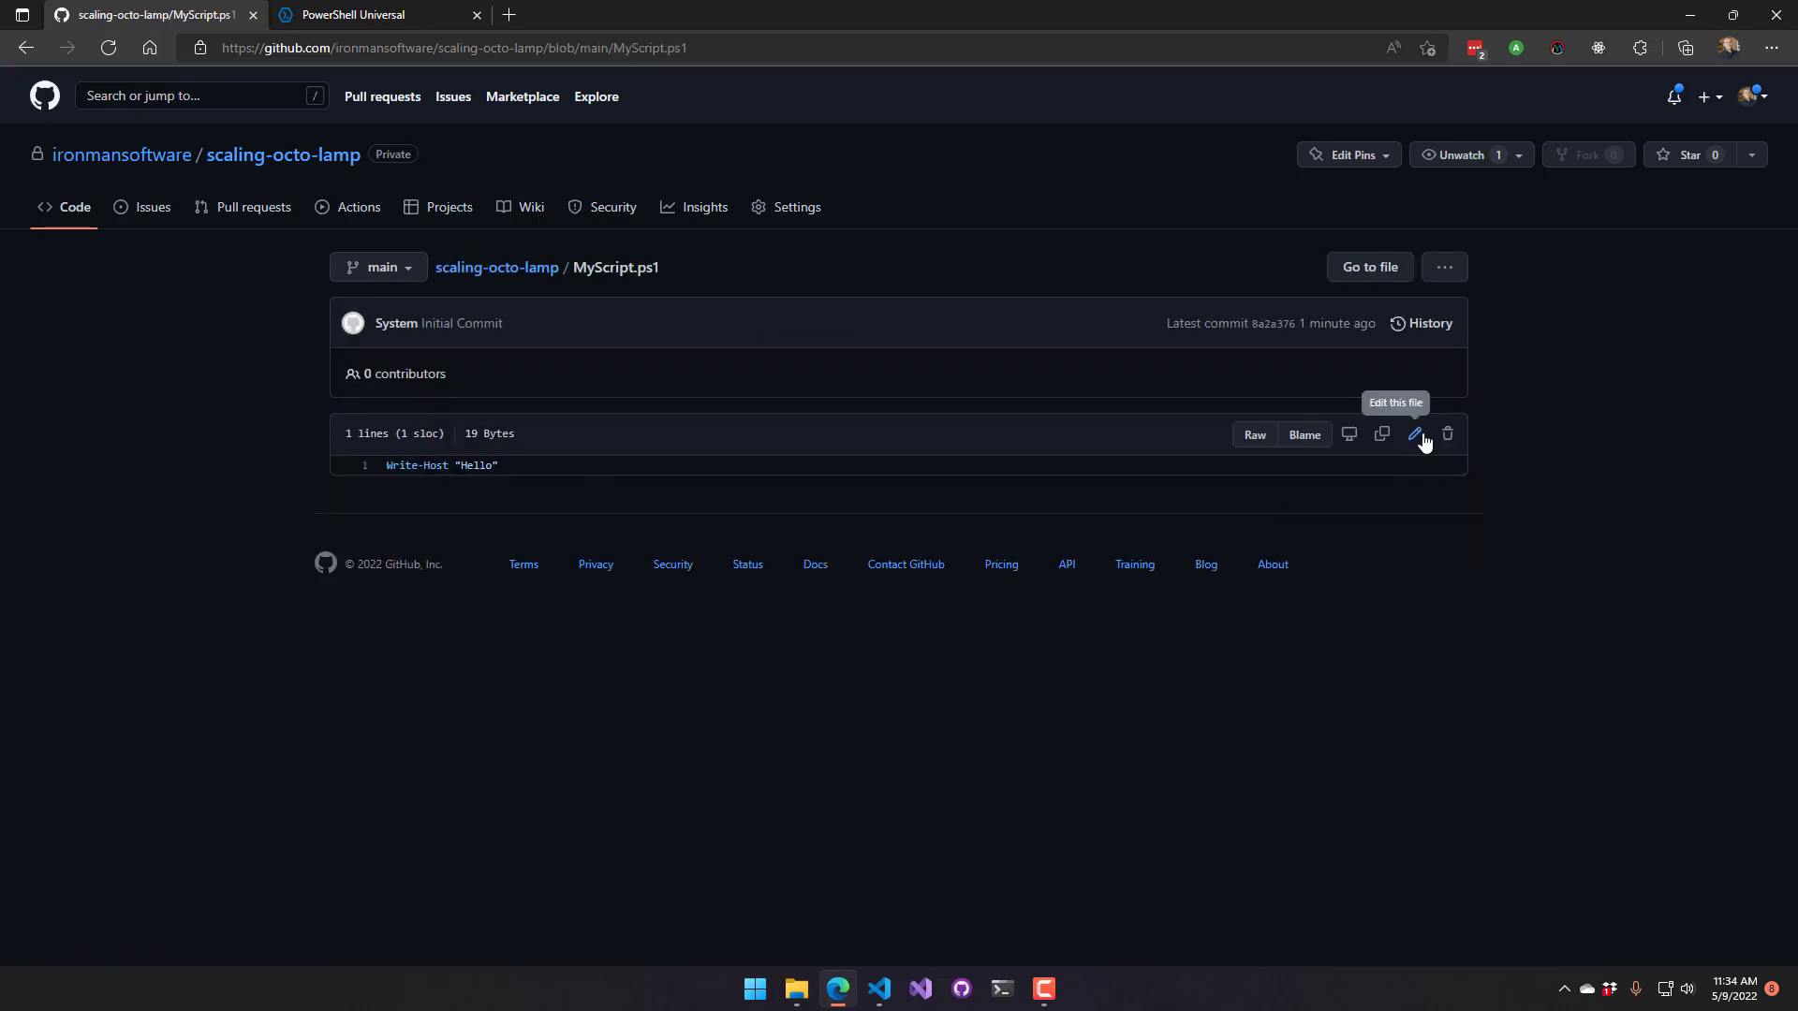
pyautogui.click(1415, 433)
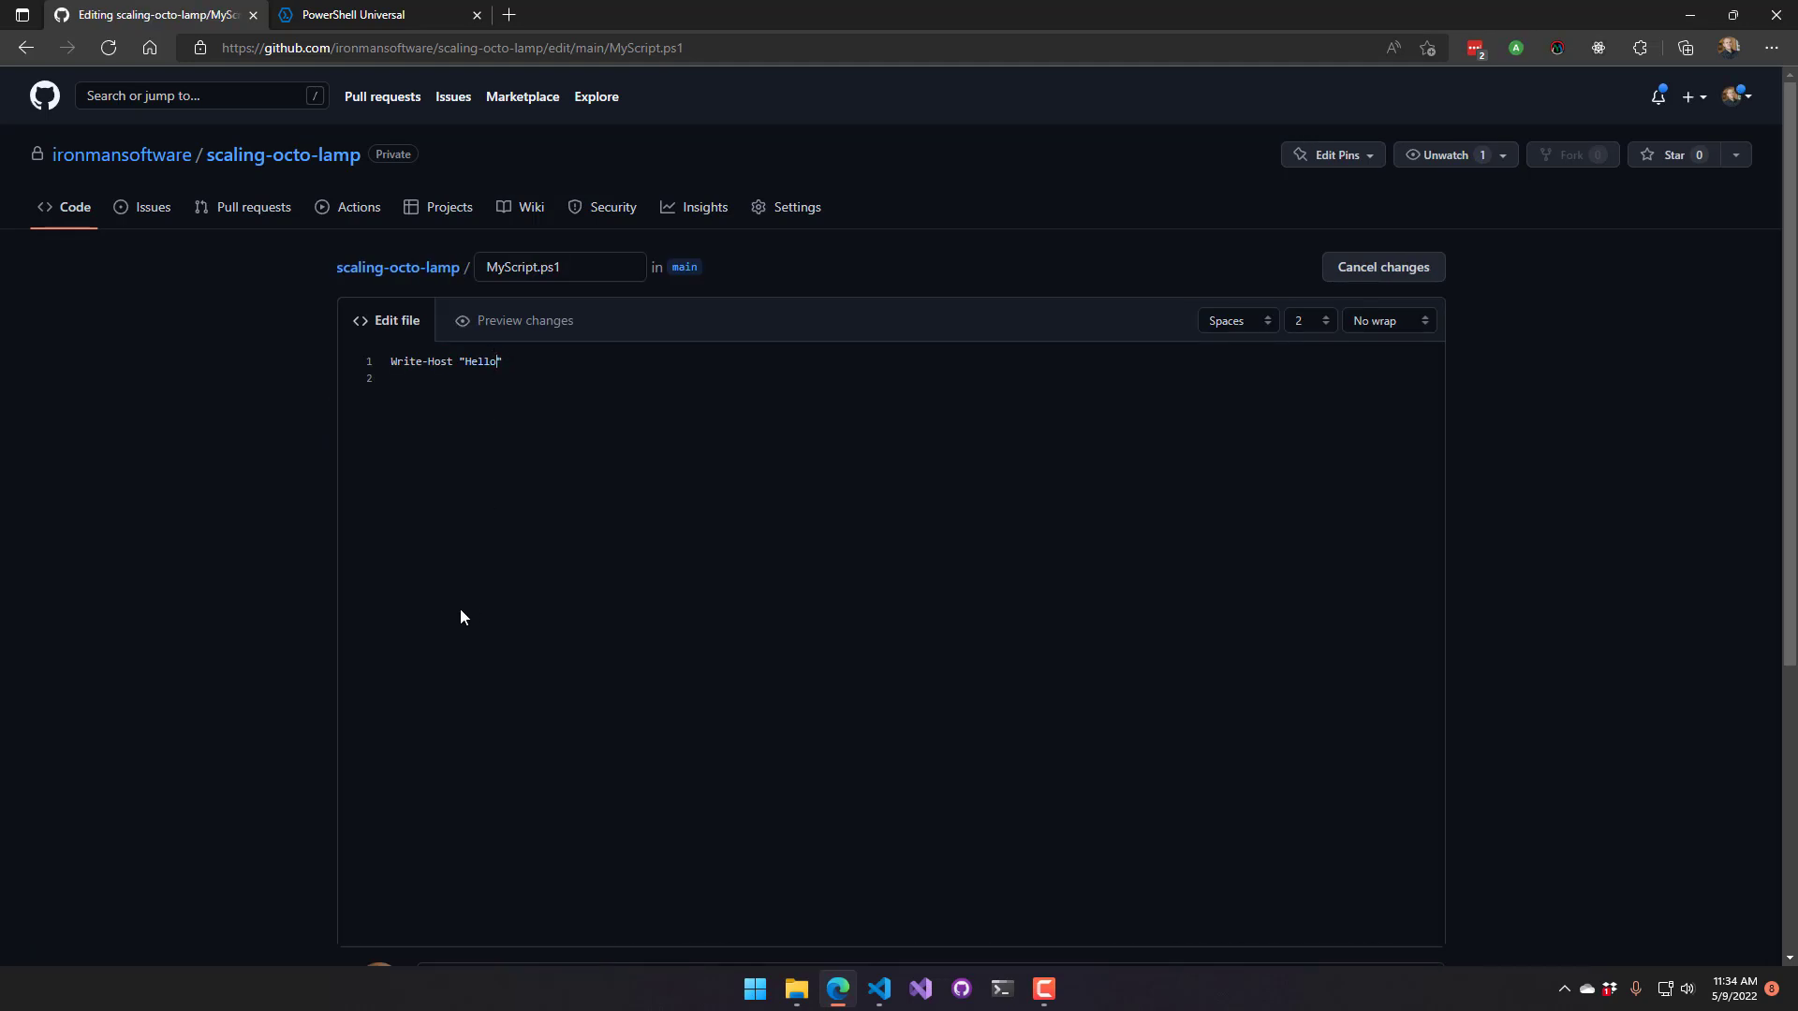
pyautogui.write(', World')
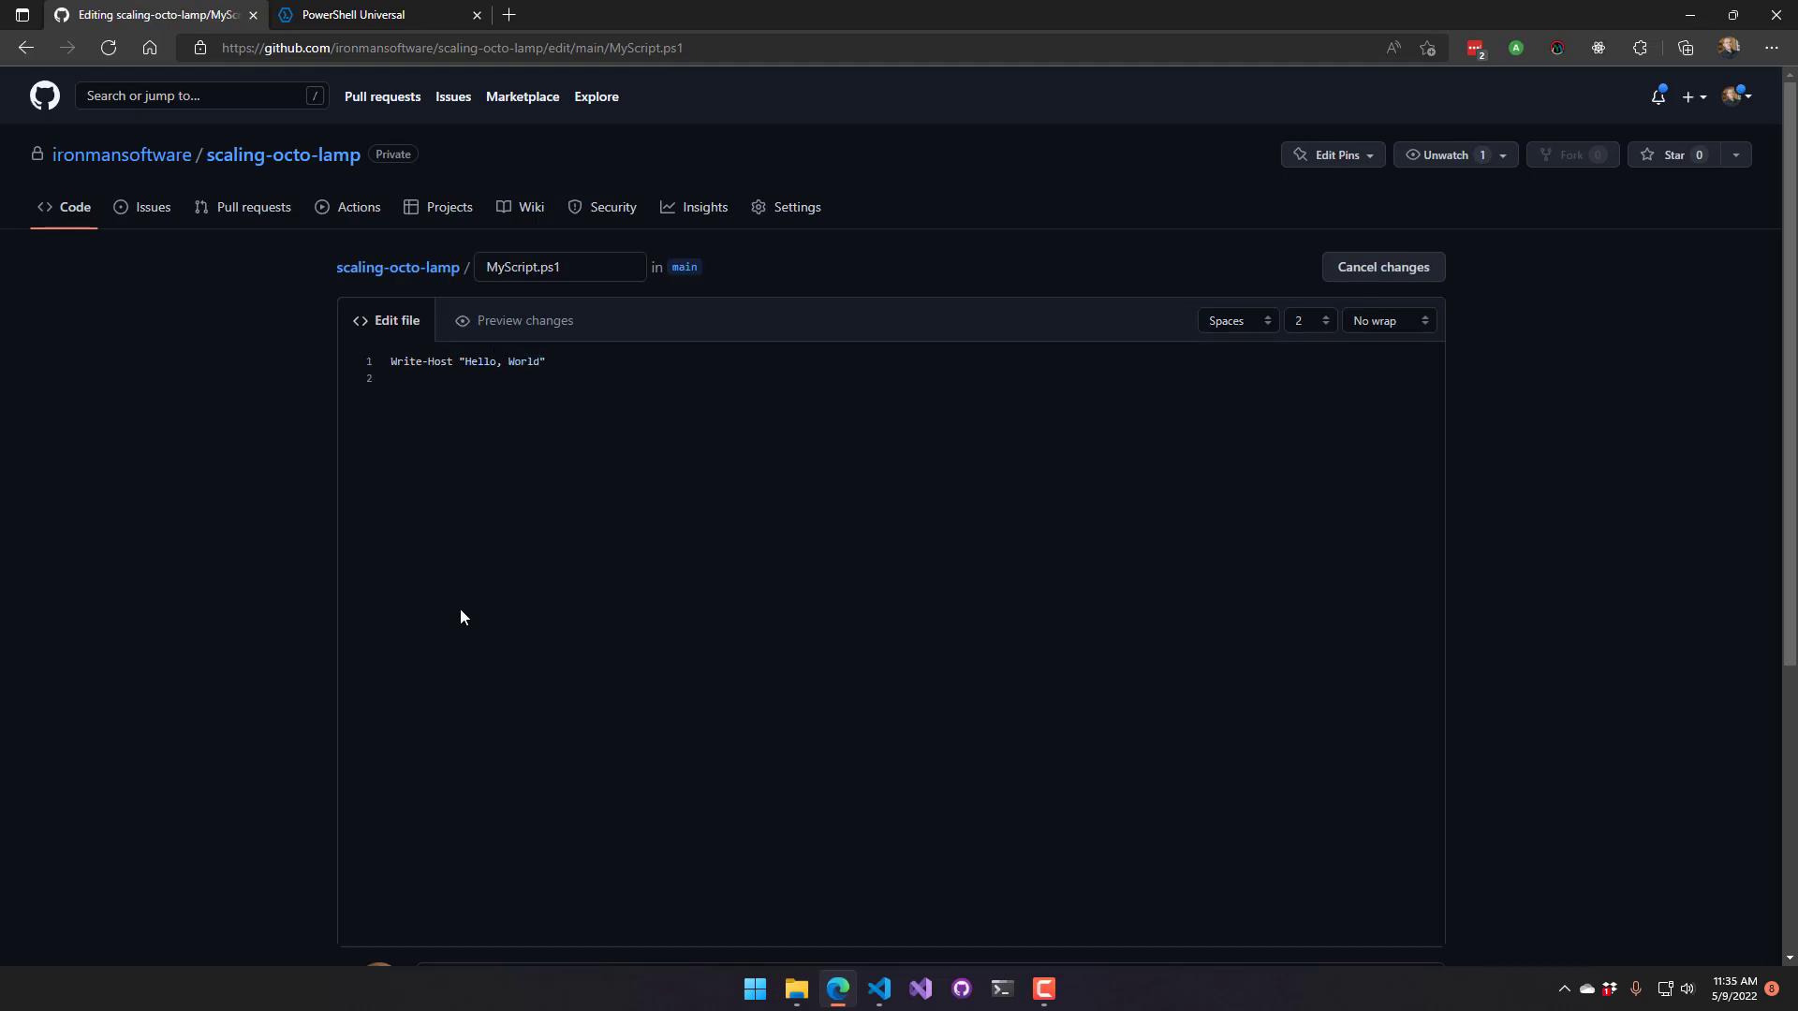
pyautogui.scroll(-3)
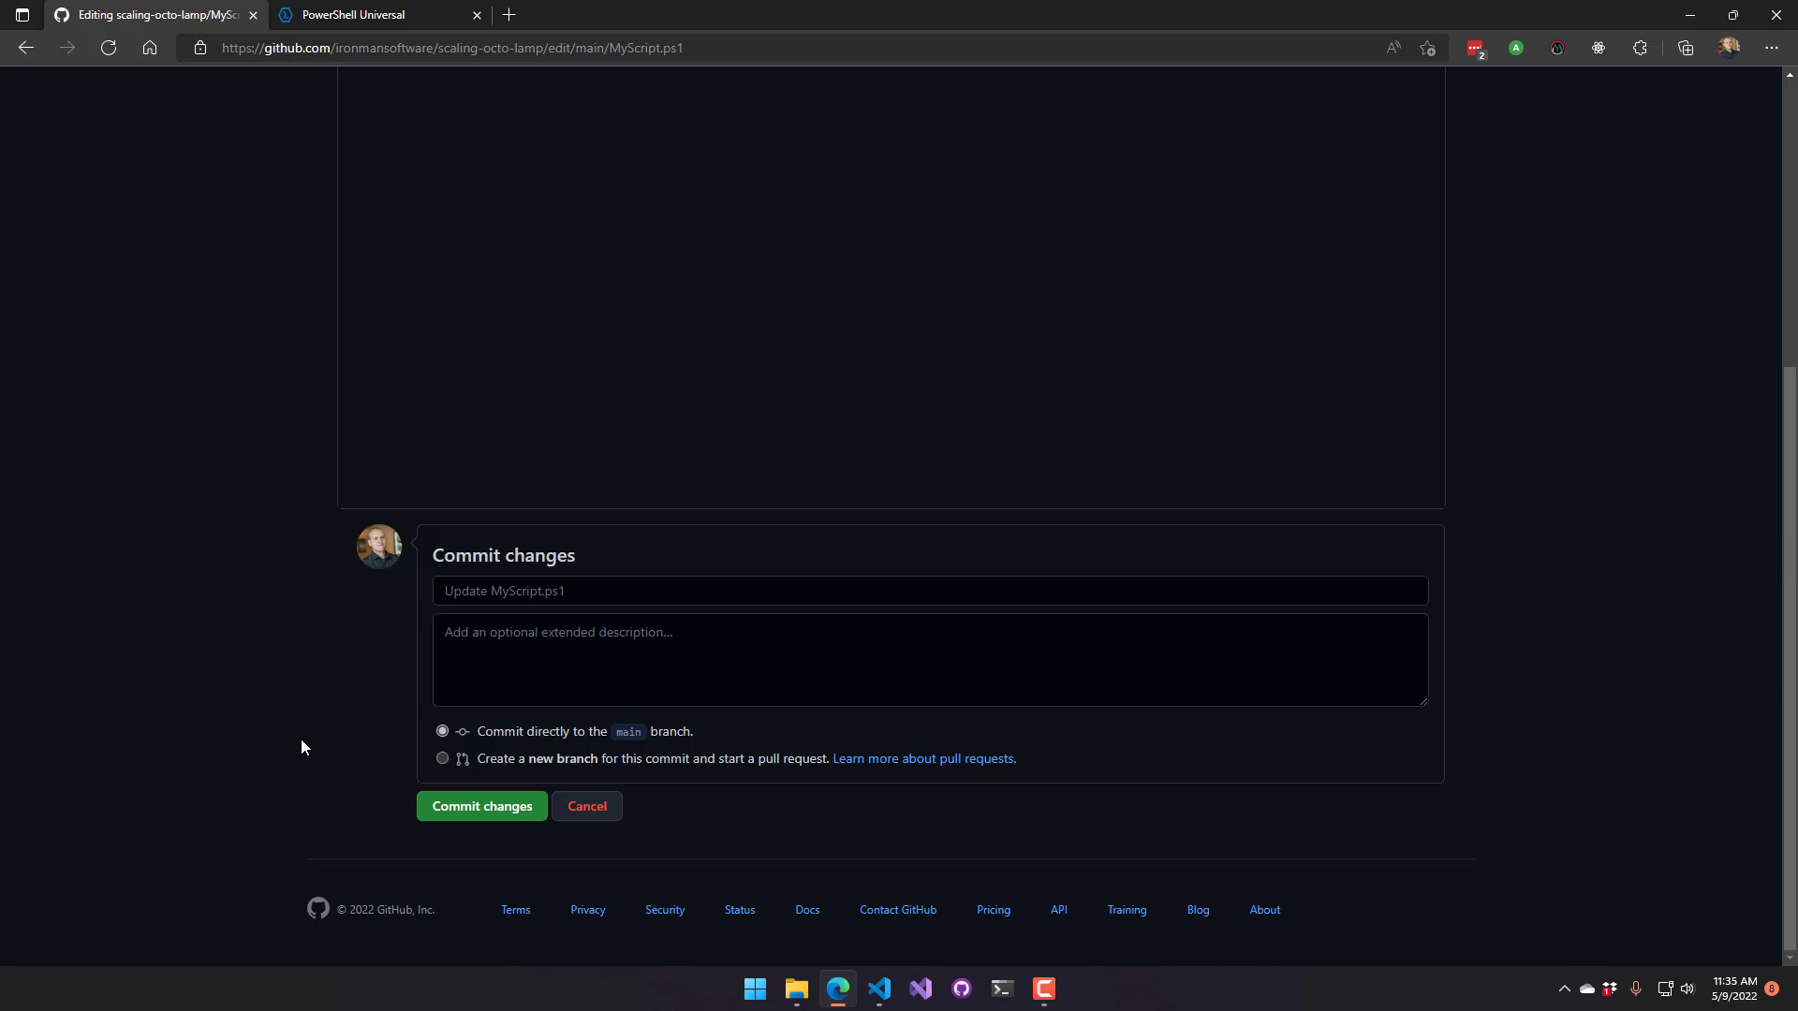
pyautogui.click(481, 805)
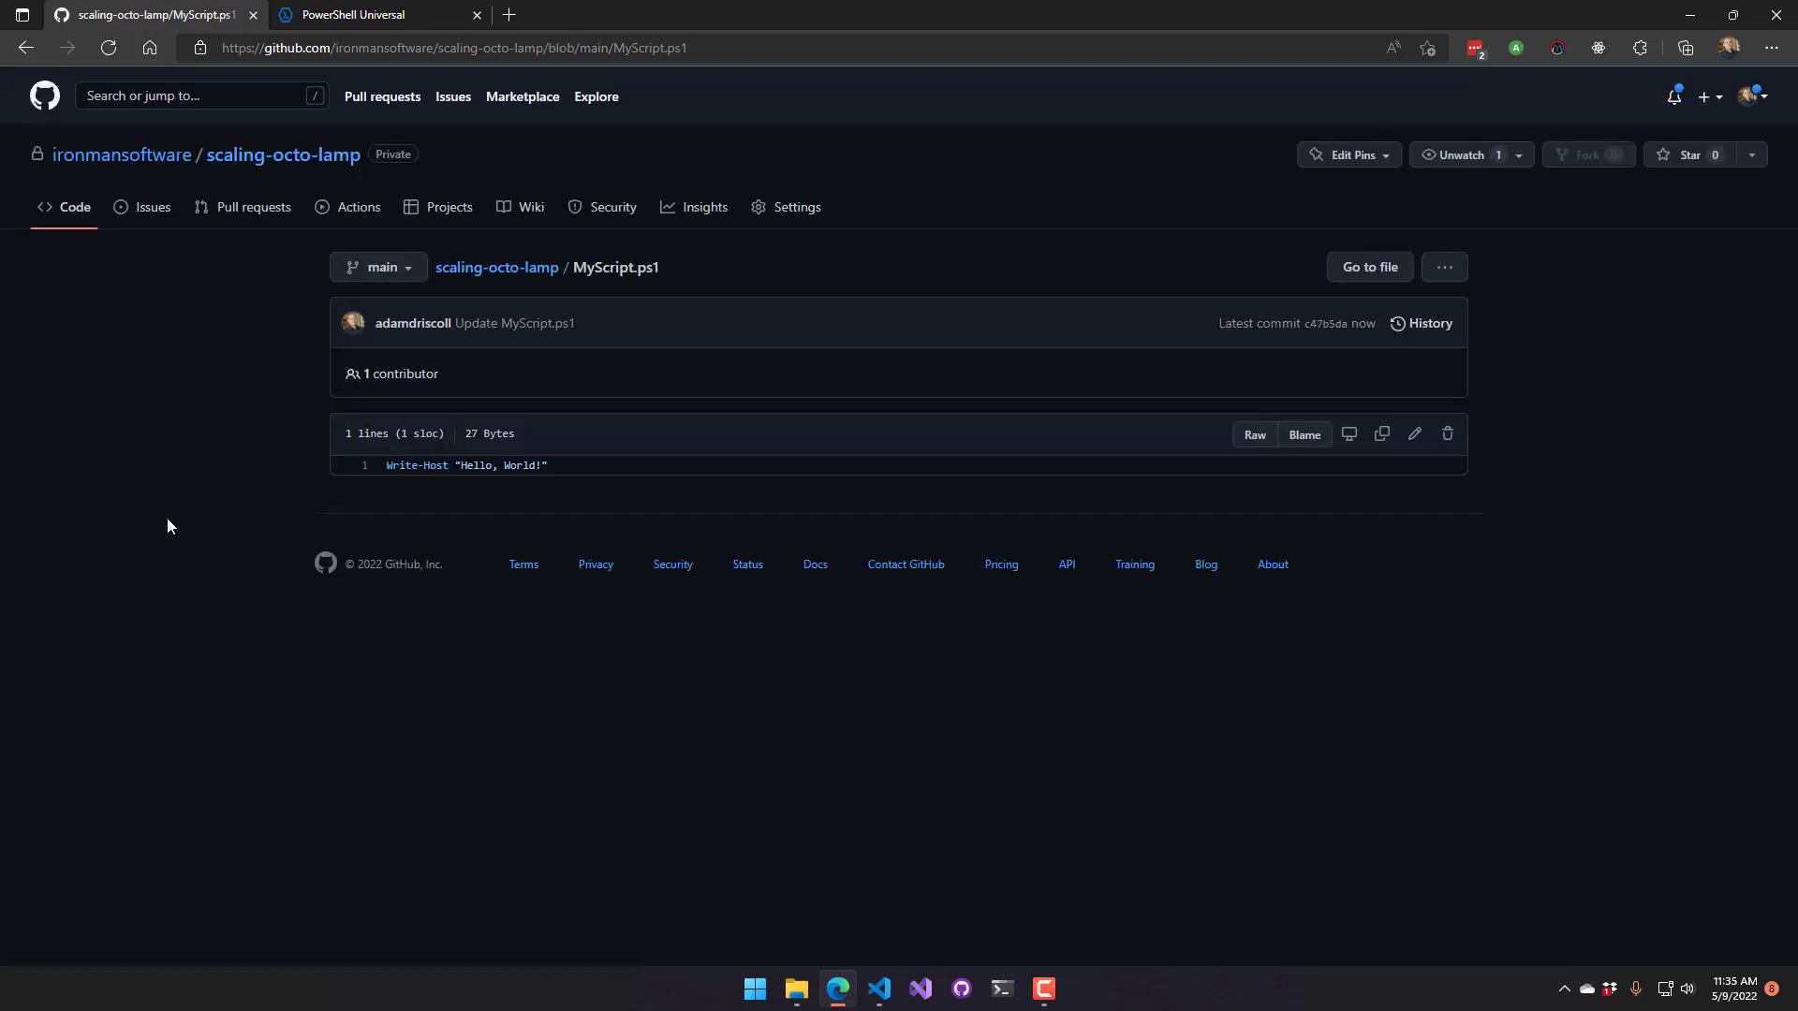
pyautogui.moveTo(206, 616)
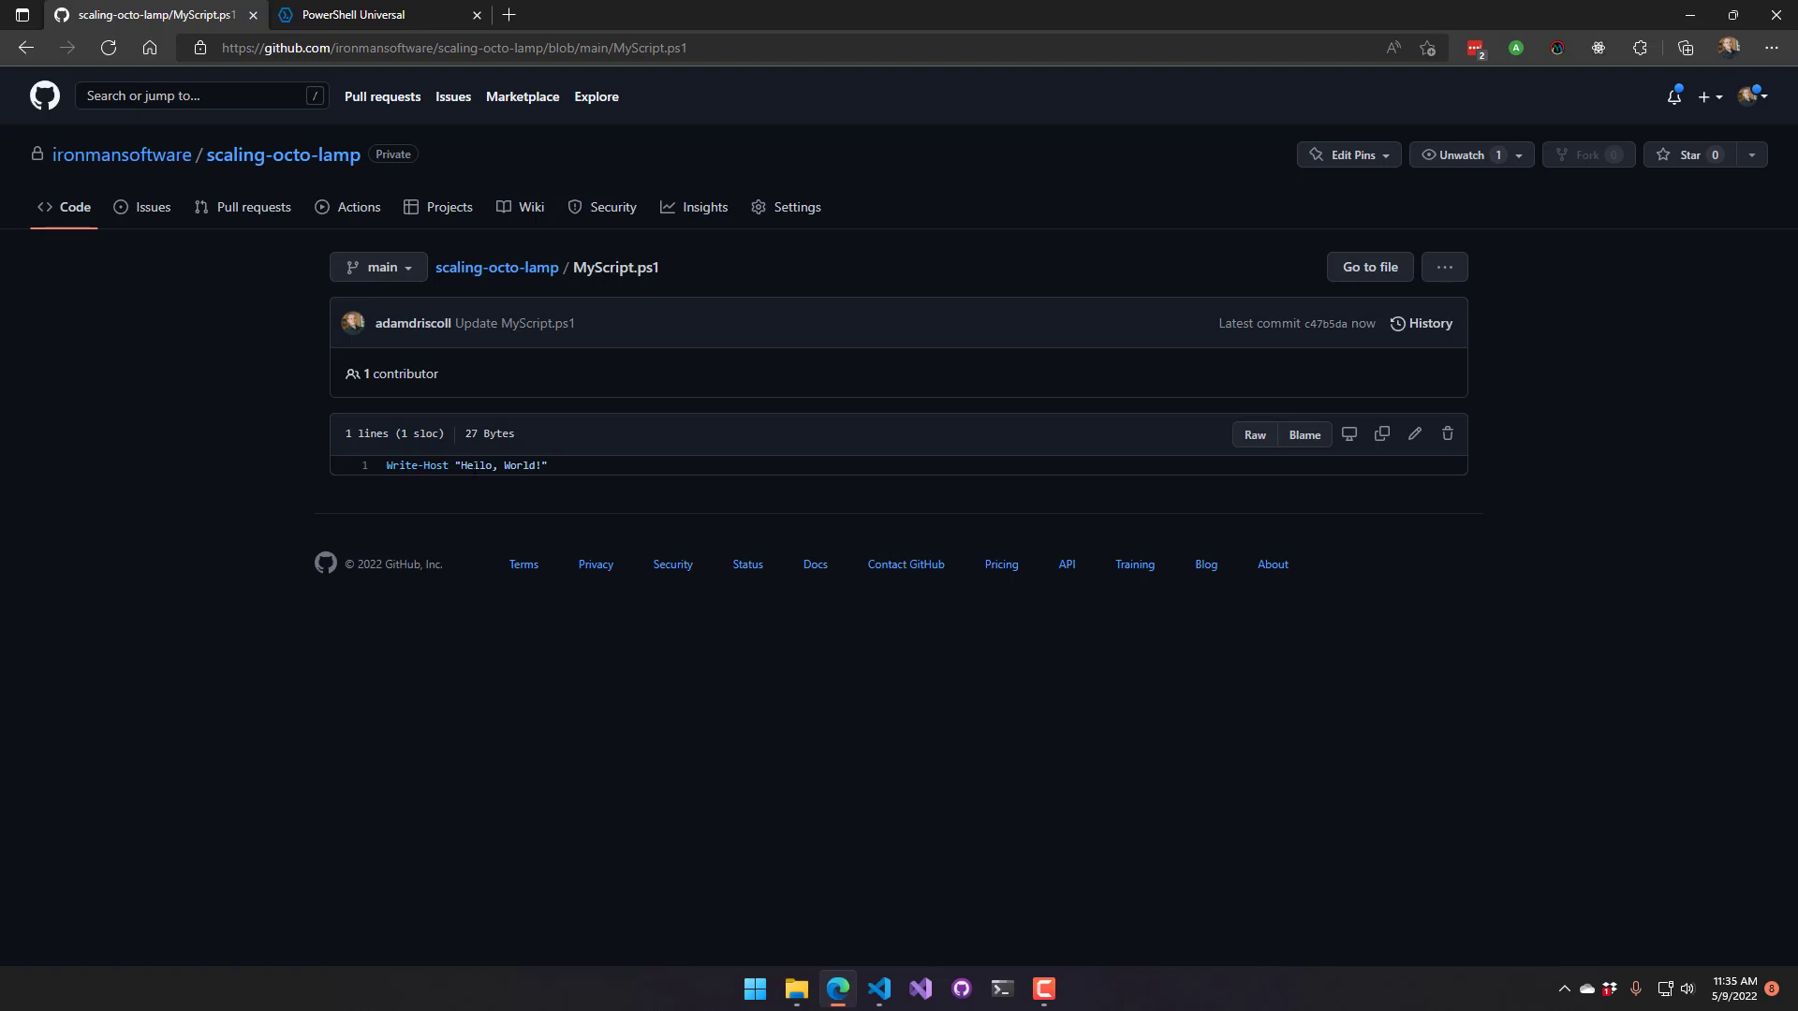
pyautogui.moveTo(349, 170)
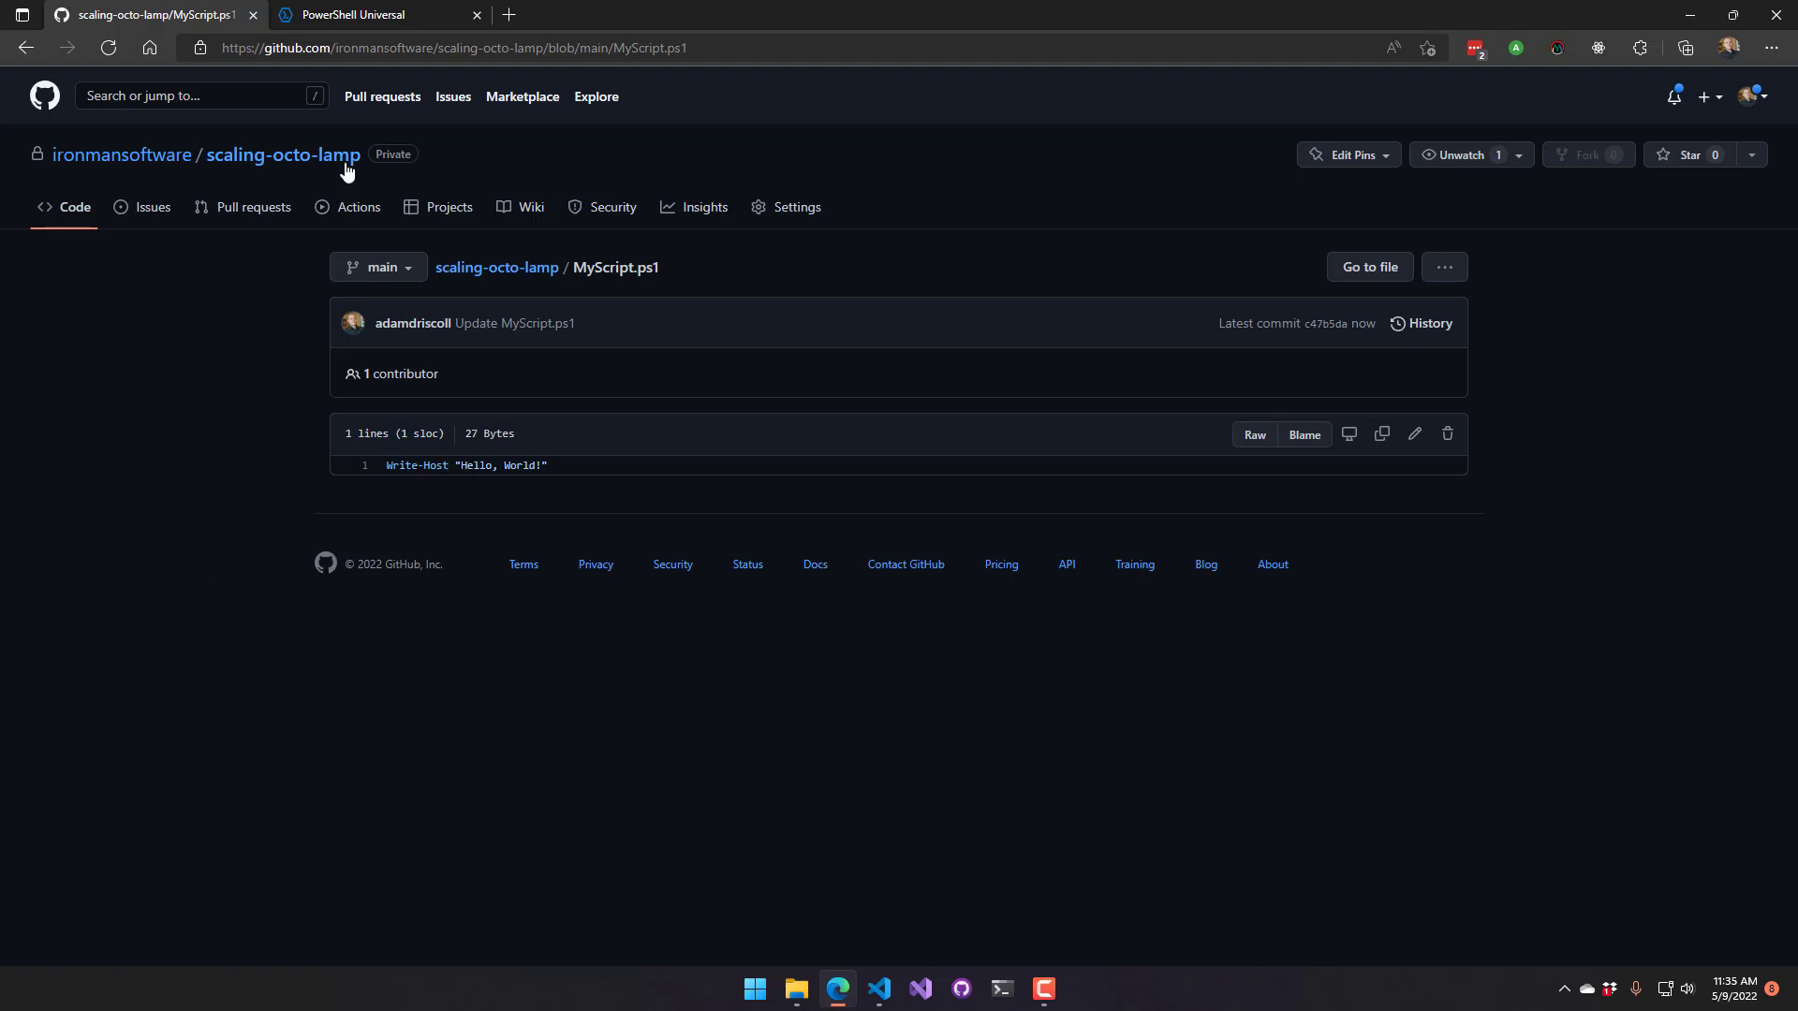
pyautogui.click(367, 13)
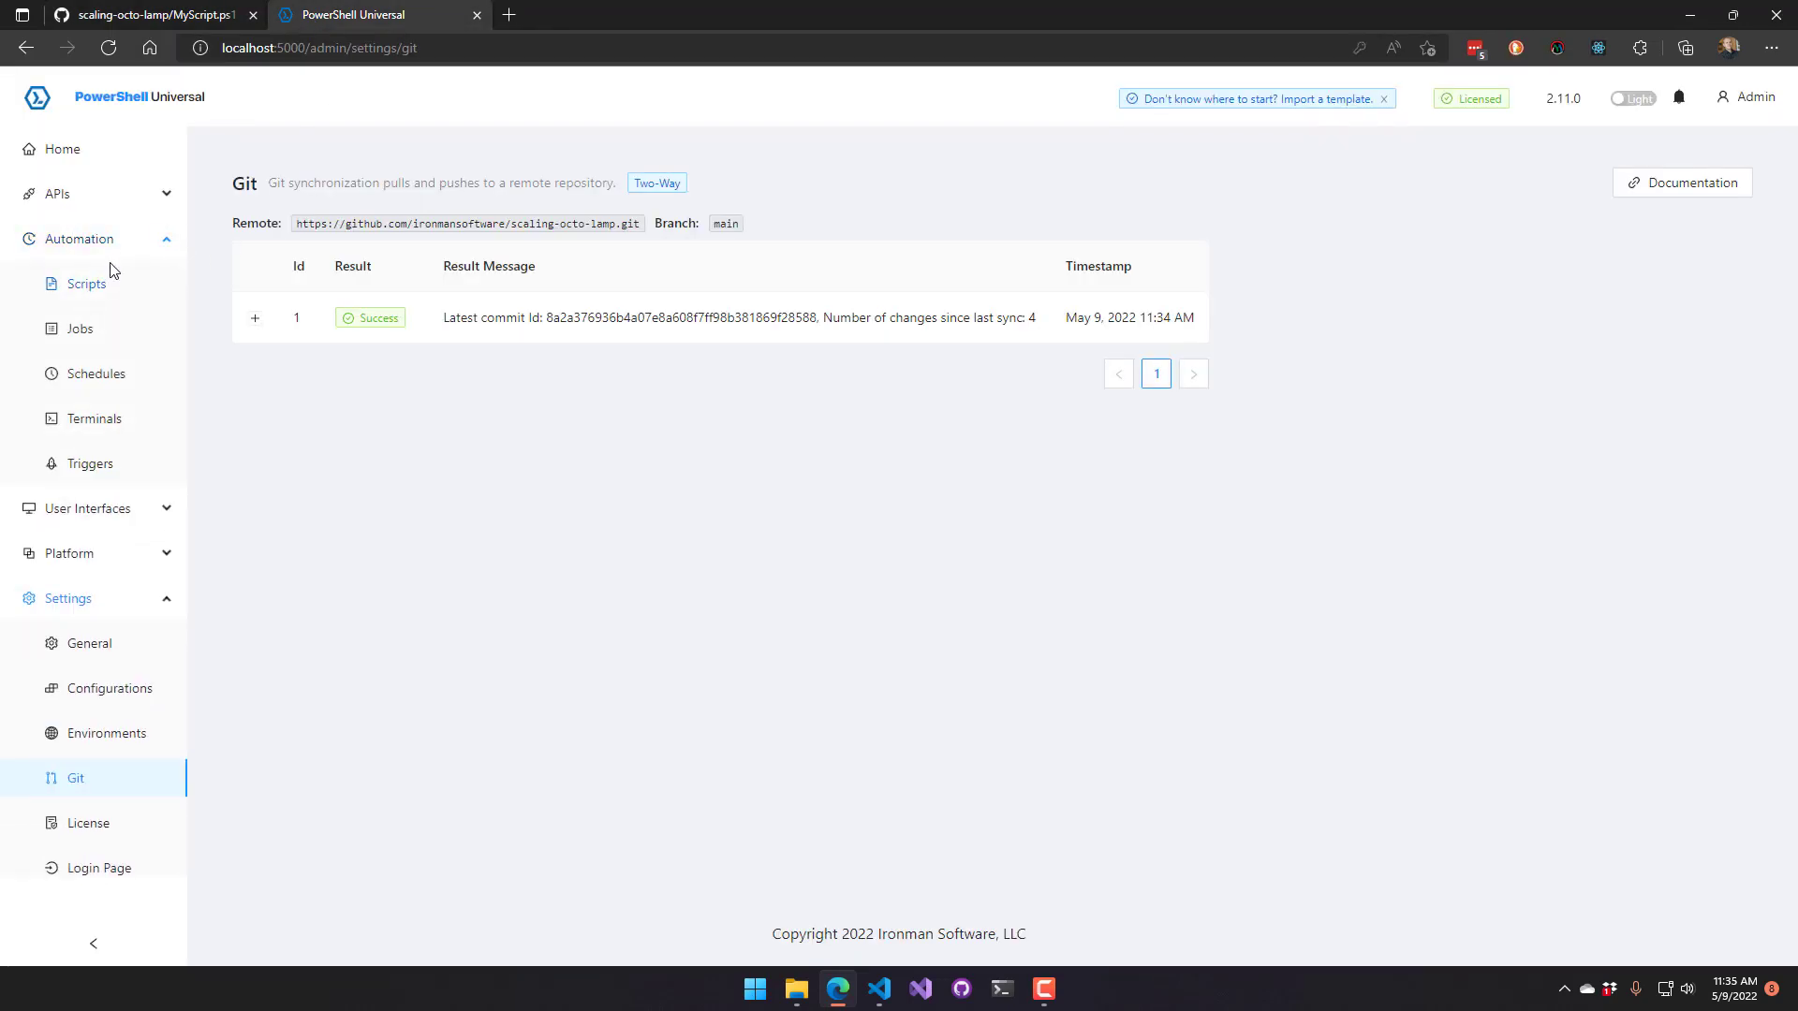
# Under Automation > Scripts, edit MyScript.ps1 and append '!!!!' to the Write-Host string
pyautogui.click(85, 283)
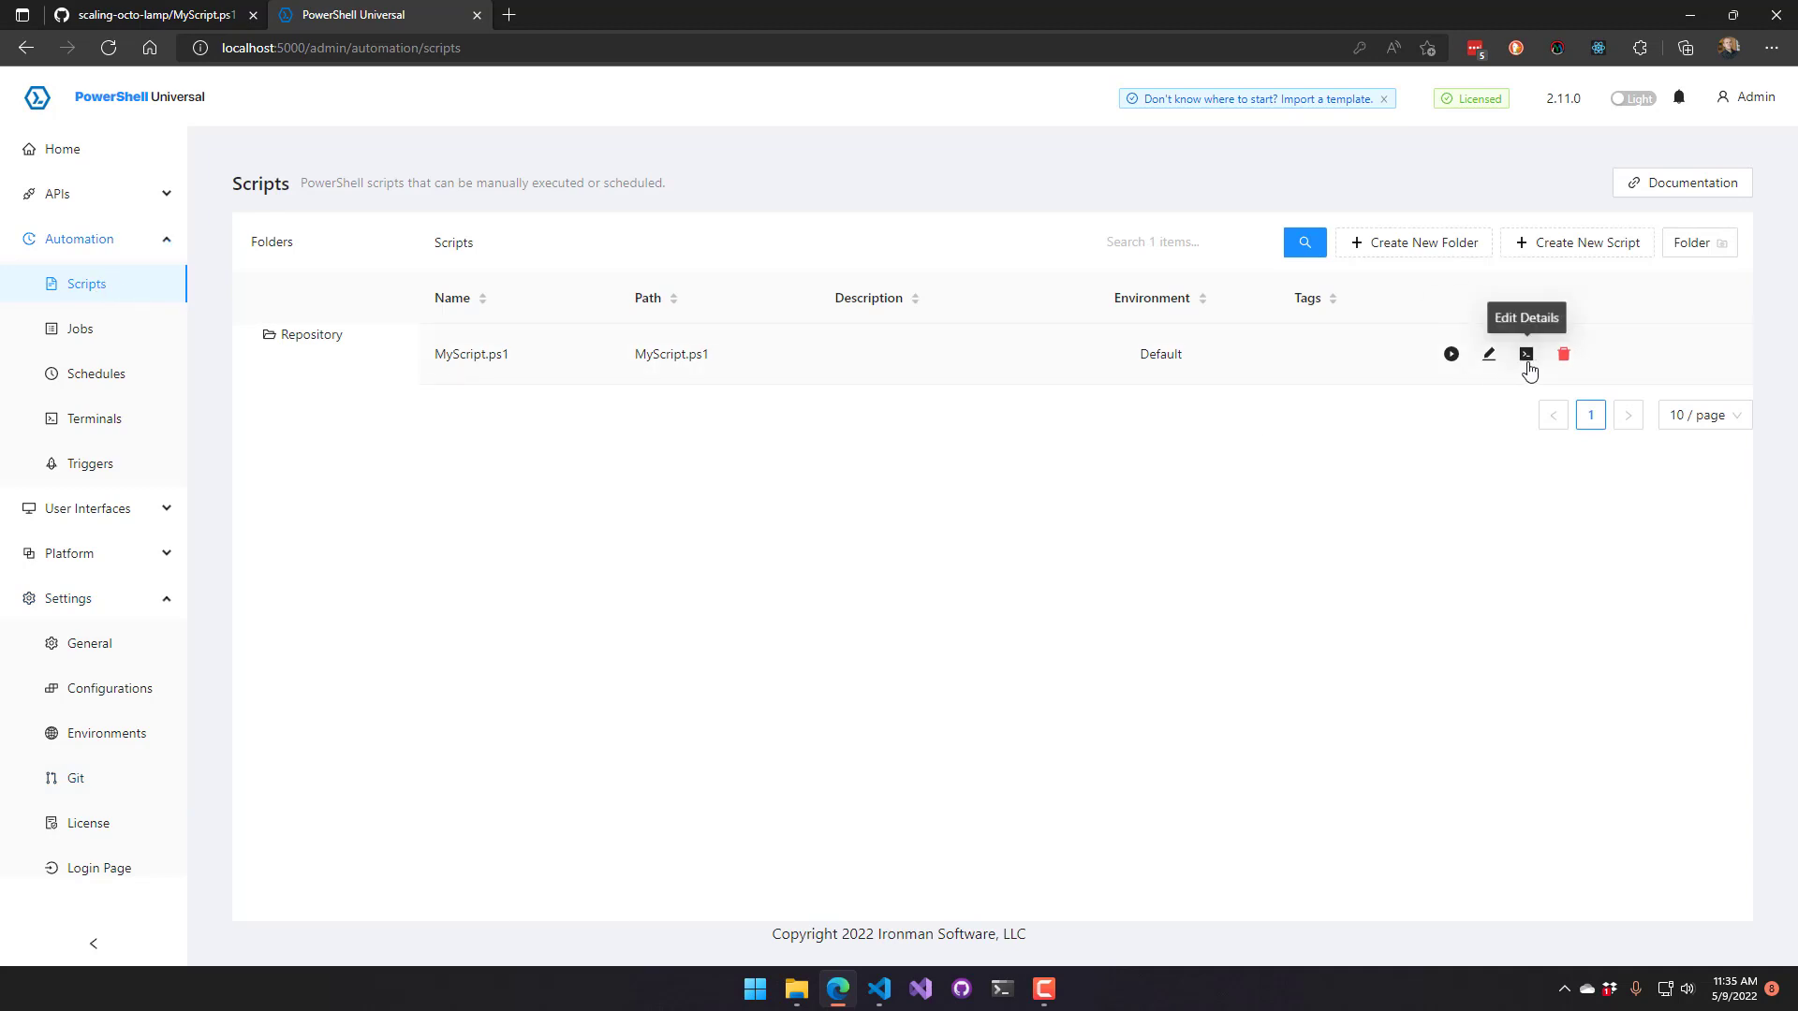
pyautogui.click(1526, 354)
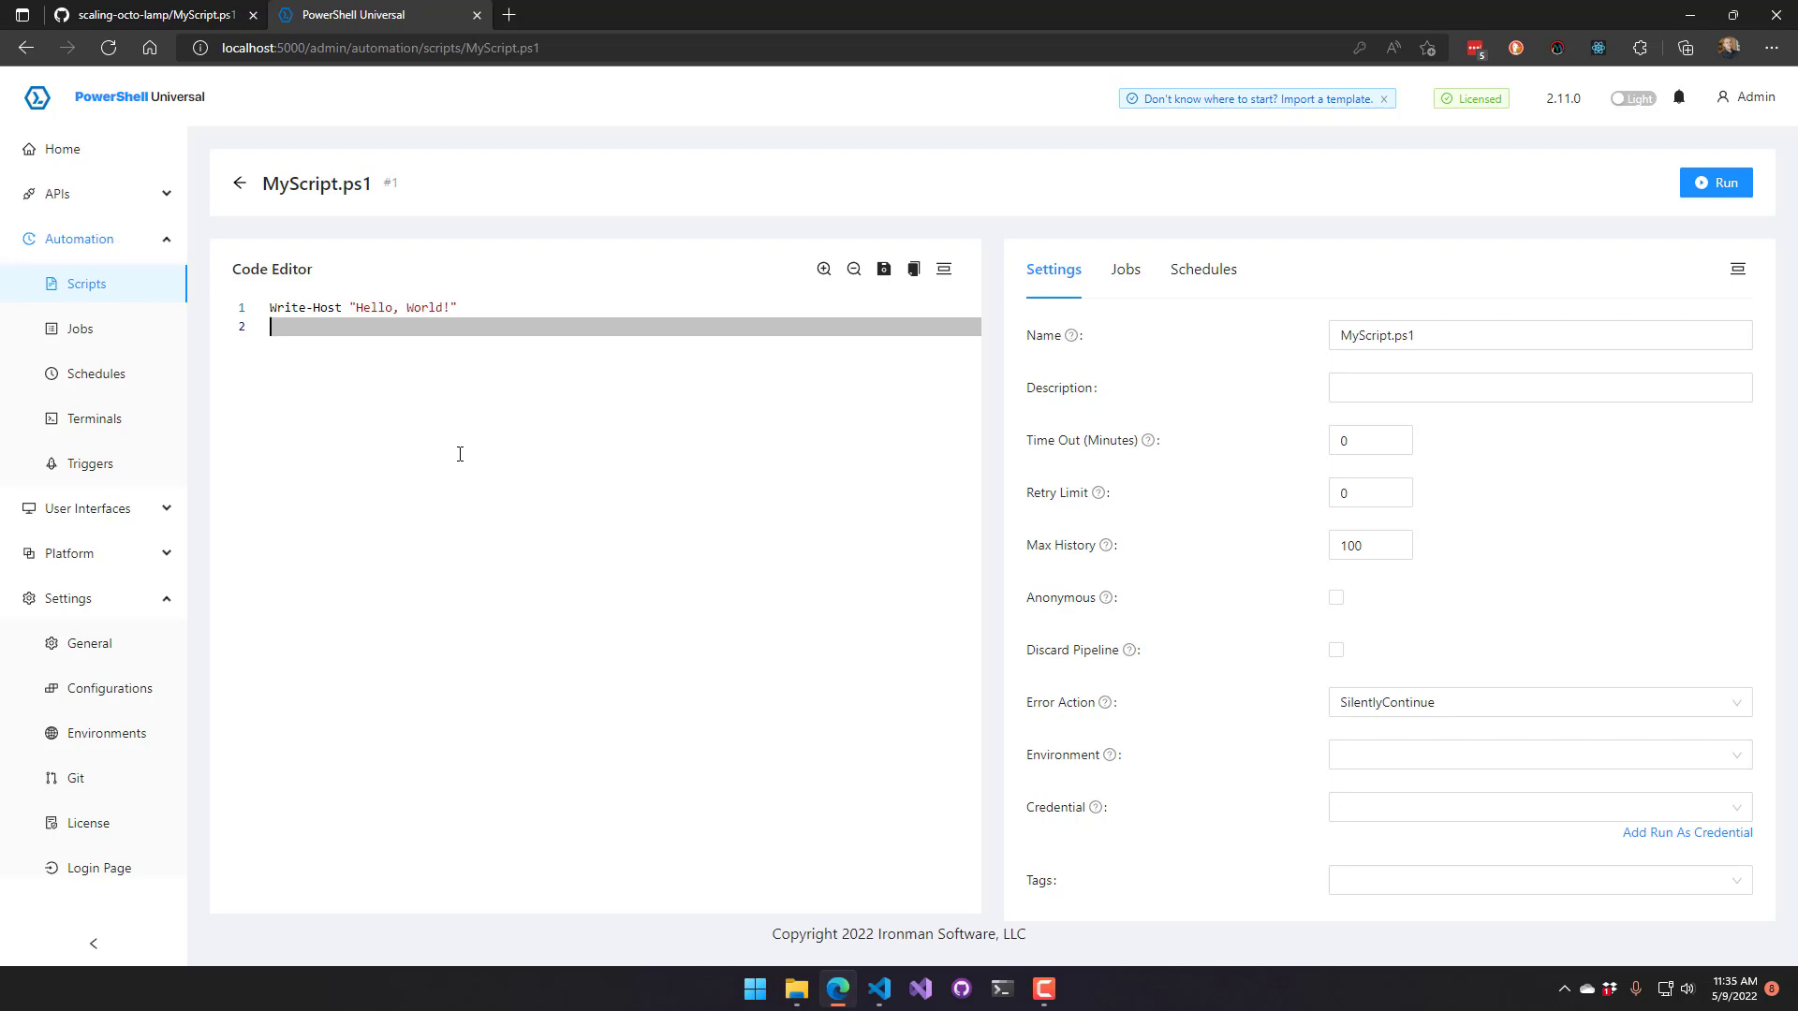
pyautogui.moveTo(380, 374)
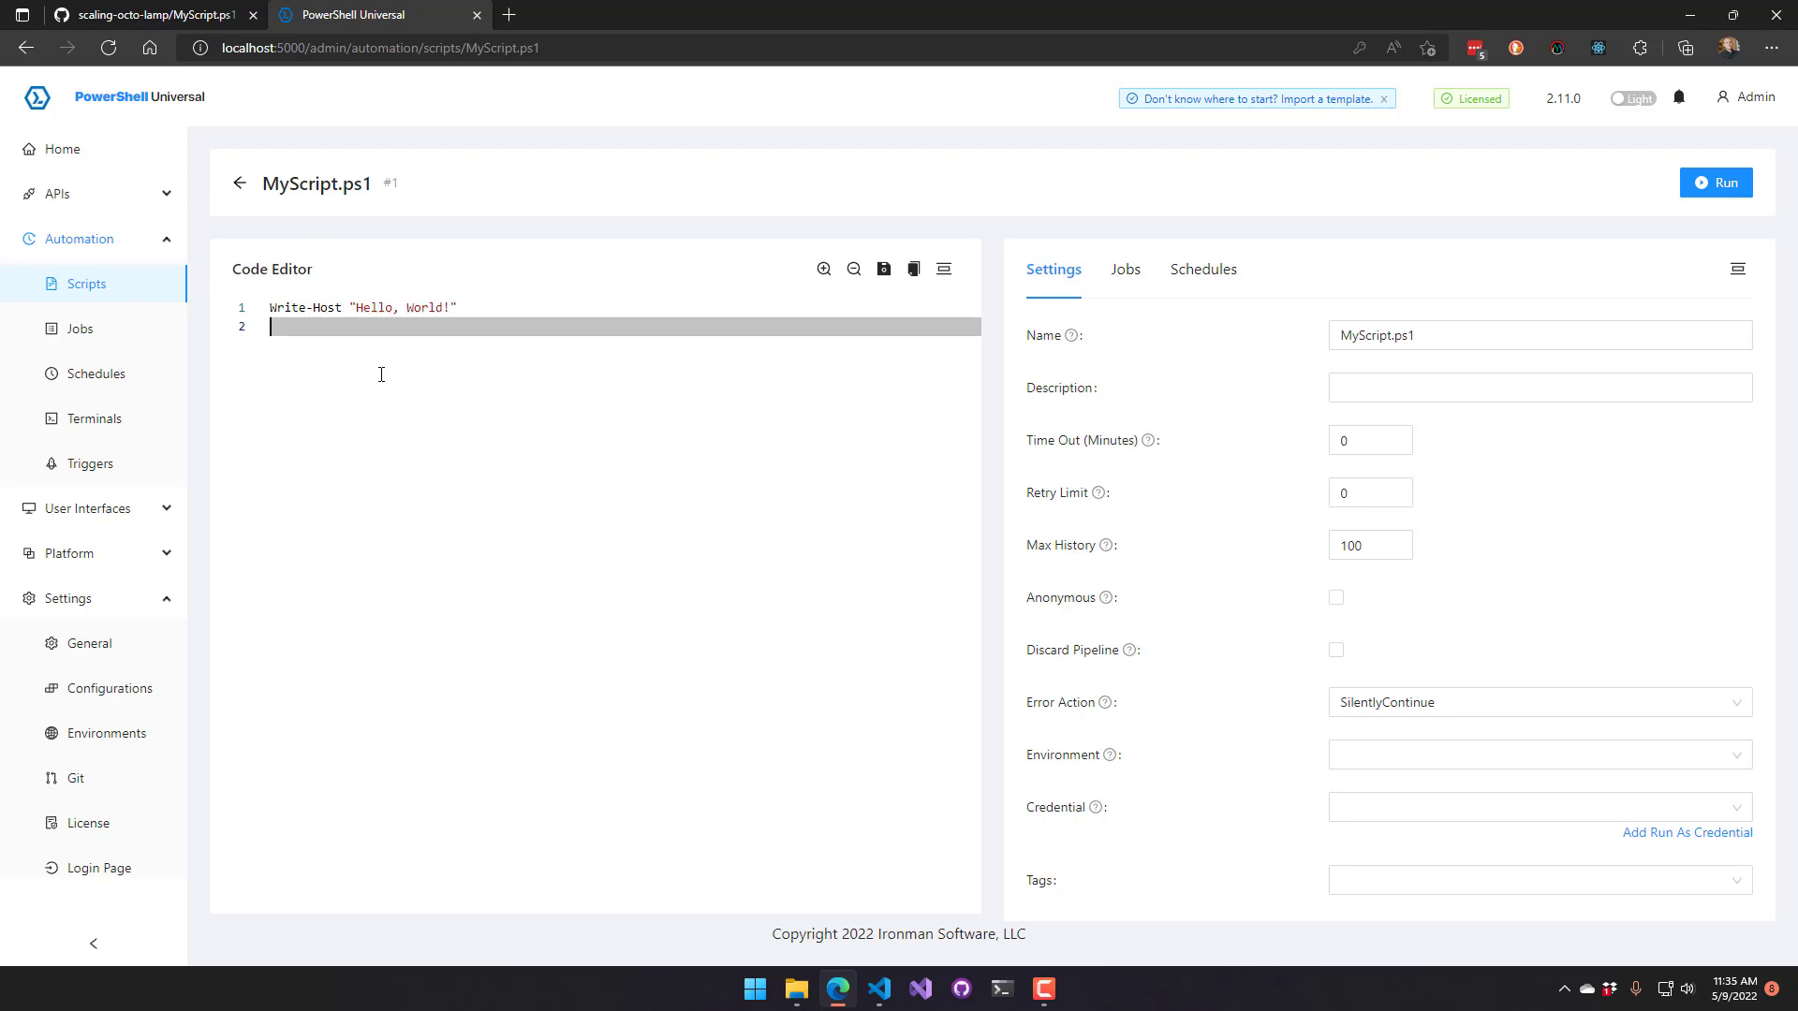
pyautogui.moveTo(459, 315)
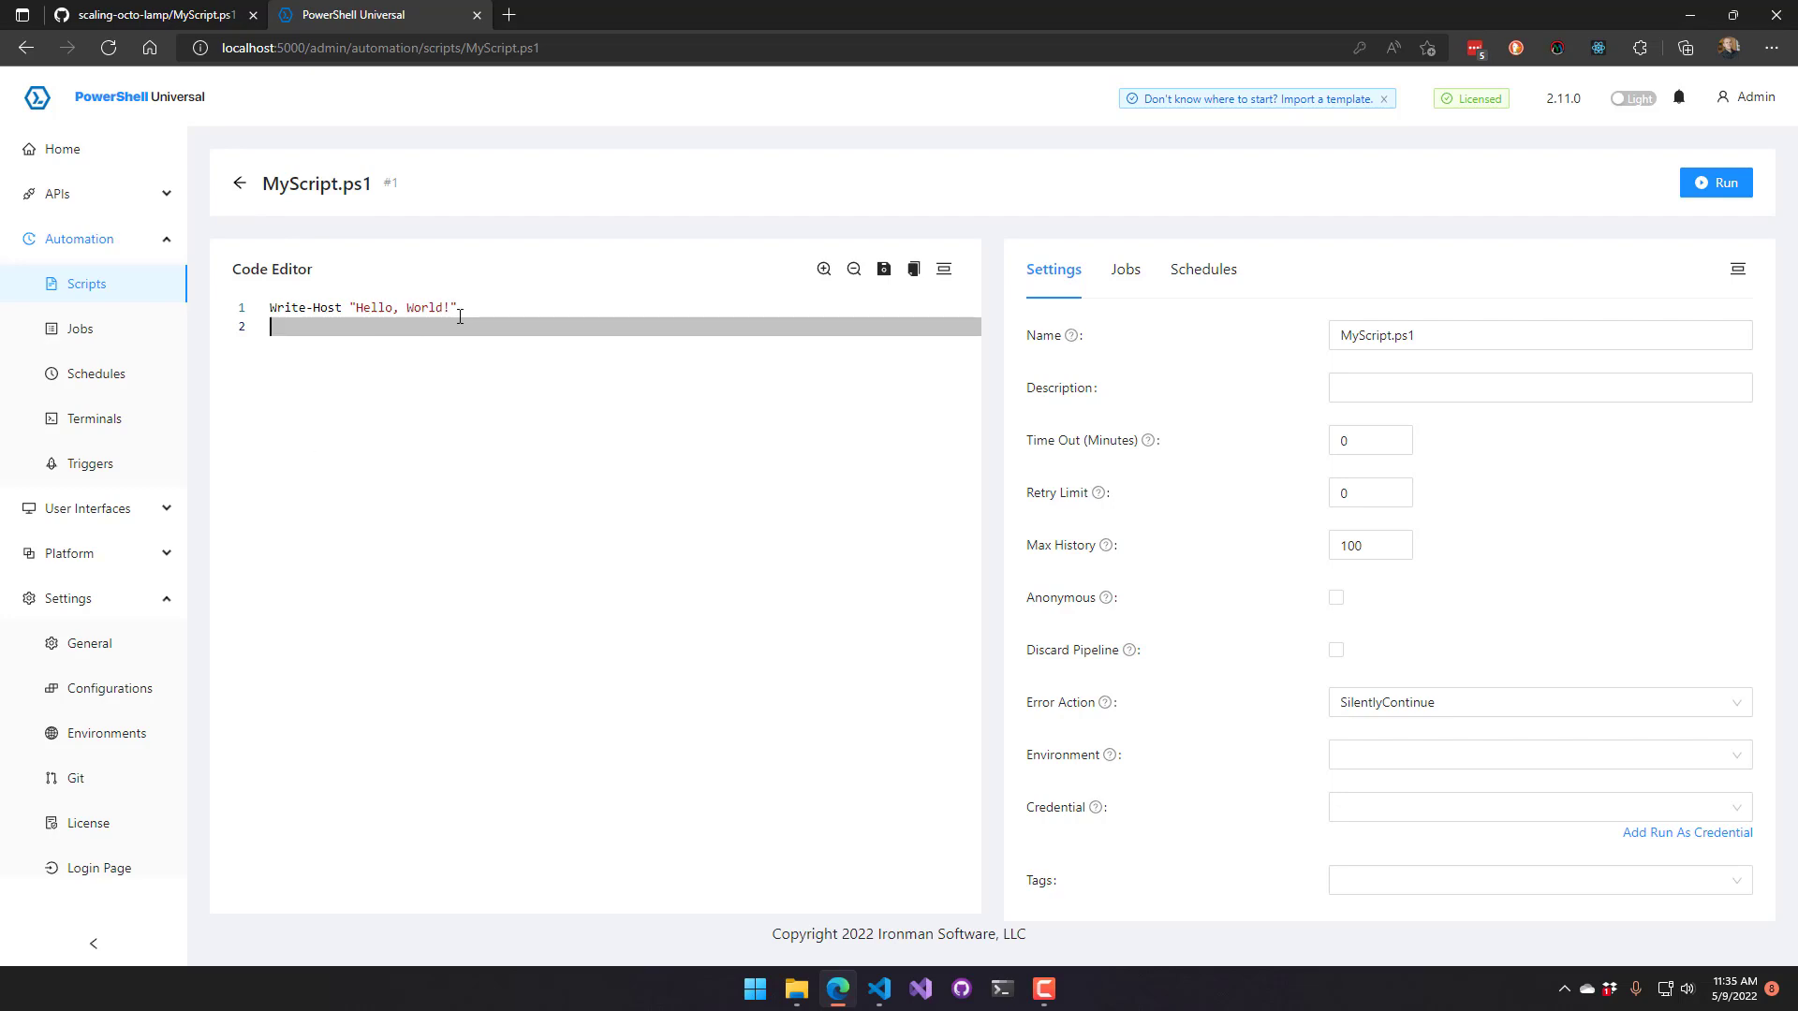
pyautogui.write('!!!!')
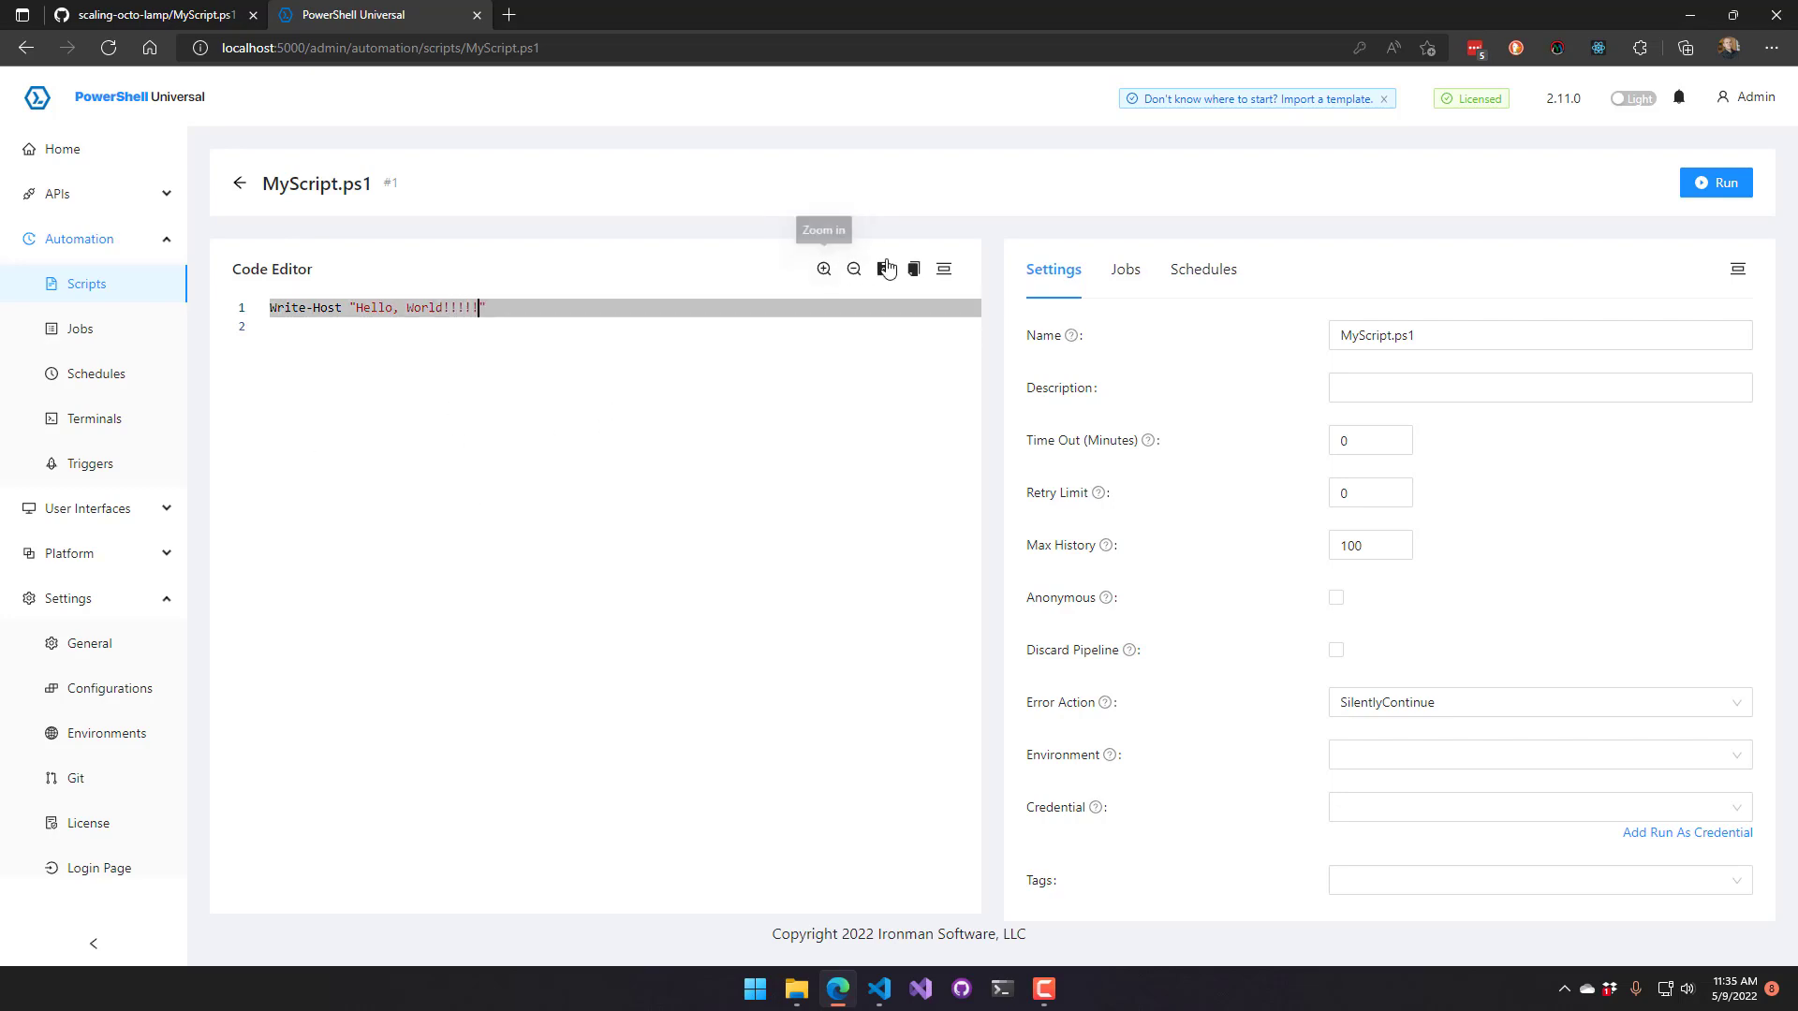
# Save MyScript.ps1 so it reads Write-Host 'Hello, World!!!!!'
pyautogui.click(882, 268)
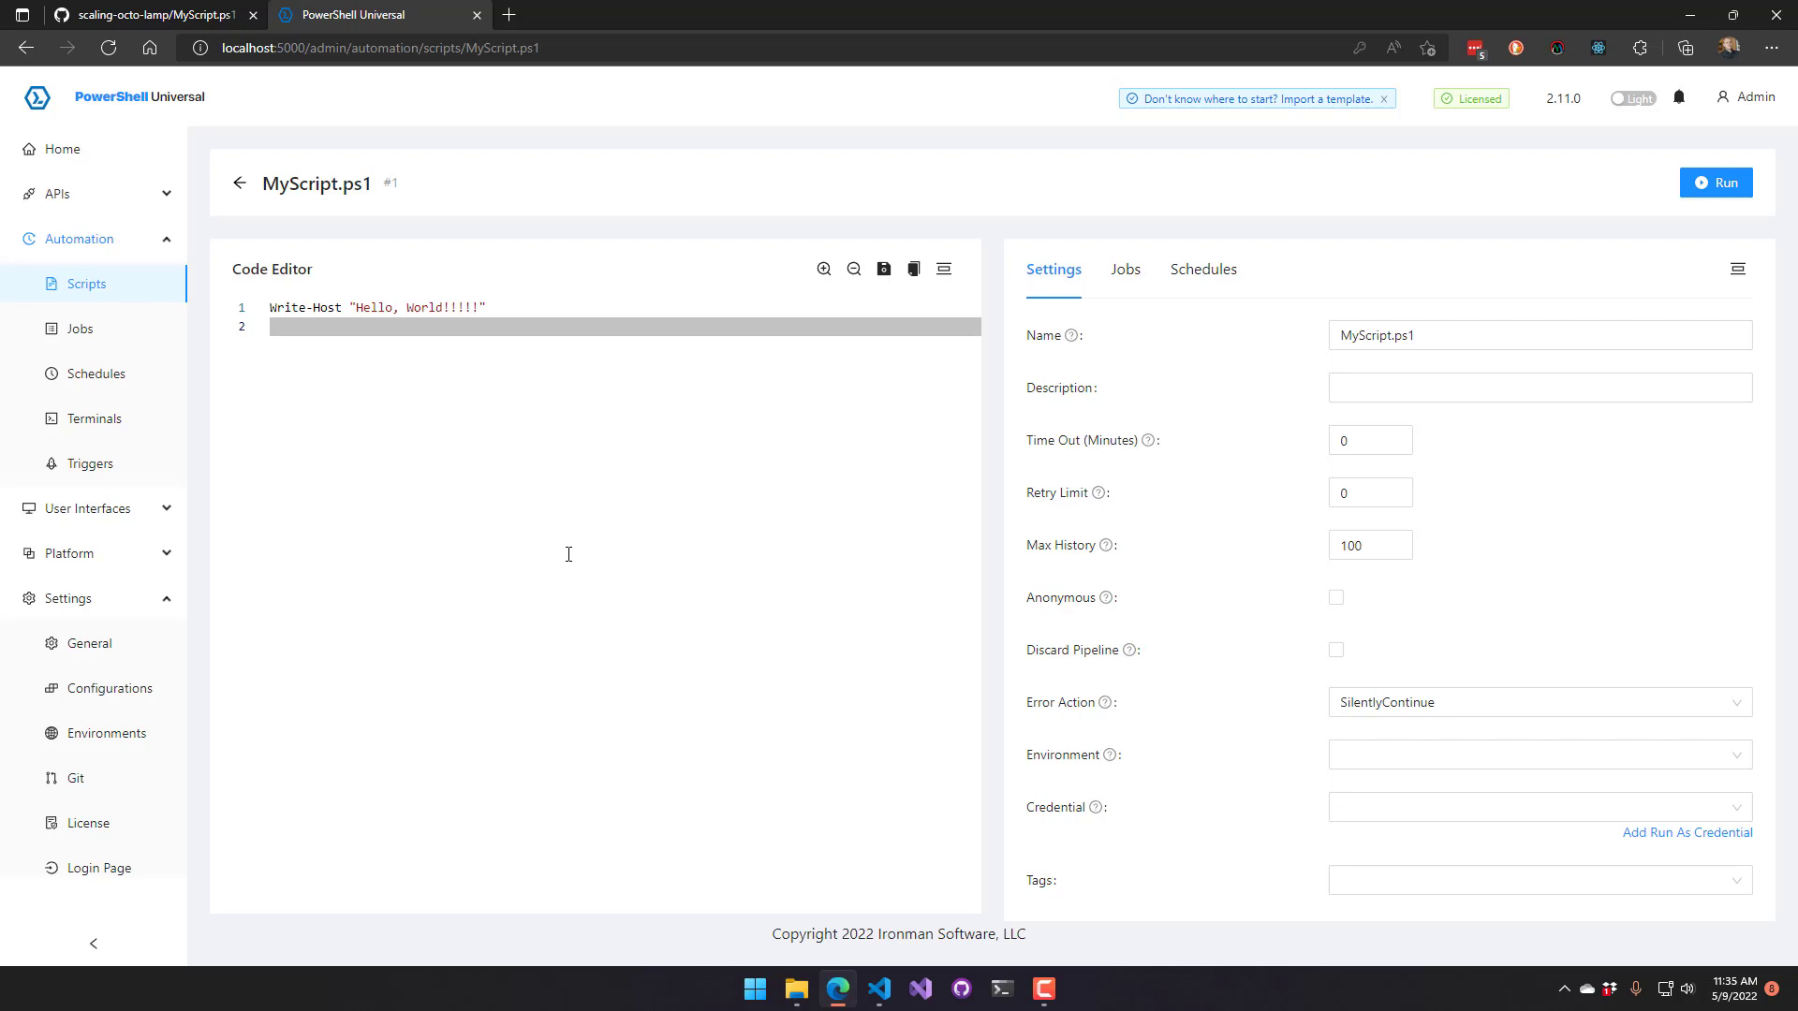
pyautogui.moveTo(244, 333)
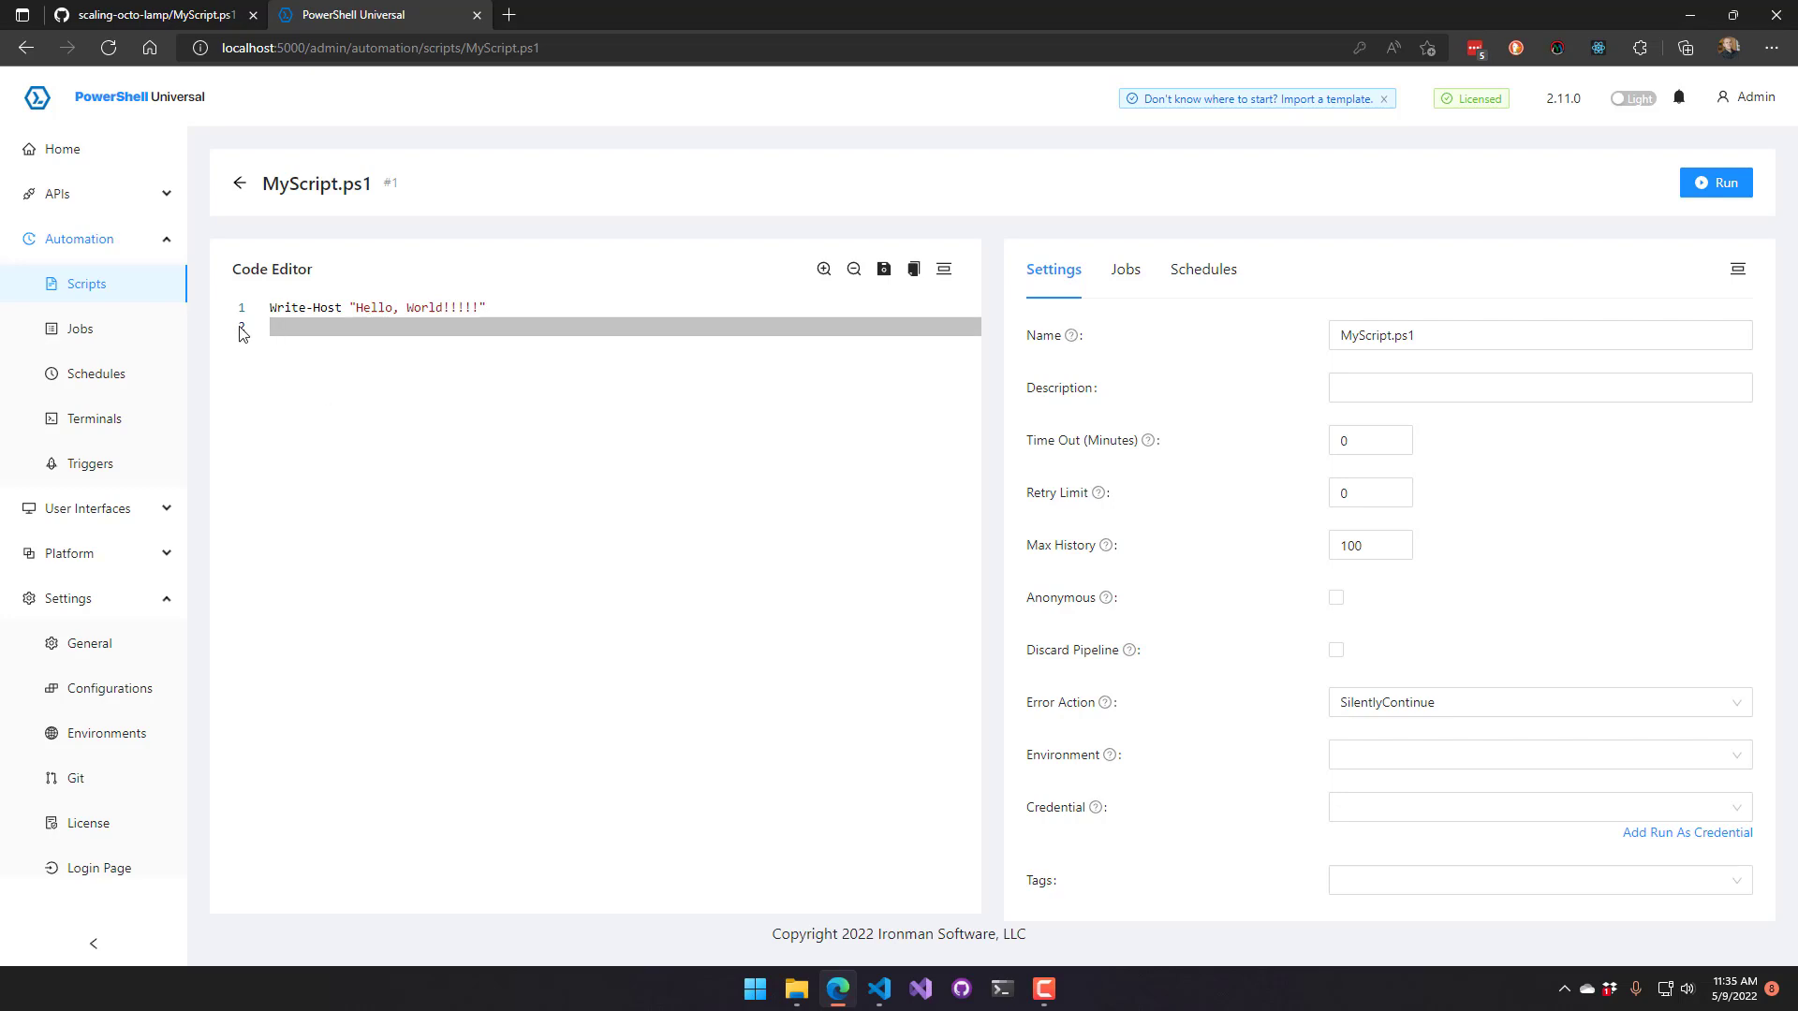
pyautogui.click(77, 237)
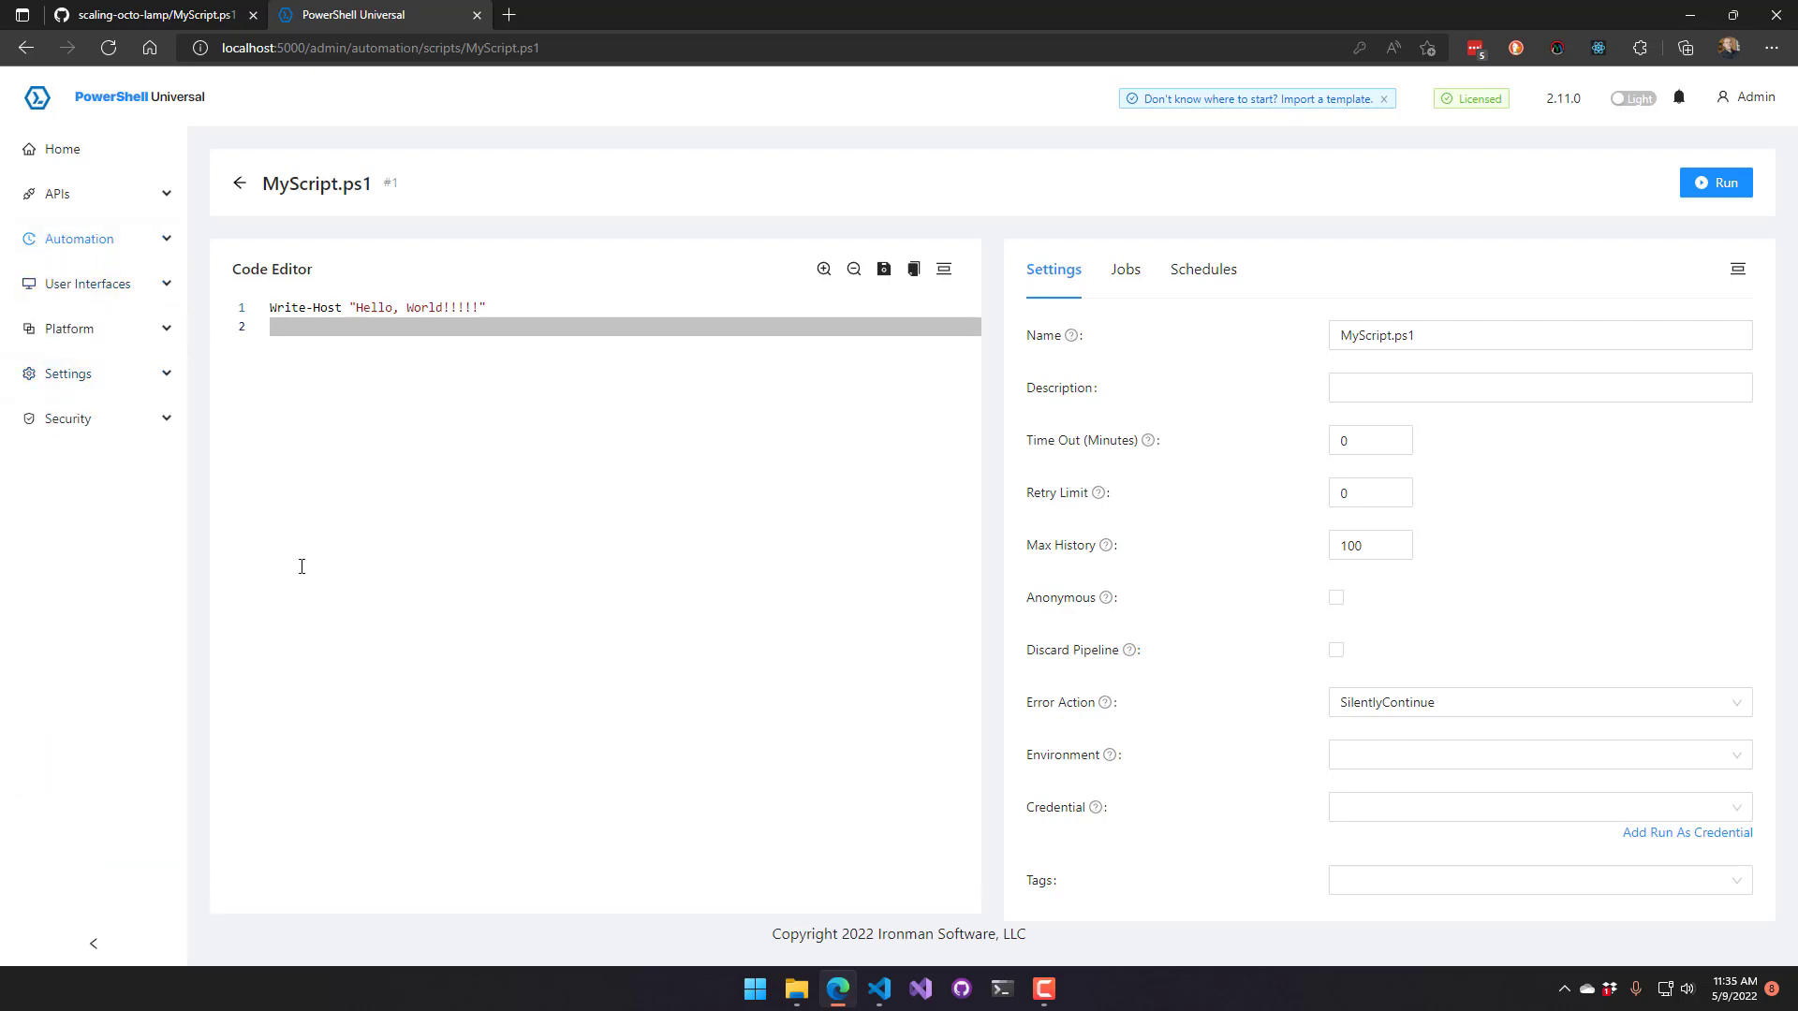
pyautogui.moveTo(547, 595)
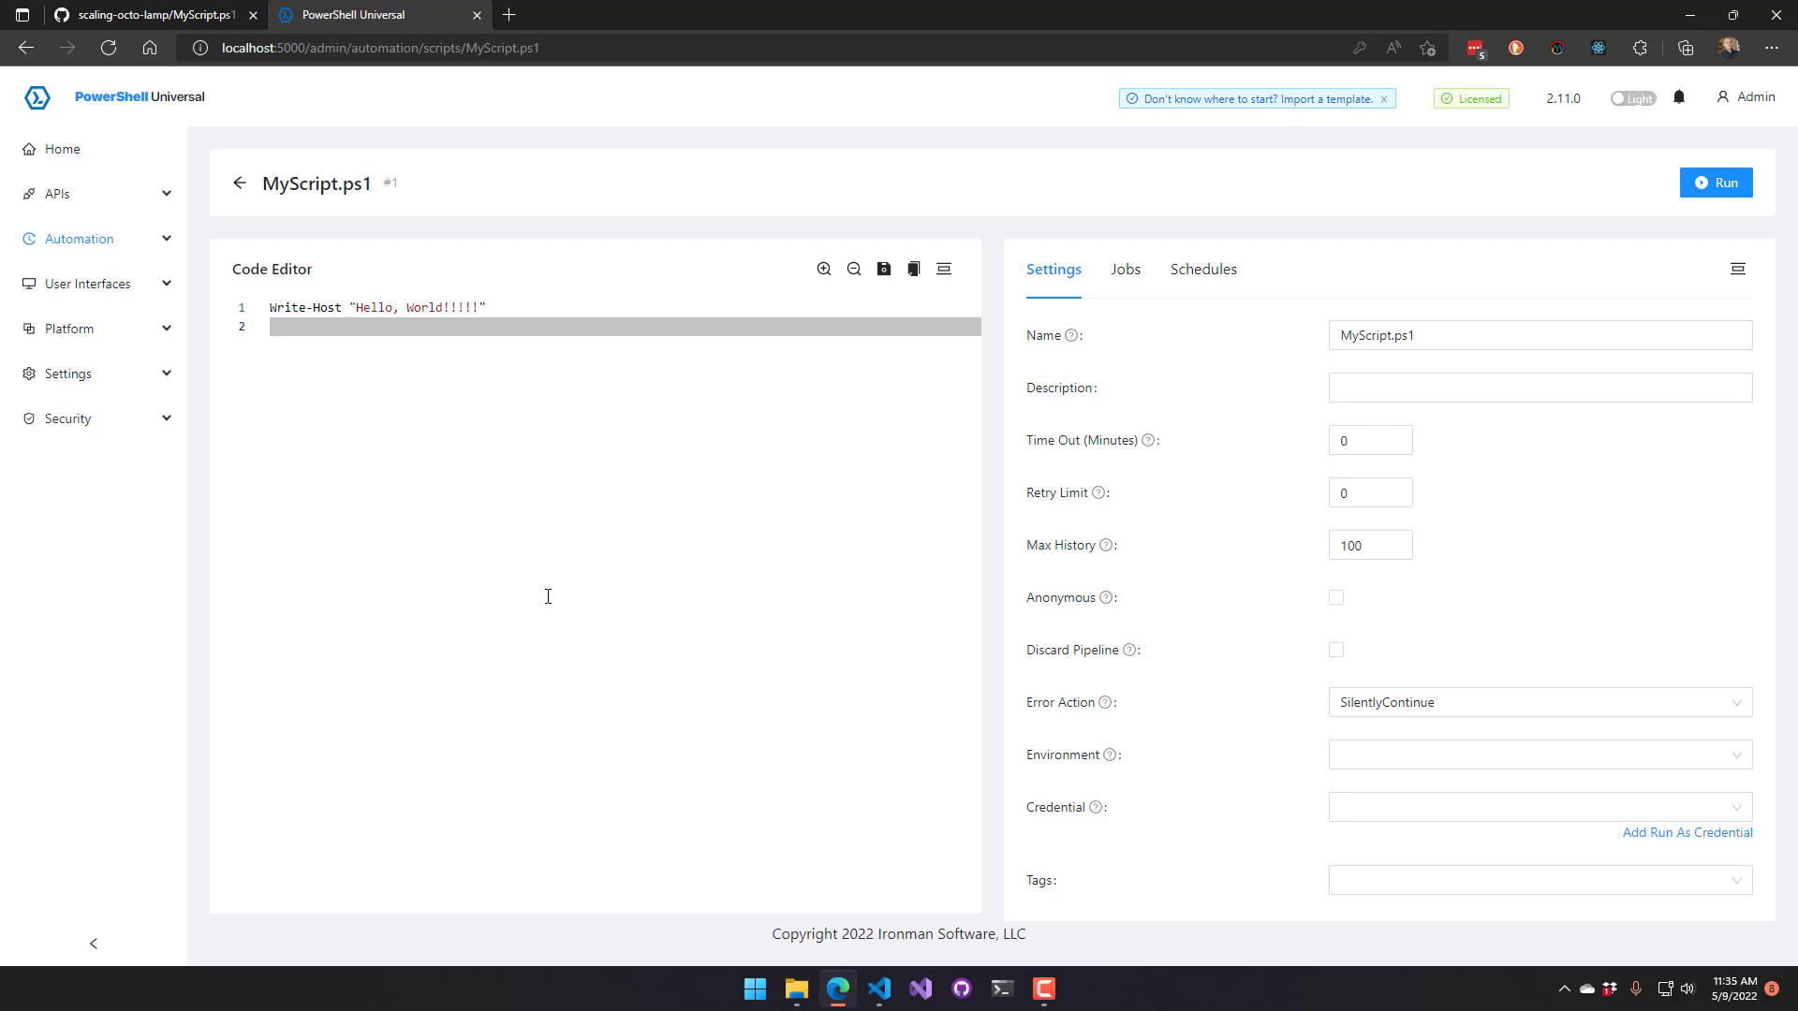
pyautogui.moveTo(522, 480)
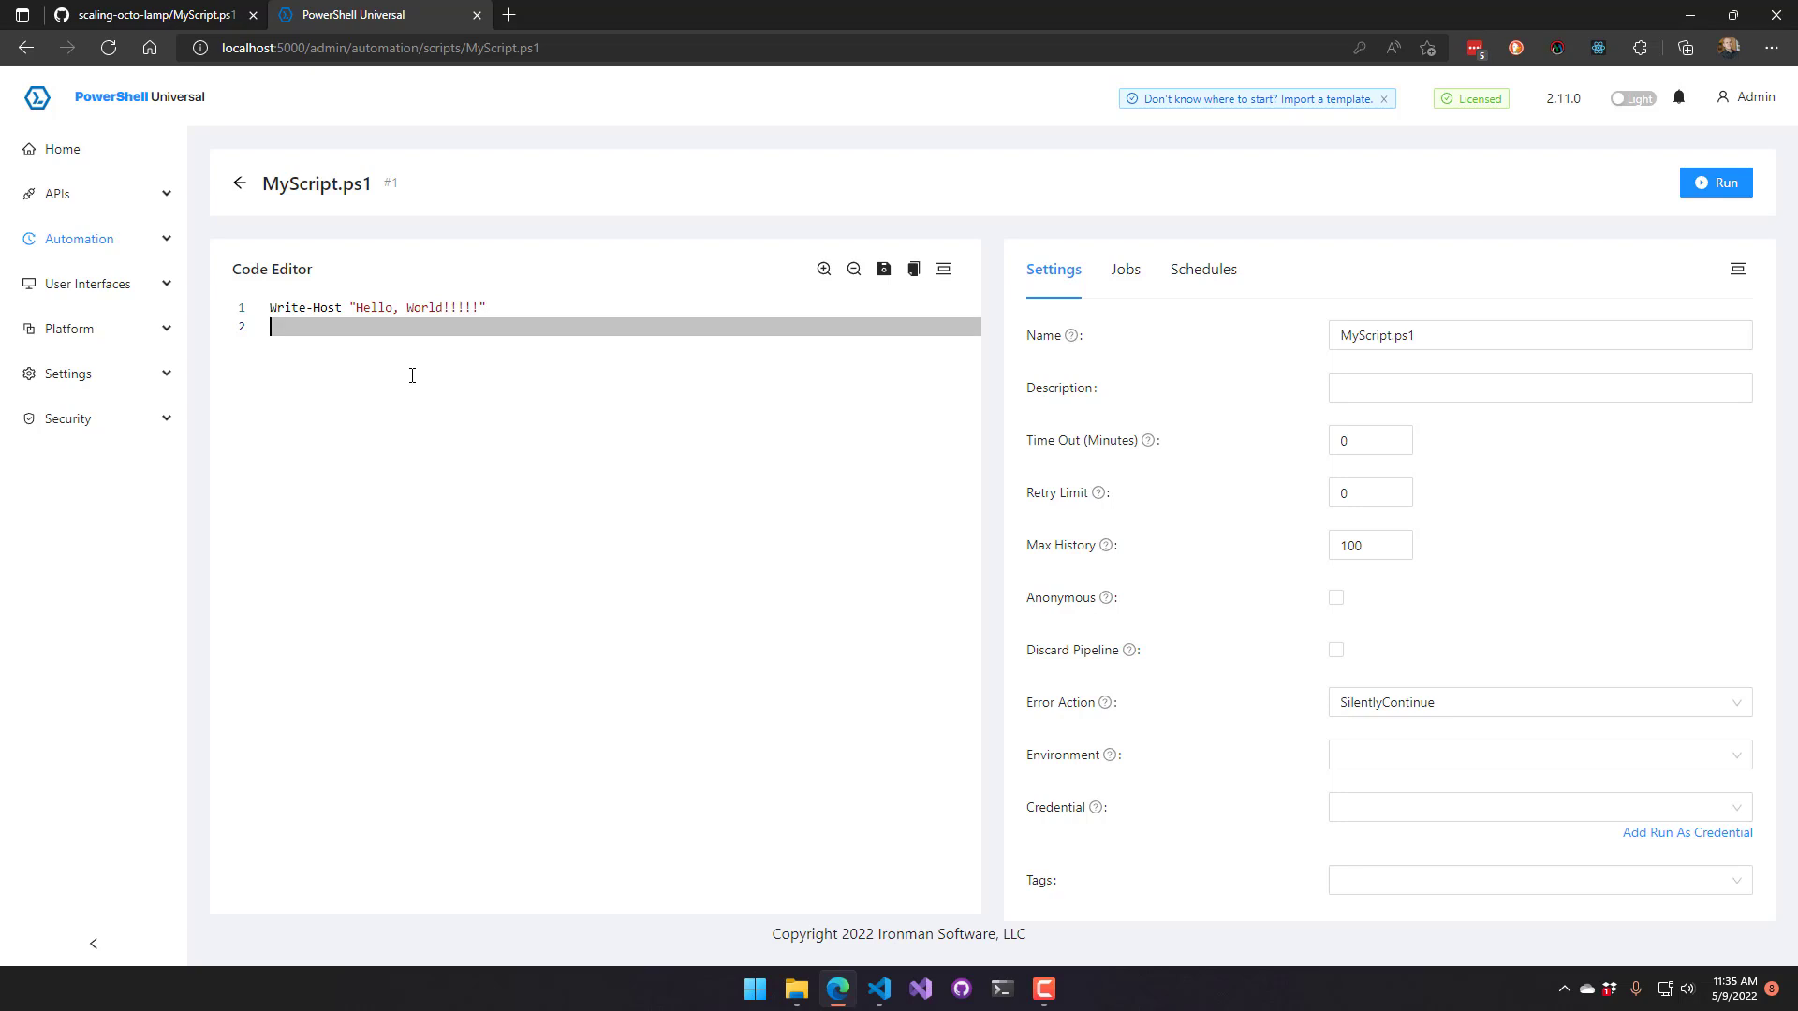
pyautogui.moveTo(539, 590)
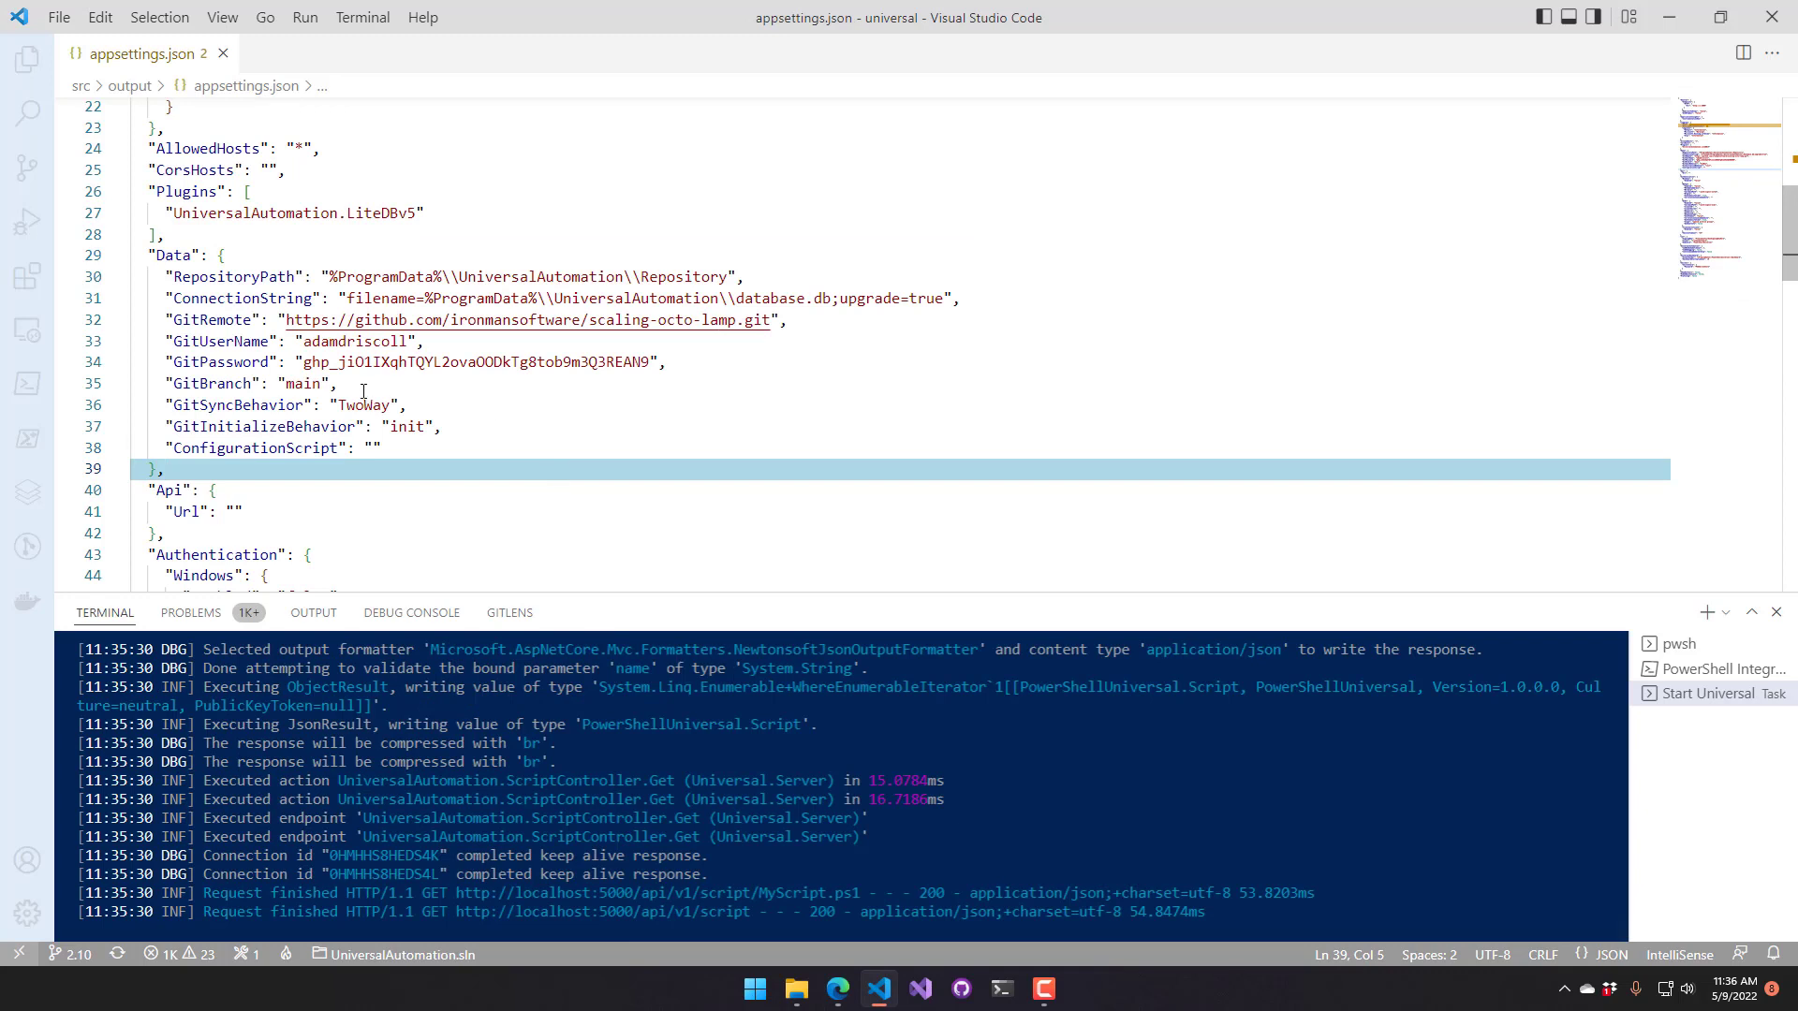
# Change GitSyncBehavior in appsettings.json to OneWay and stop the running server task
pyautogui.click(365, 405)
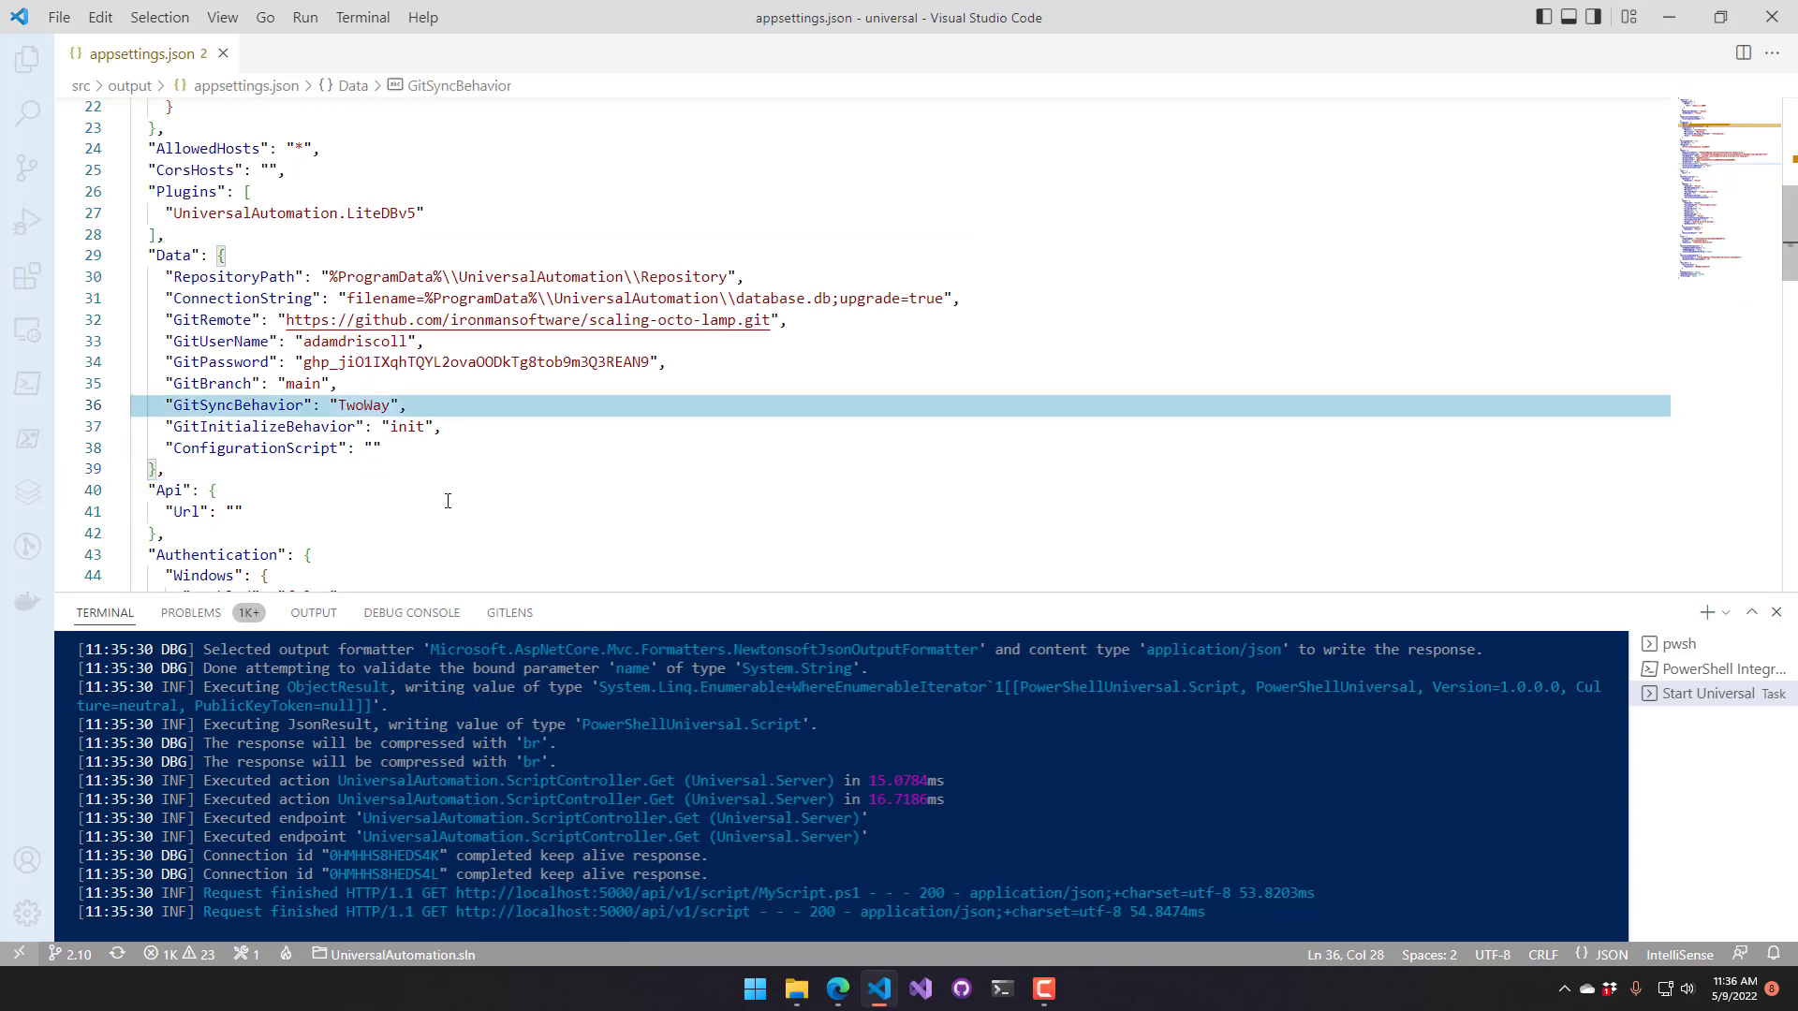
pyautogui.write('OneWay')
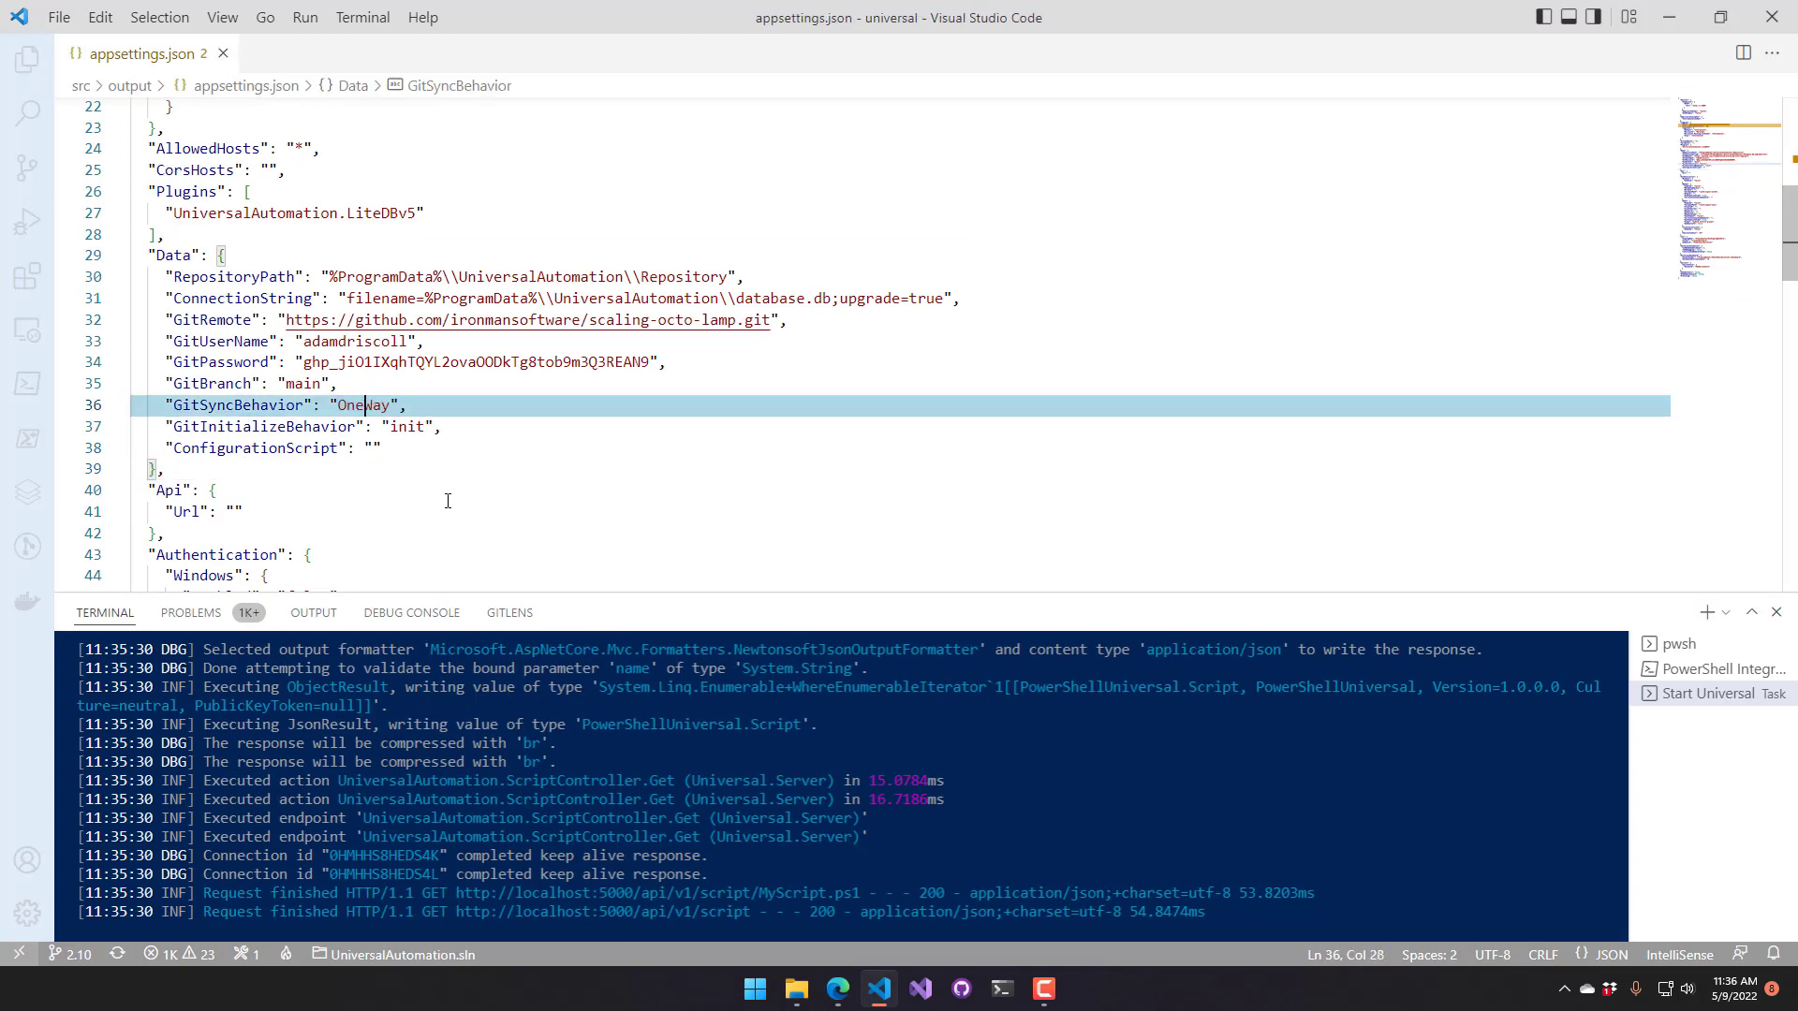
pyautogui.click(1700, 669)
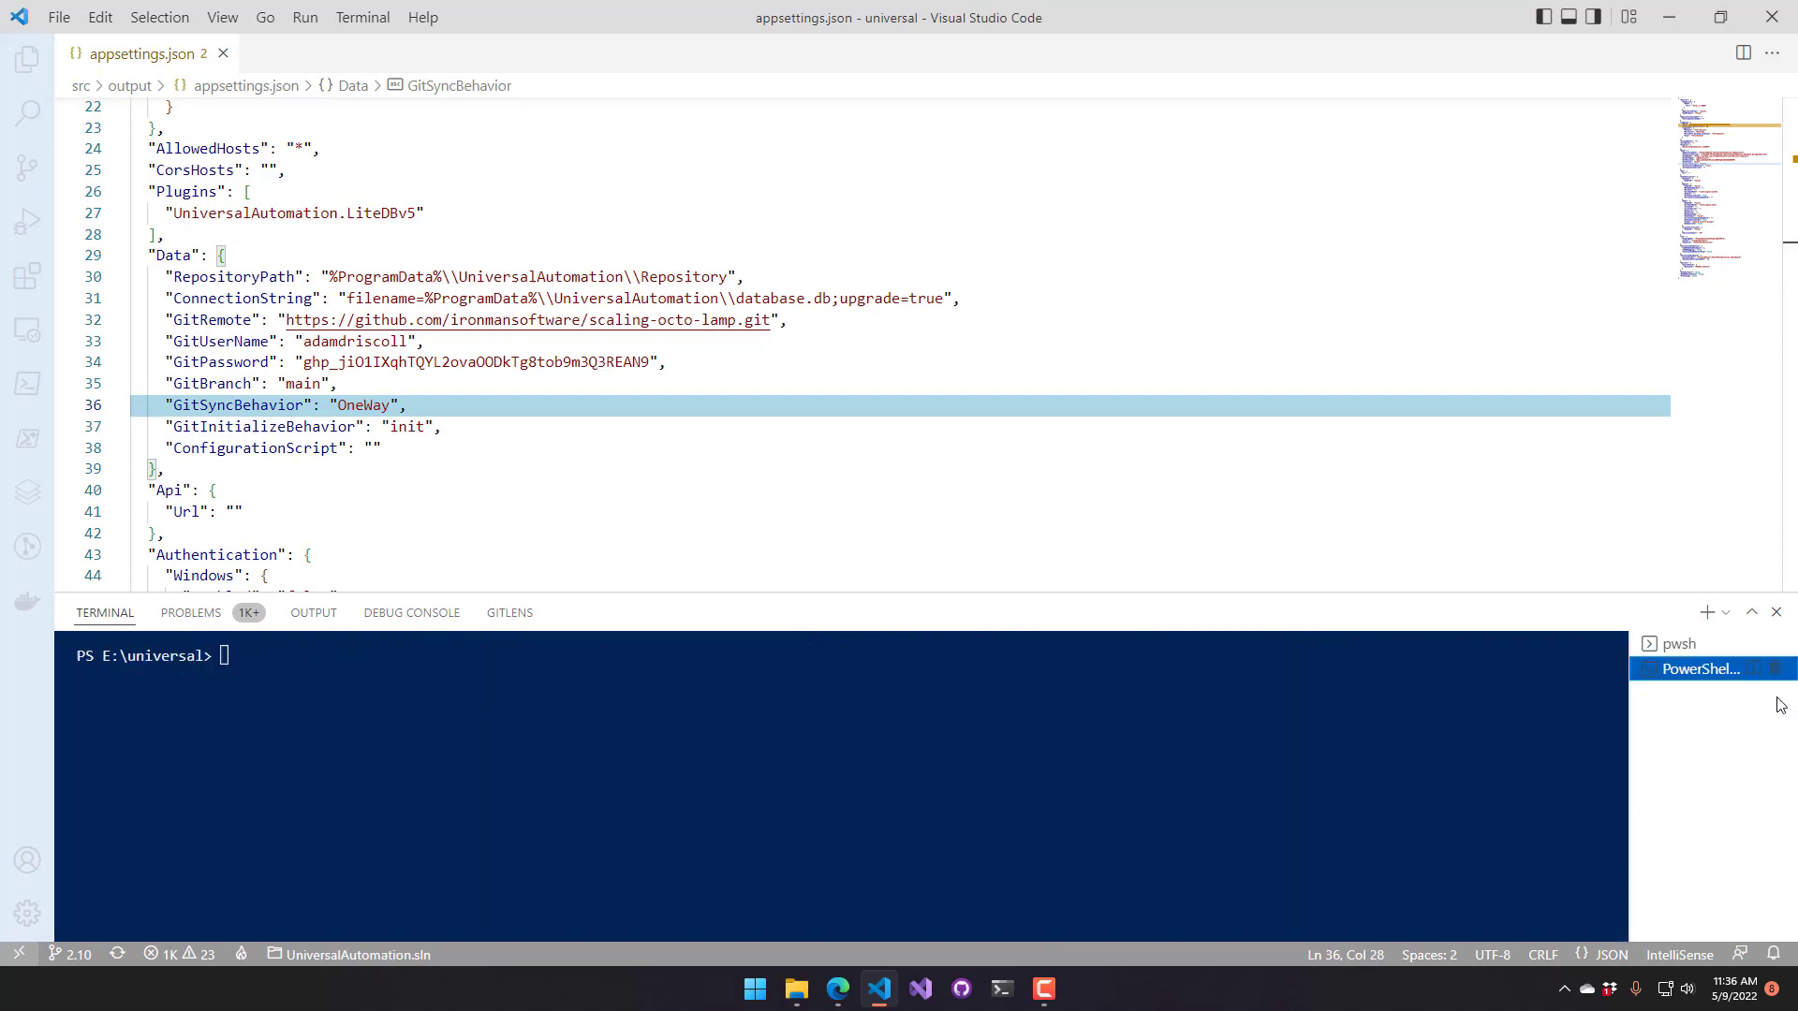
# Restart the server by running the Start Universal task
pyautogui.click(760, 255)
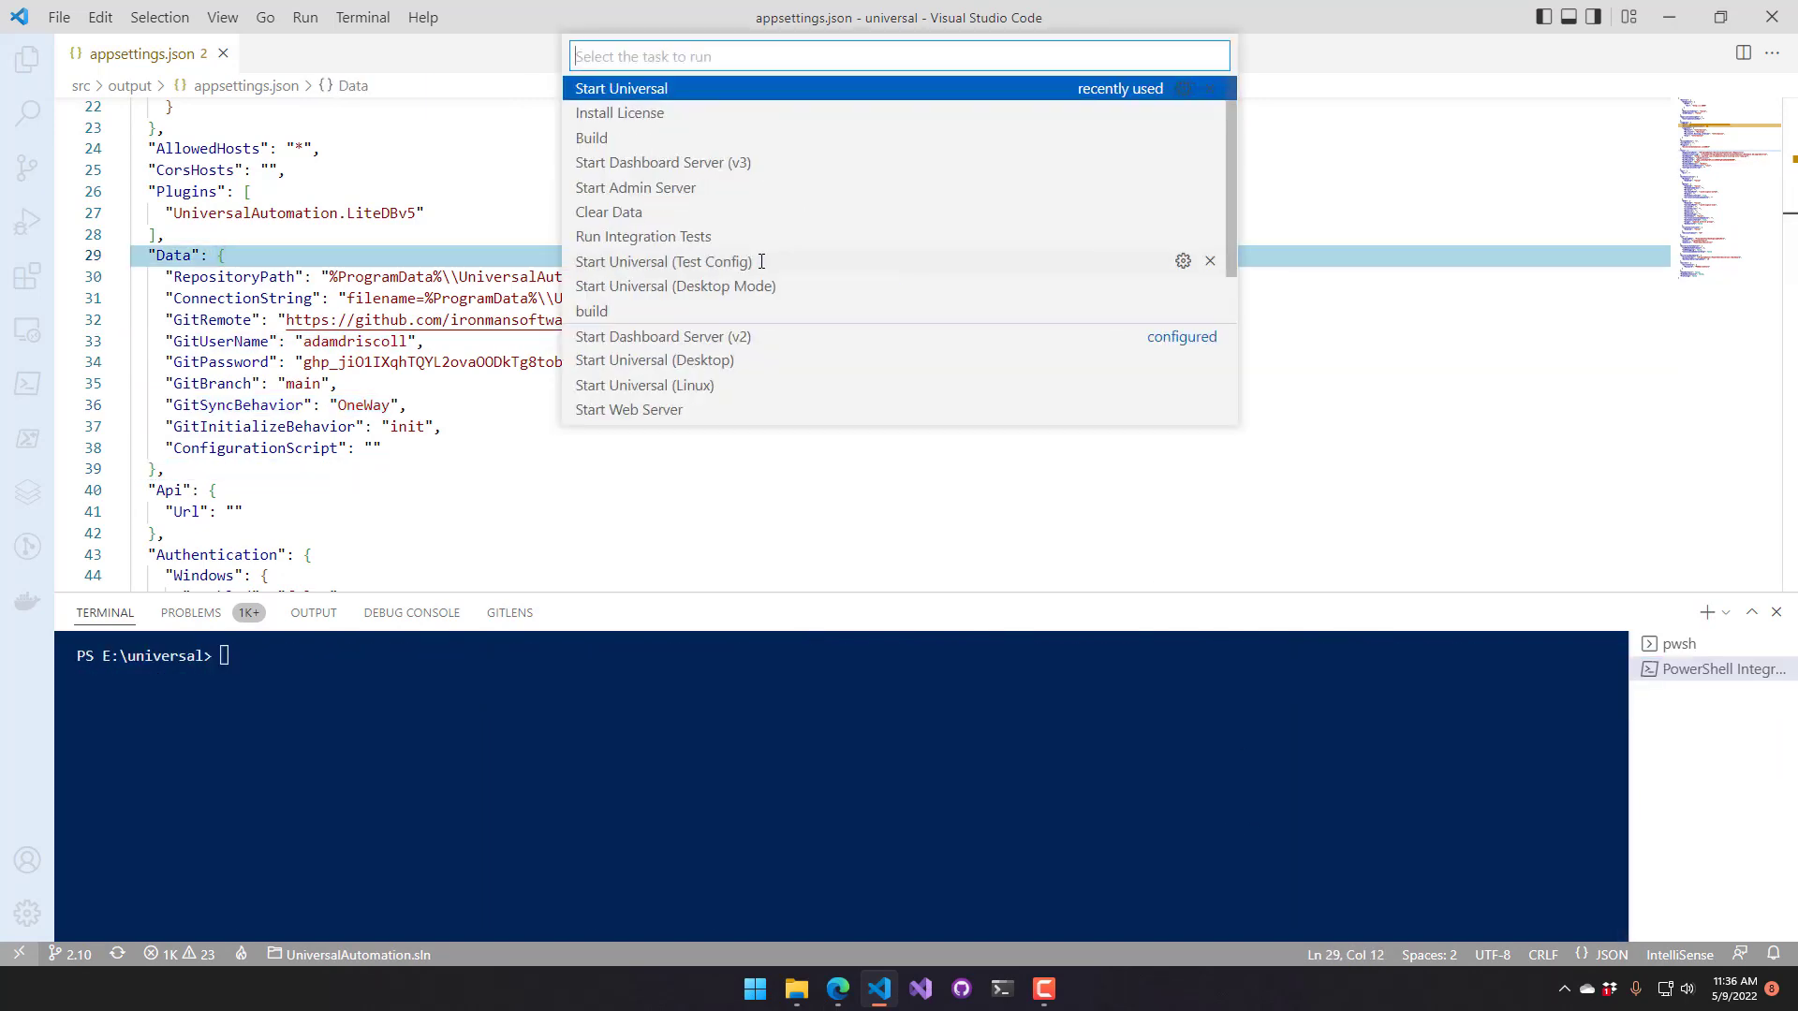
pyautogui.click(620, 88)
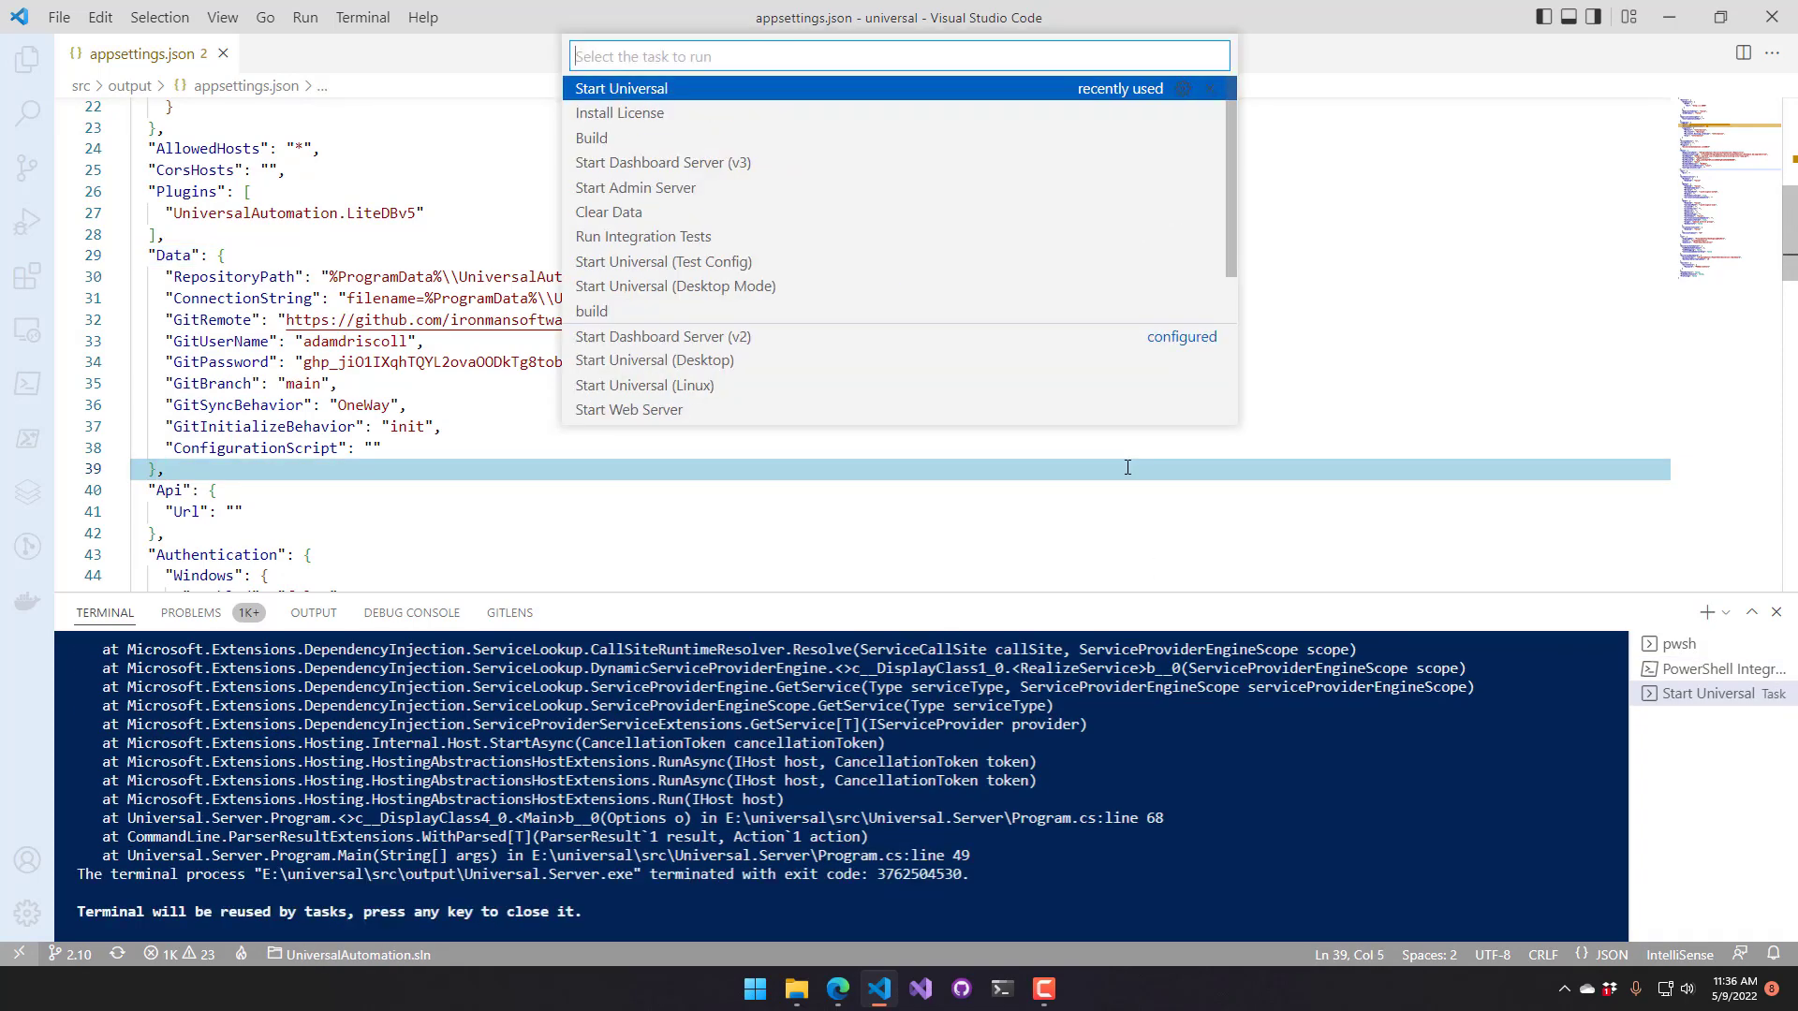
pyautogui.click(619, 88)
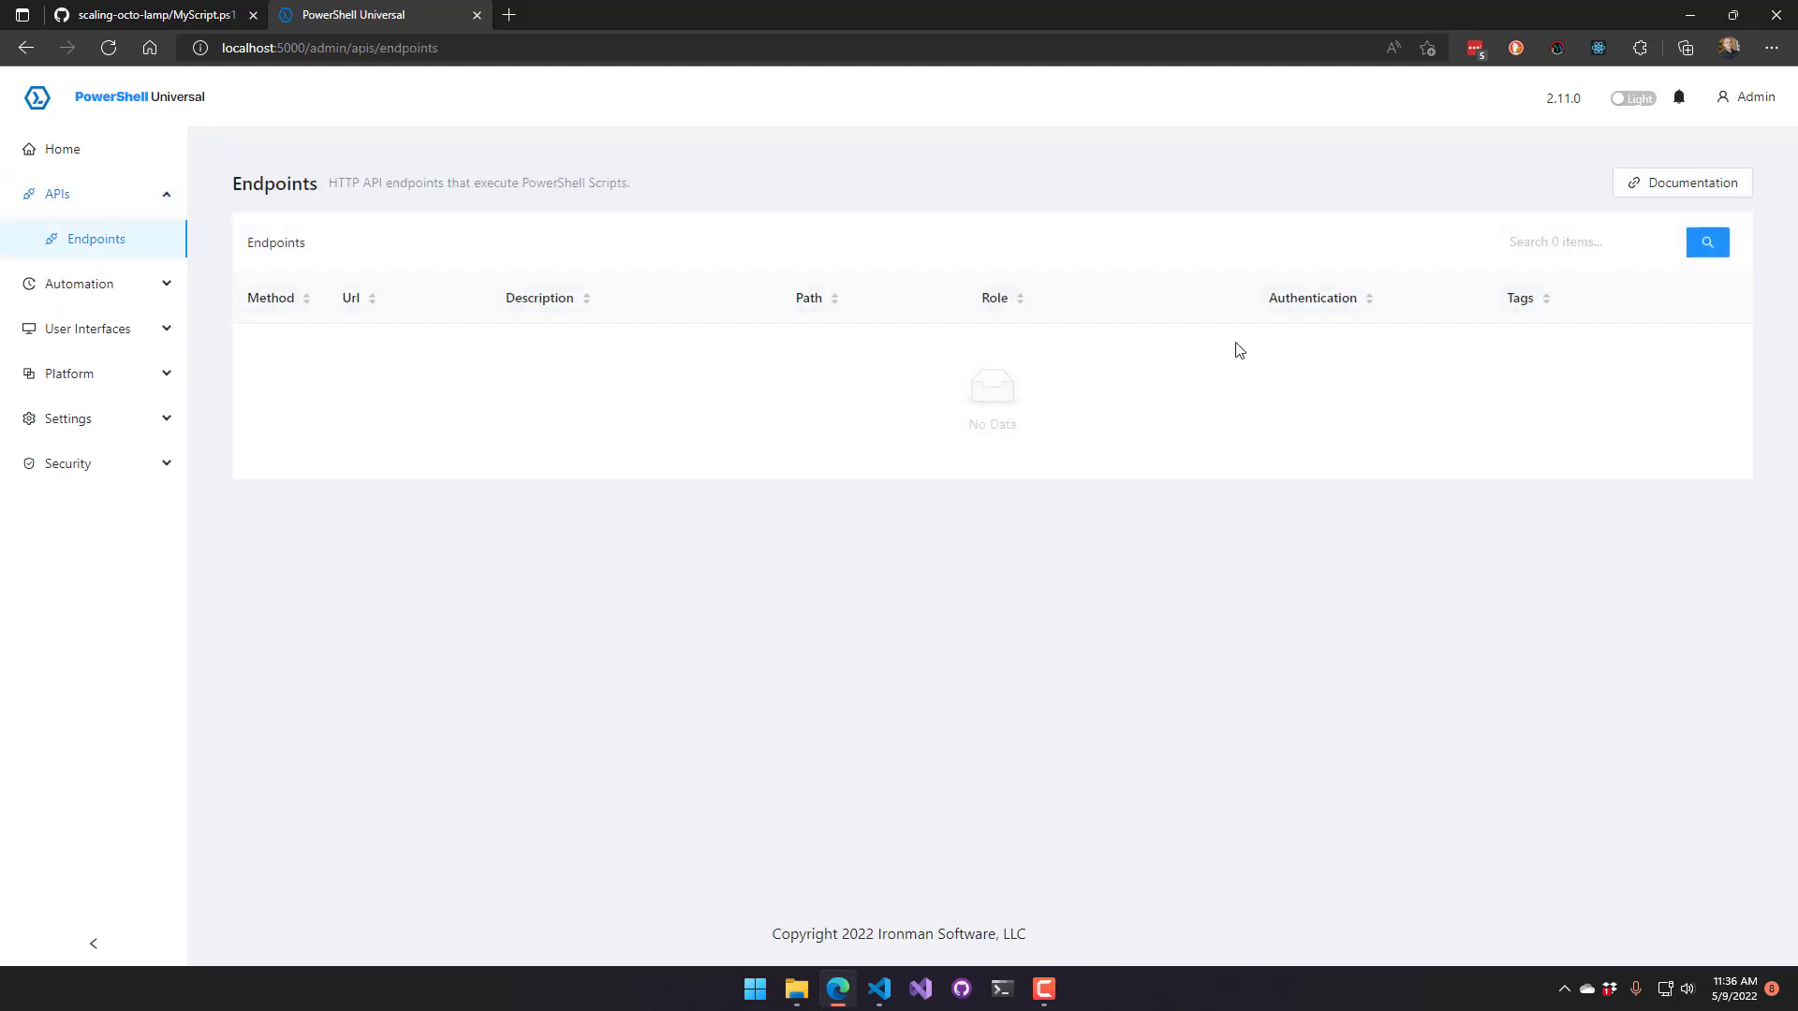
pyautogui.moveTo(158, 296)
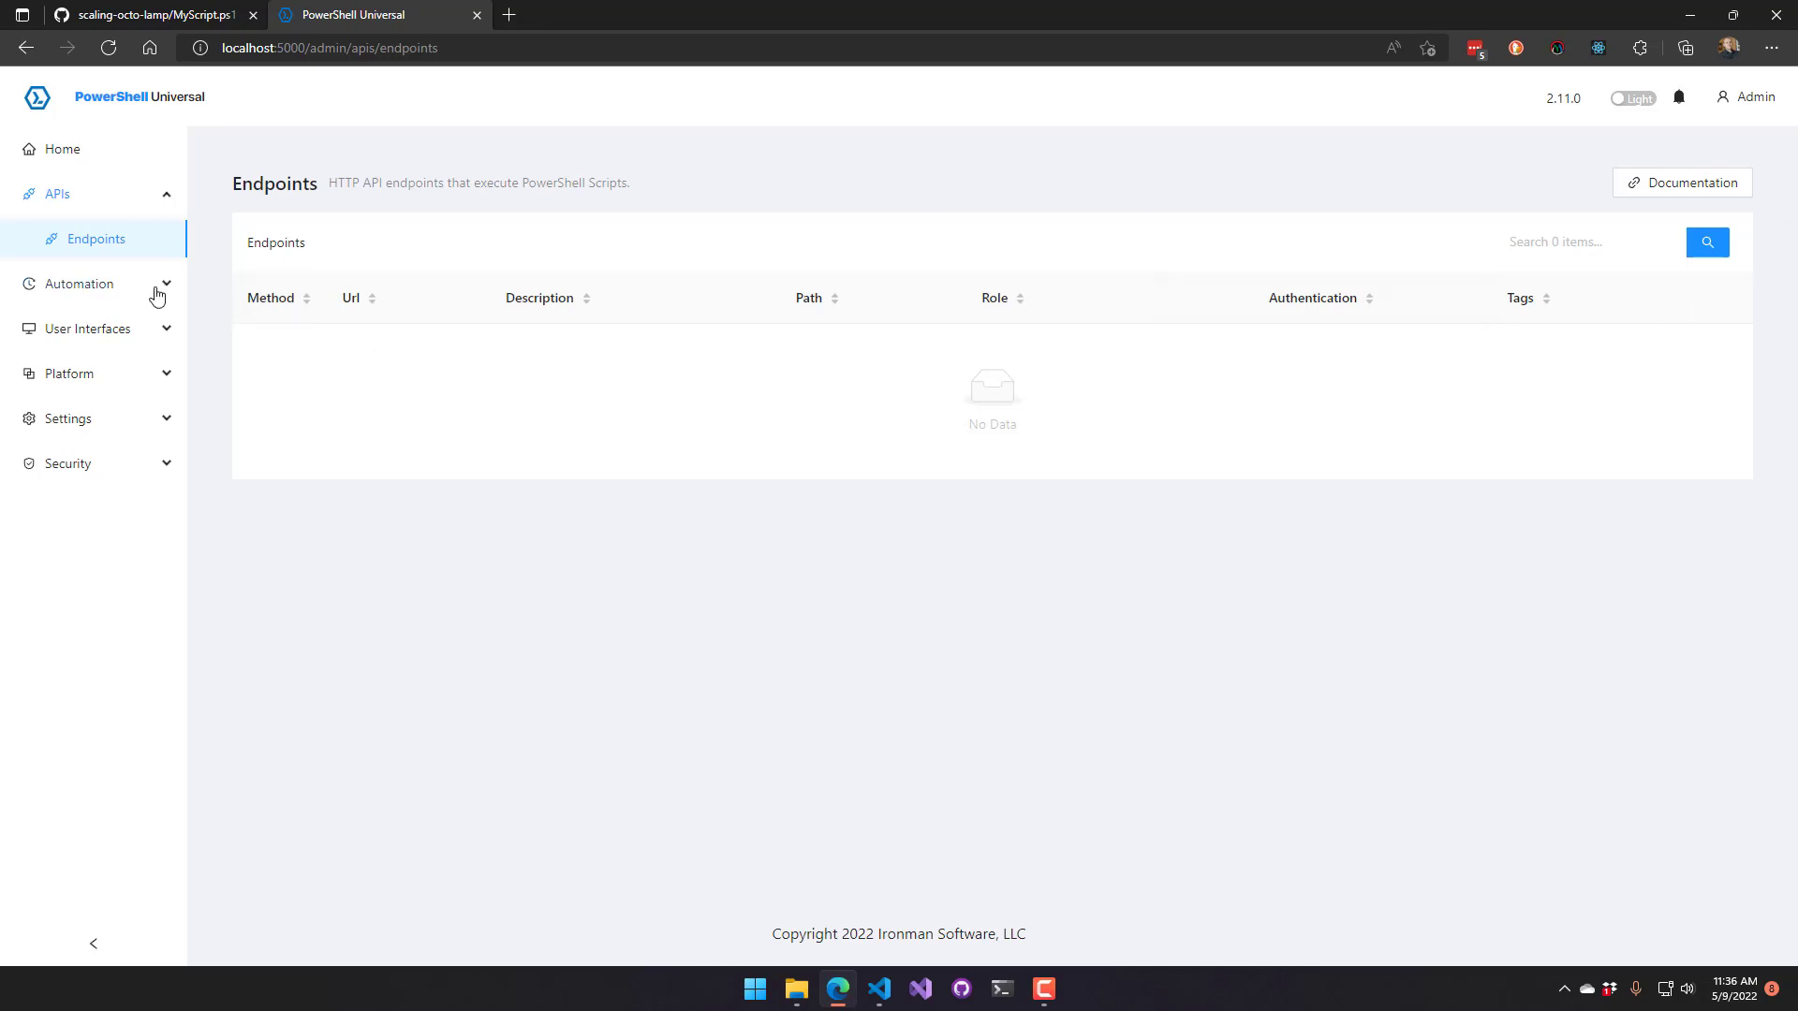
# Run MyScript.ps1 from the Scripts list, producing job output Hello, World!!!!!
pyautogui.click(79, 283)
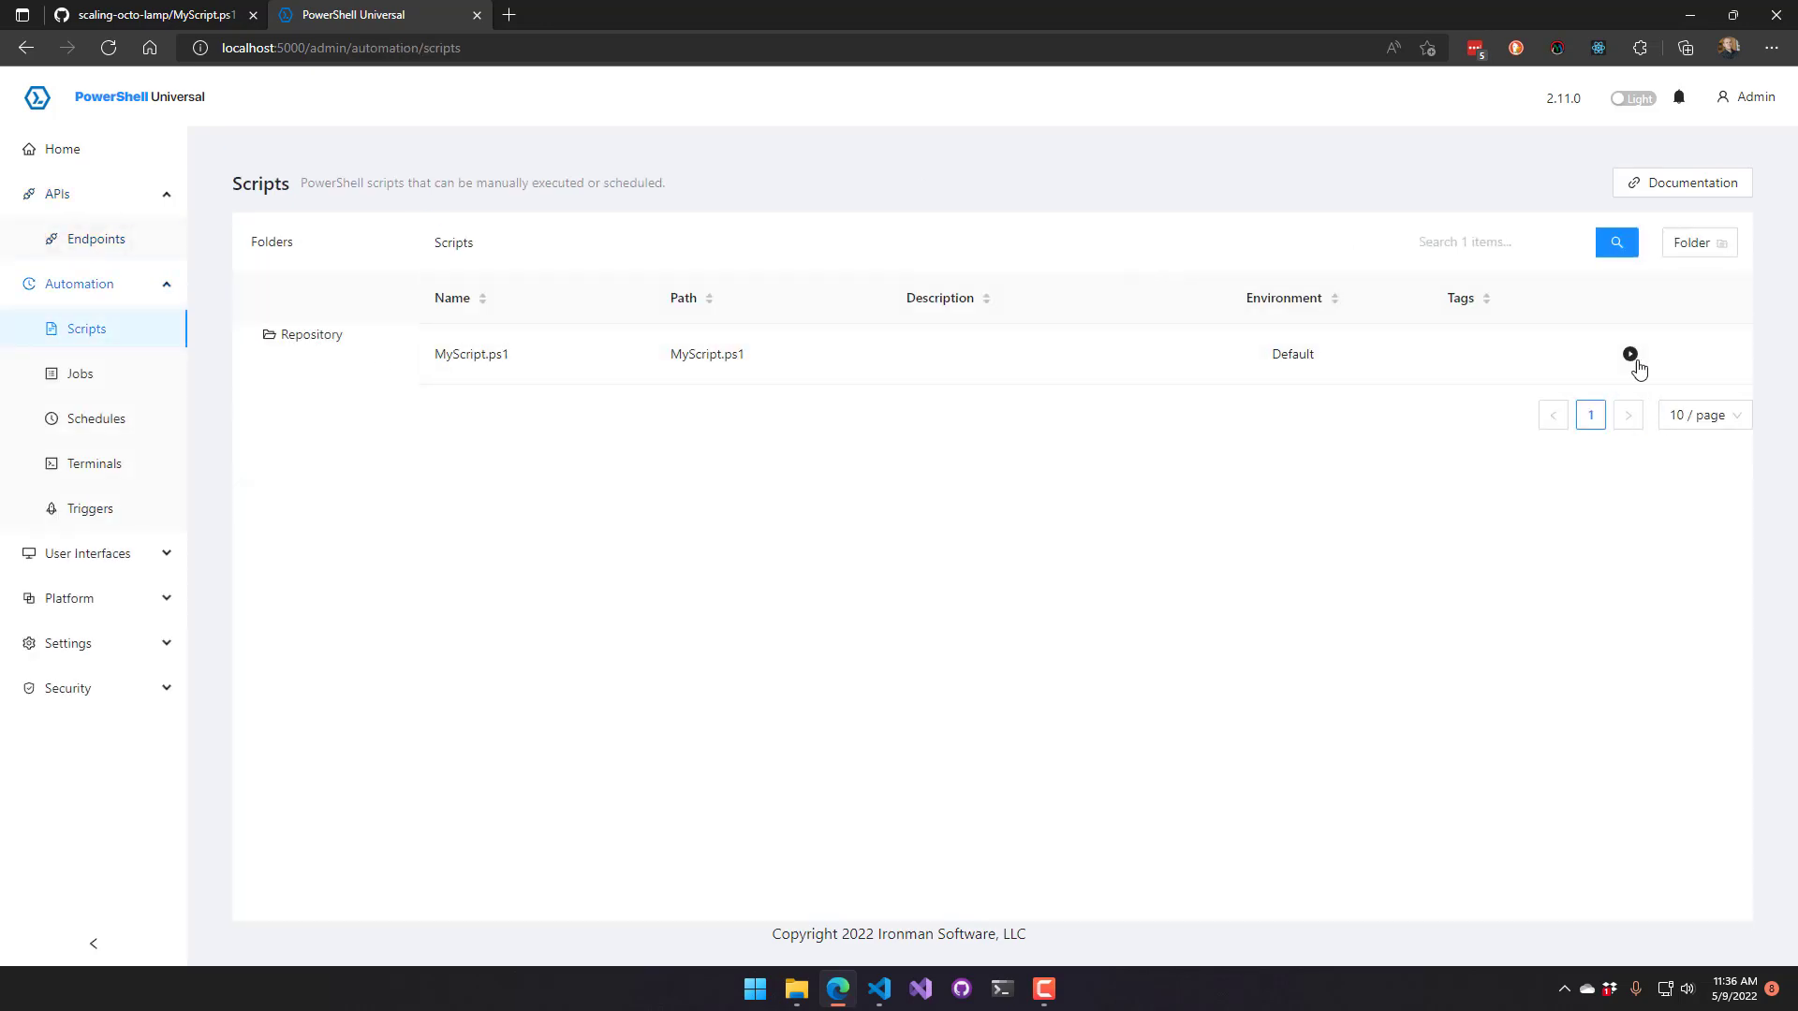
pyautogui.click(1629, 354)
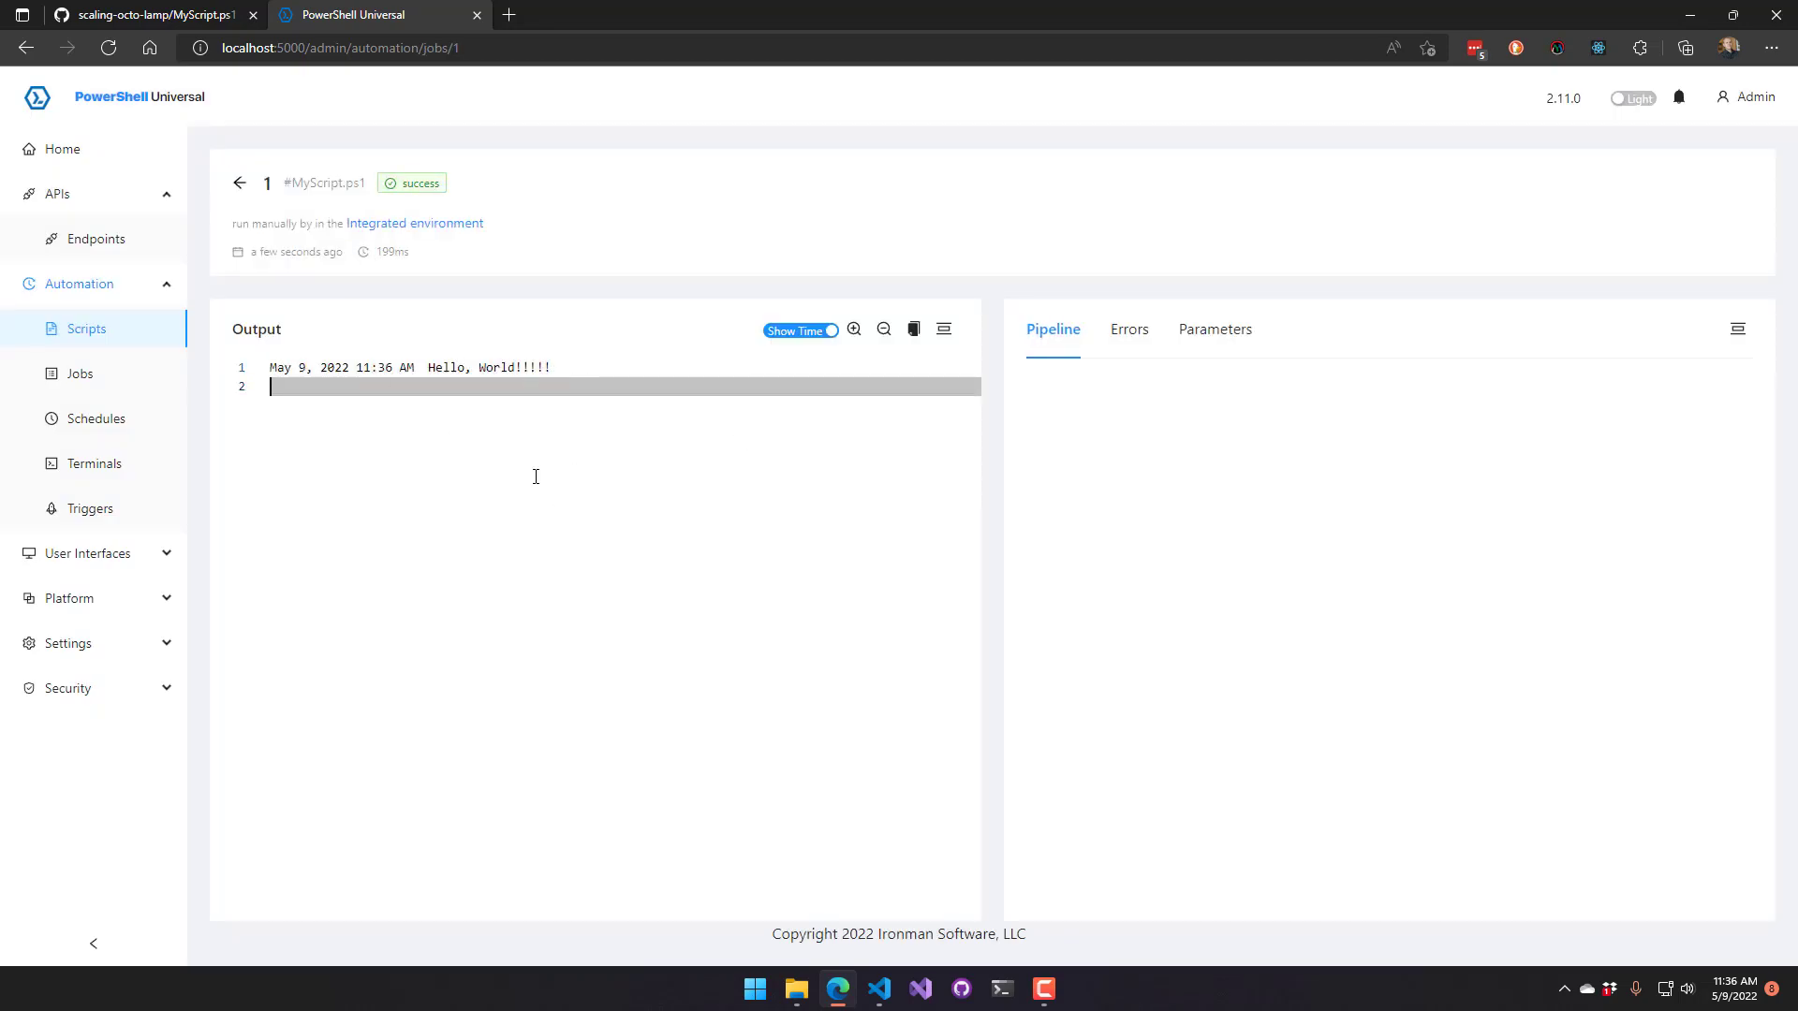
pyautogui.moveTo(187, 356)
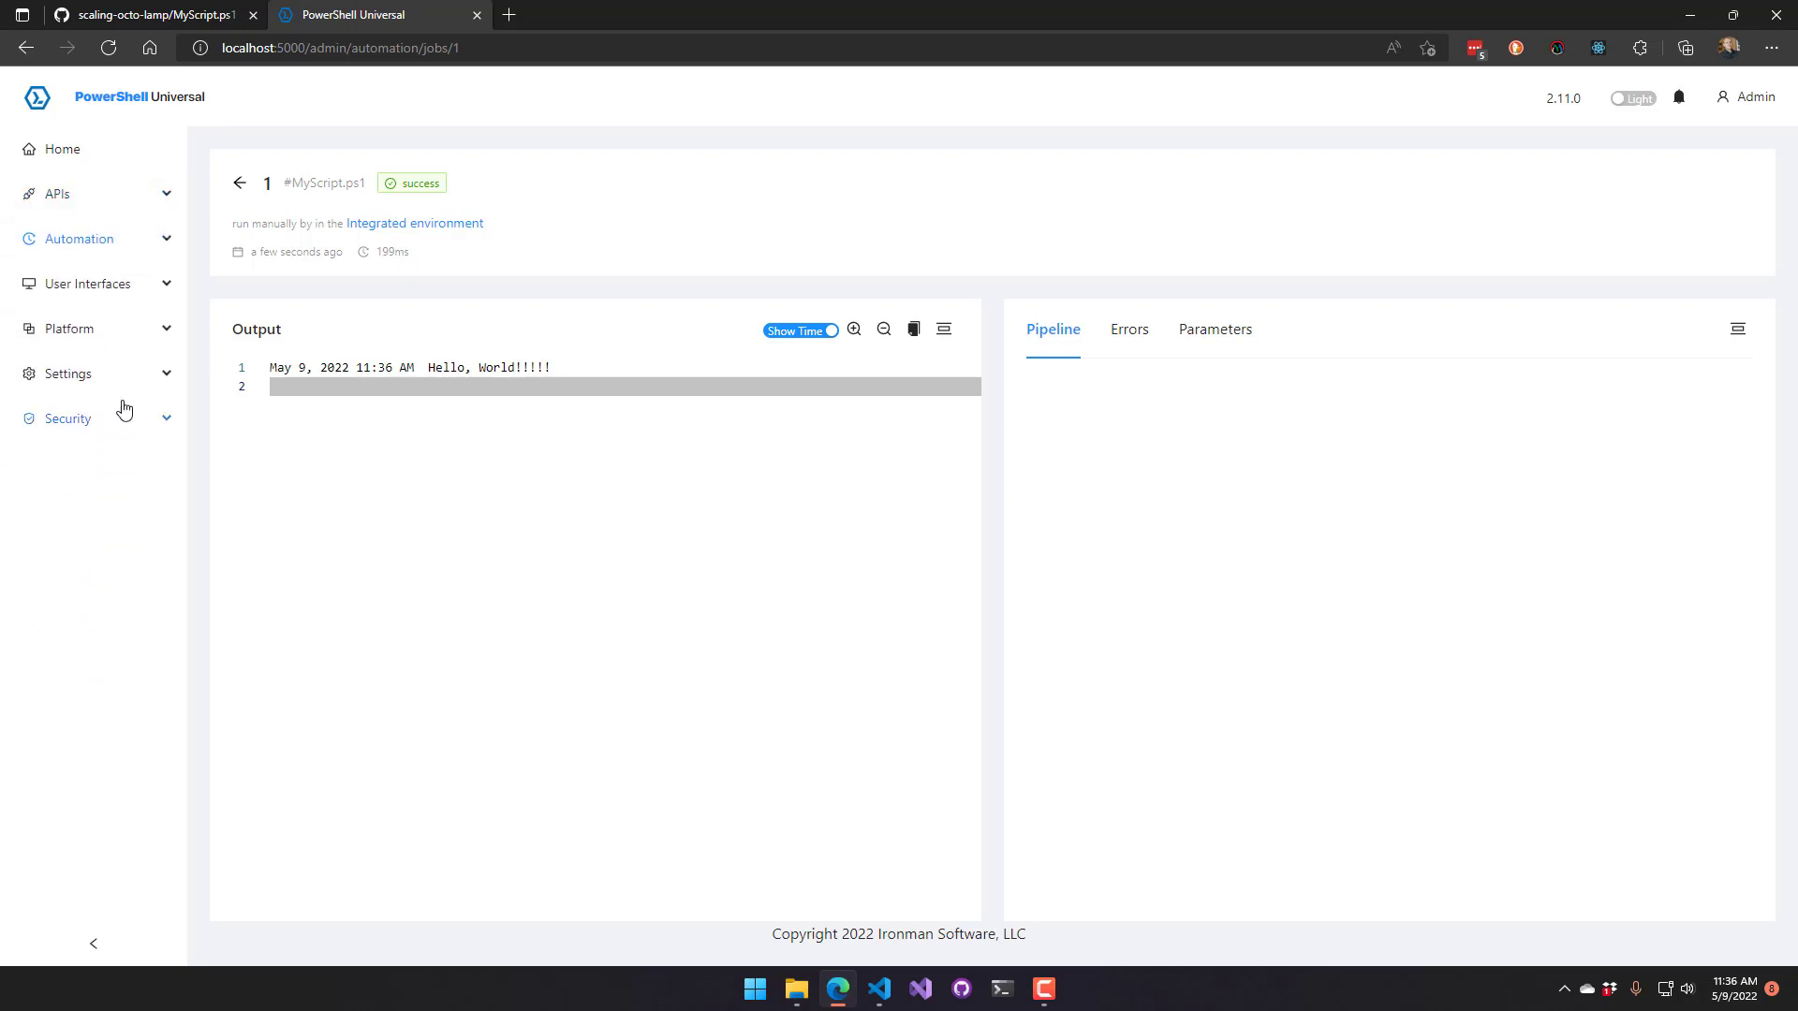
# Check the Git settings page shows One-Way read-only syncing, then return to appsettings.json
pyautogui.click(68, 372)
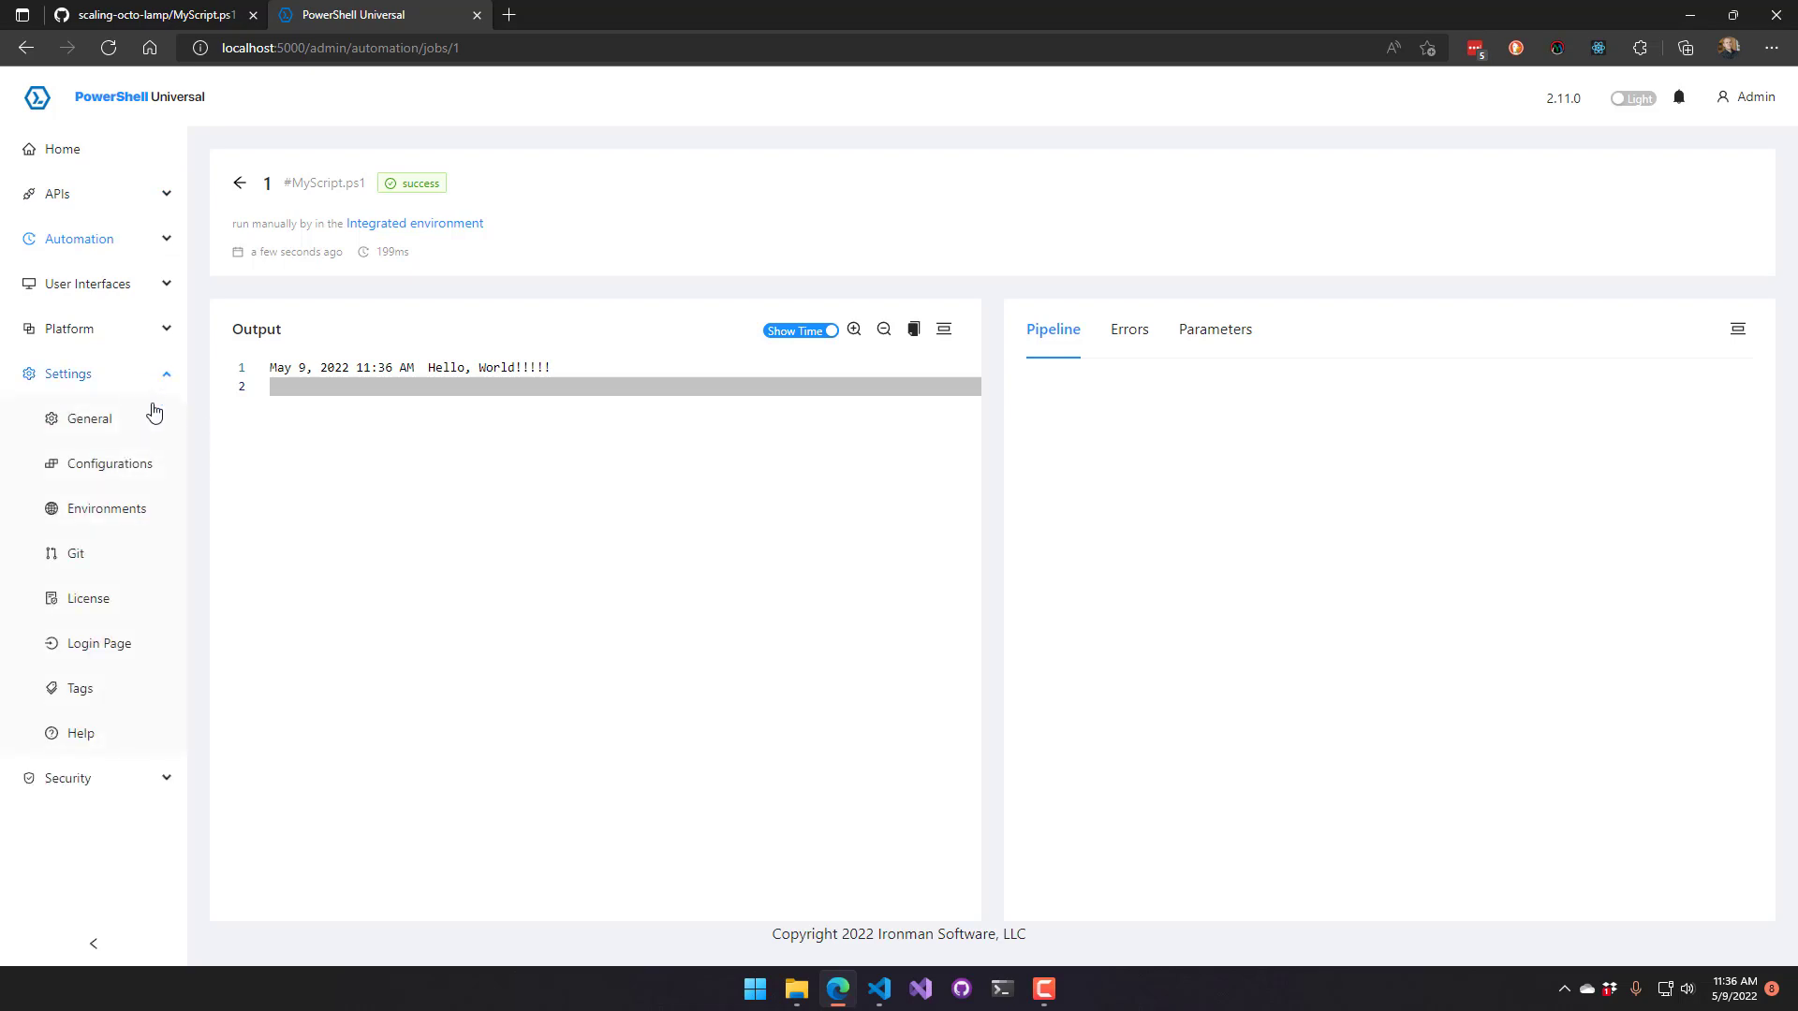
pyautogui.click(75, 555)
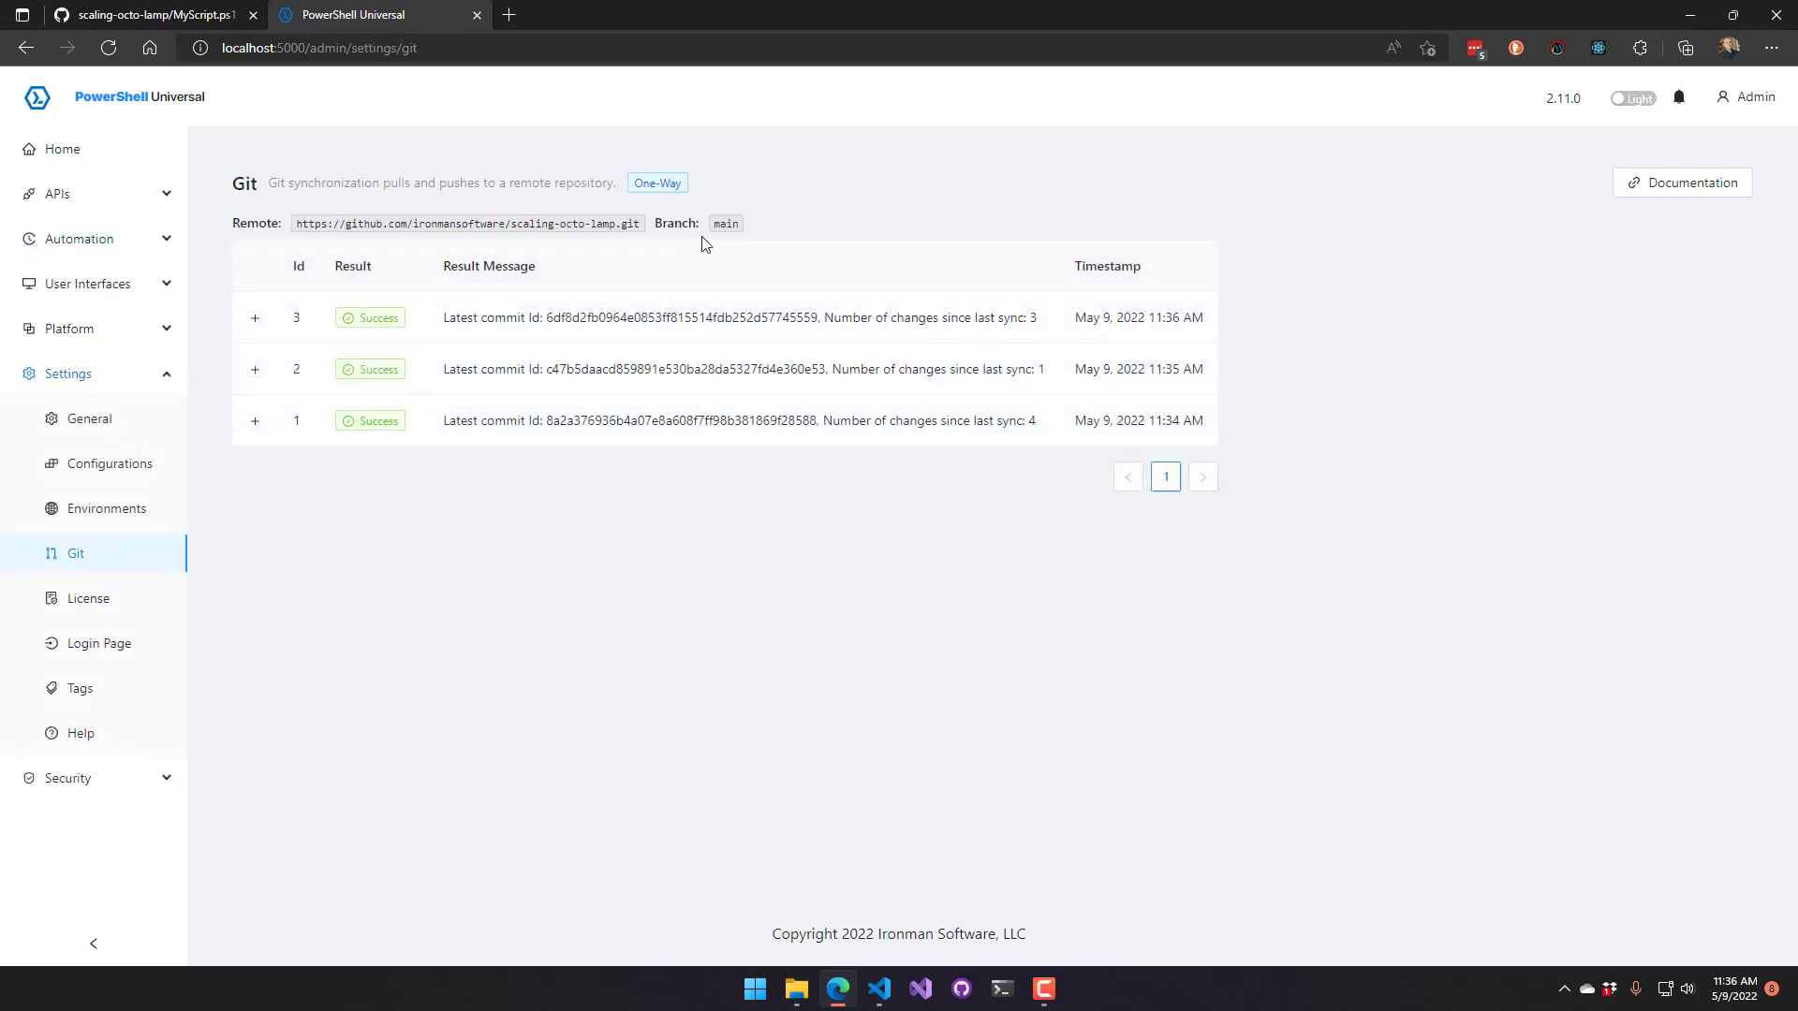
pyautogui.moveTo(657, 182)
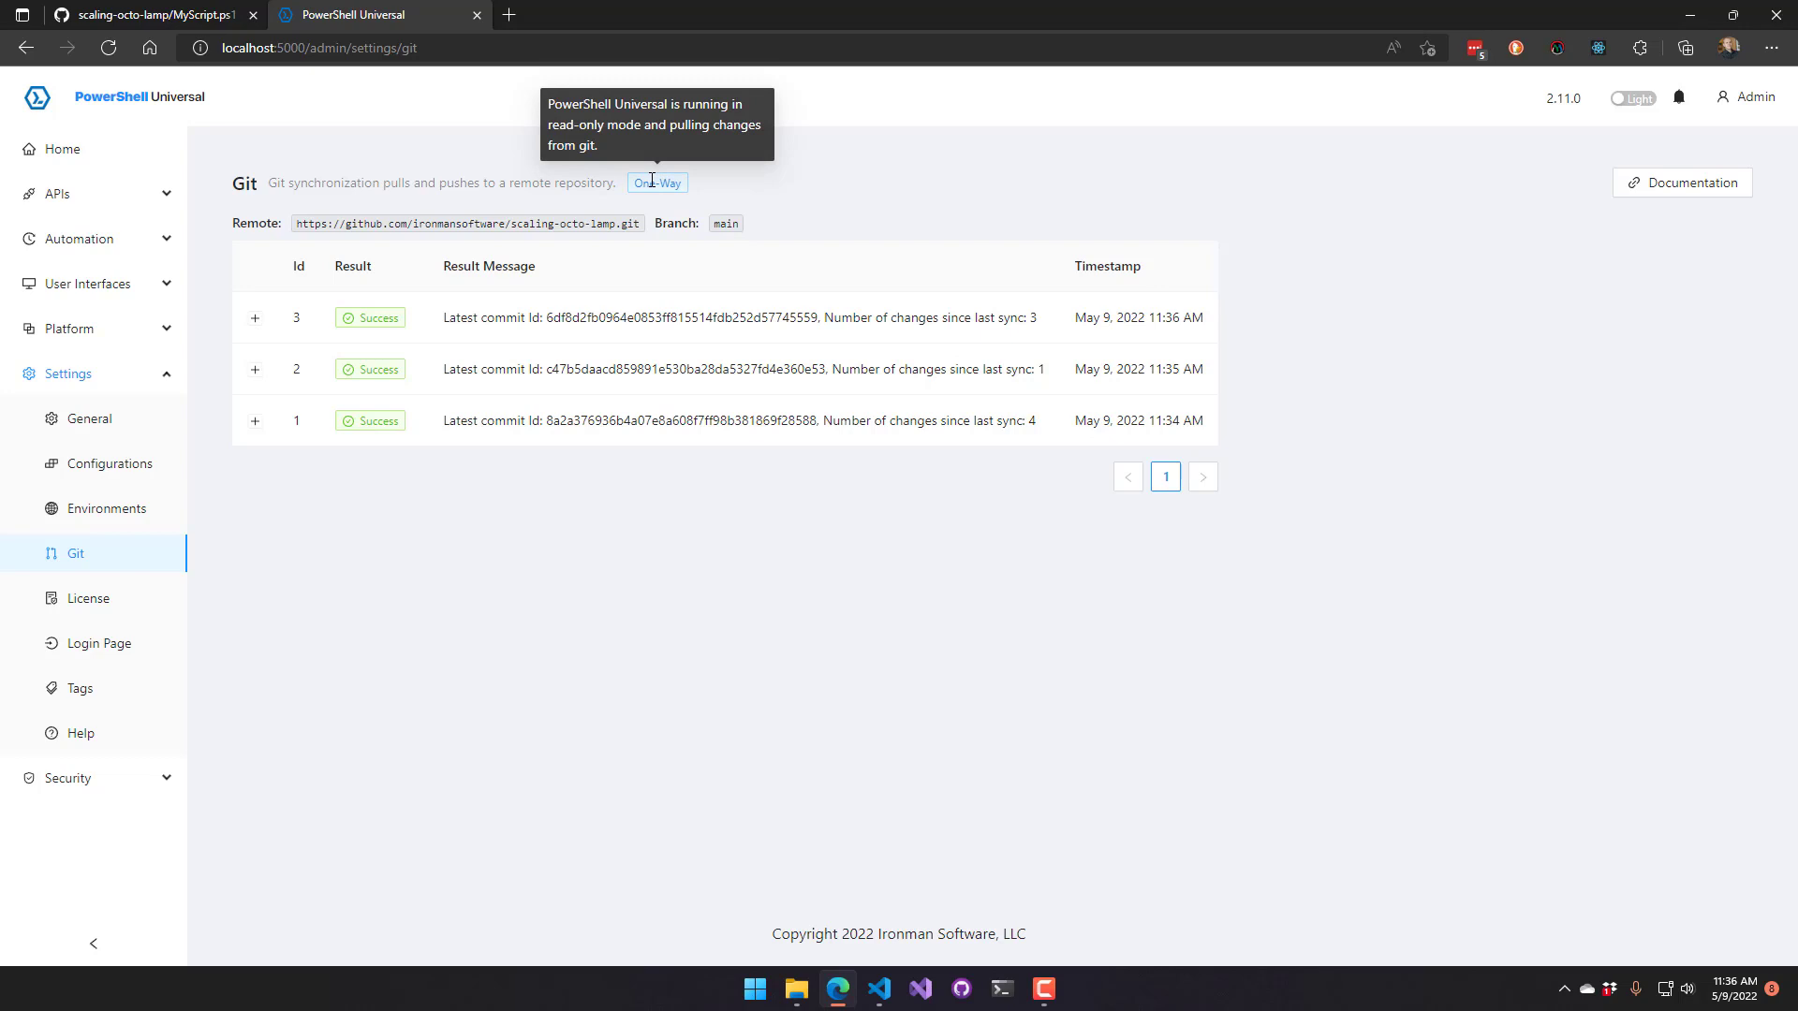
pyautogui.moveTo(105, 566)
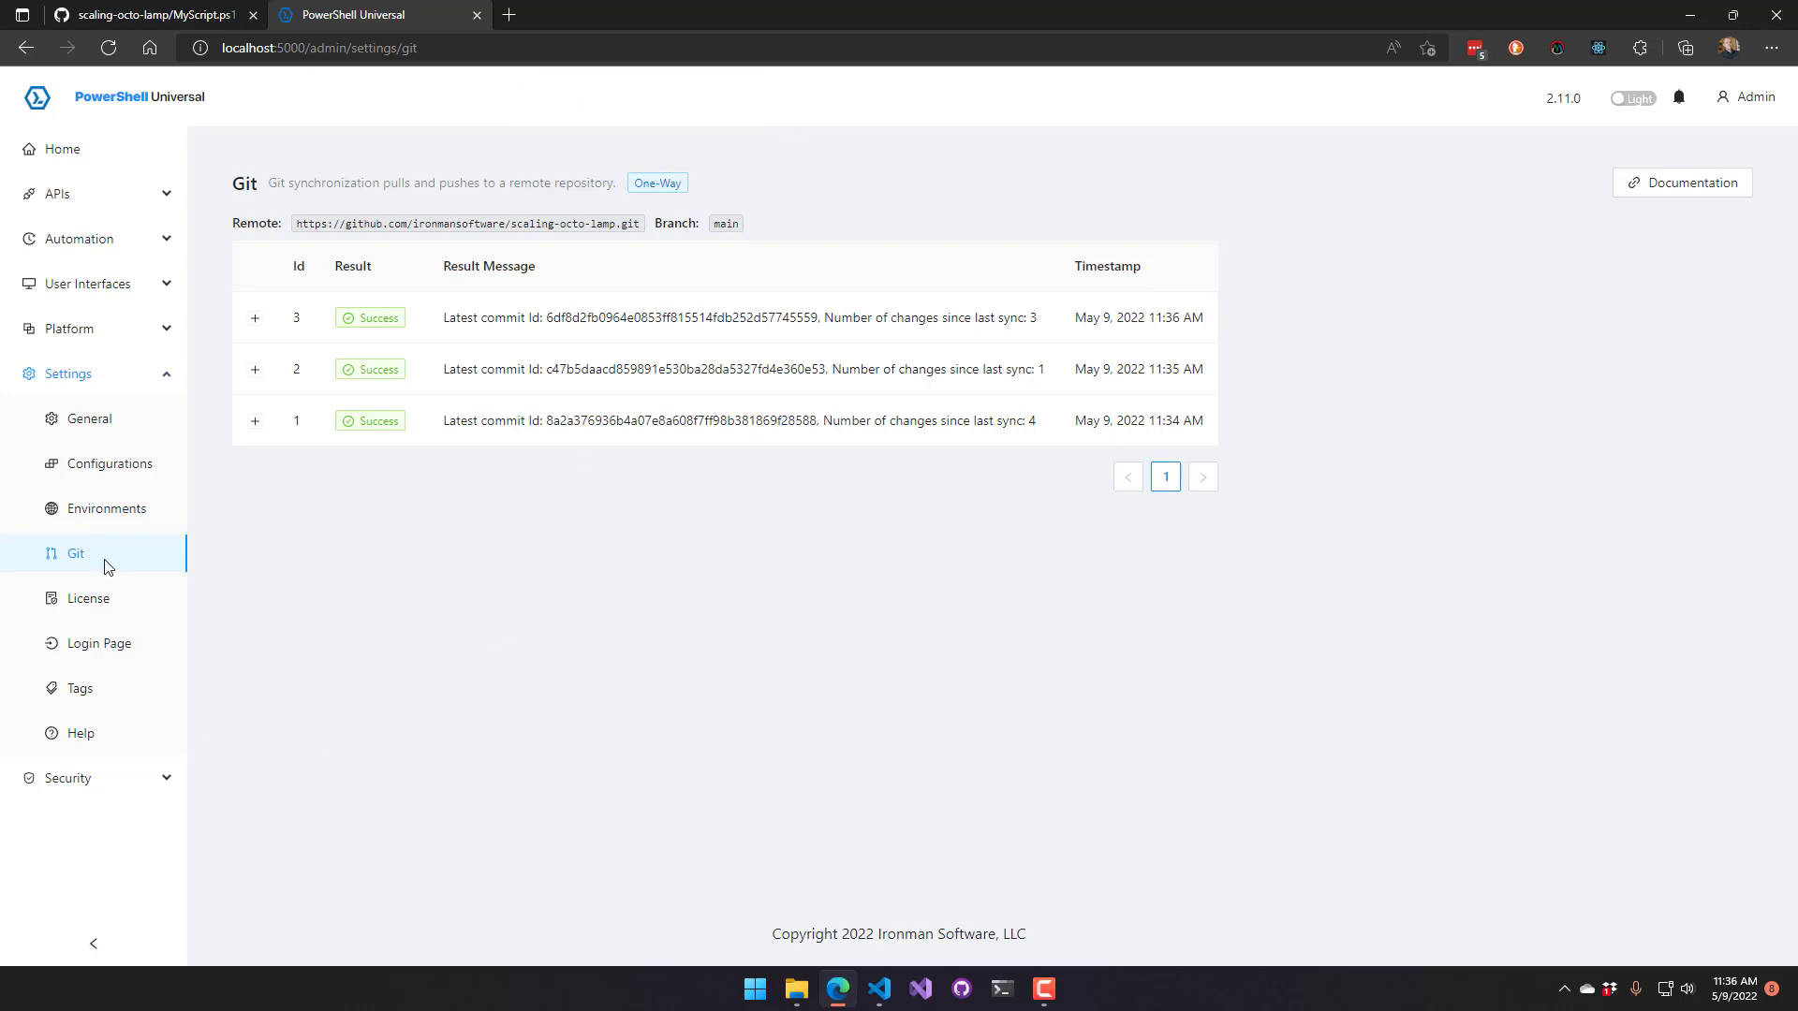
pyautogui.click(65, 373)
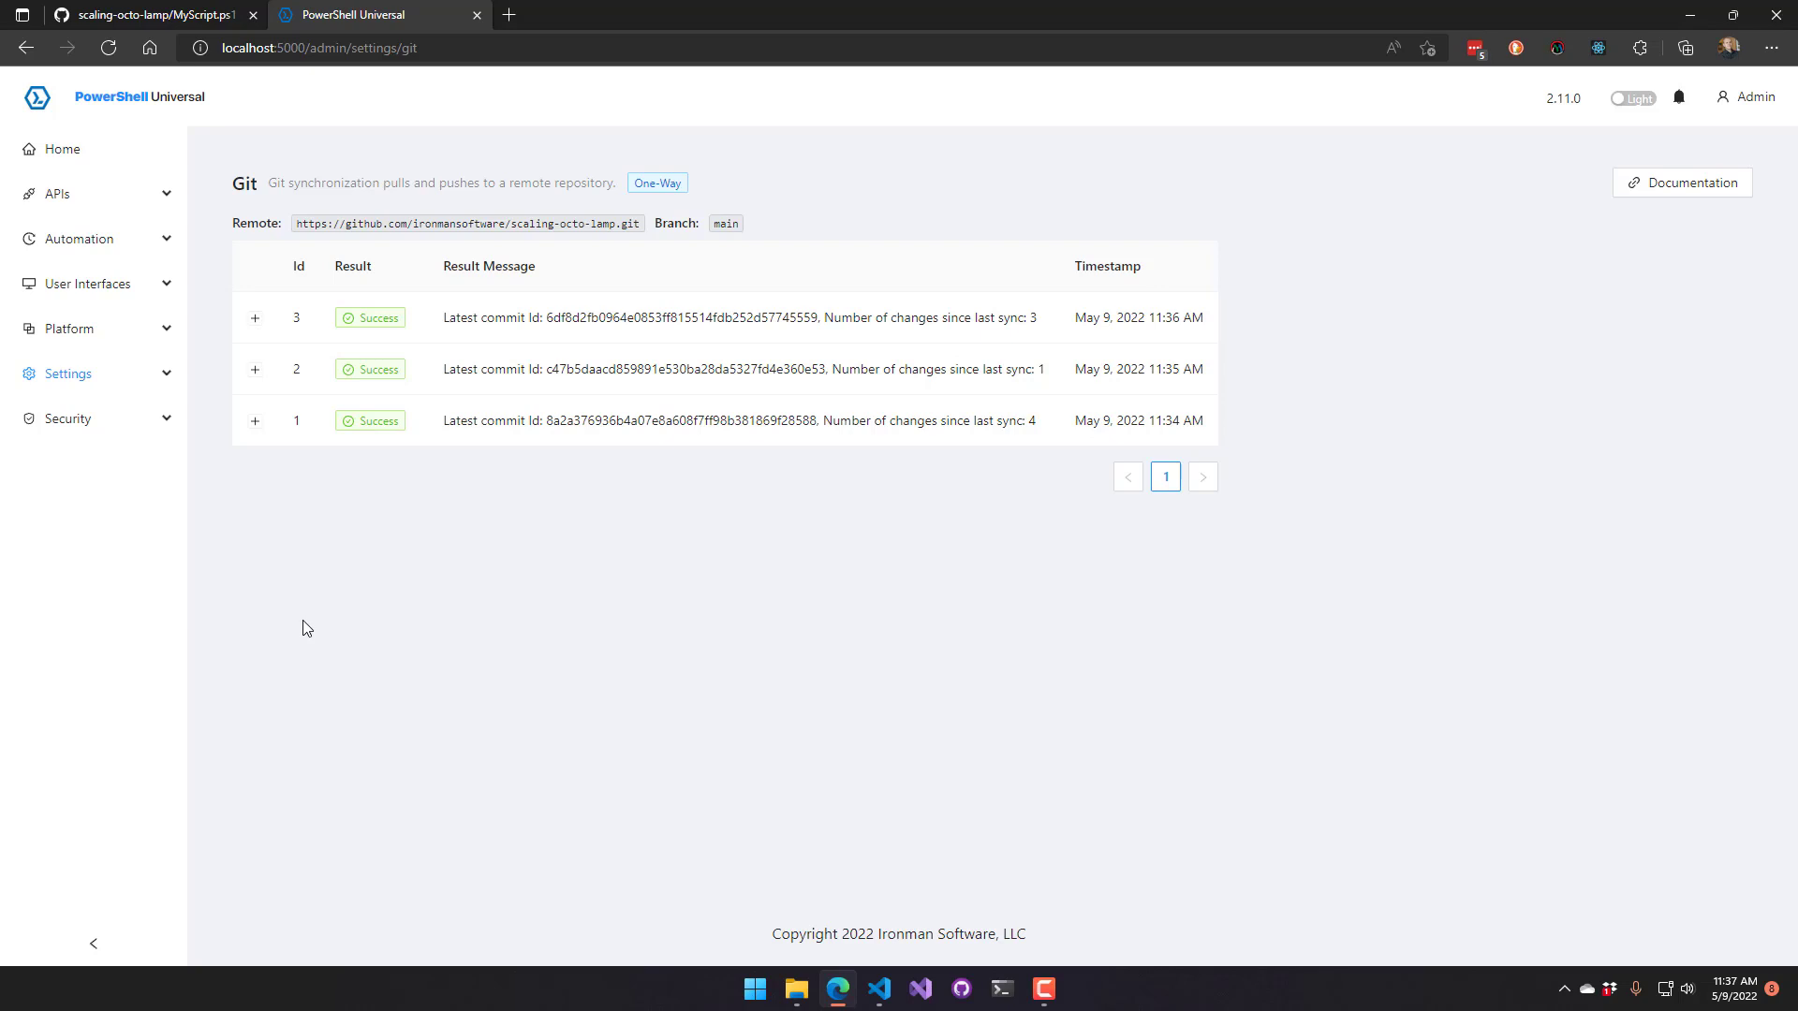
pyautogui.moveTo(596, 572)
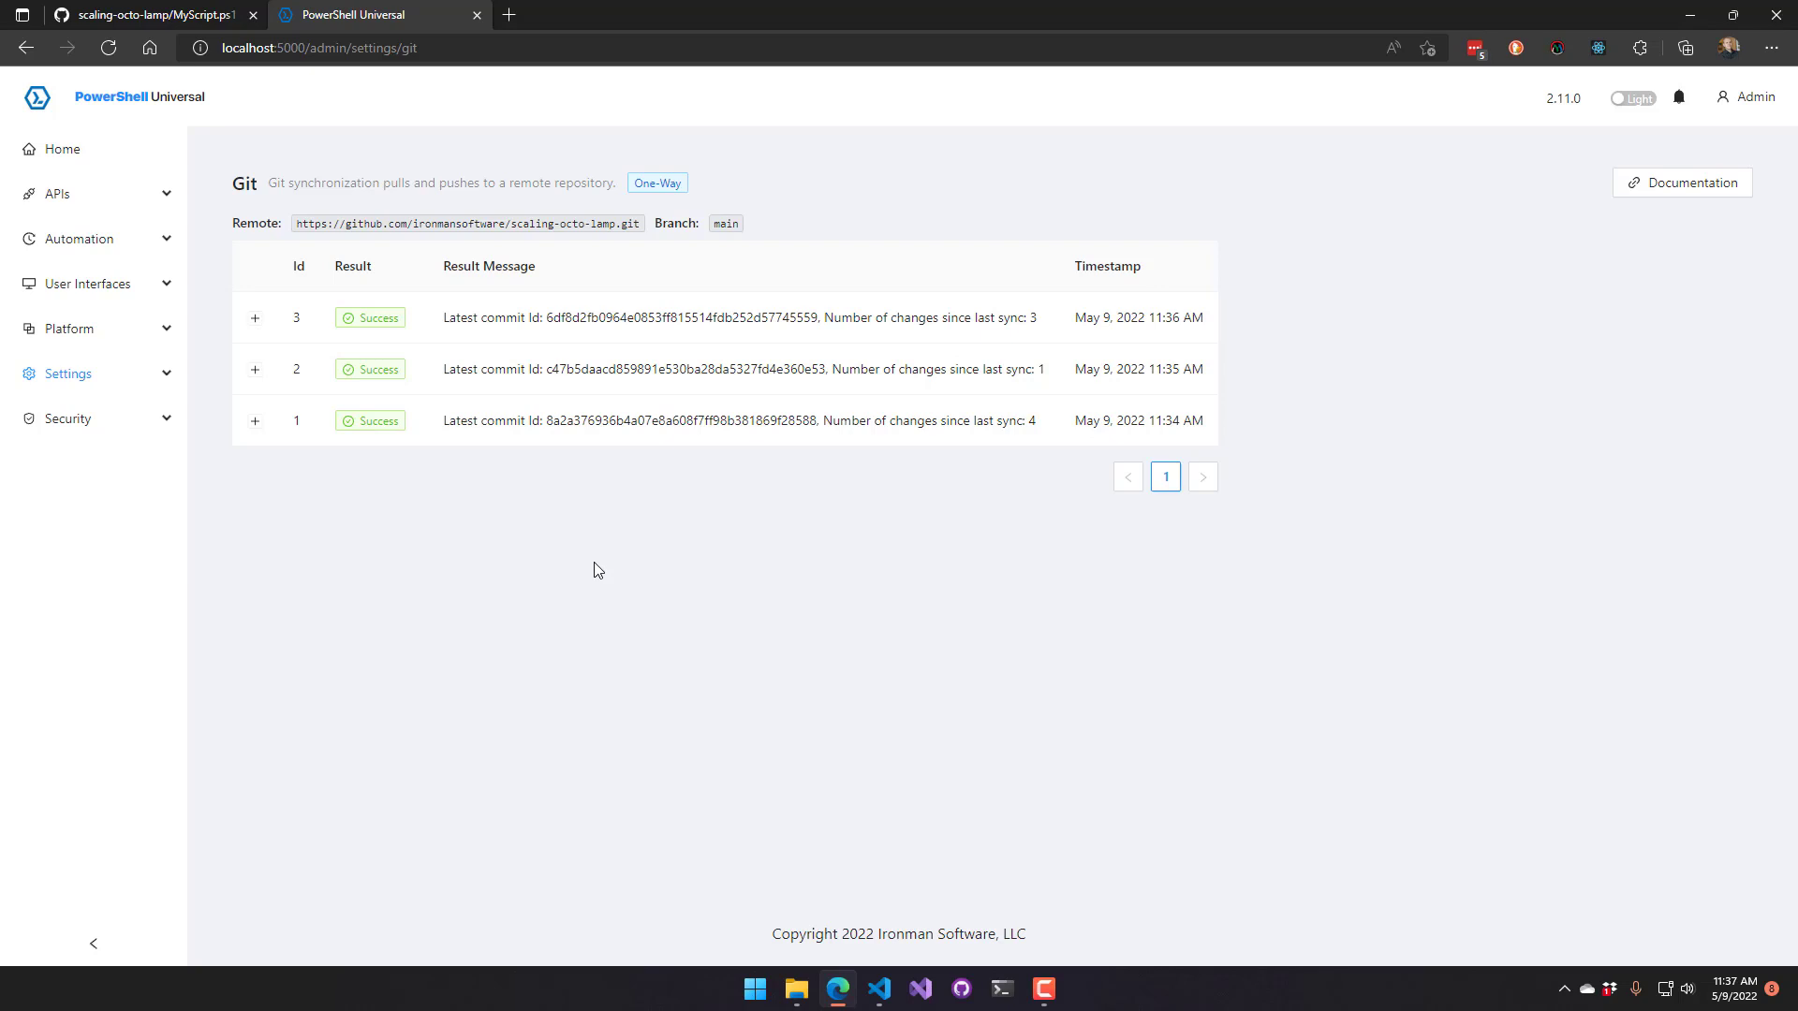
pyautogui.moveTo(528, 612)
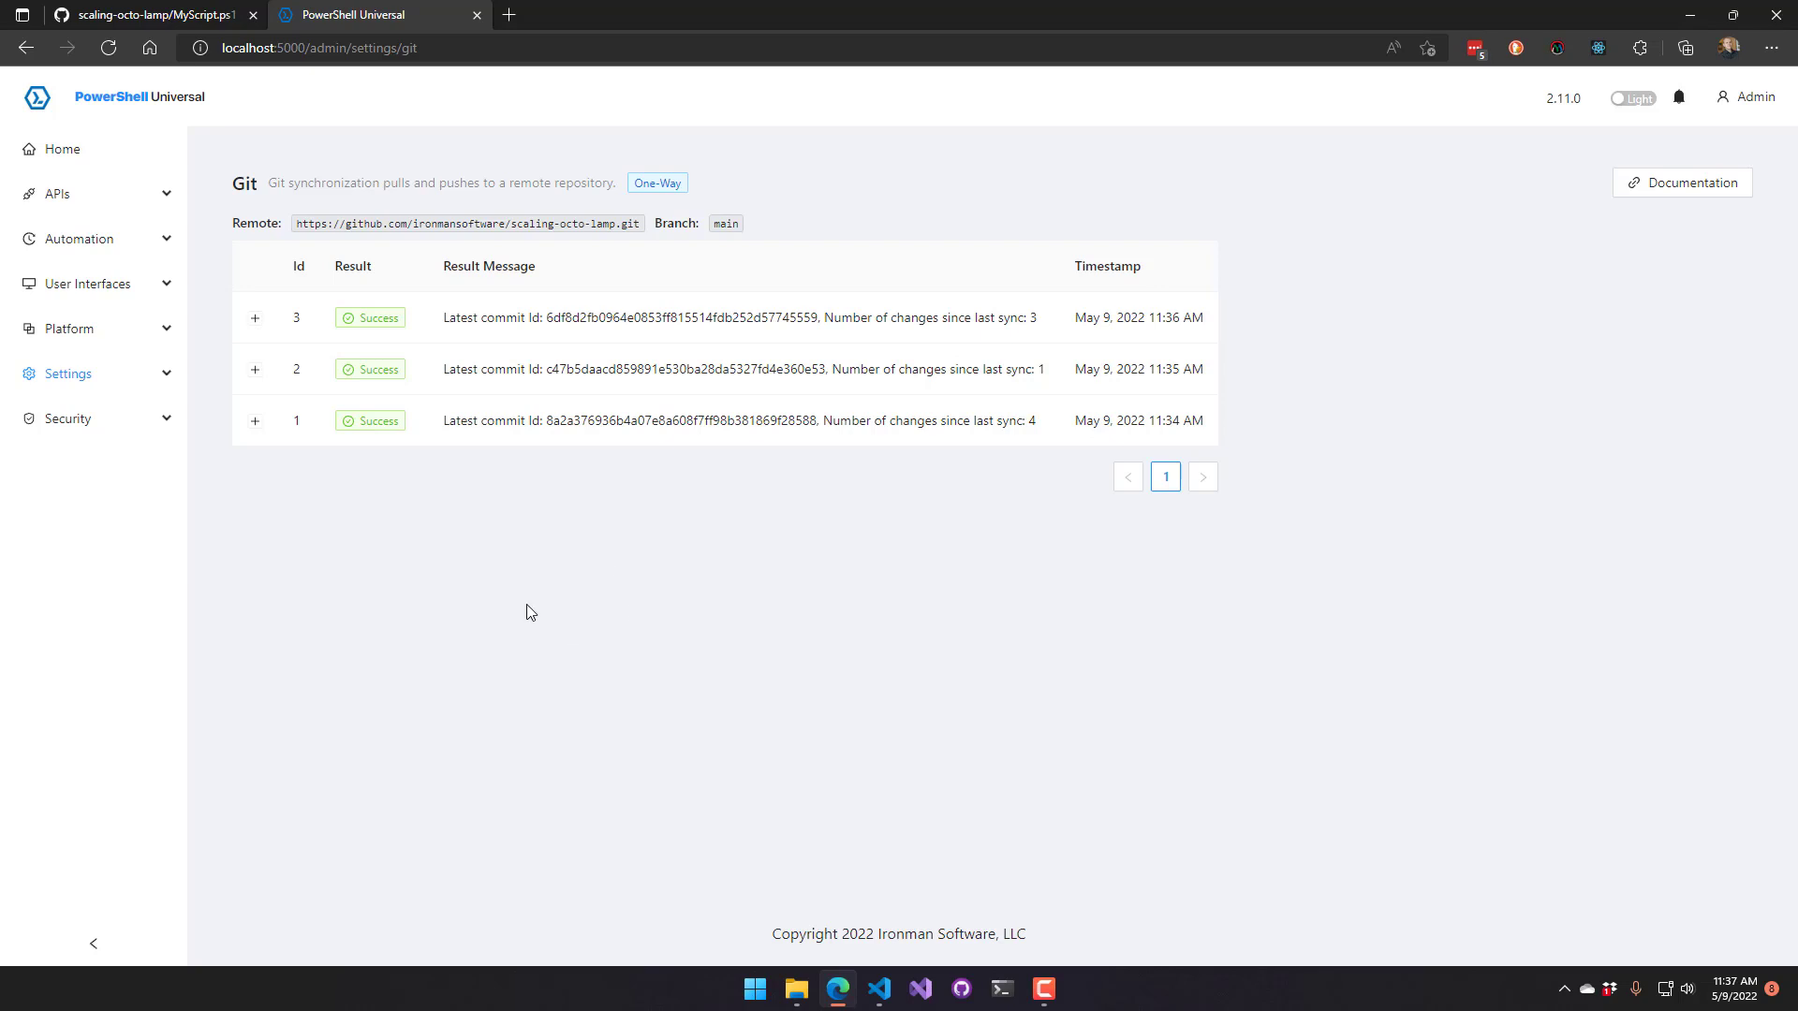
pyautogui.moveTo(125, 266)
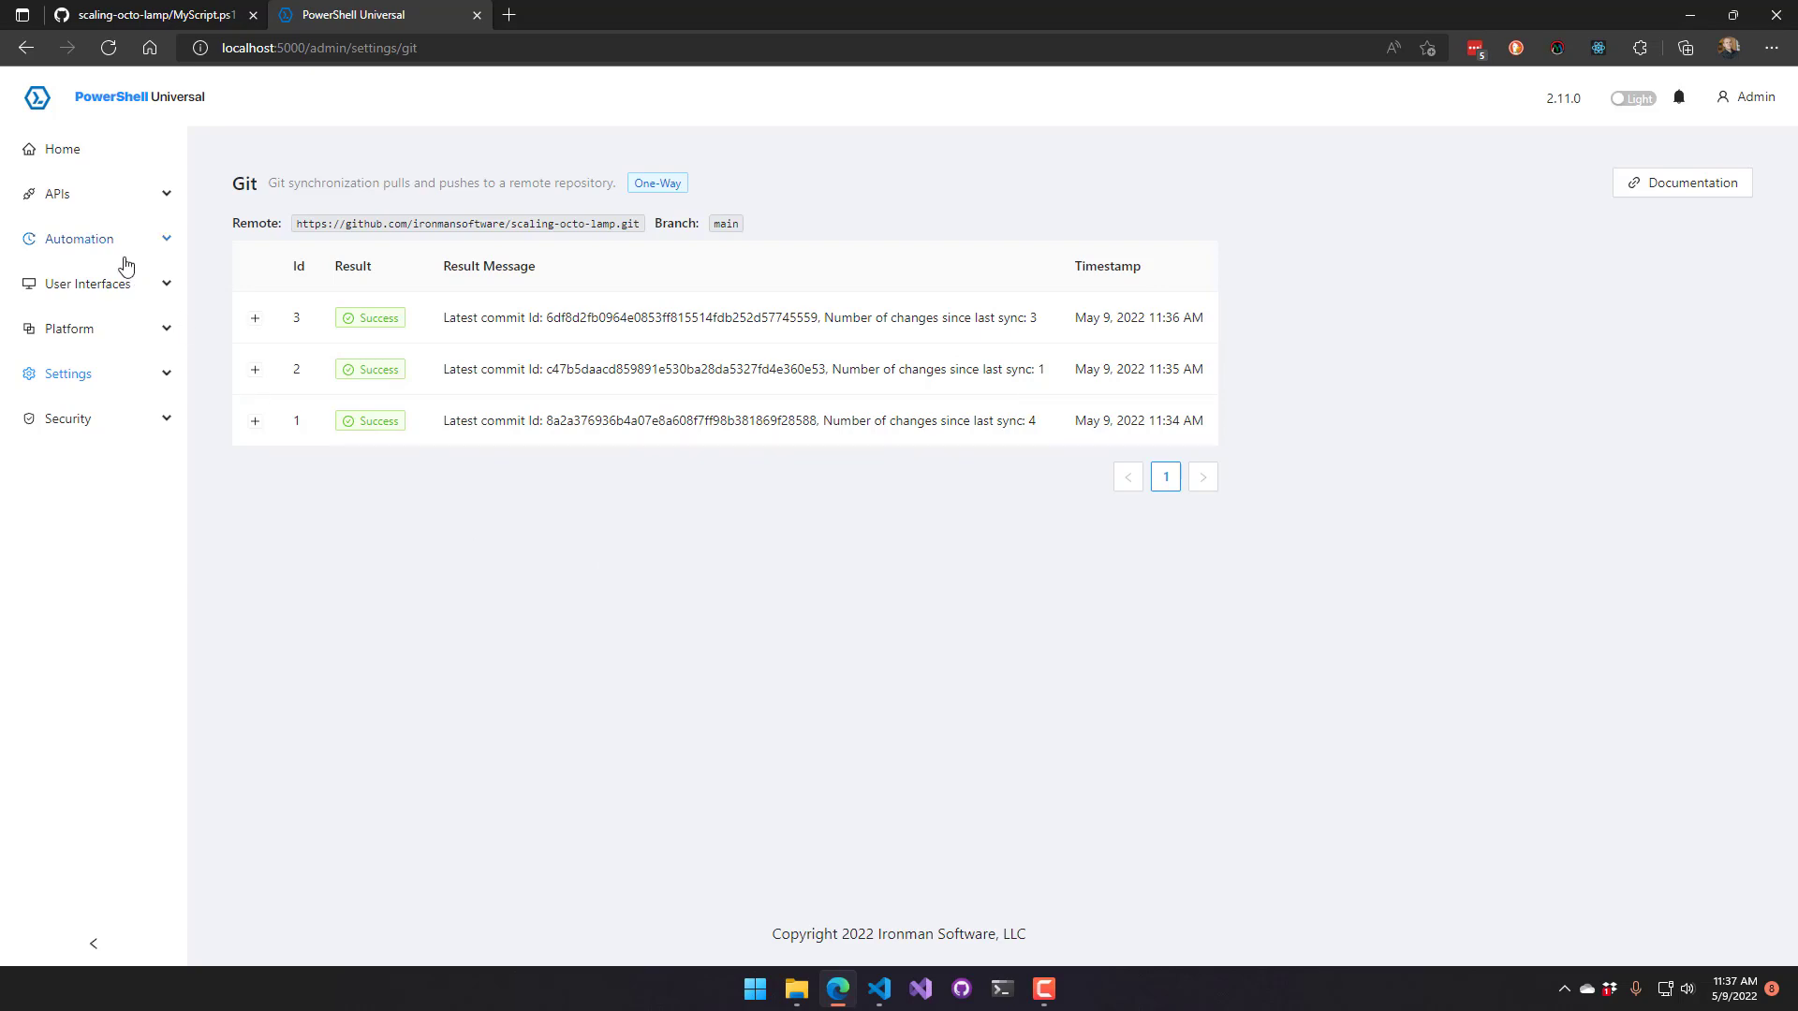
pyautogui.moveTo(876, 988)
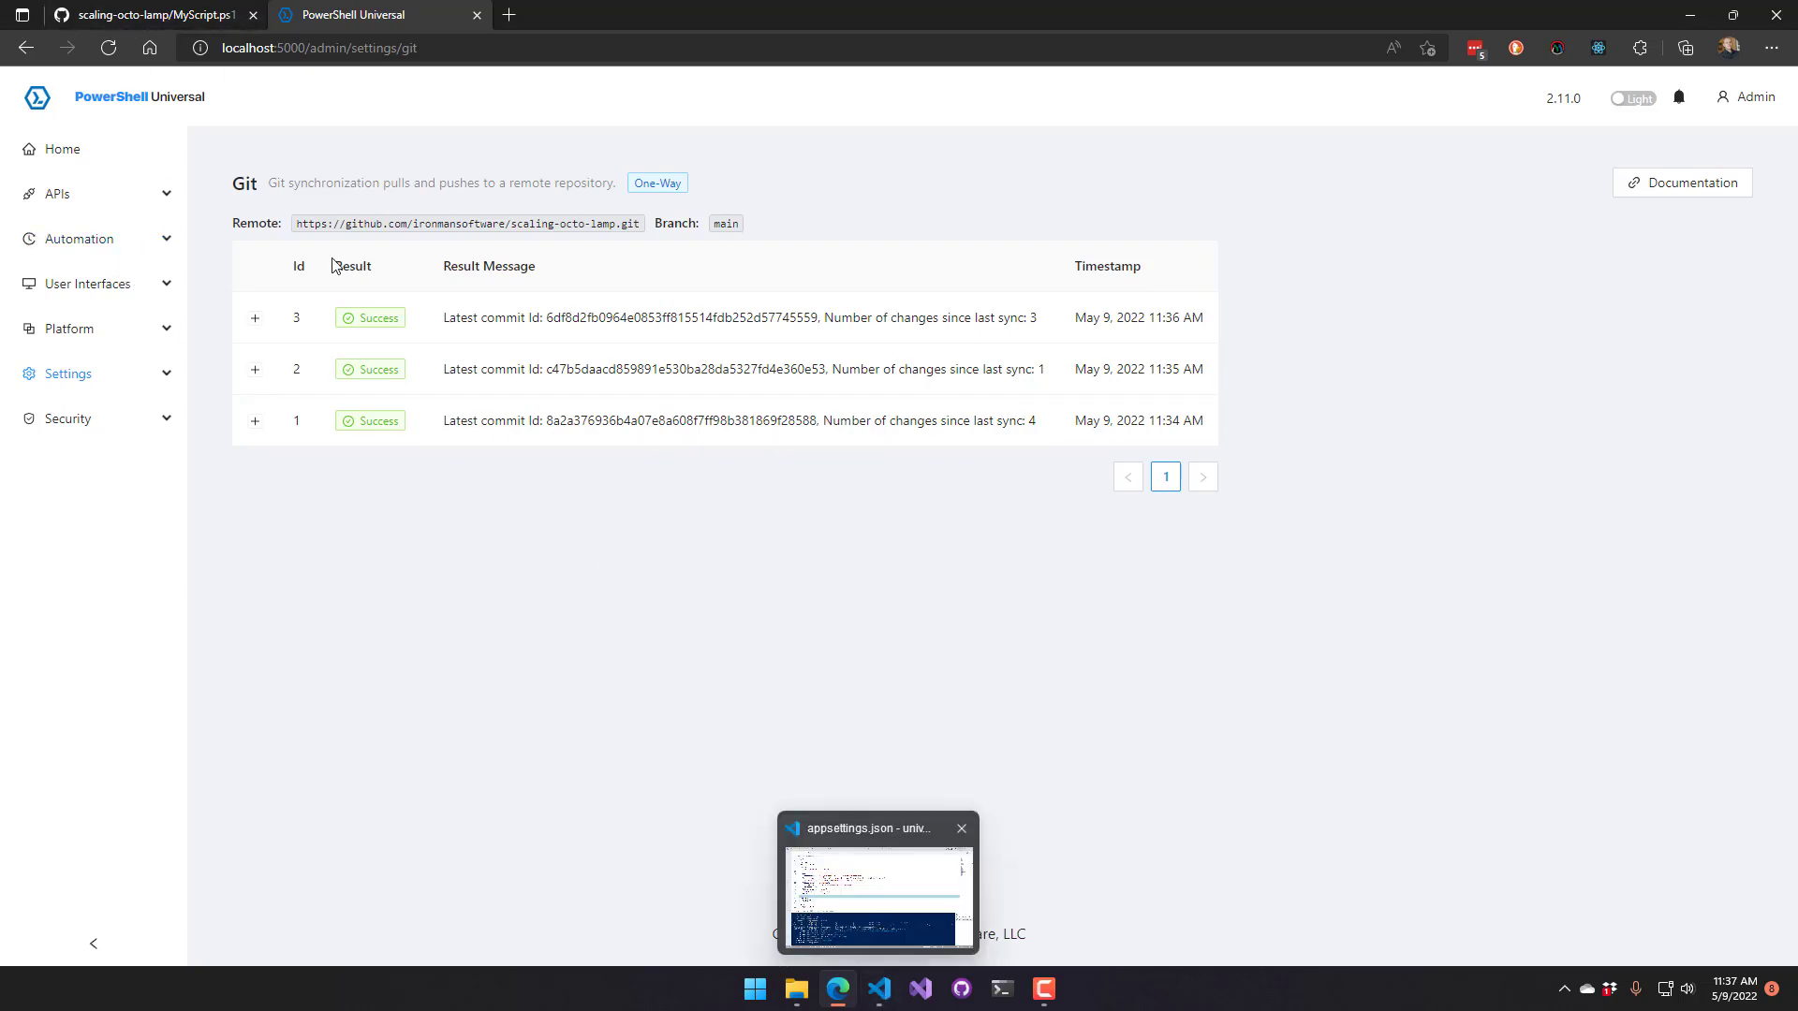
pyautogui.click(876, 882)
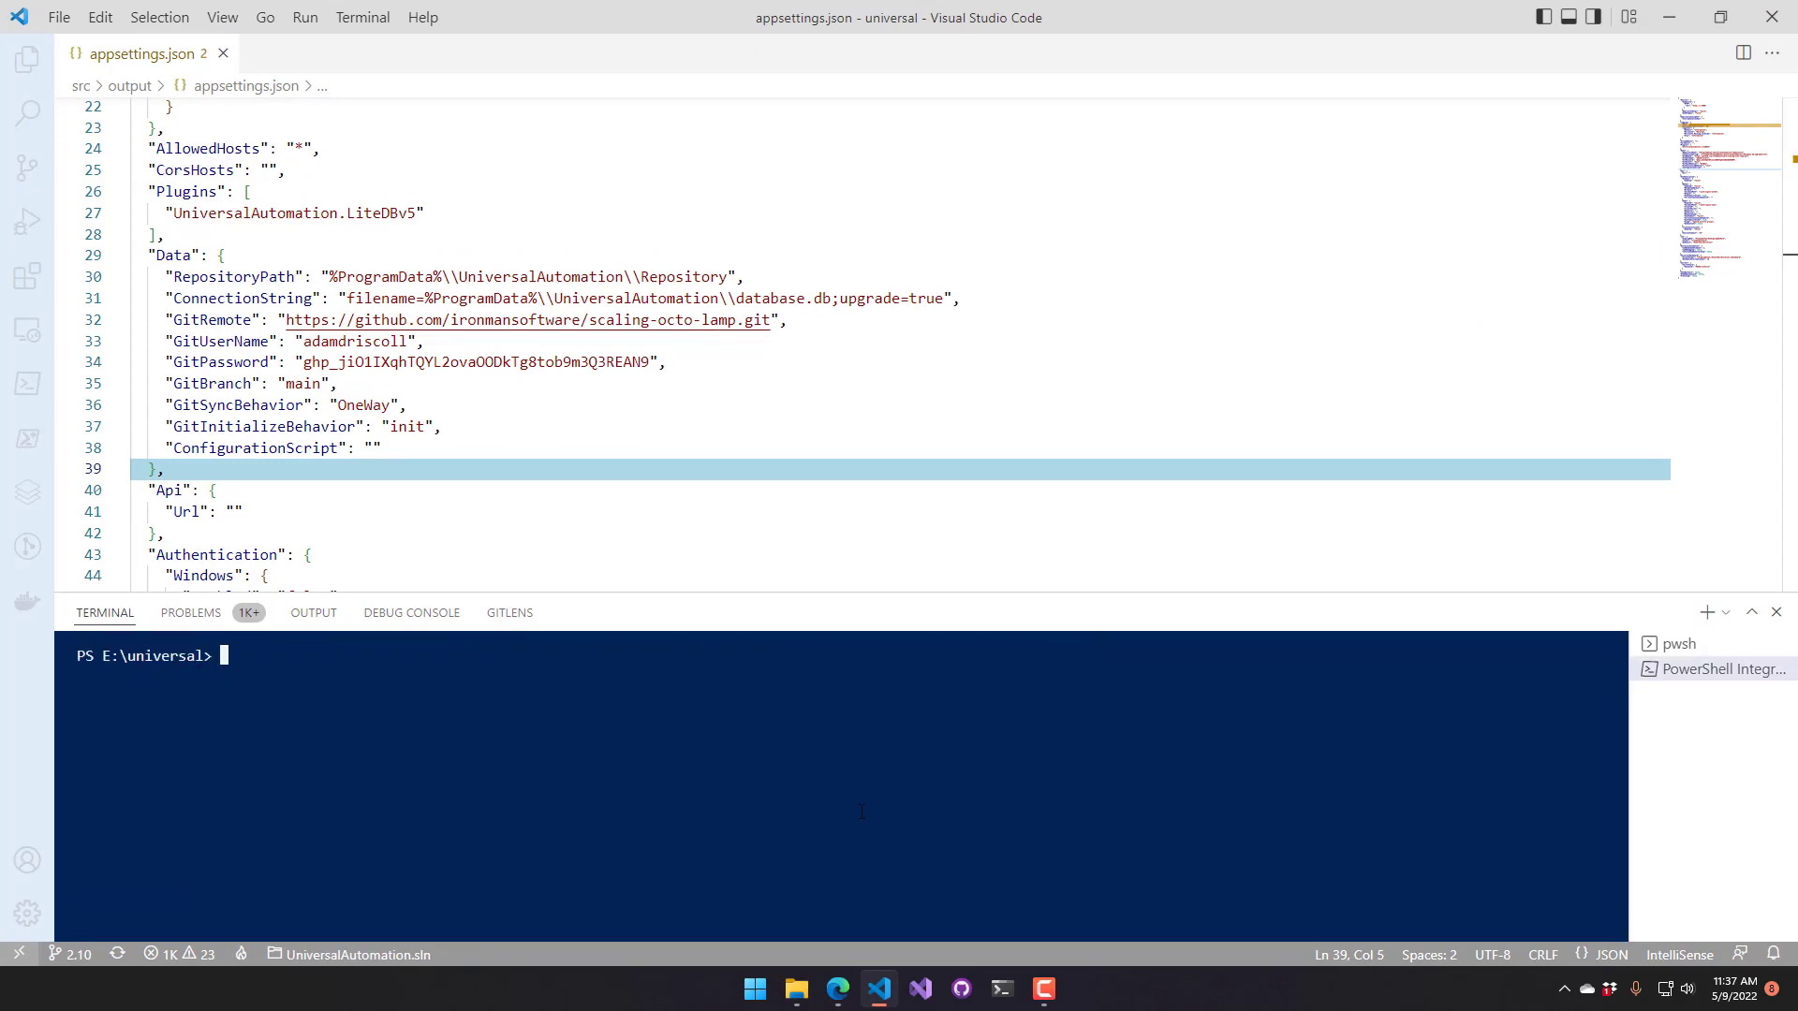
# Set GitInitializeBehavior to clone in appsettings.json, keeping GitSyncBehavior OneWay, and save
pyautogui.doubleClick(361, 404)
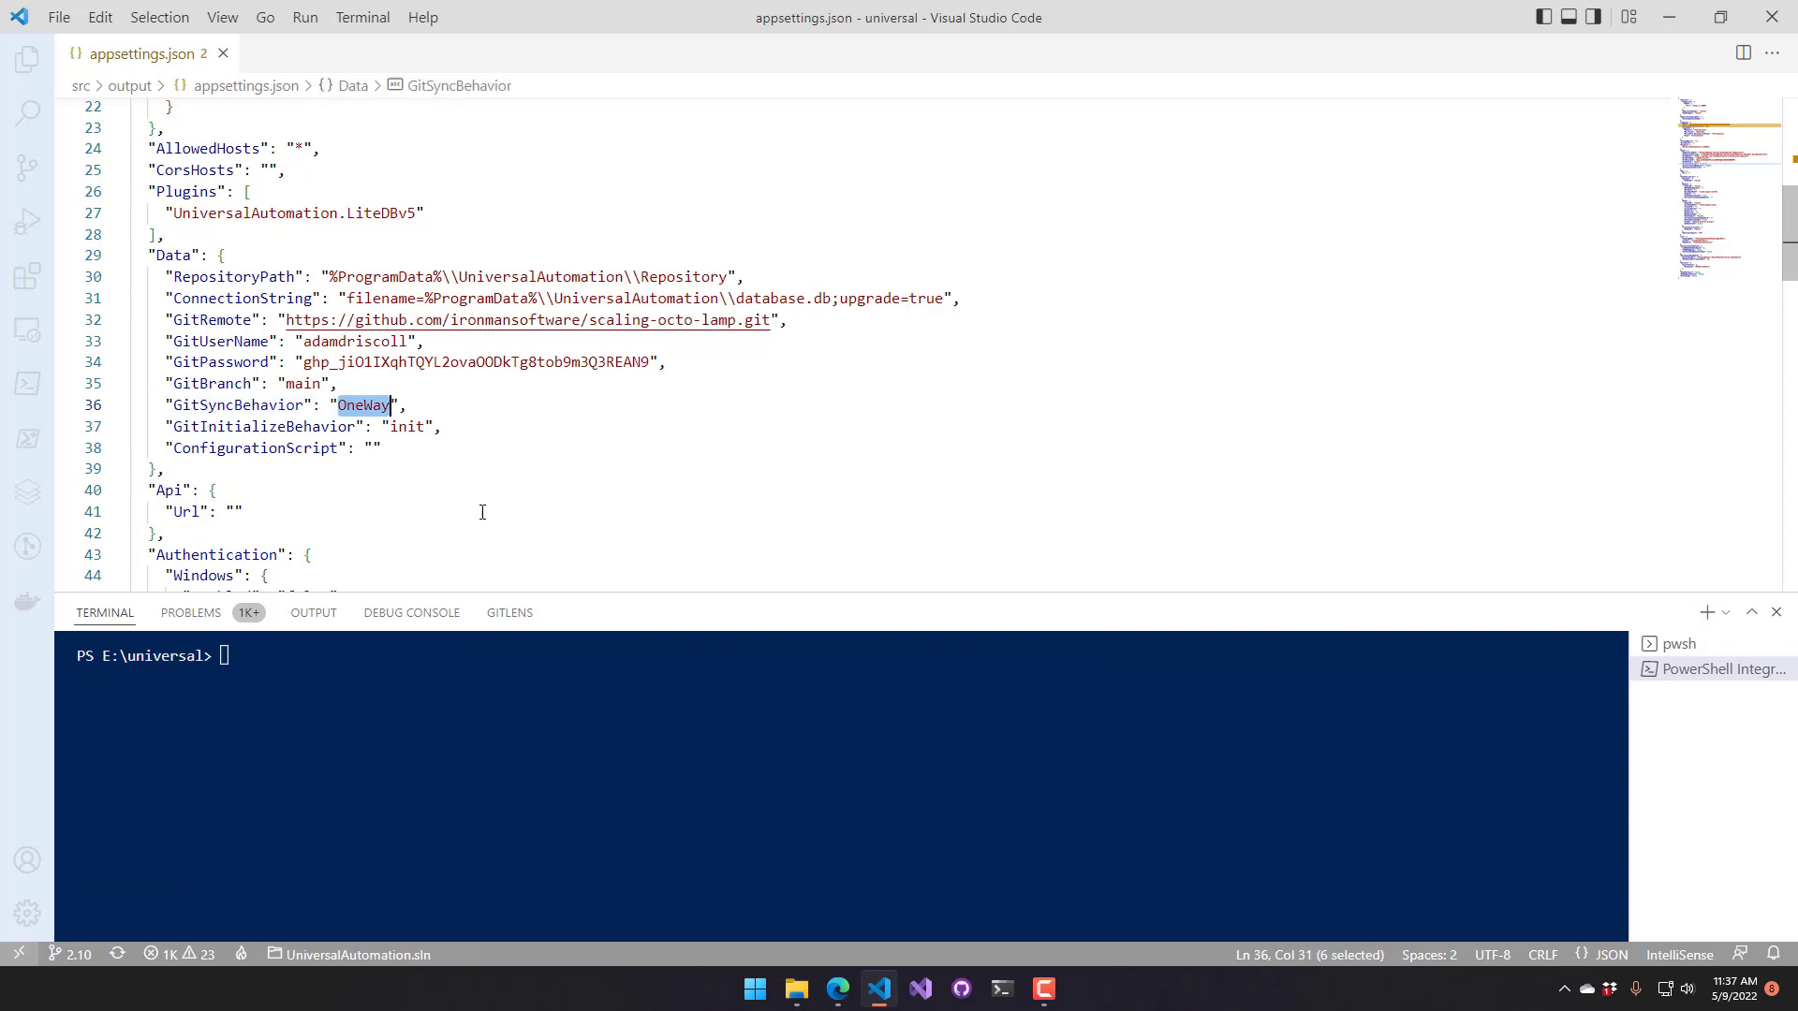
pyautogui.doubleClick(406, 427)
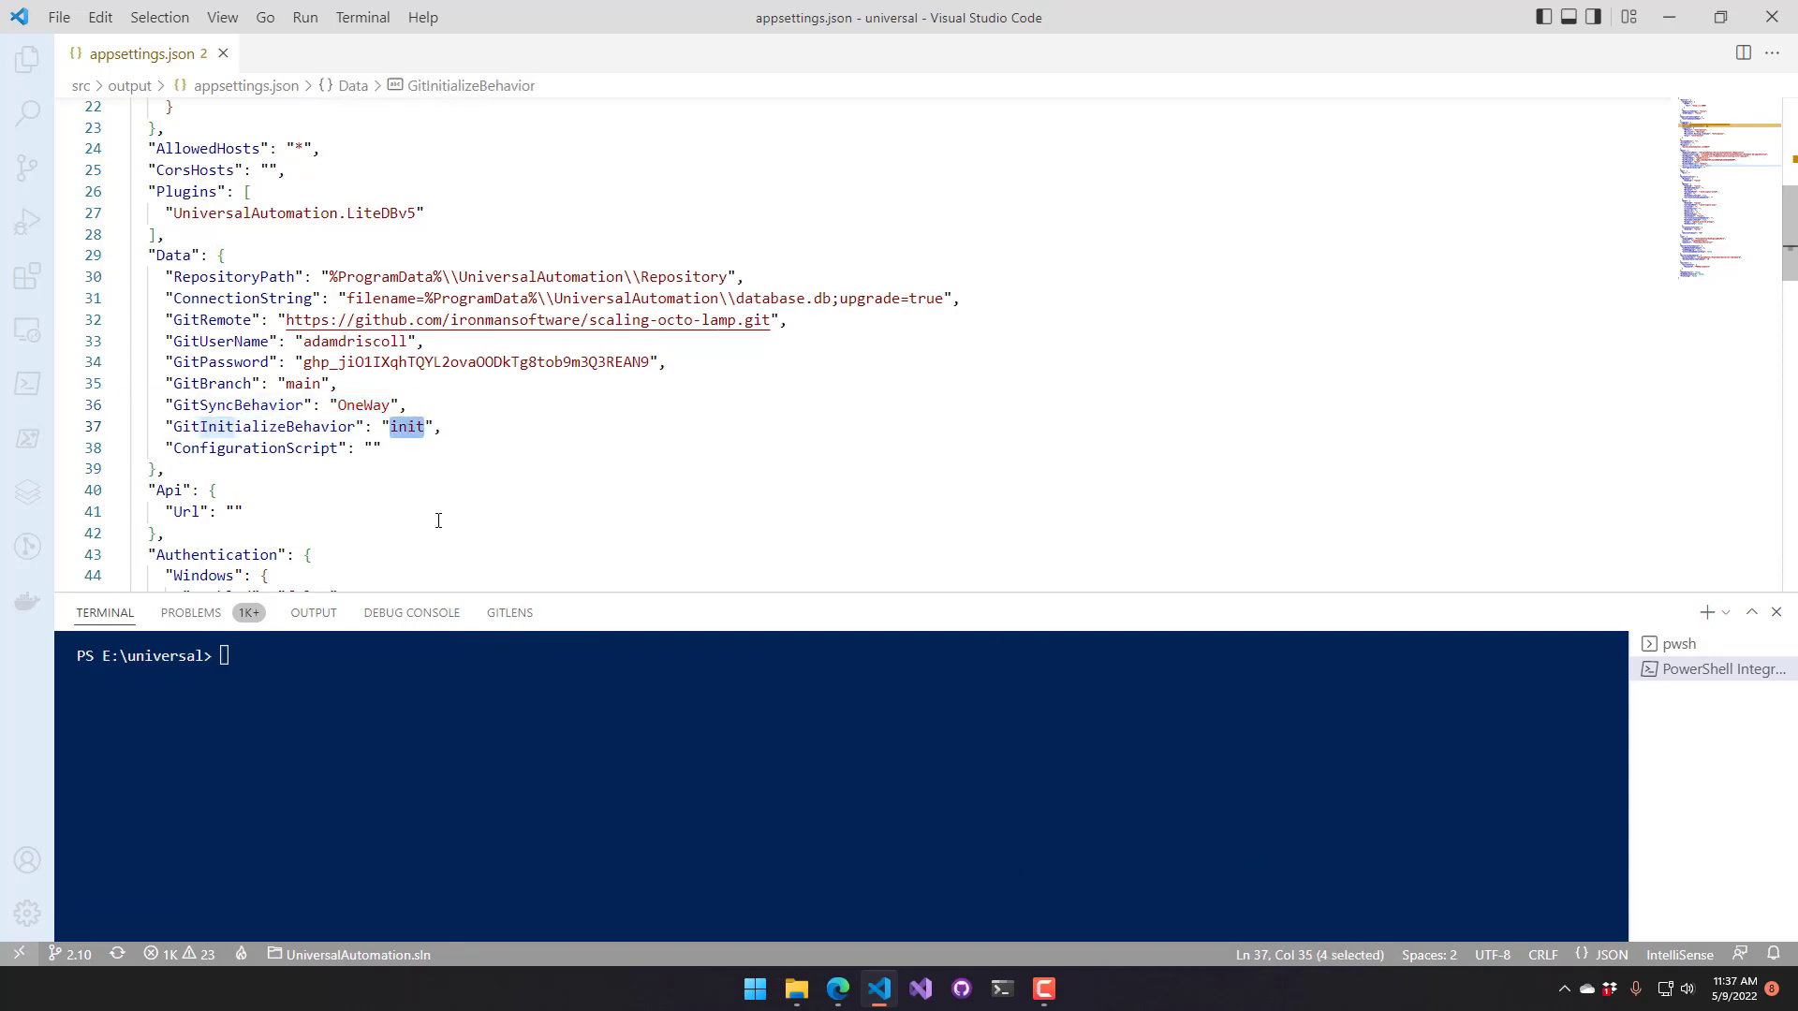
pyautogui.write('clone')
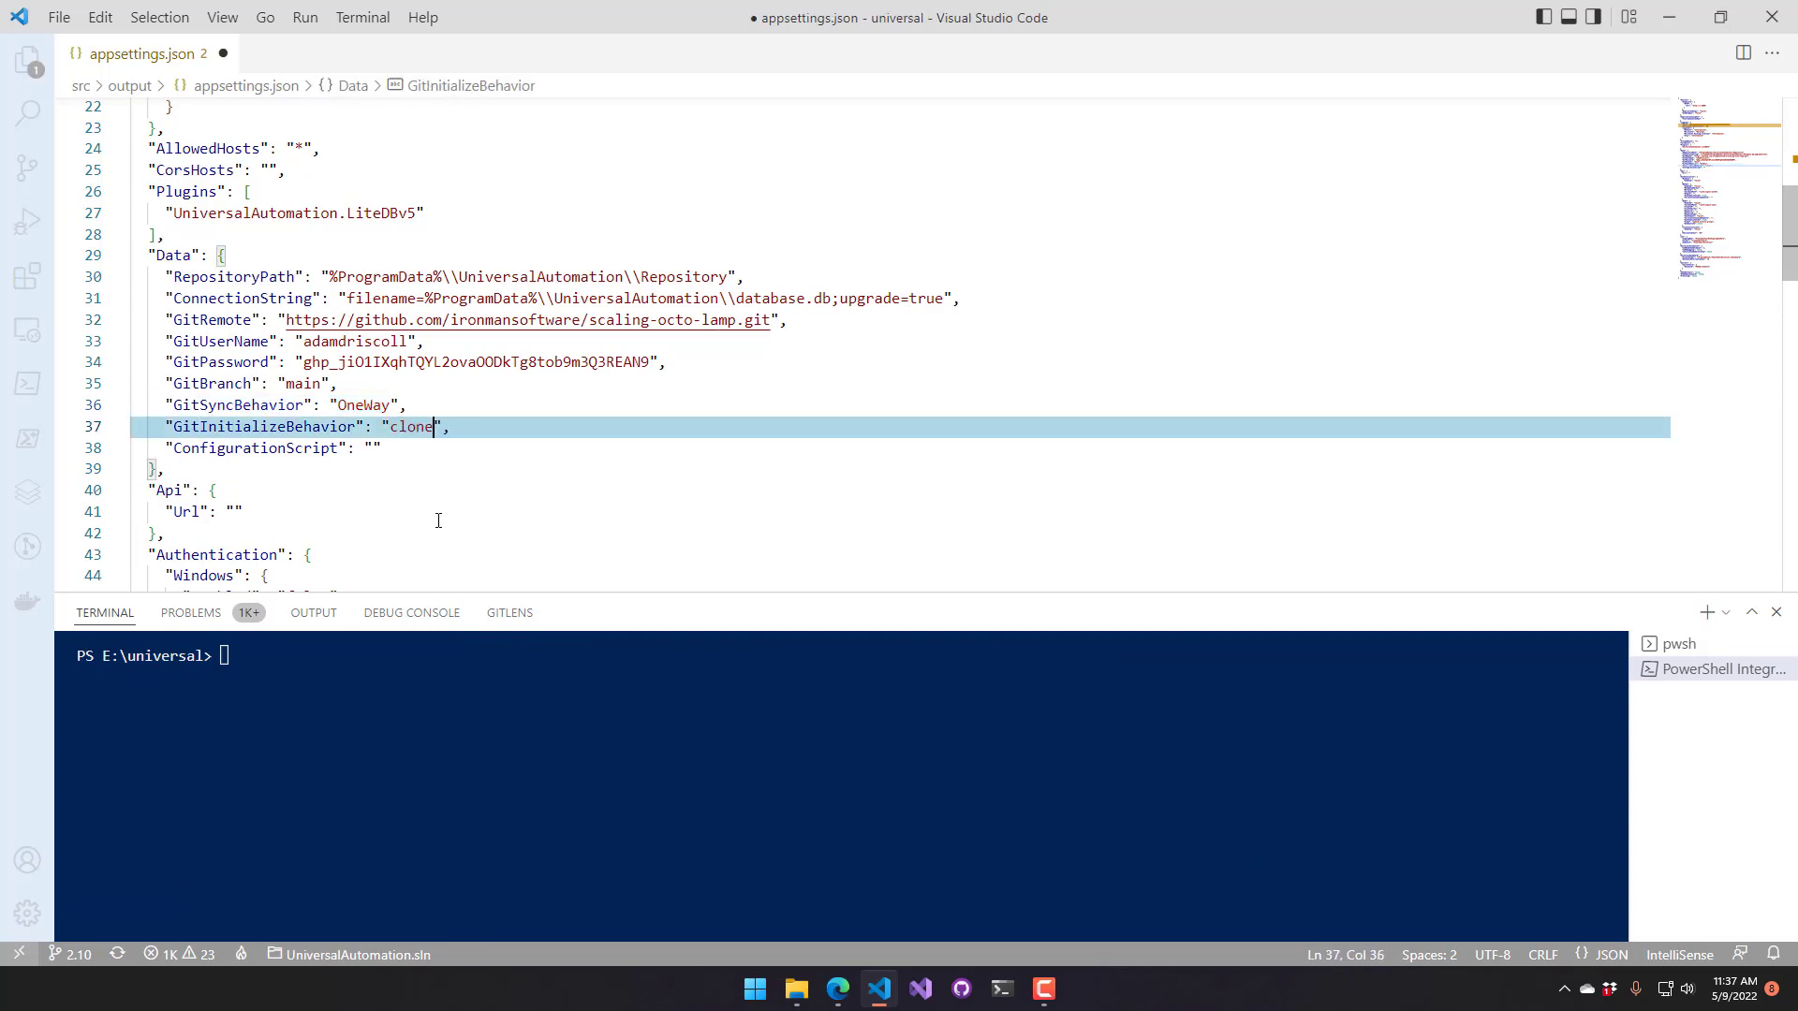
pyautogui.click(528, 405)
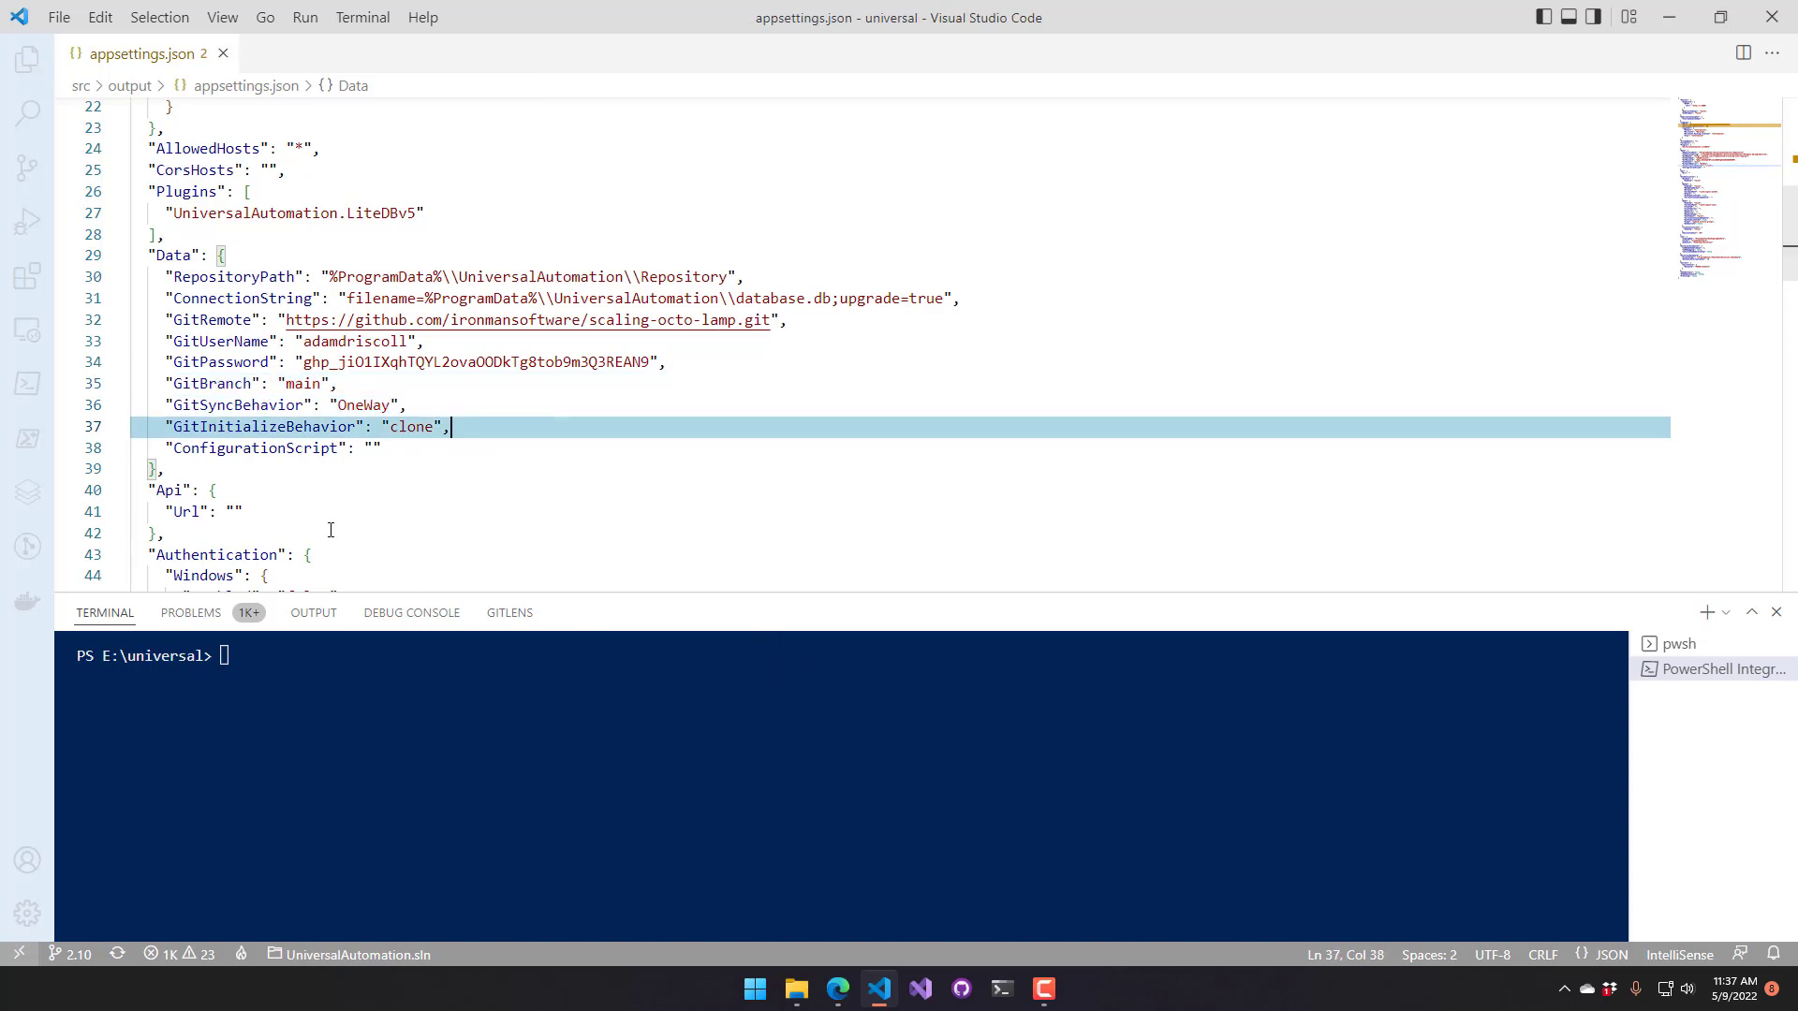
pyautogui.moveTo(794, 989)
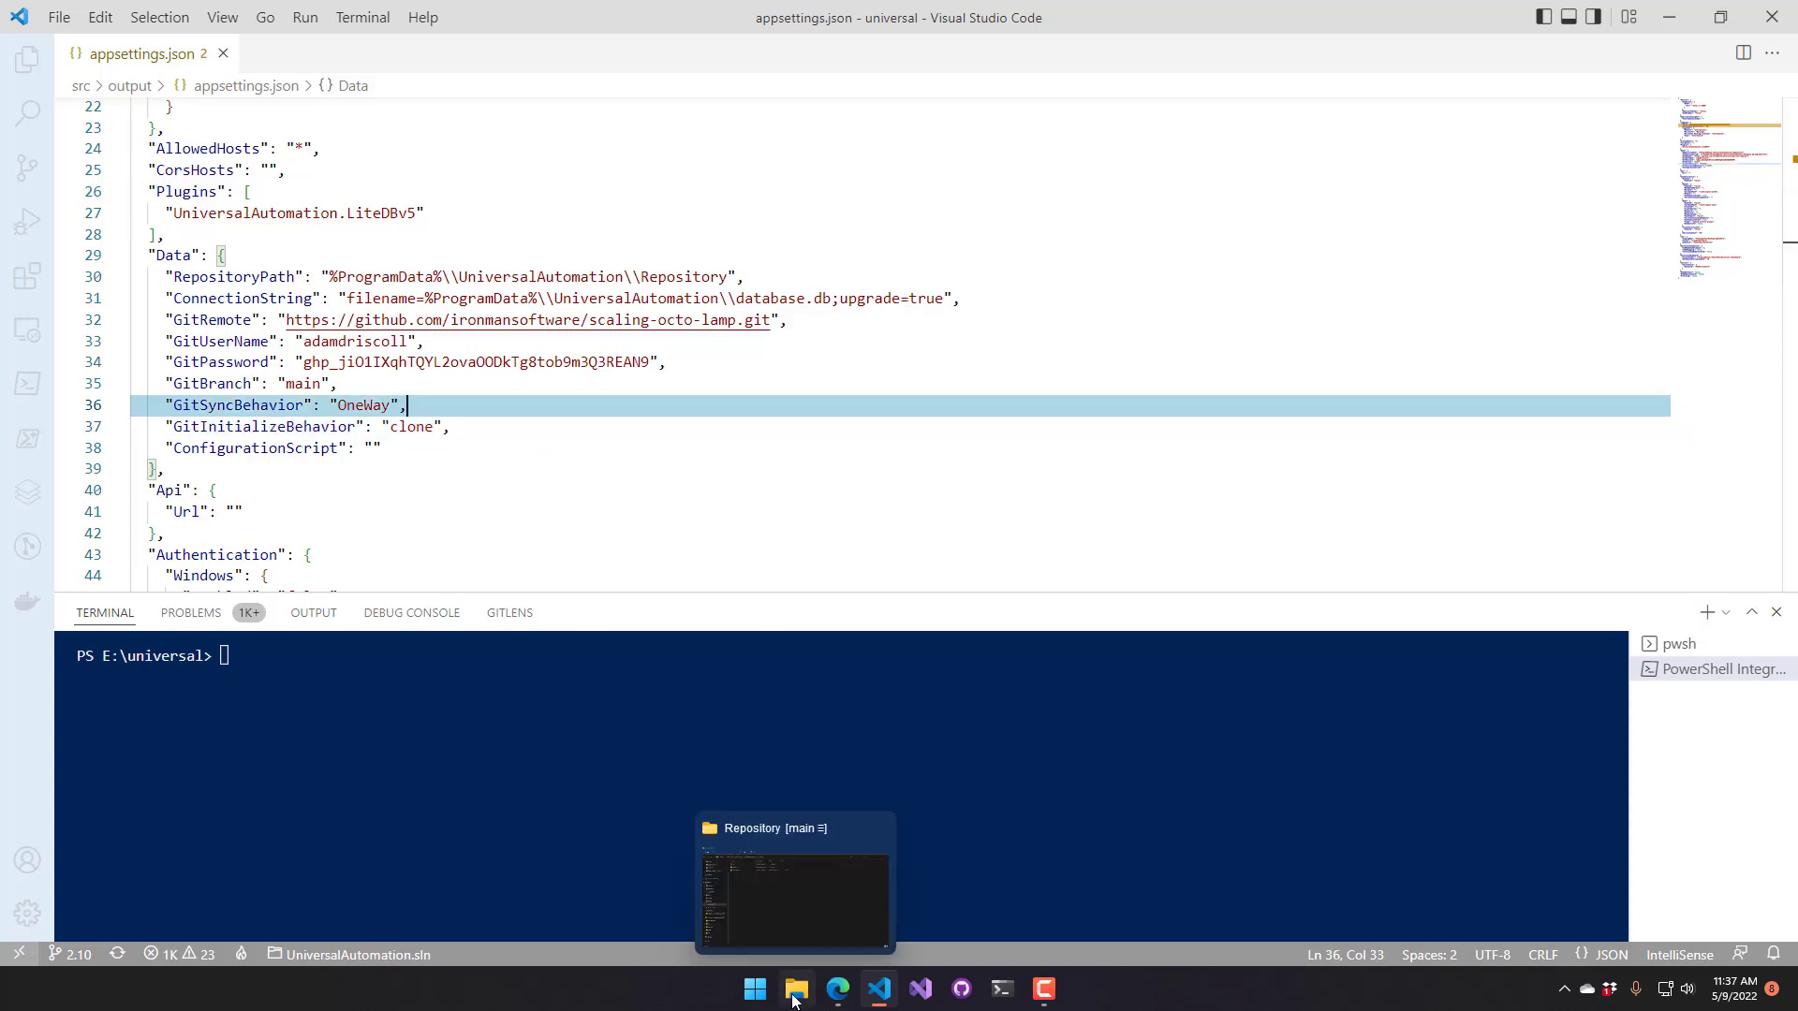
# Delete the Repository folder and database.db from the UniversalAutomation data folder
pyautogui.click(796, 989)
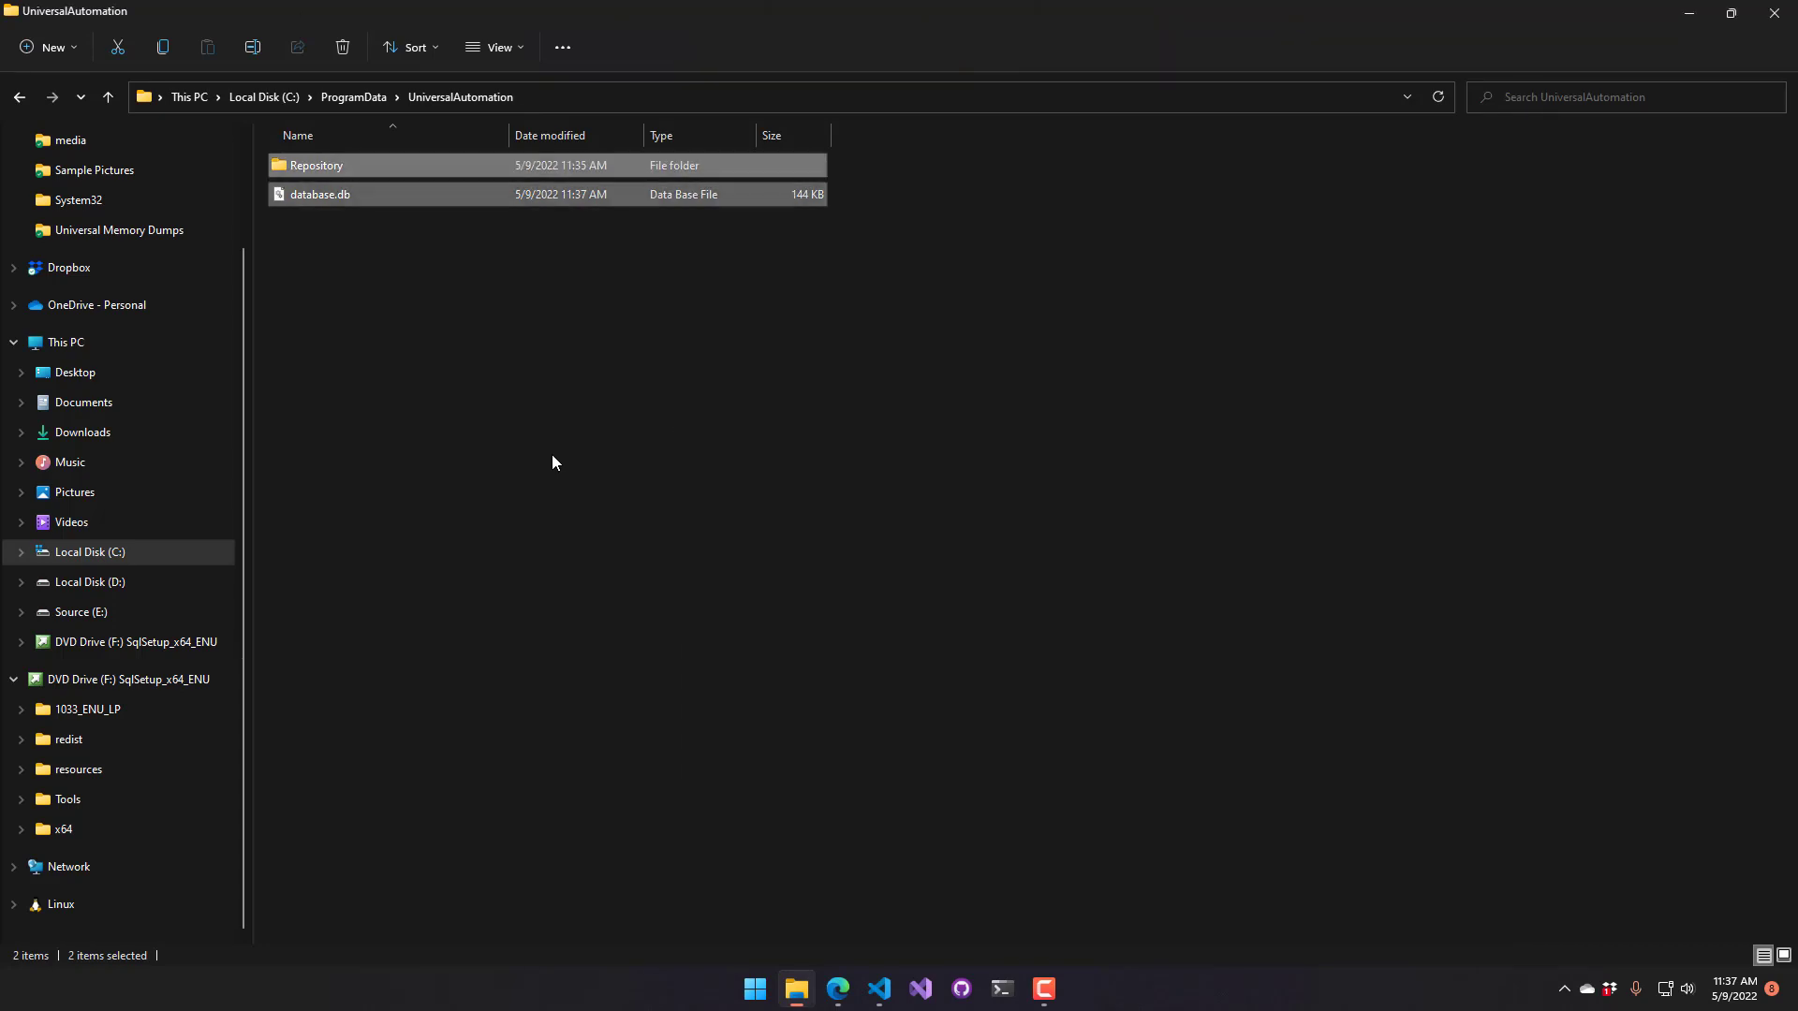
pyautogui.click(341, 47)
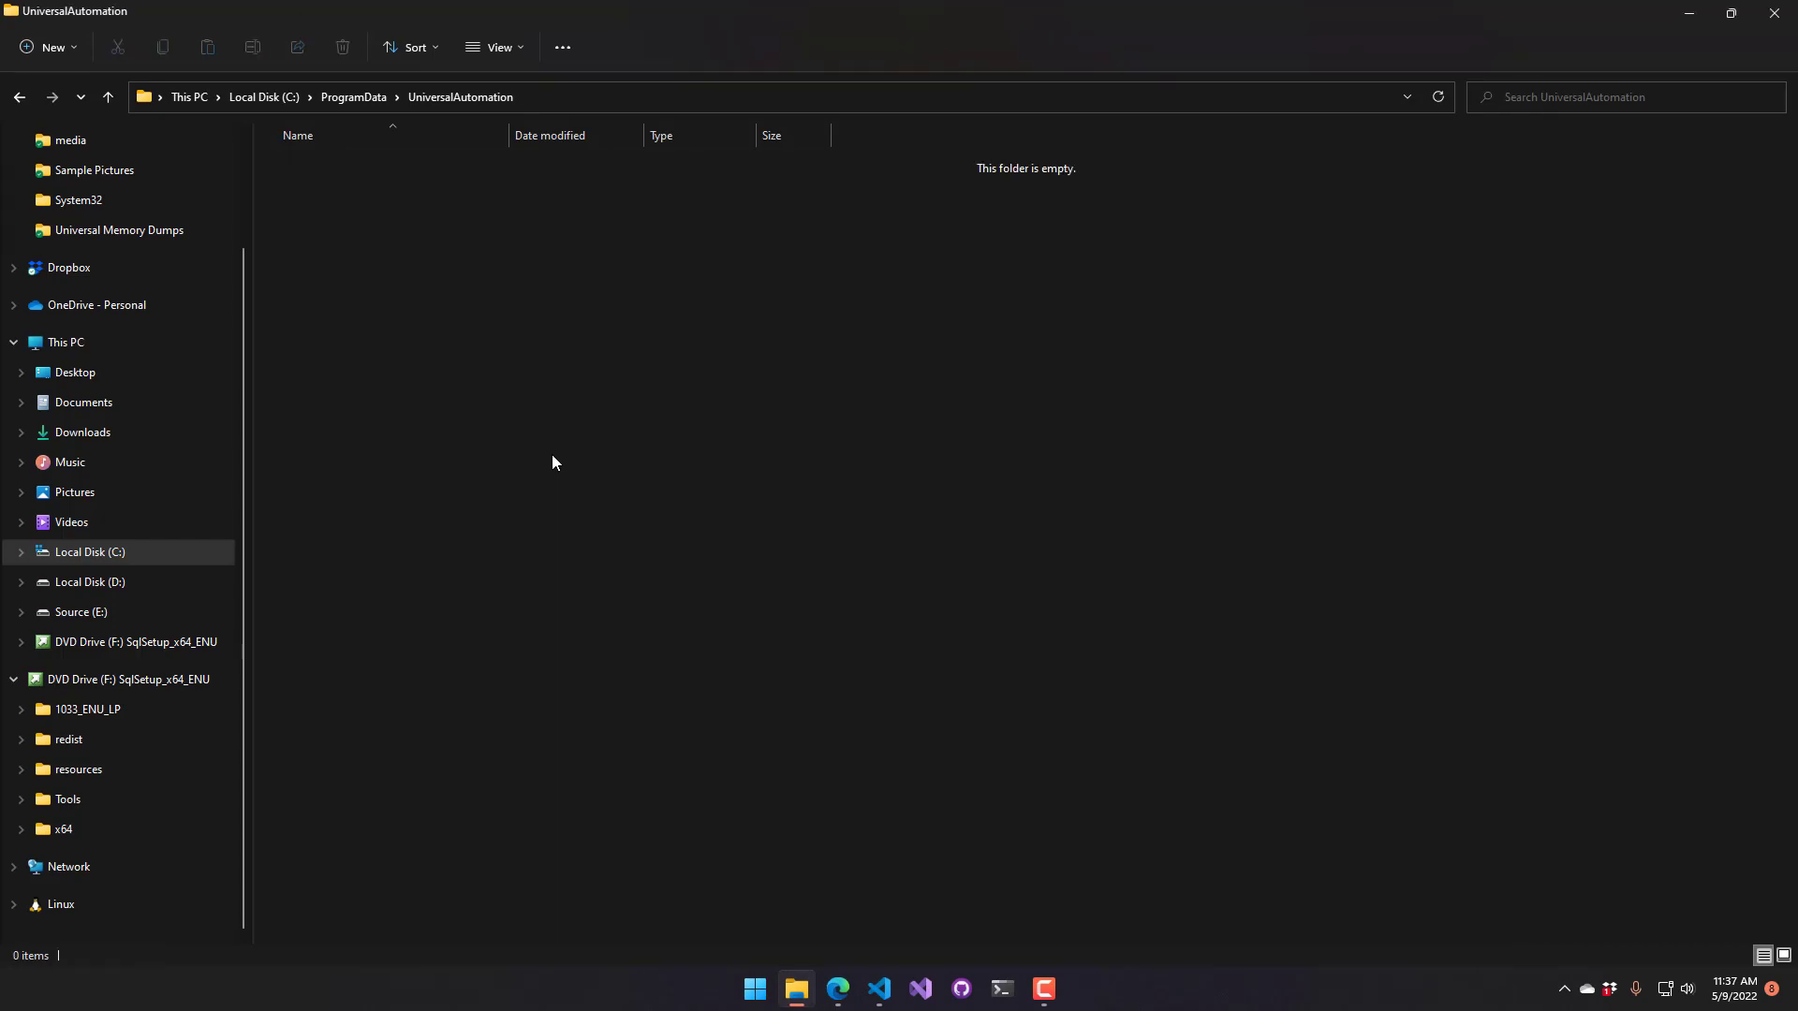
pyautogui.moveTo(826, 719)
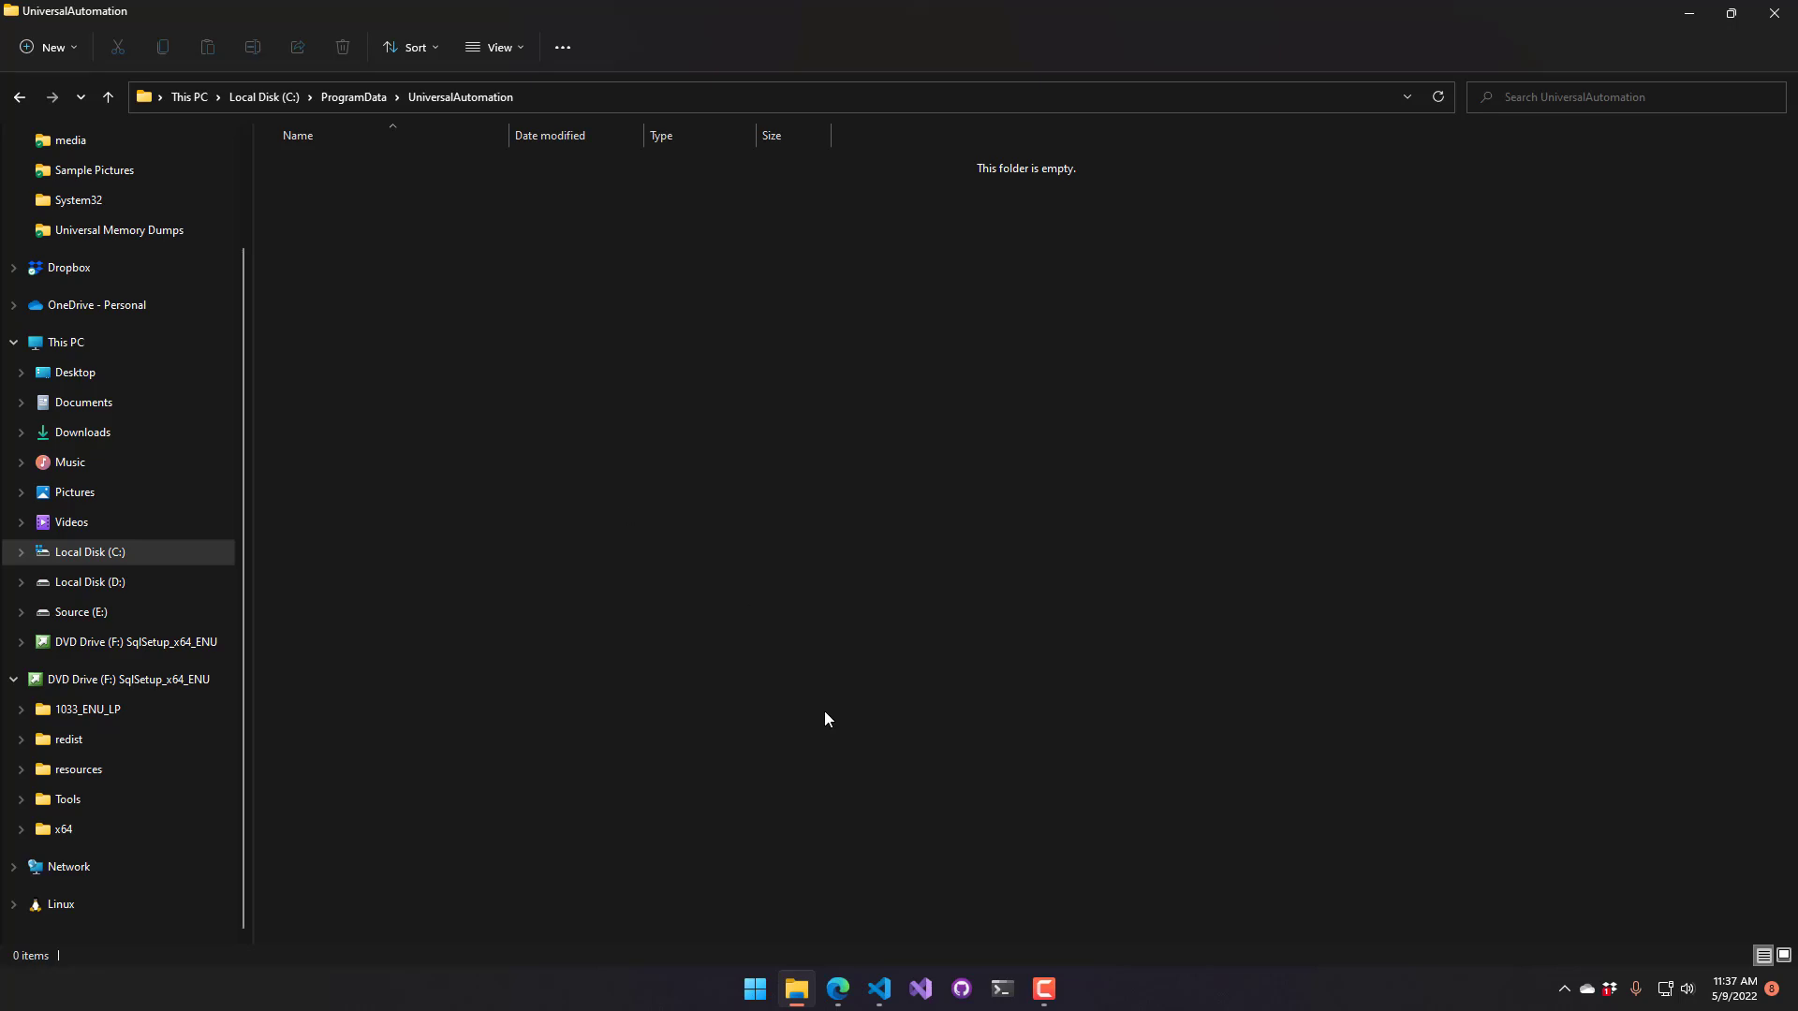
# Run the Start Universal task so the server recreates Repository, database.db and database-log.db
pyautogui.click(879, 989)
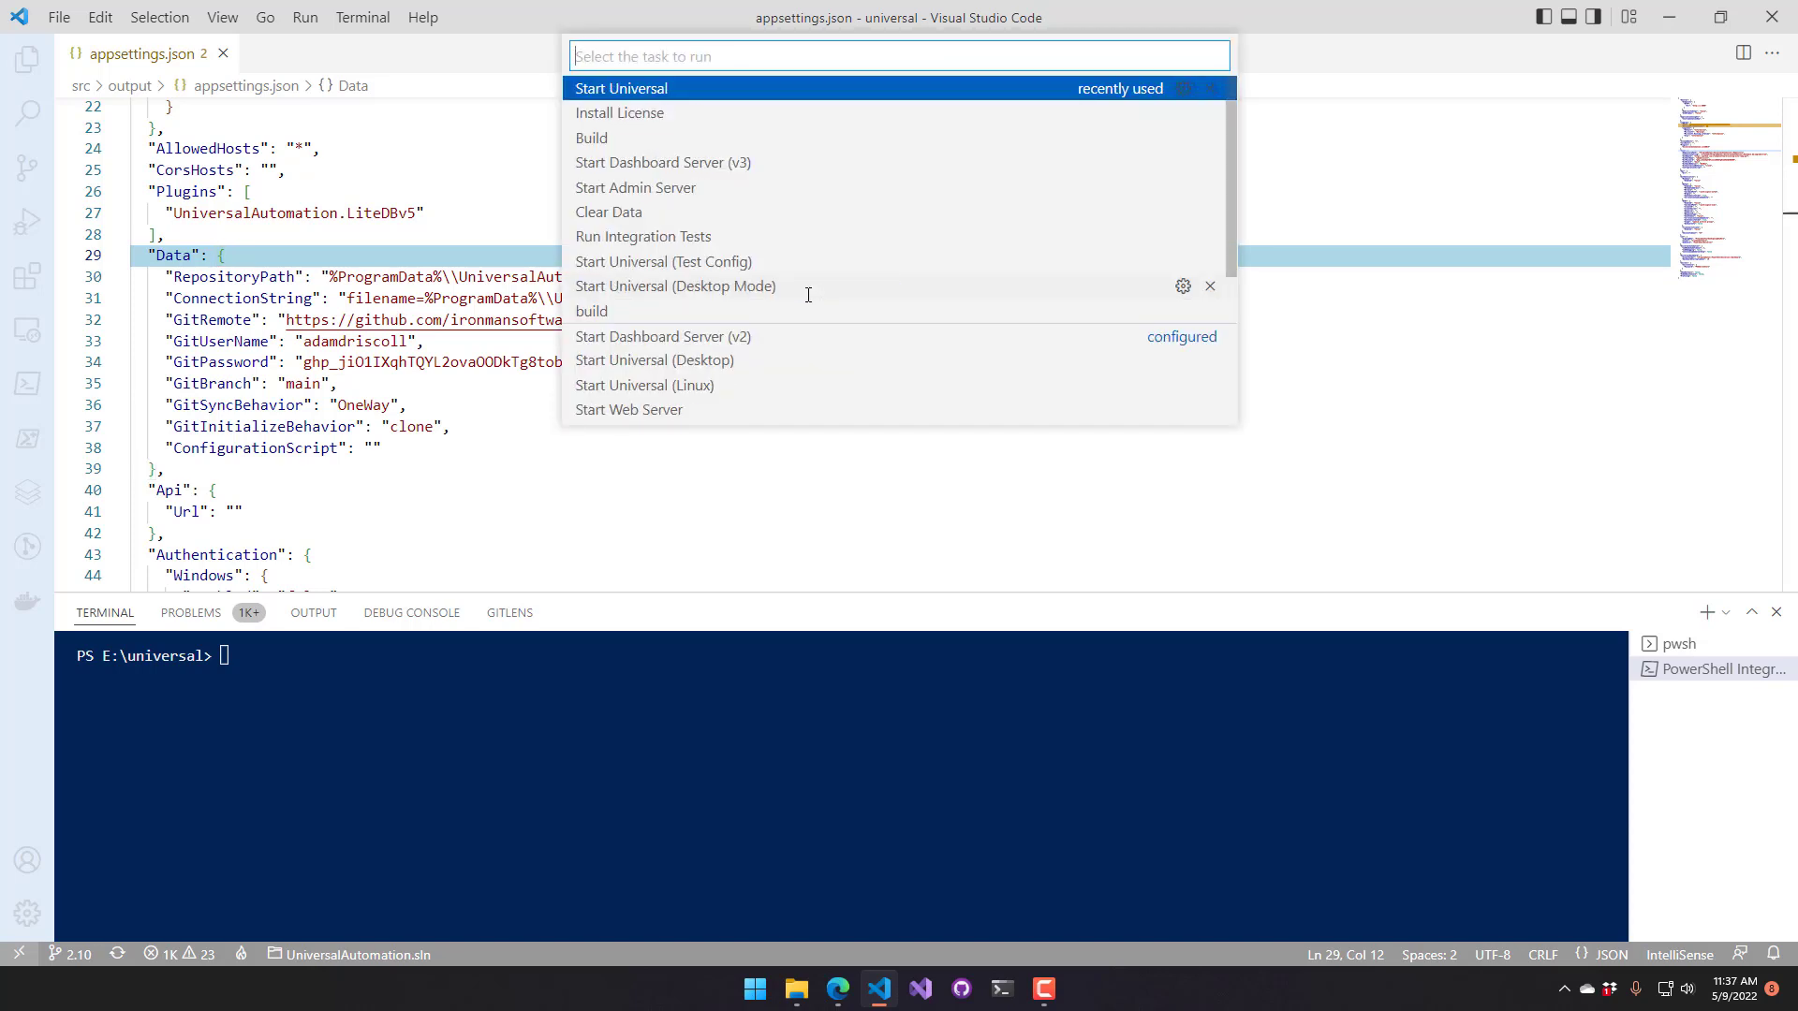
pyautogui.click(620, 88)
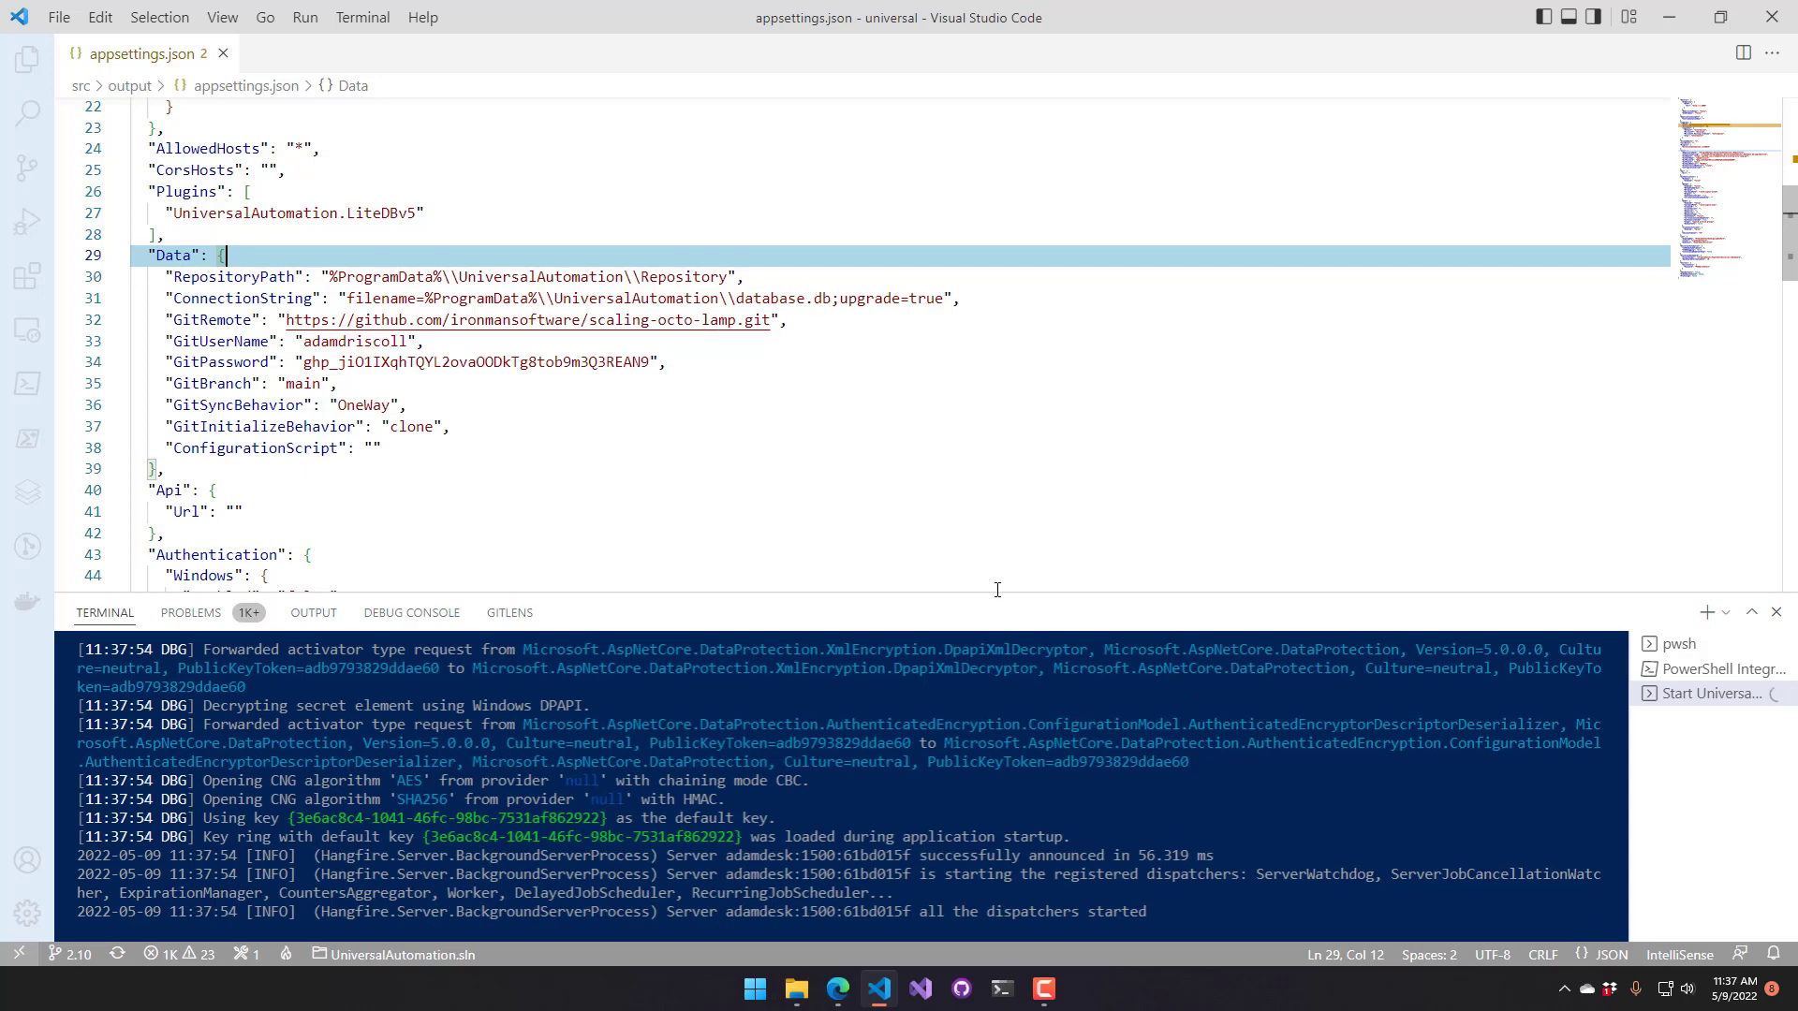
pyautogui.click(796, 988)
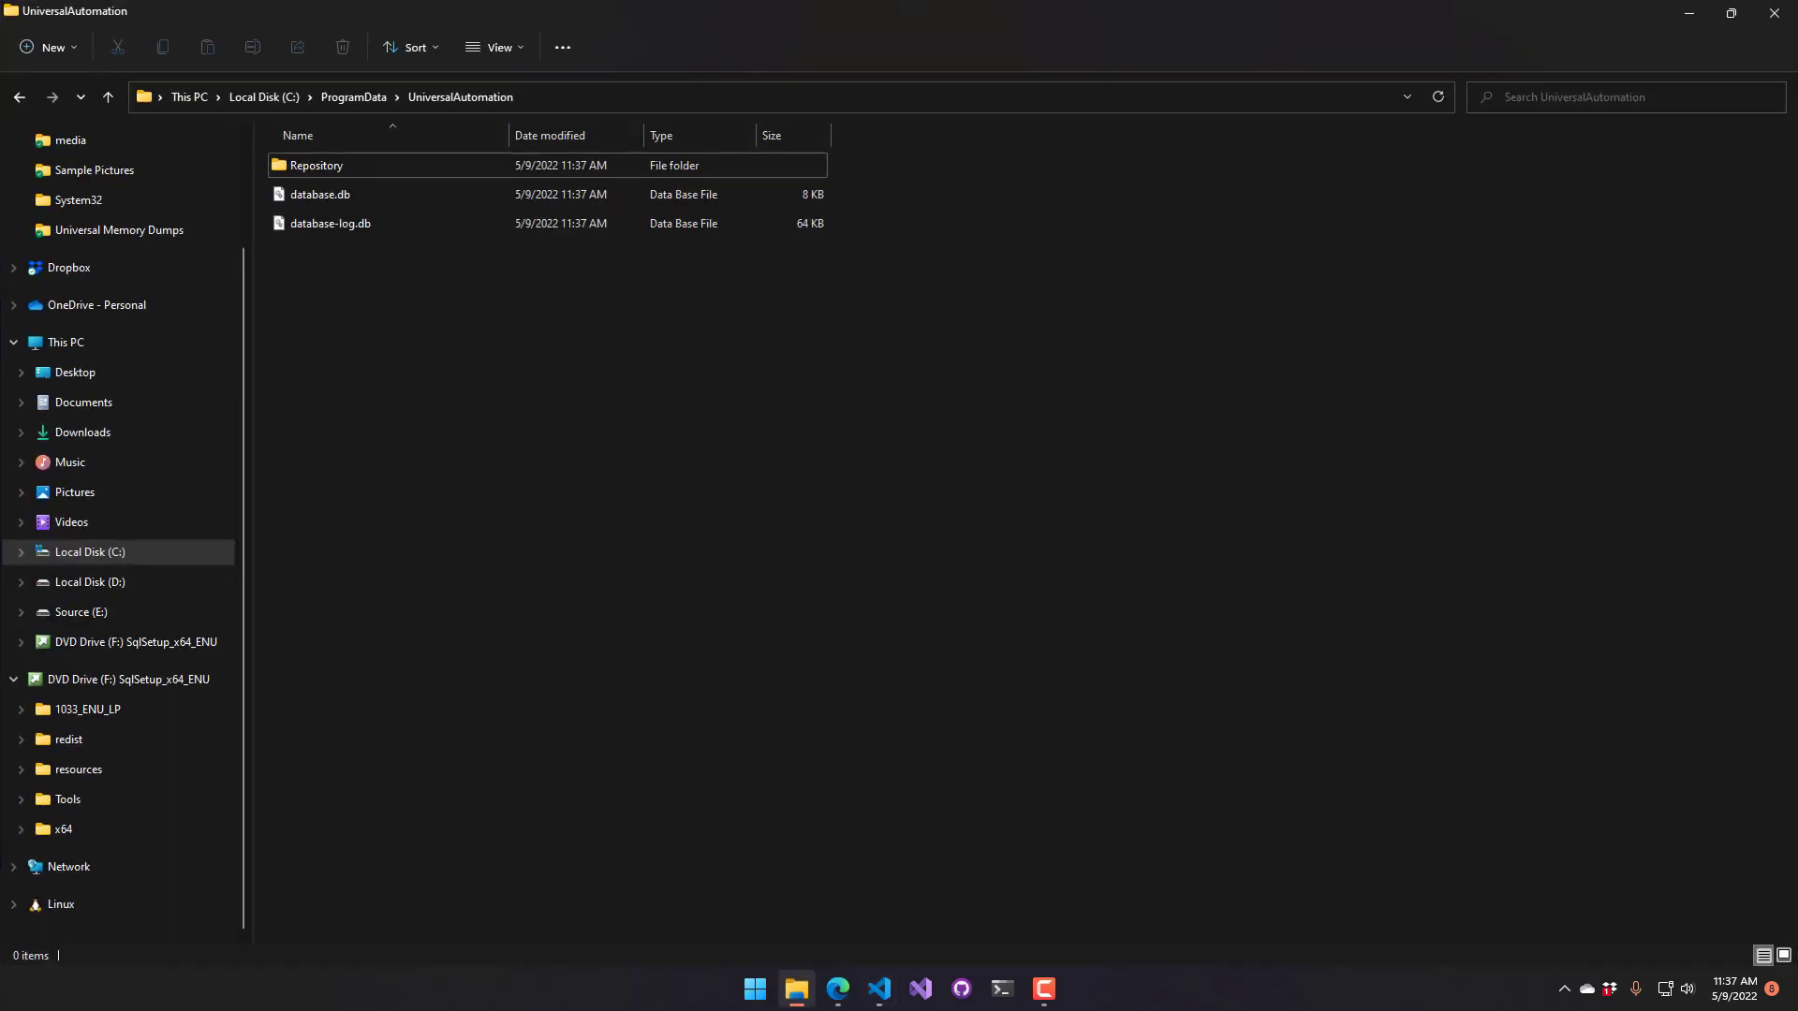
# Inspect the cloned Repository folder holding .git, .universal and MyScript.ps1
pyautogui.doubleClick(314, 164)
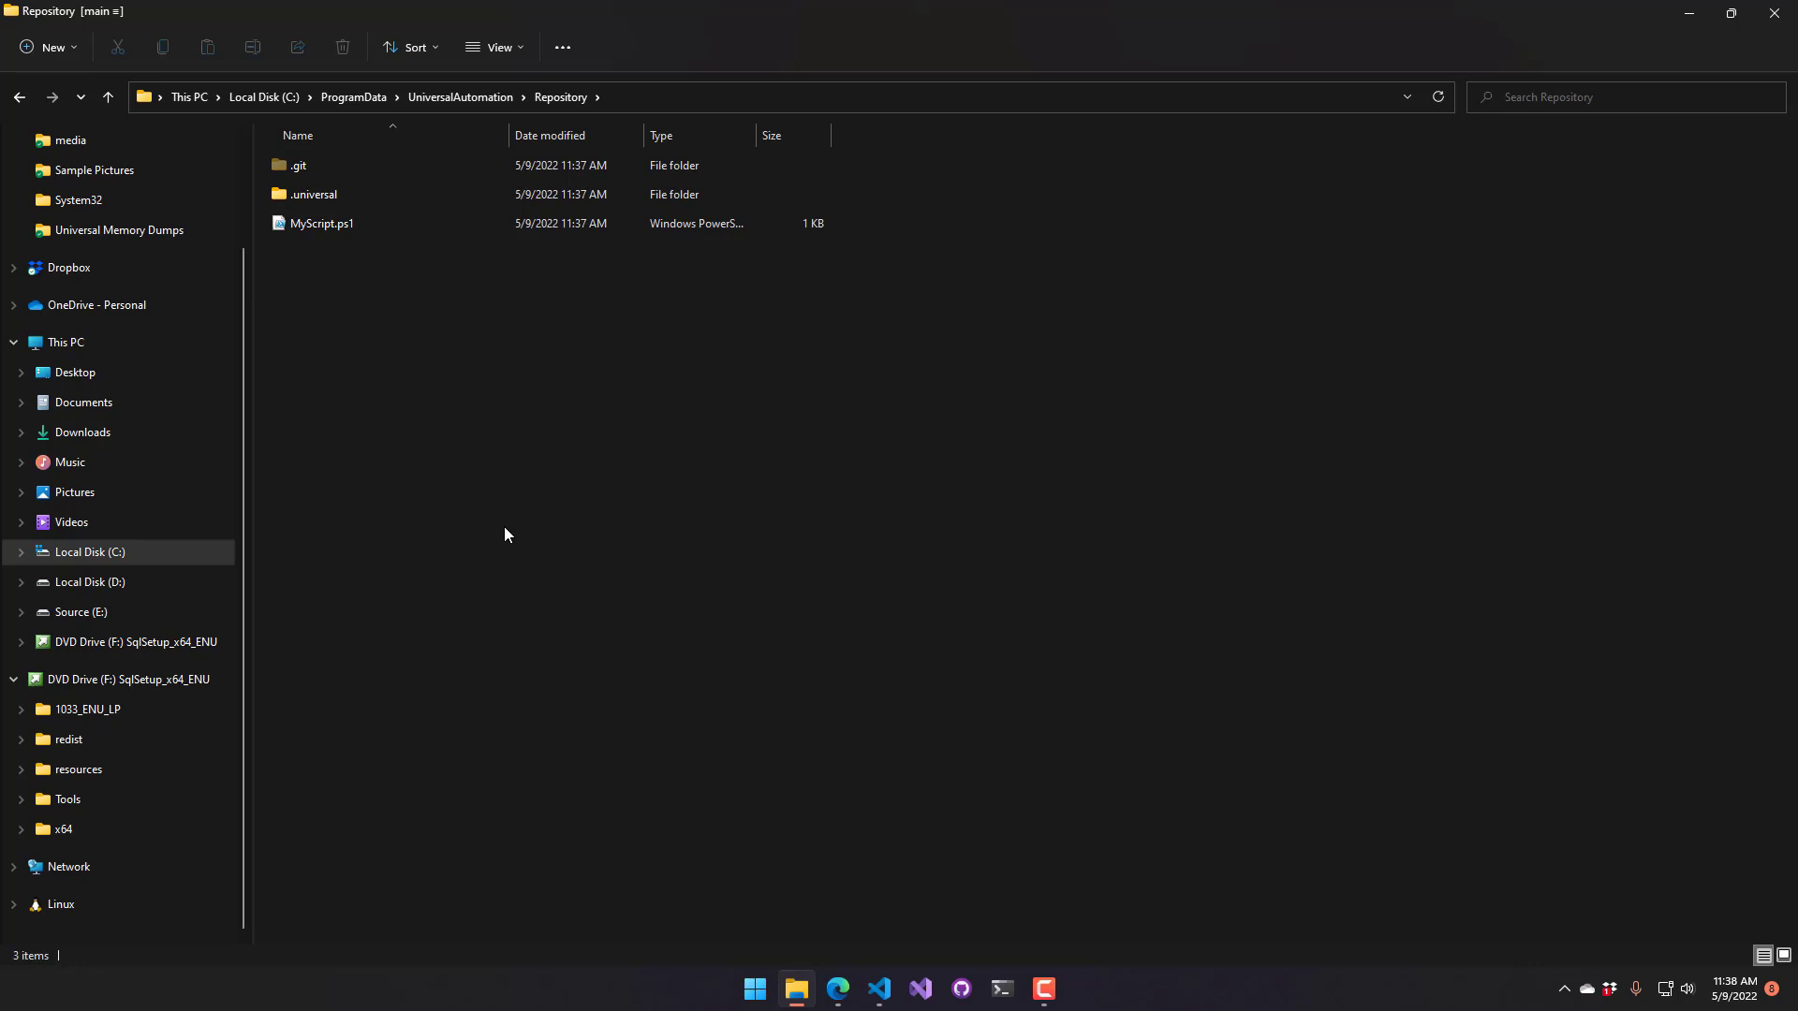
pyautogui.moveTo(421, 416)
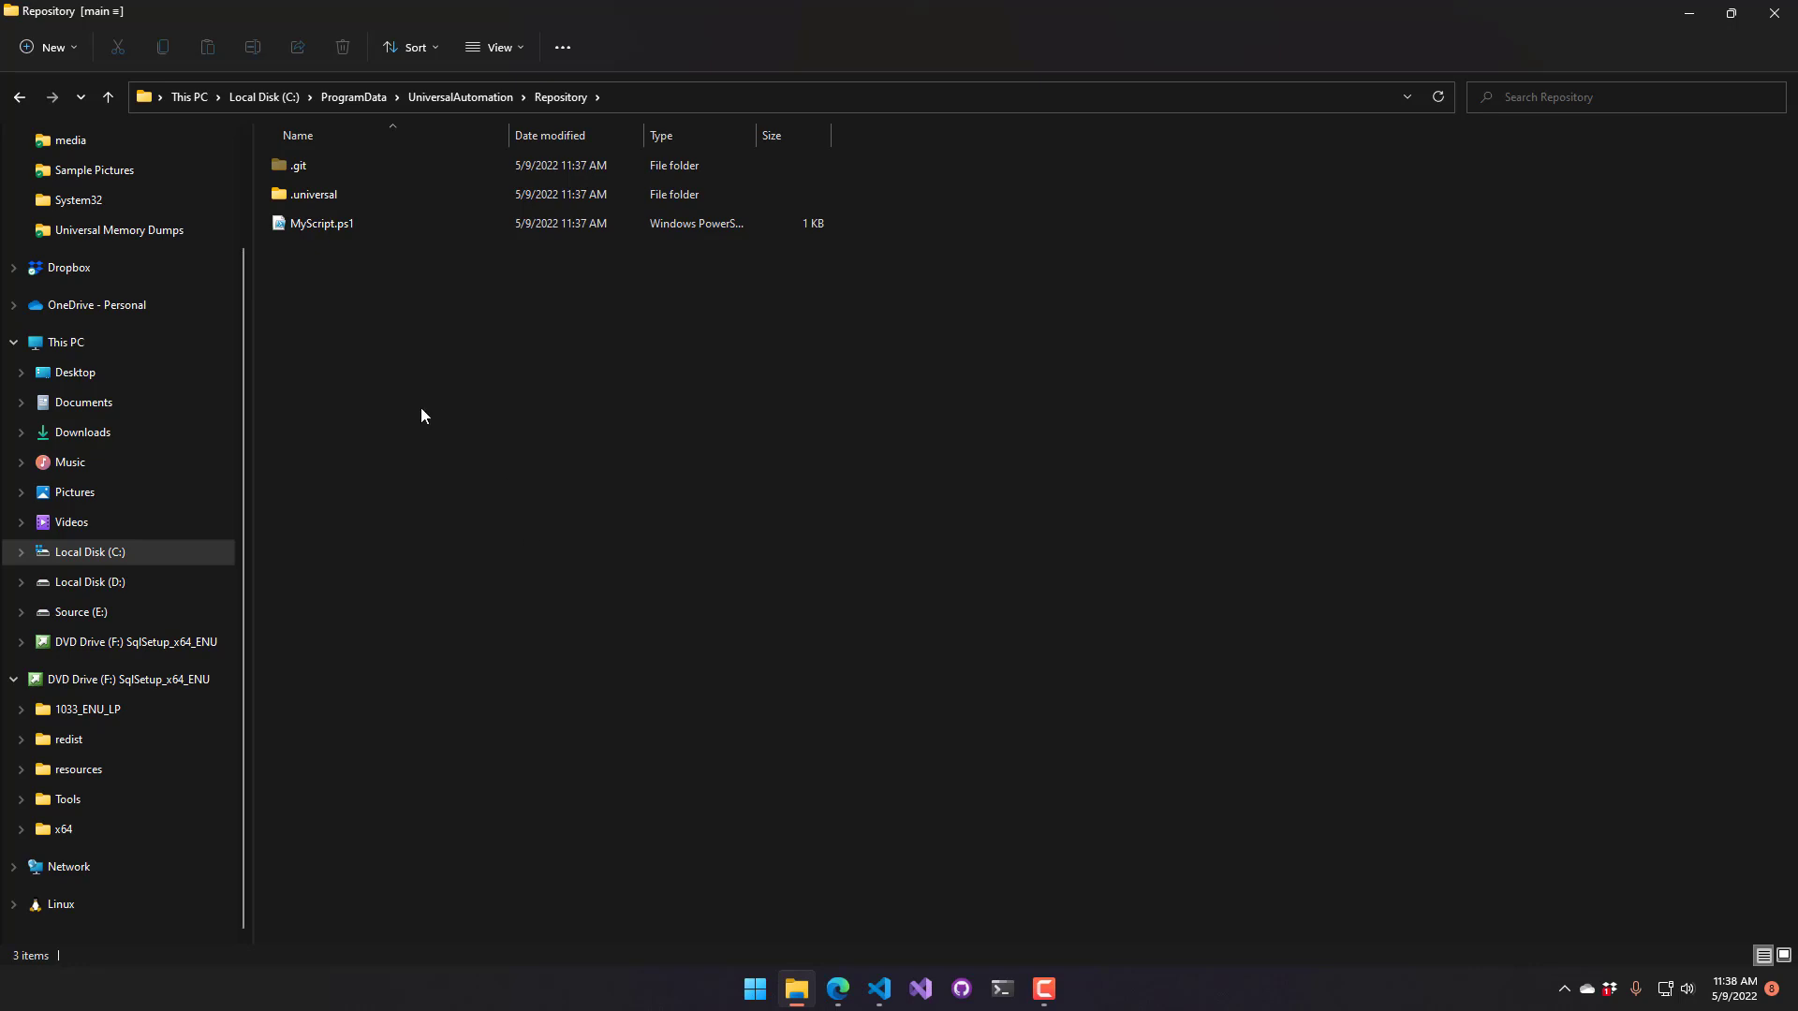
pyautogui.moveTo(820, 906)
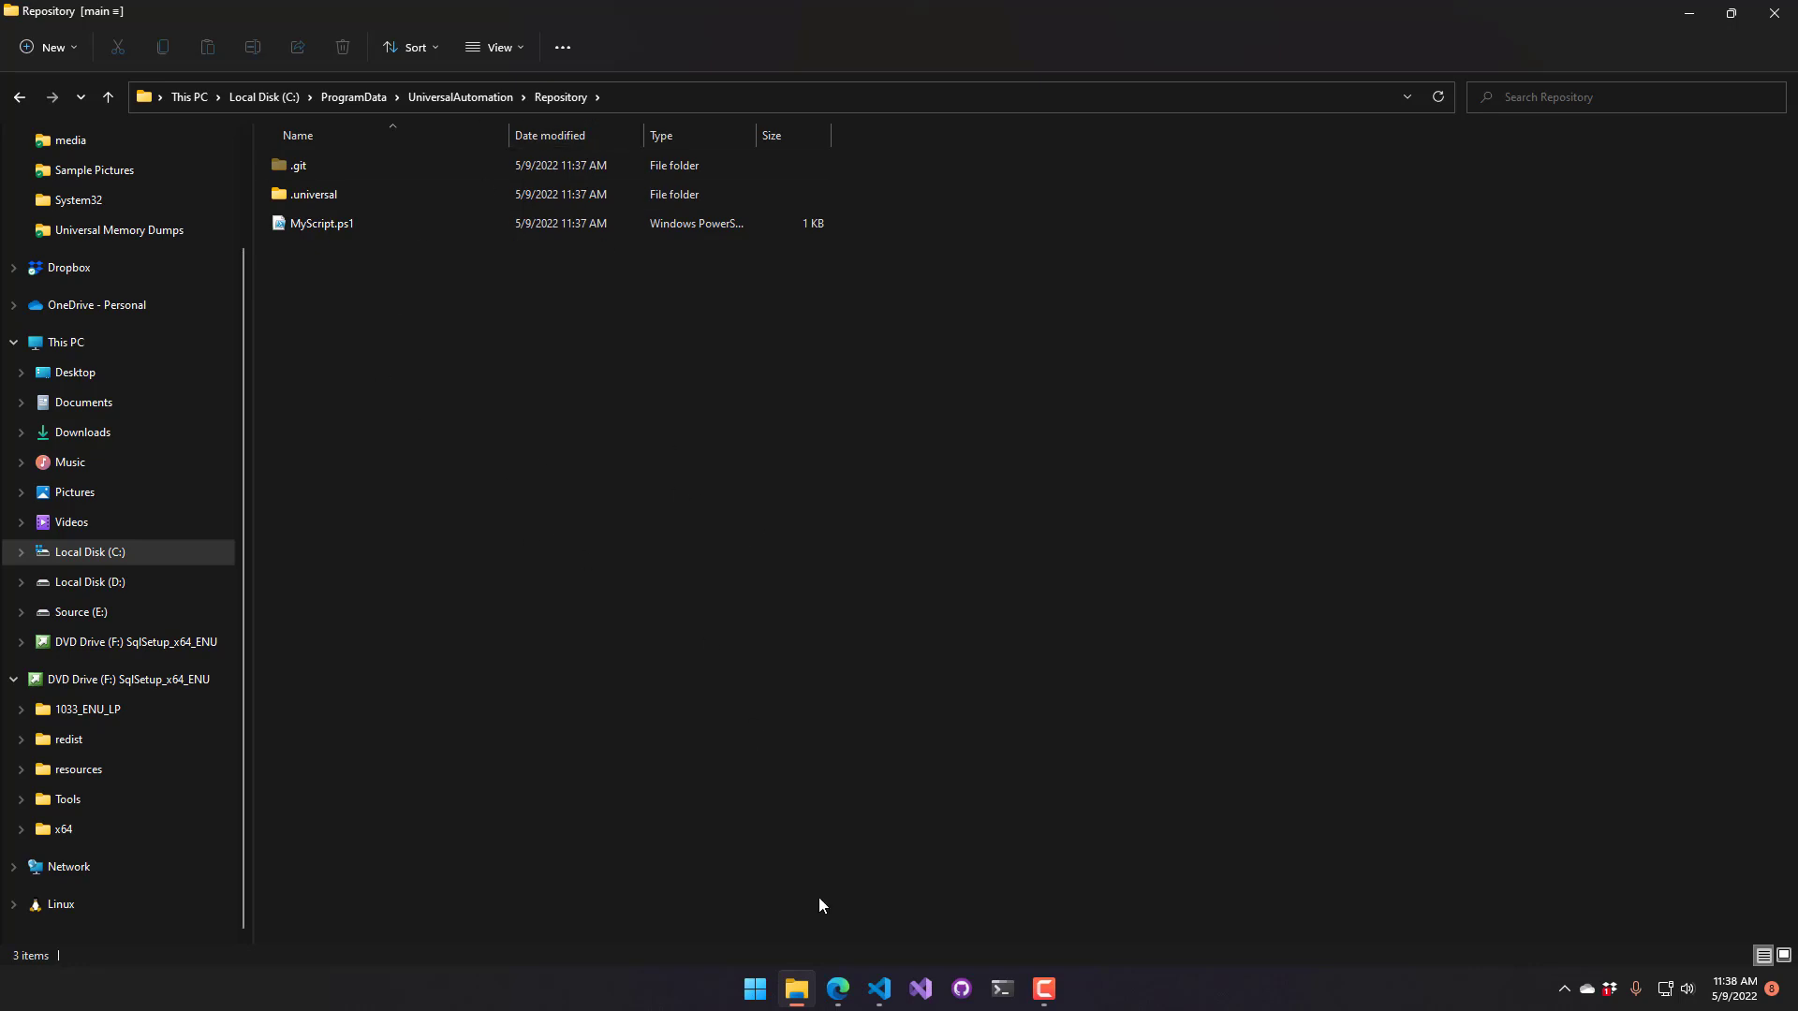
pyautogui.click(878, 989)
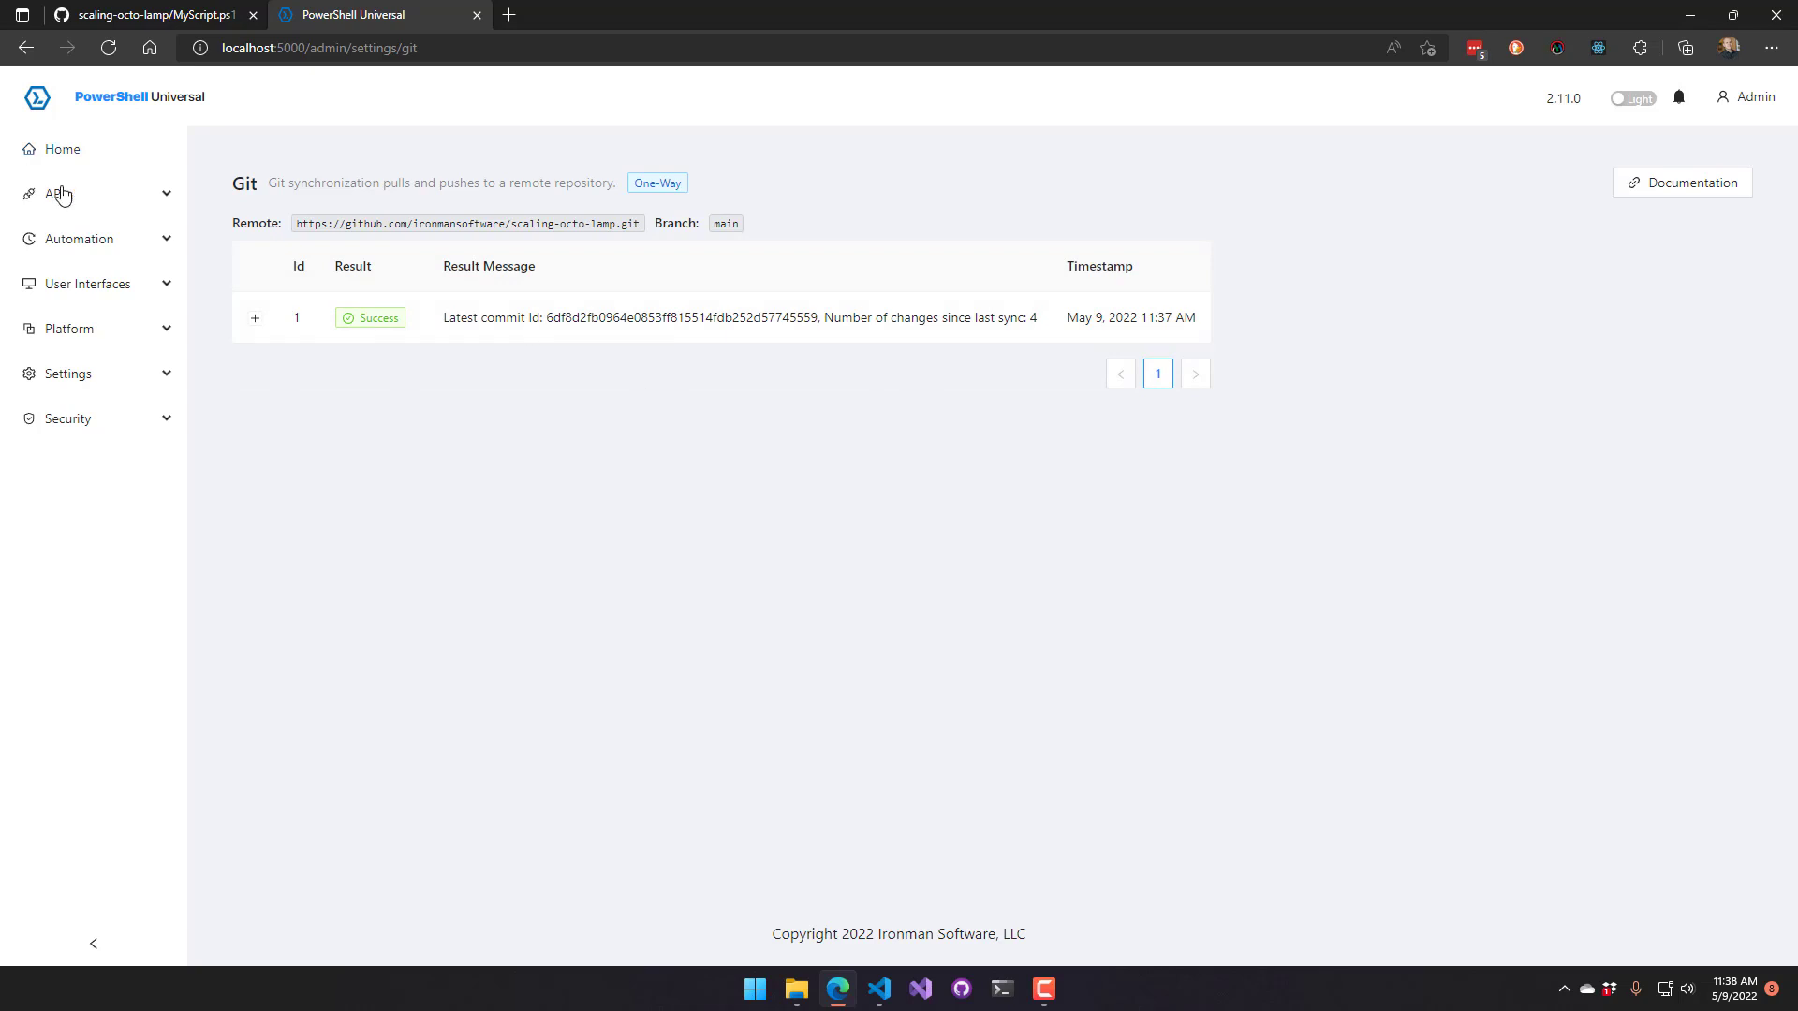
# Run the cloned MyScript.ps1 listed under Repository in the Scripts list
pyautogui.click(78, 238)
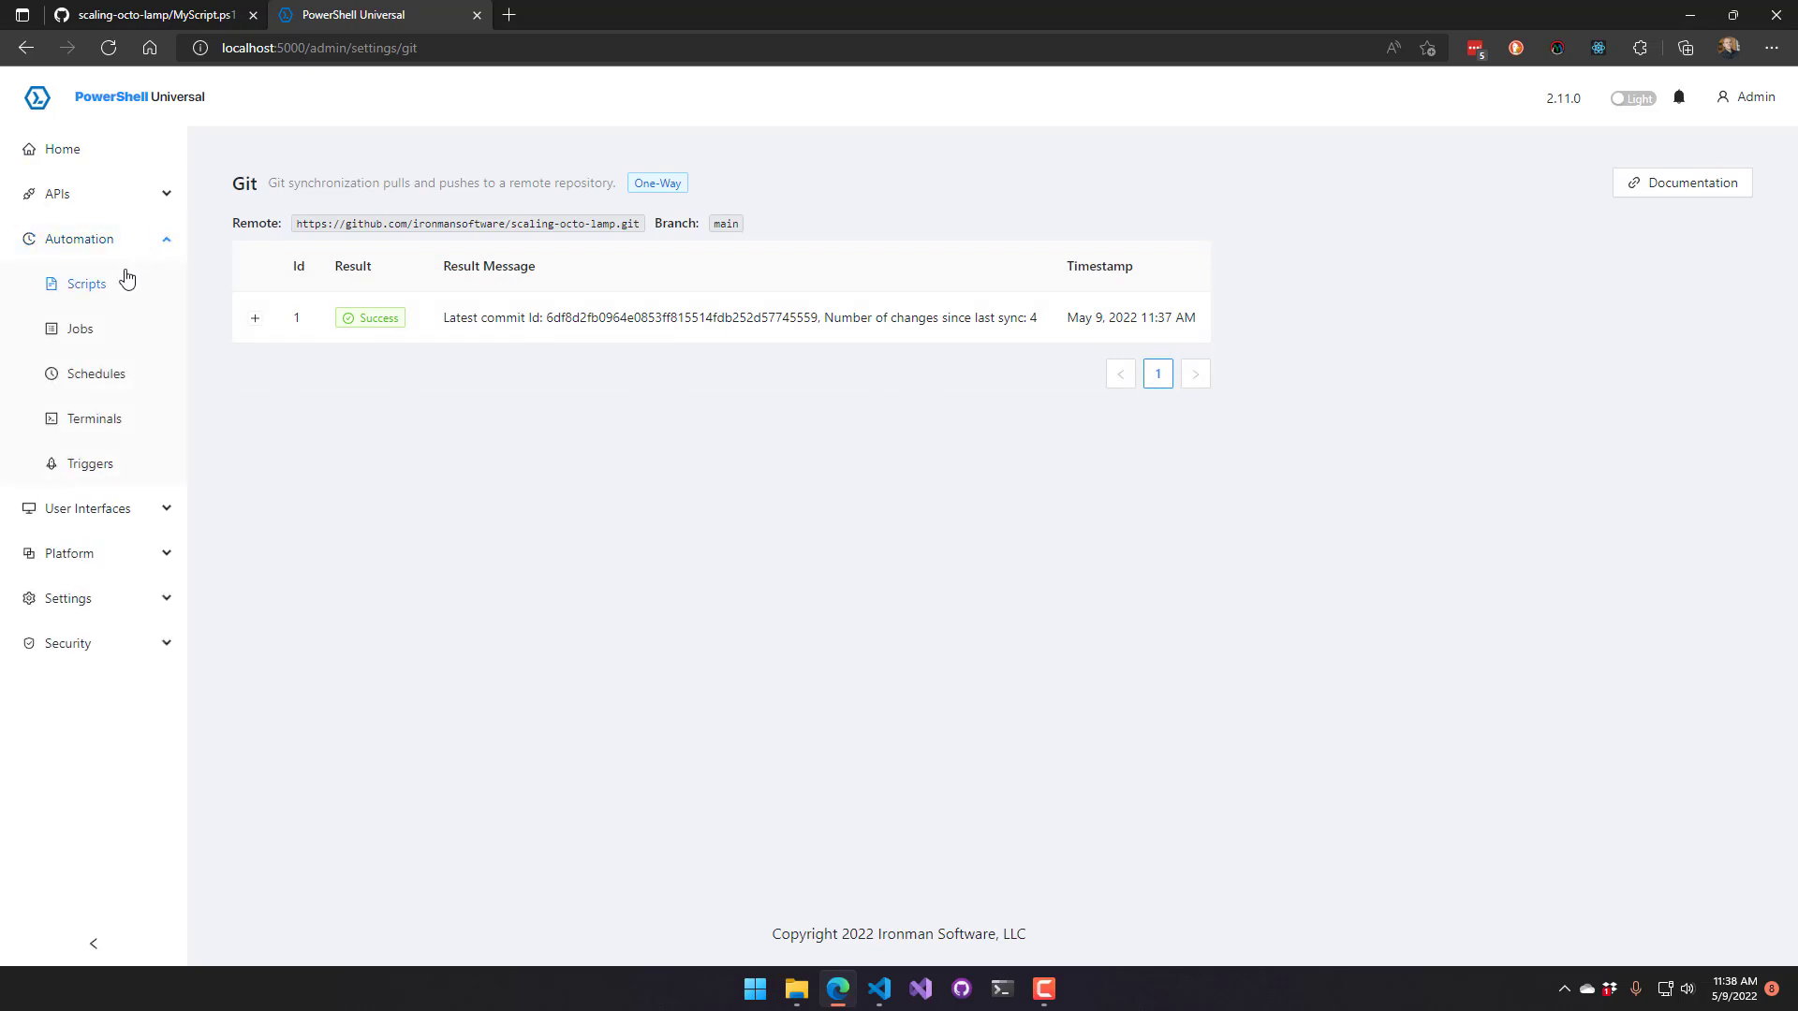
pyautogui.click(86, 283)
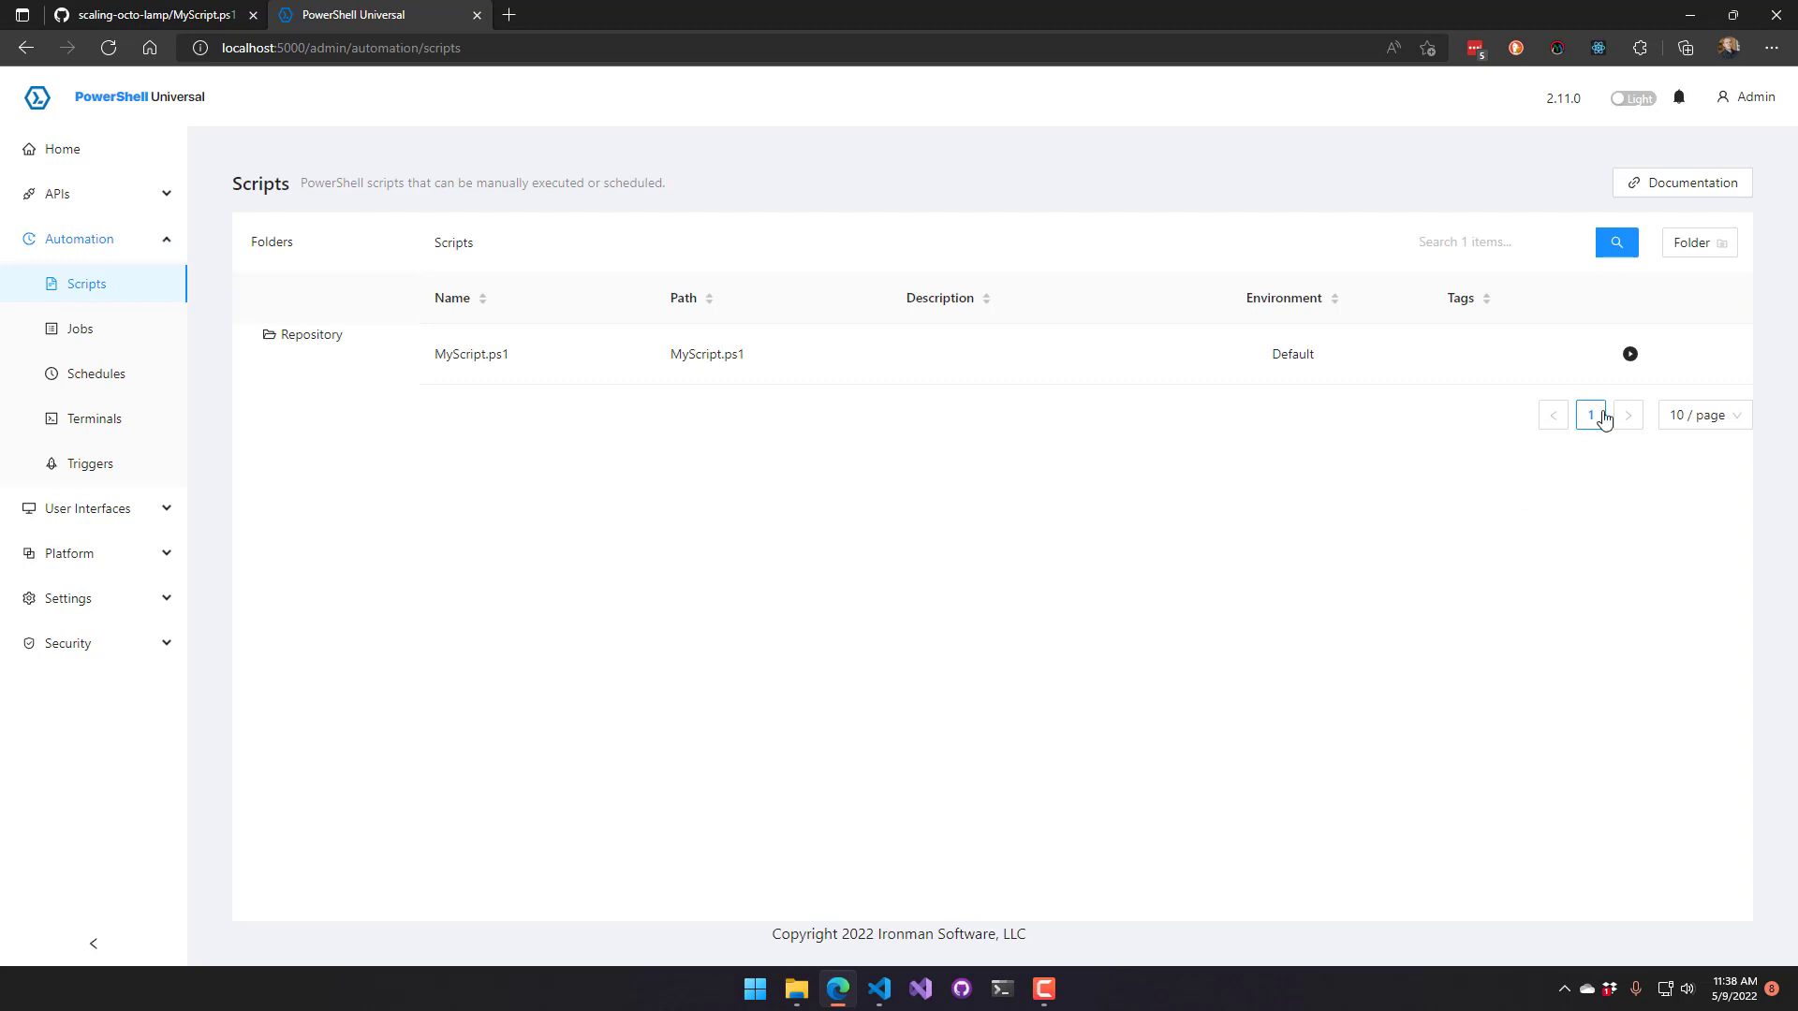
pyautogui.click(1627, 354)
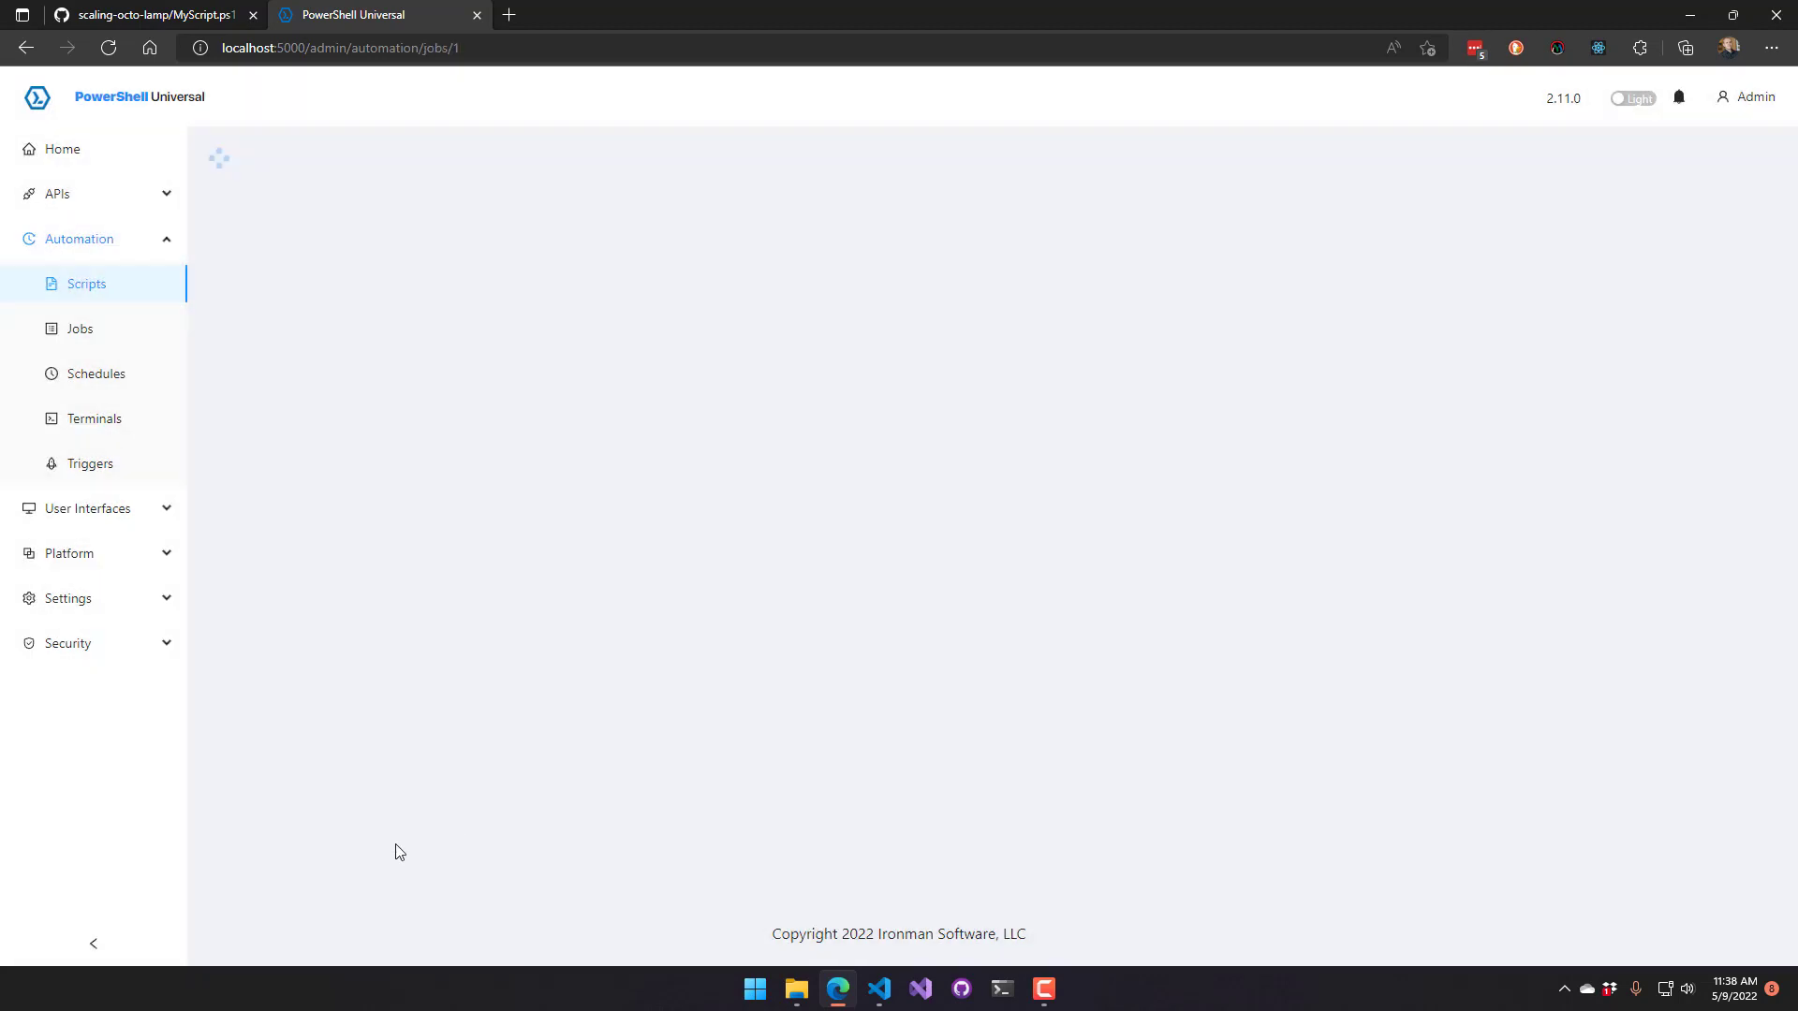